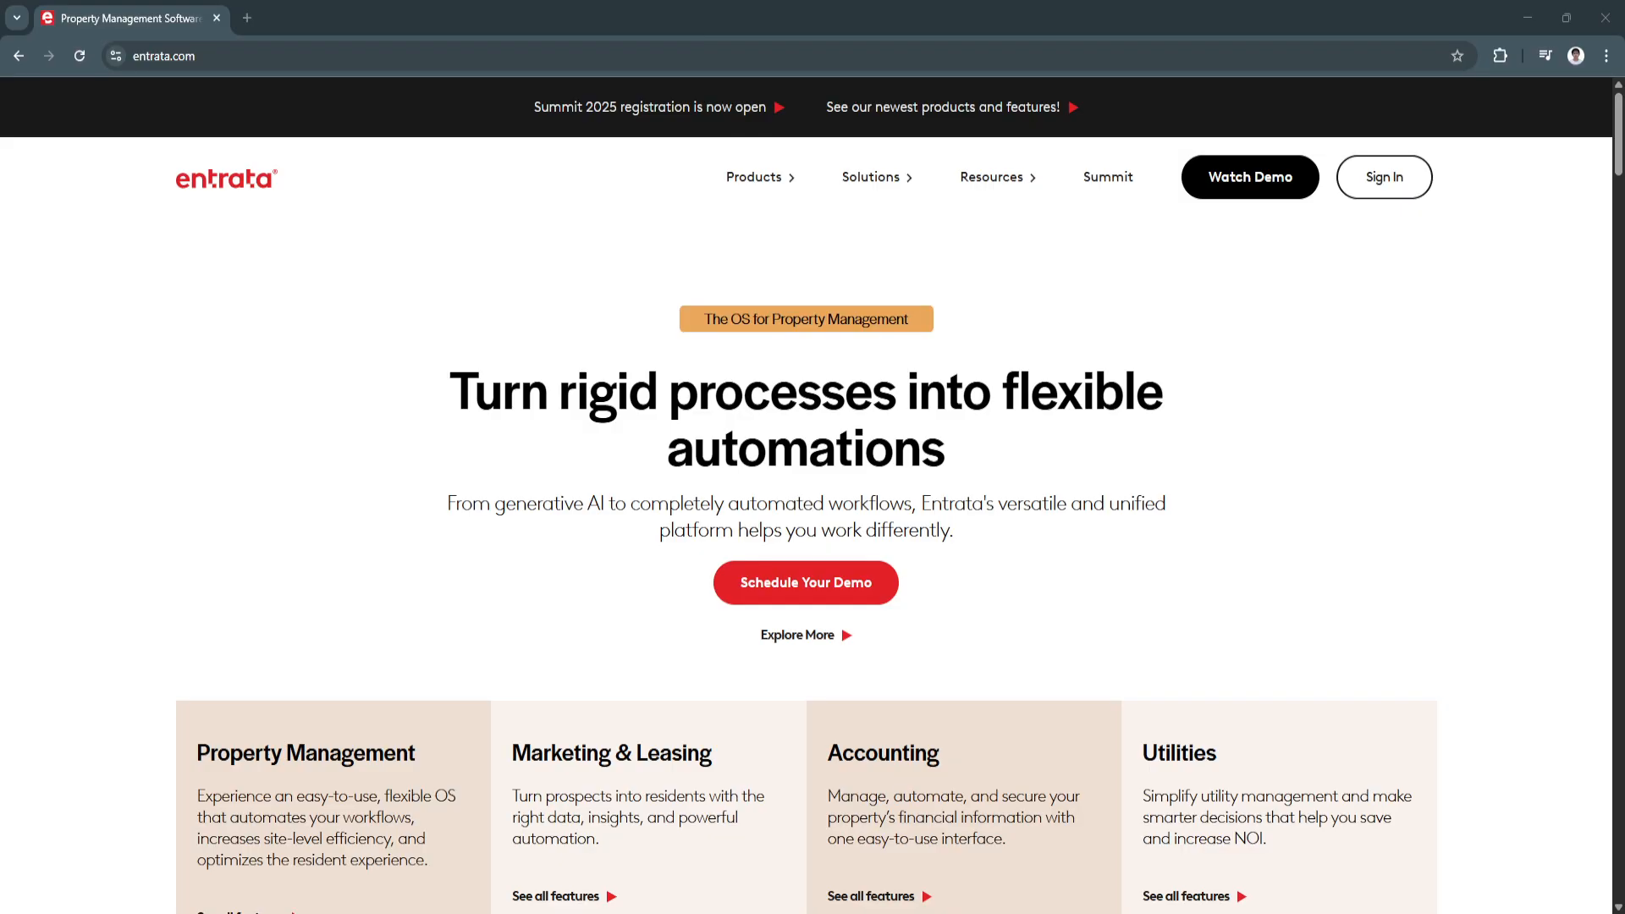
{"action": "scroll", "scroll_direction": "up", "scroll_amount": 3}
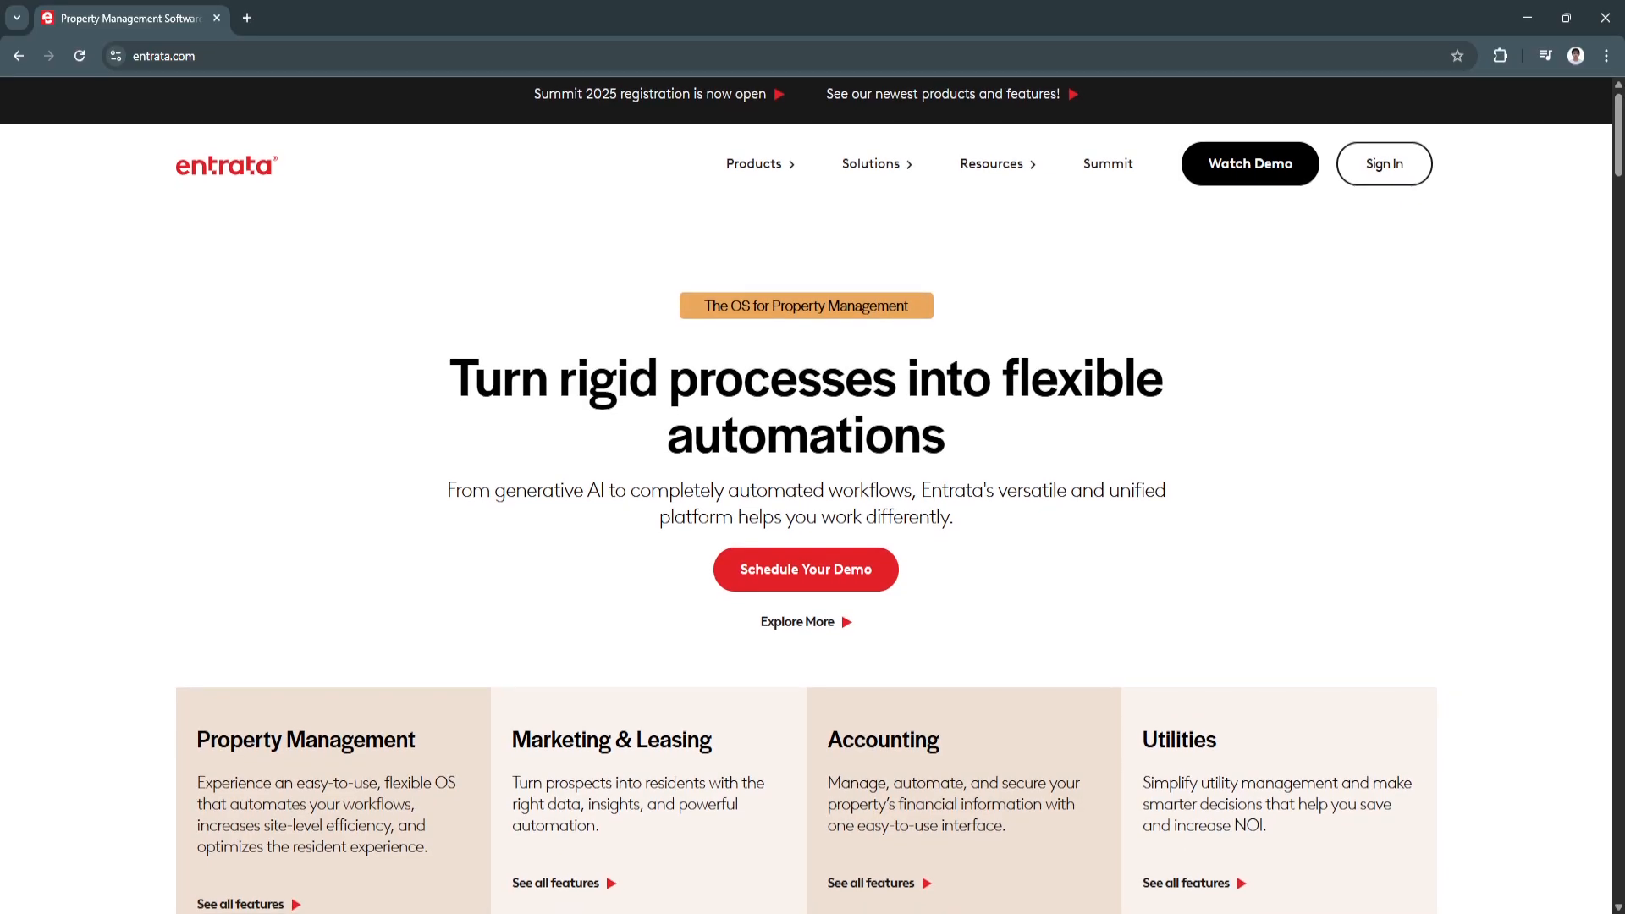
{"action": "scroll", "scroll_direction": "down", "scroll_amount": 3}
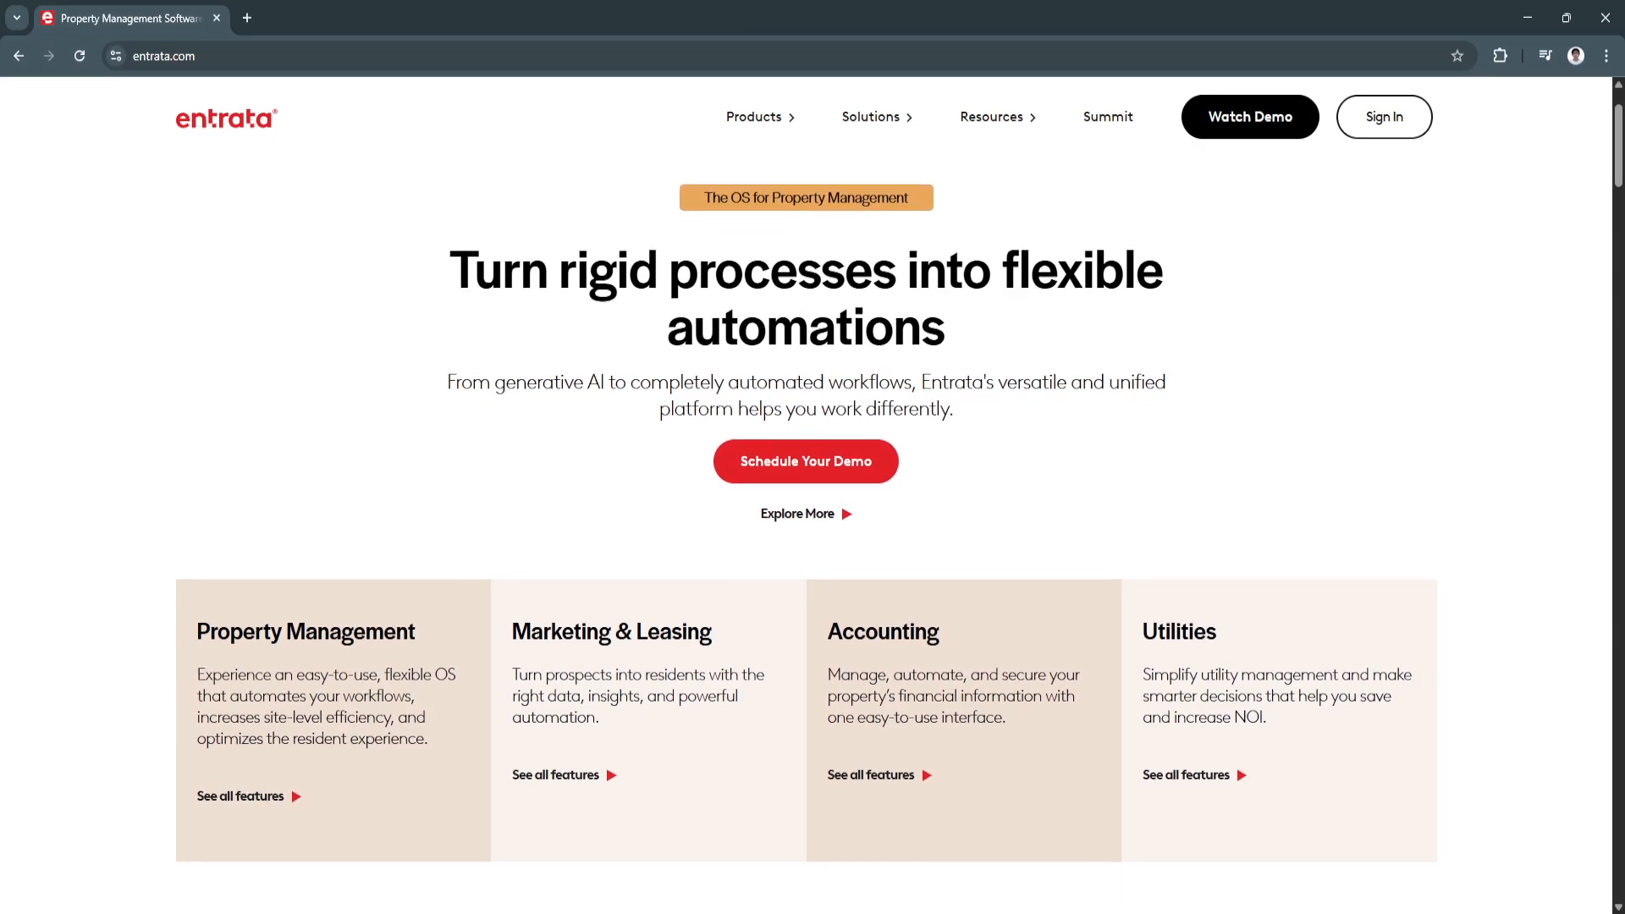
{"action": "scroll", "scroll_direction": "down", "scroll_amount": 3}
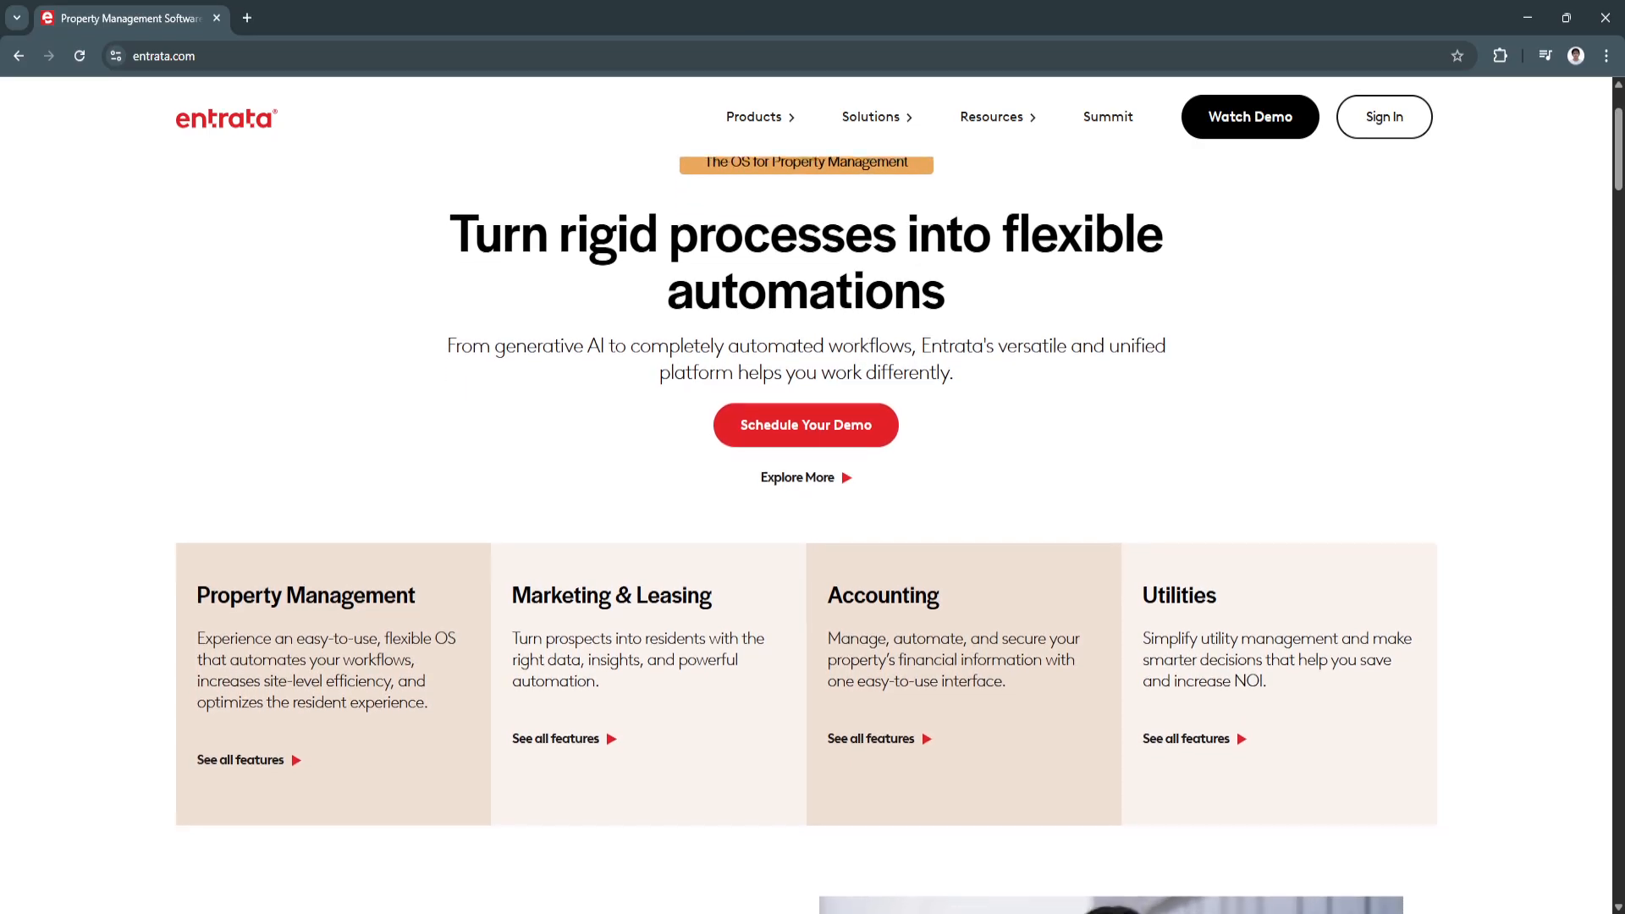
{"action": "scroll", "scroll_direction": "down", "scroll_amount": 3}
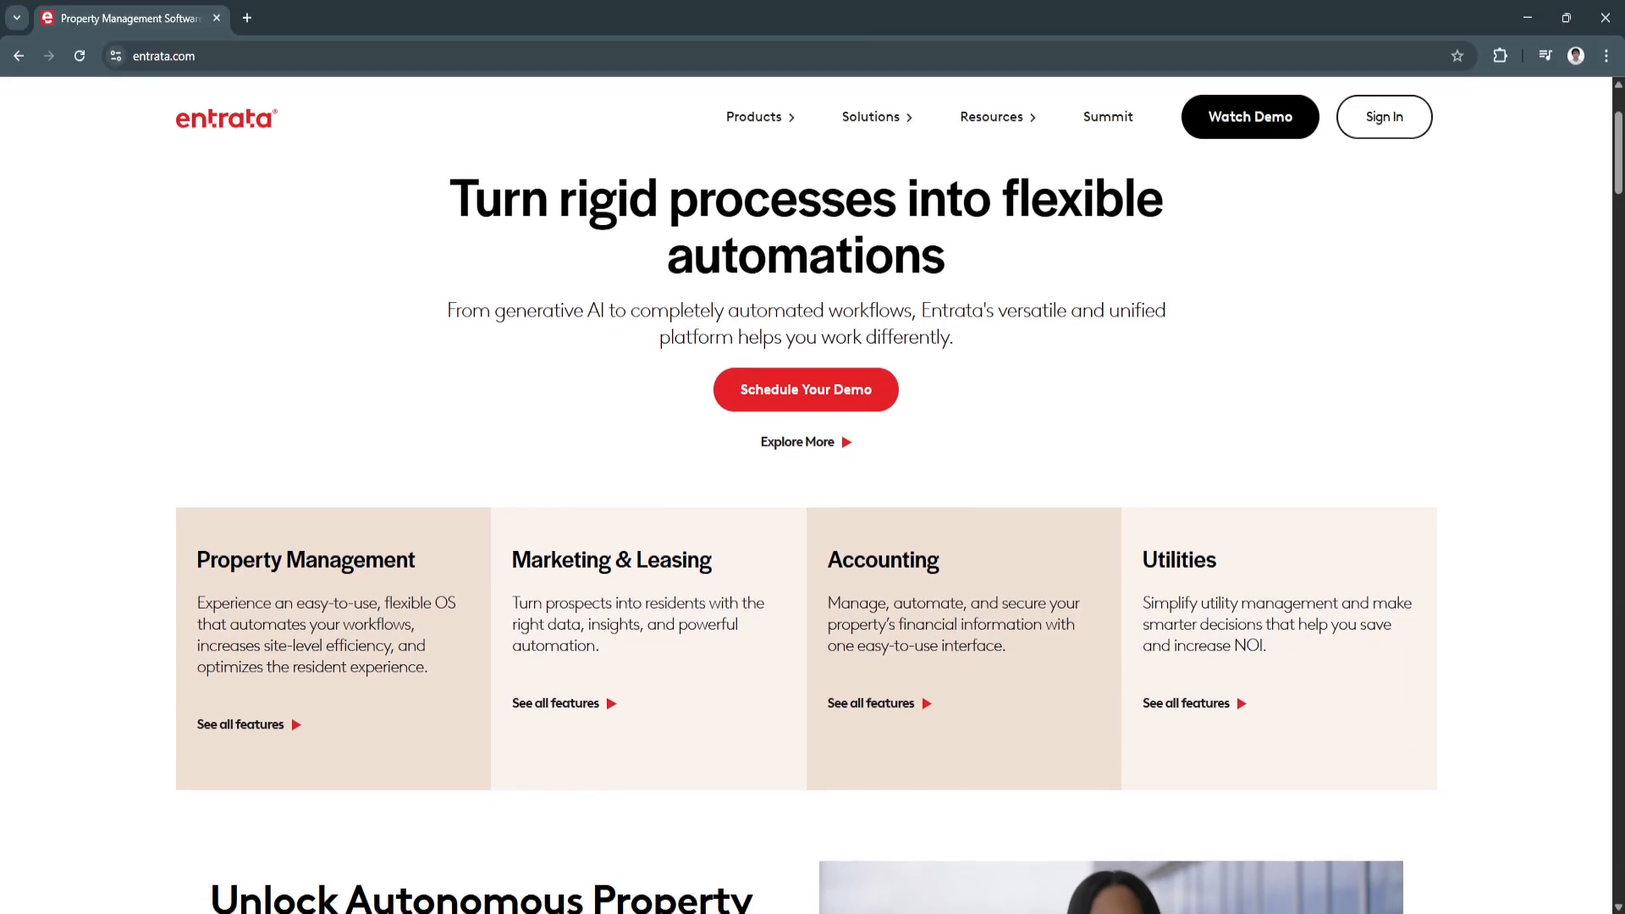
{"action": "scroll", "scroll_direction": "down", "scroll_amount": 3}
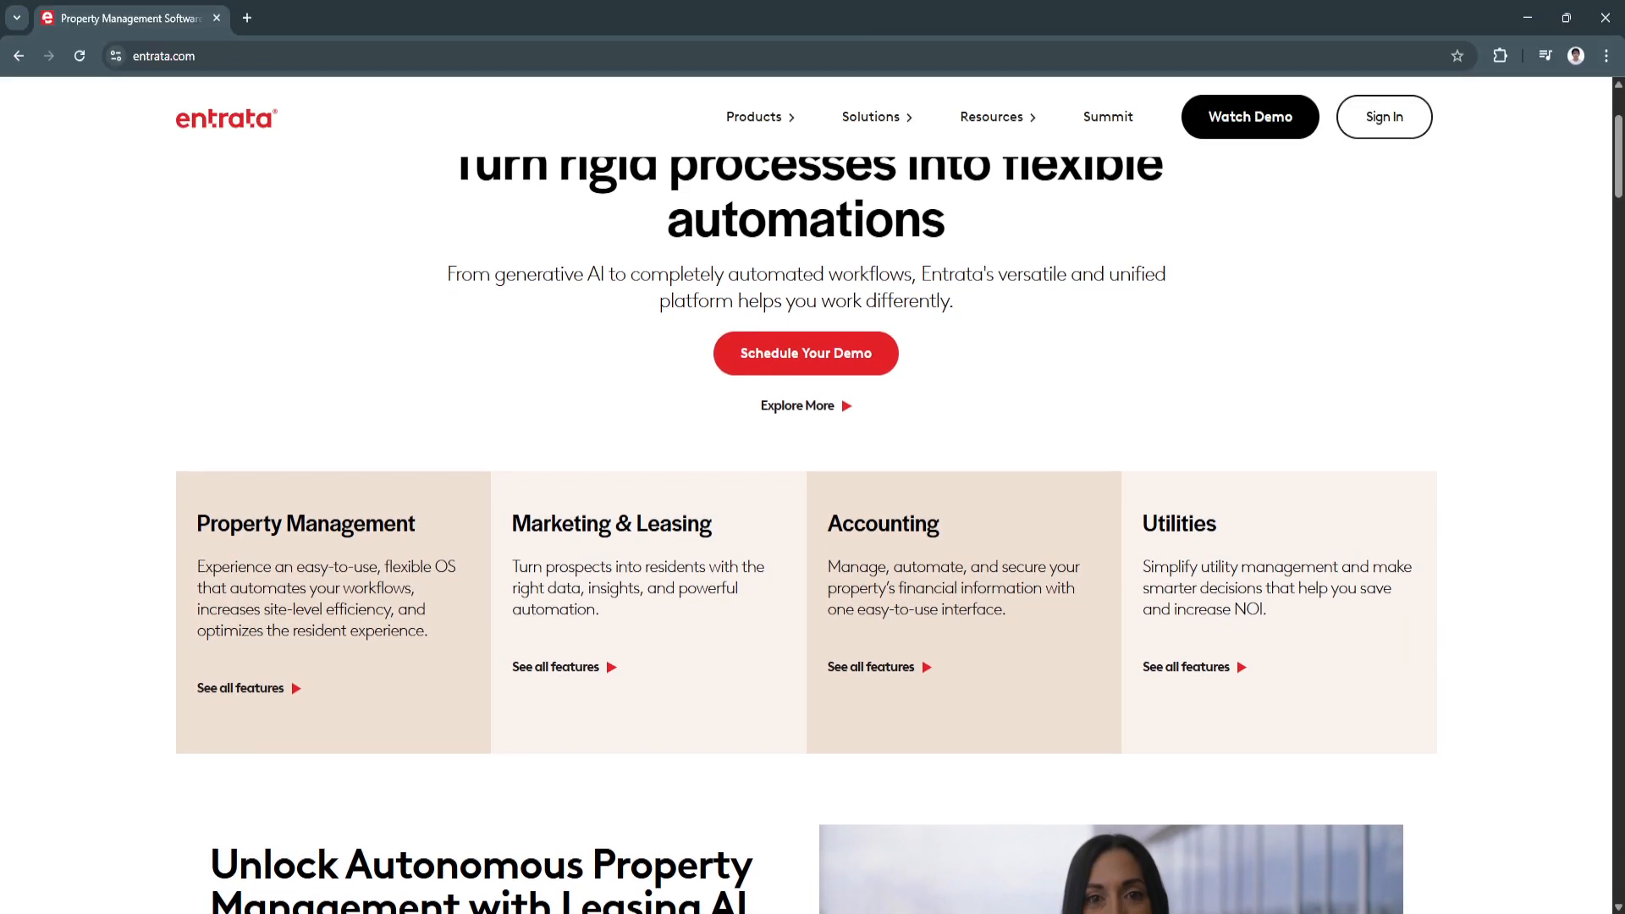
{"action": "scroll", "scroll_direction": "down", "scroll_amount": 3}
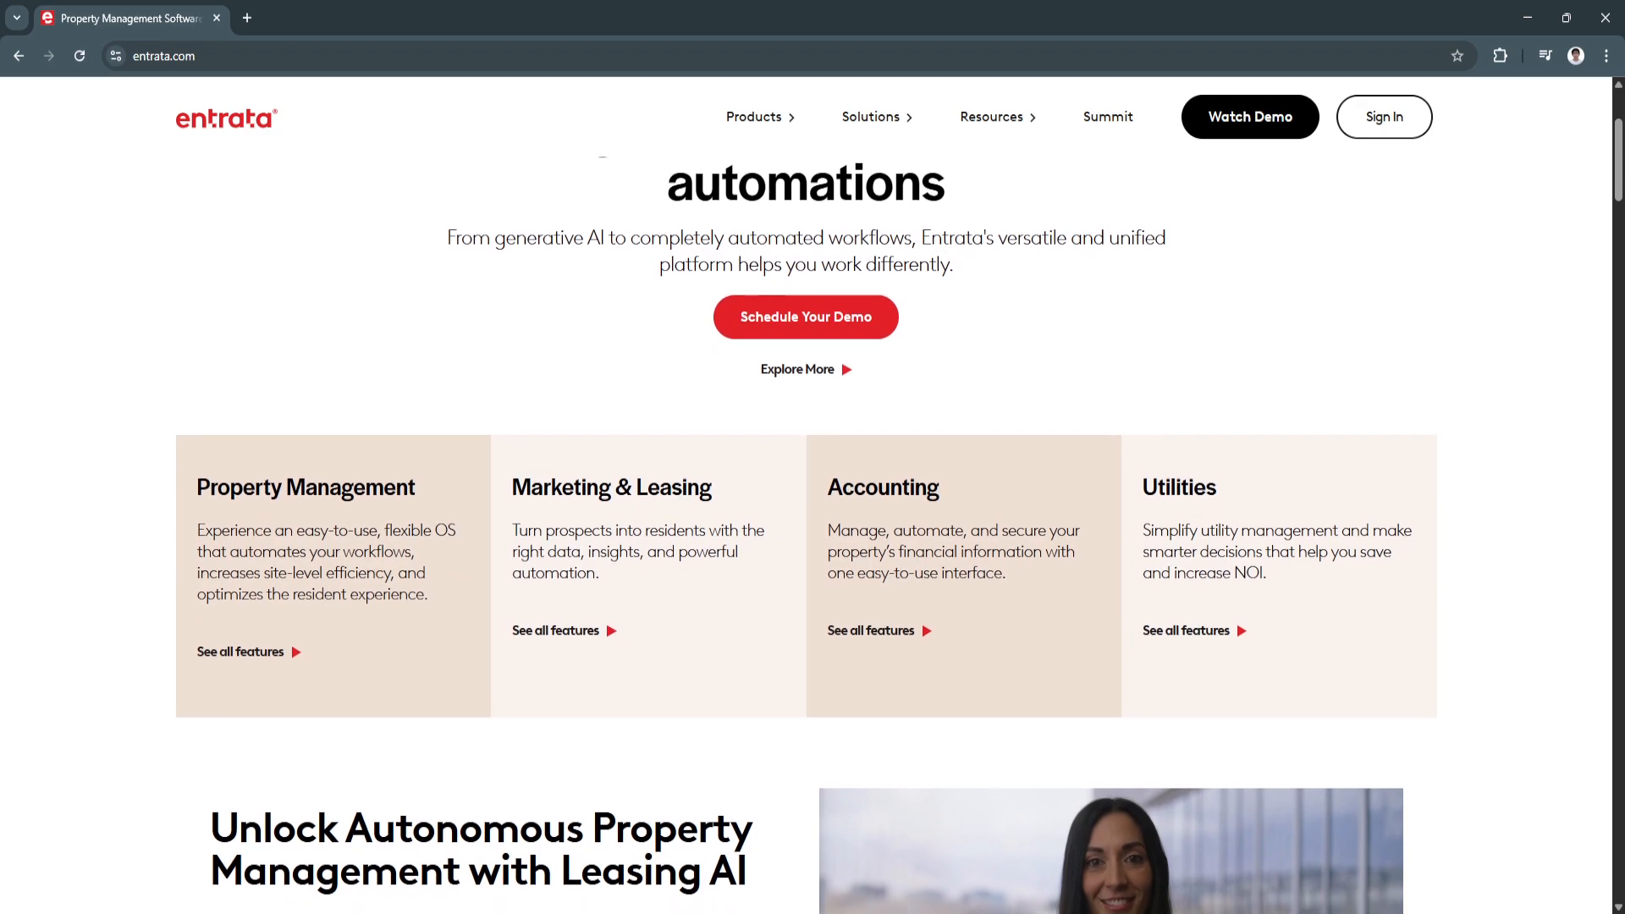
{"action": "scroll", "scroll_direction": "down", "scroll_amount": 3}
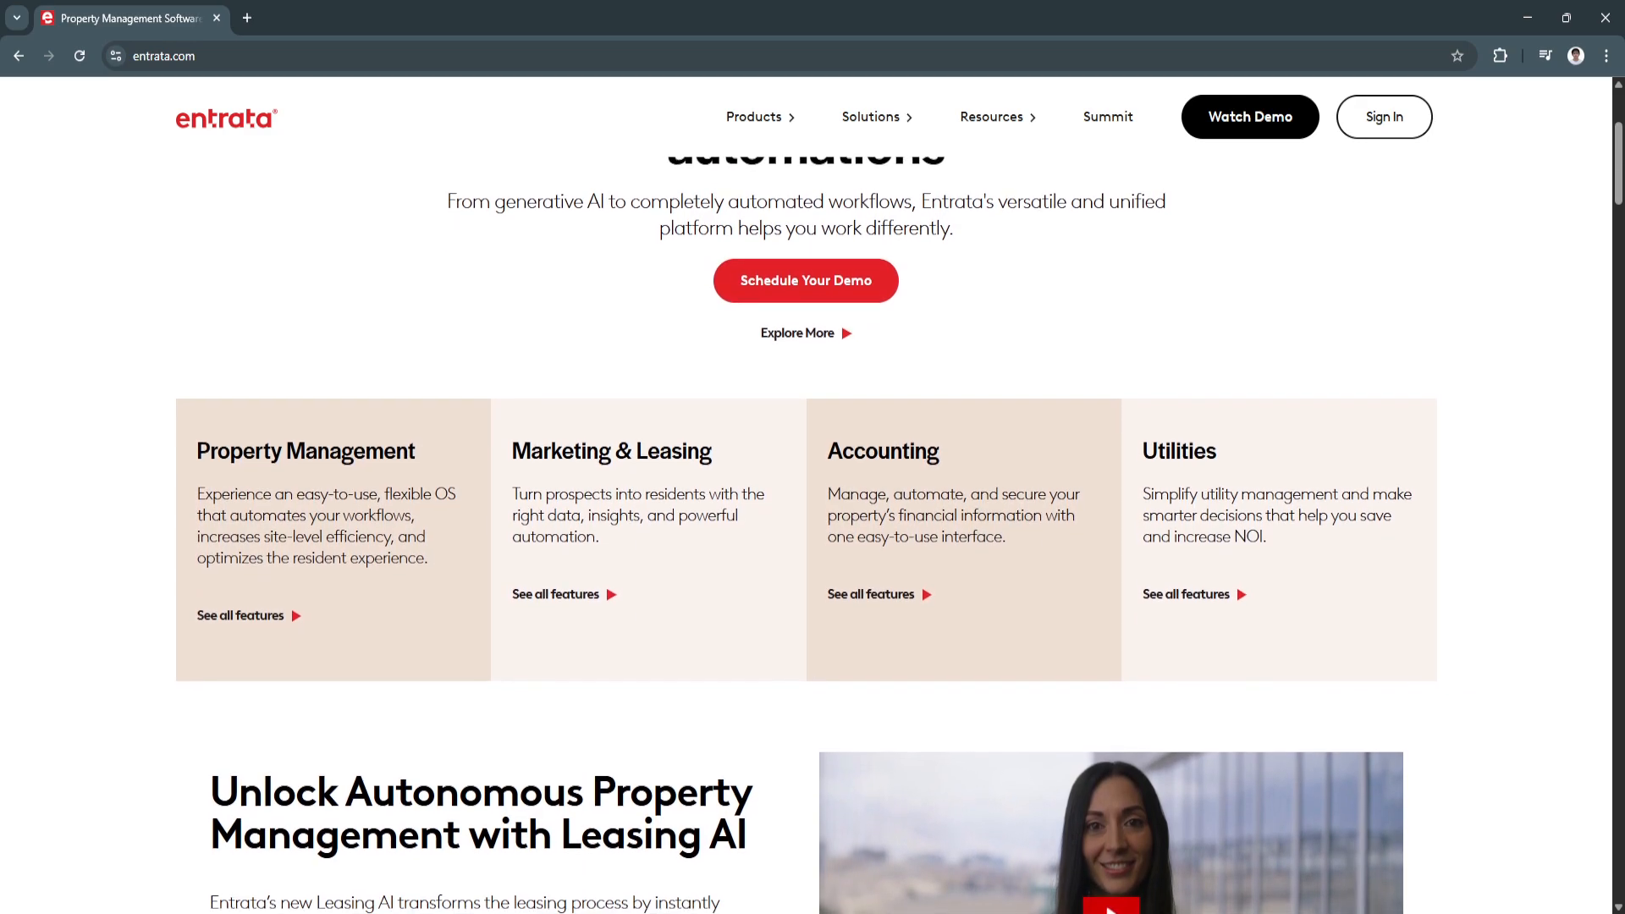
{"action": "scroll", "scroll_direction": "down", "scroll_amount": 3}
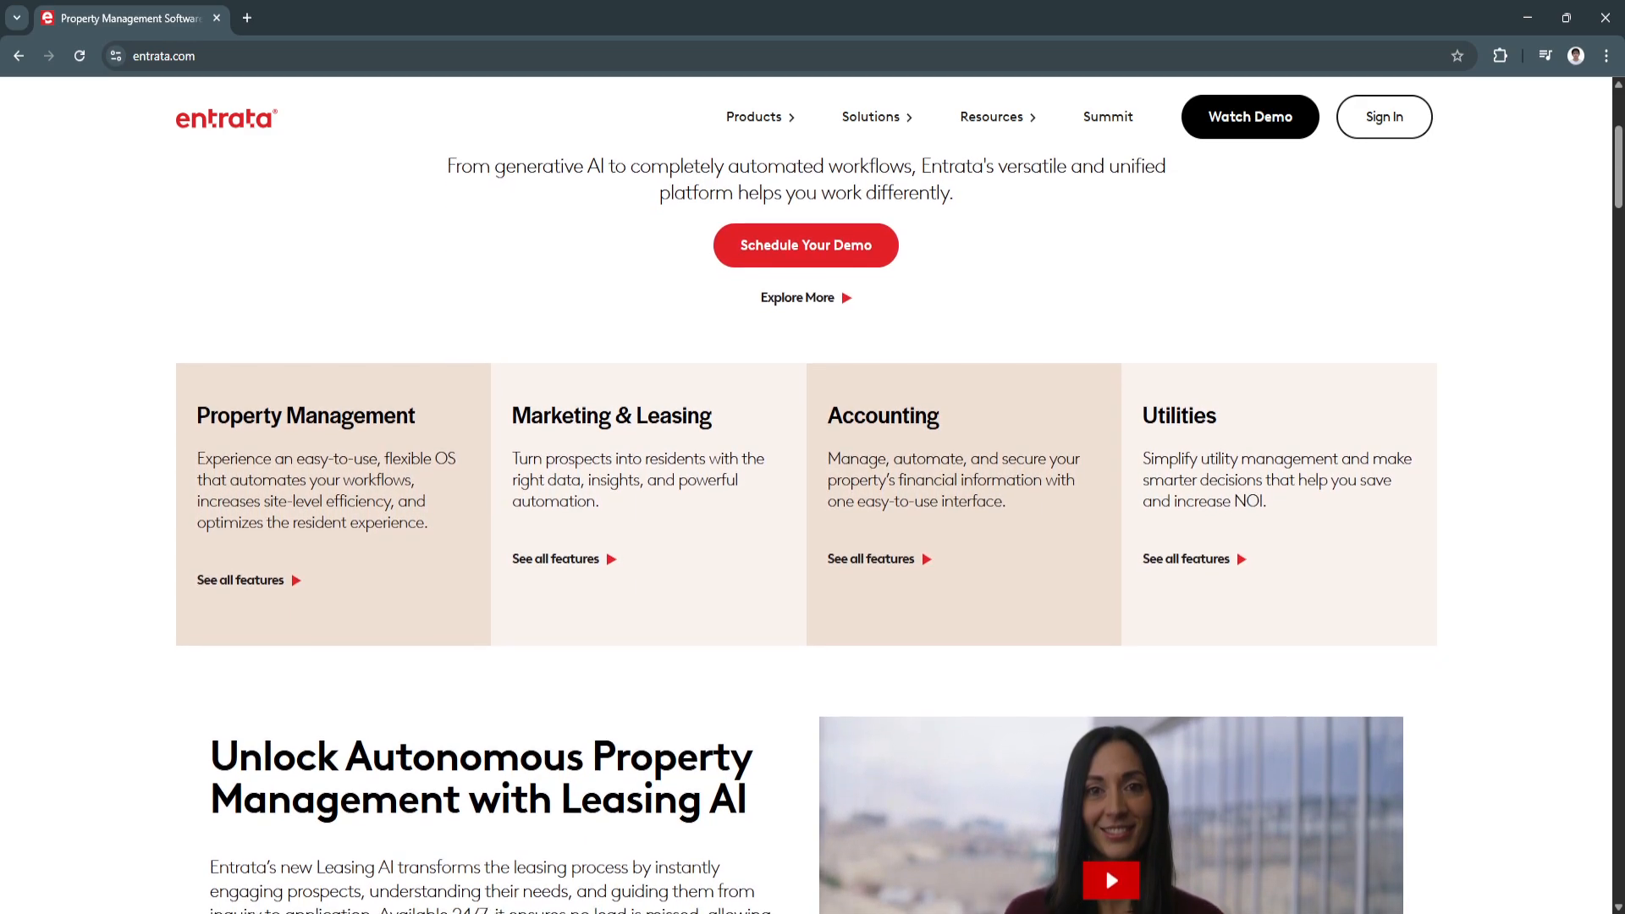
{"action": "scroll", "scroll_direction": "down", "scroll_amount": 3}
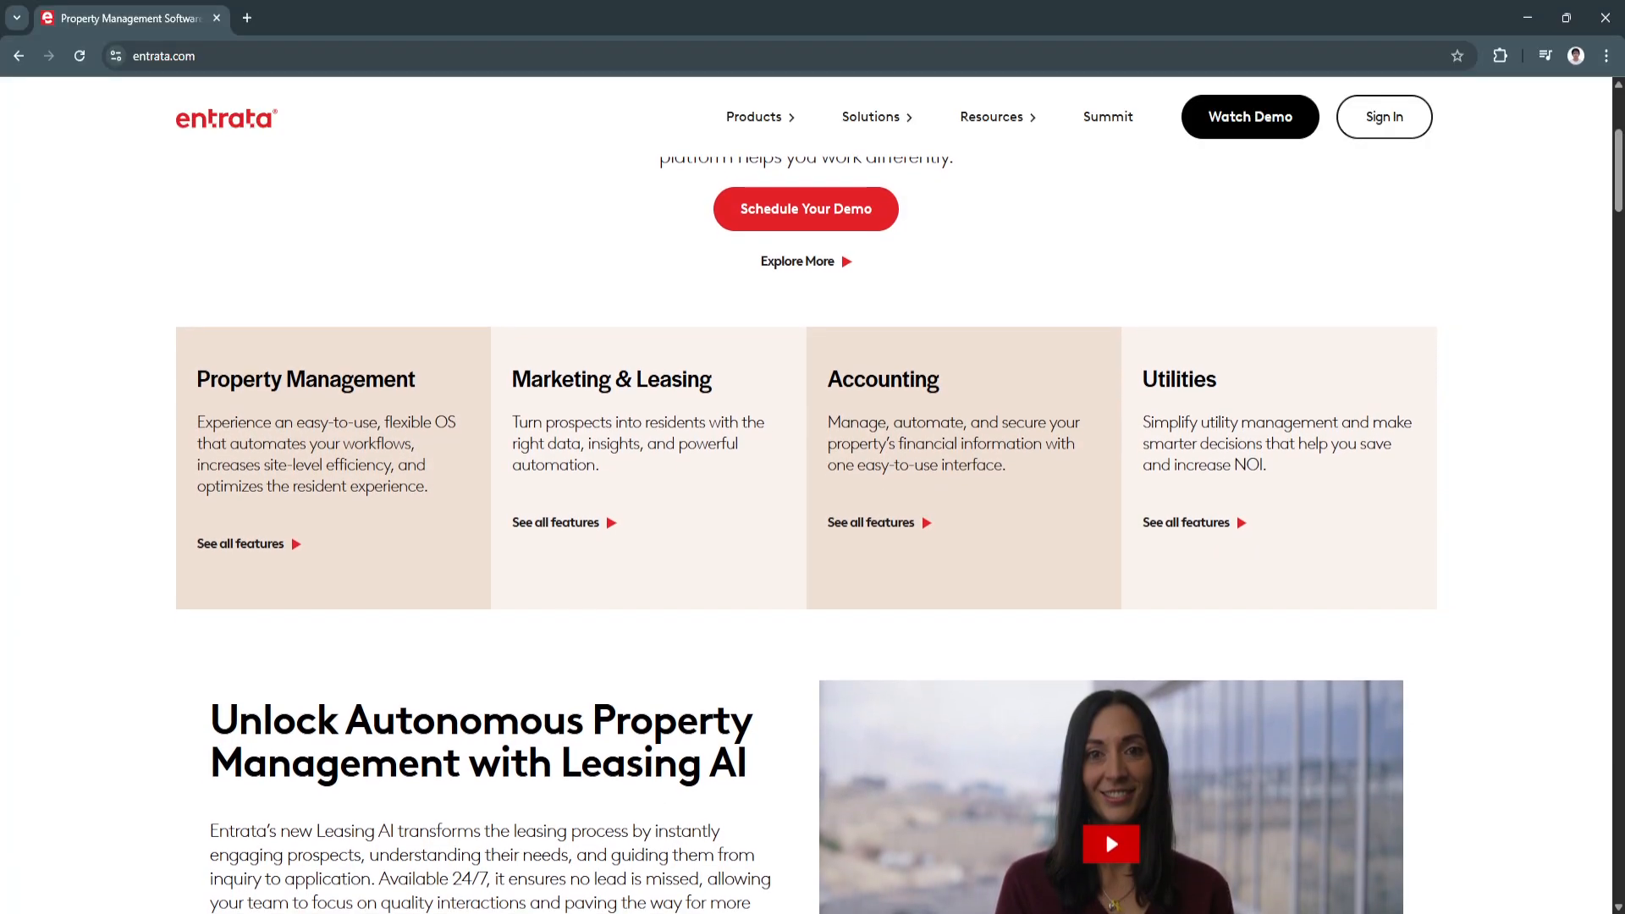
{"action": "scroll", "scroll_direction": "down", "scroll_amount": 3}
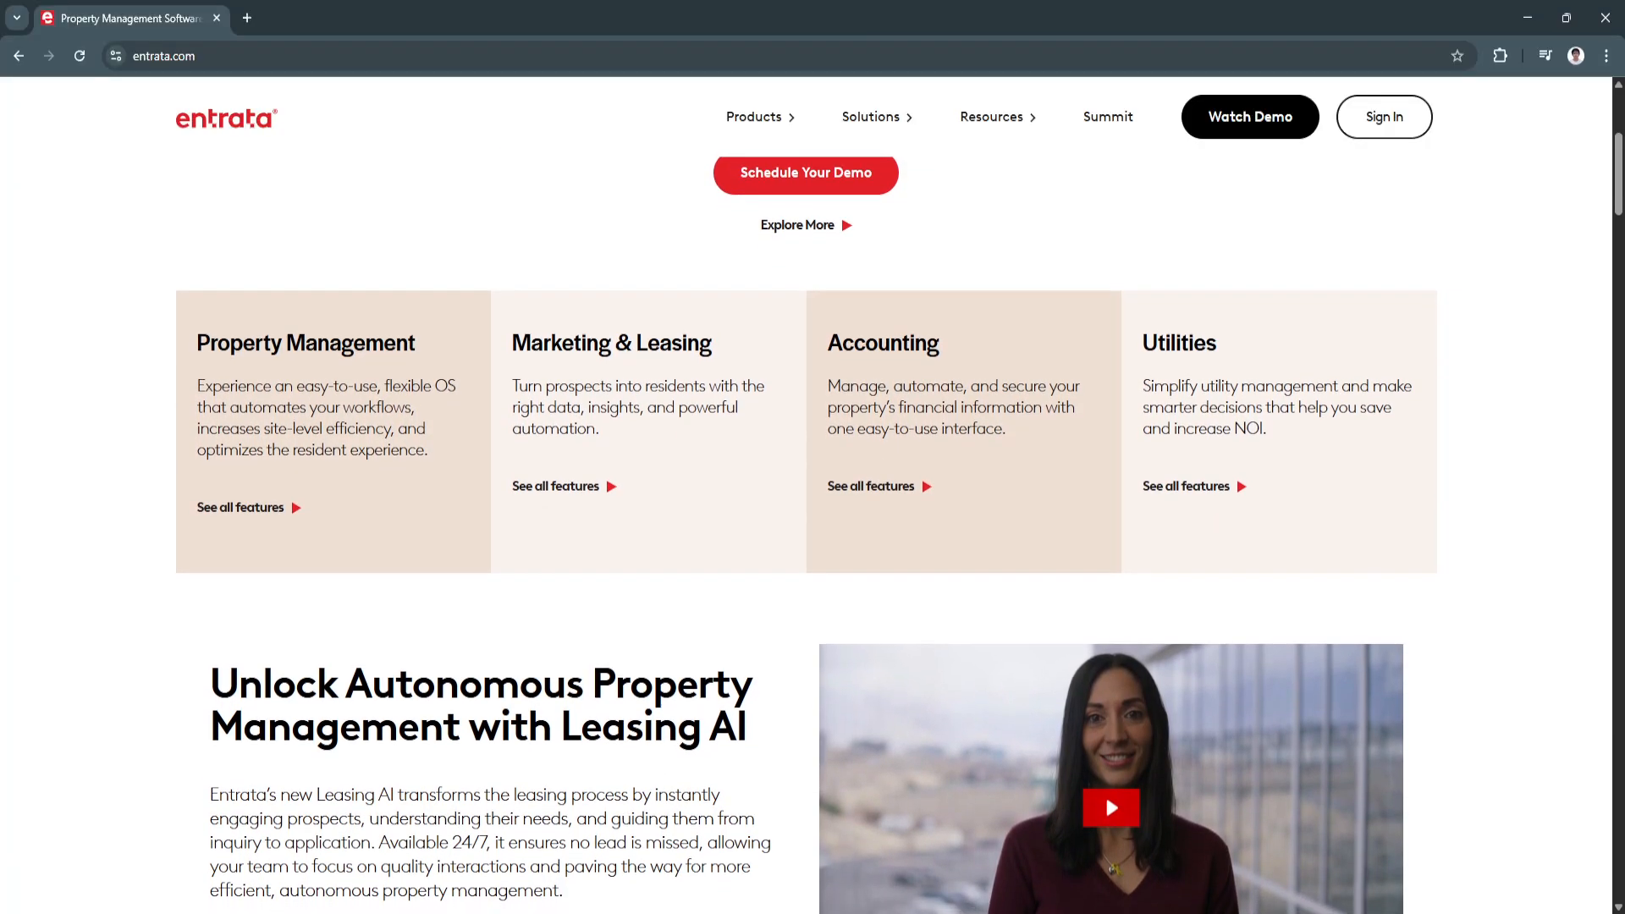
{"action": "scroll", "scroll_direction": "down", "scroll_amount": 3}
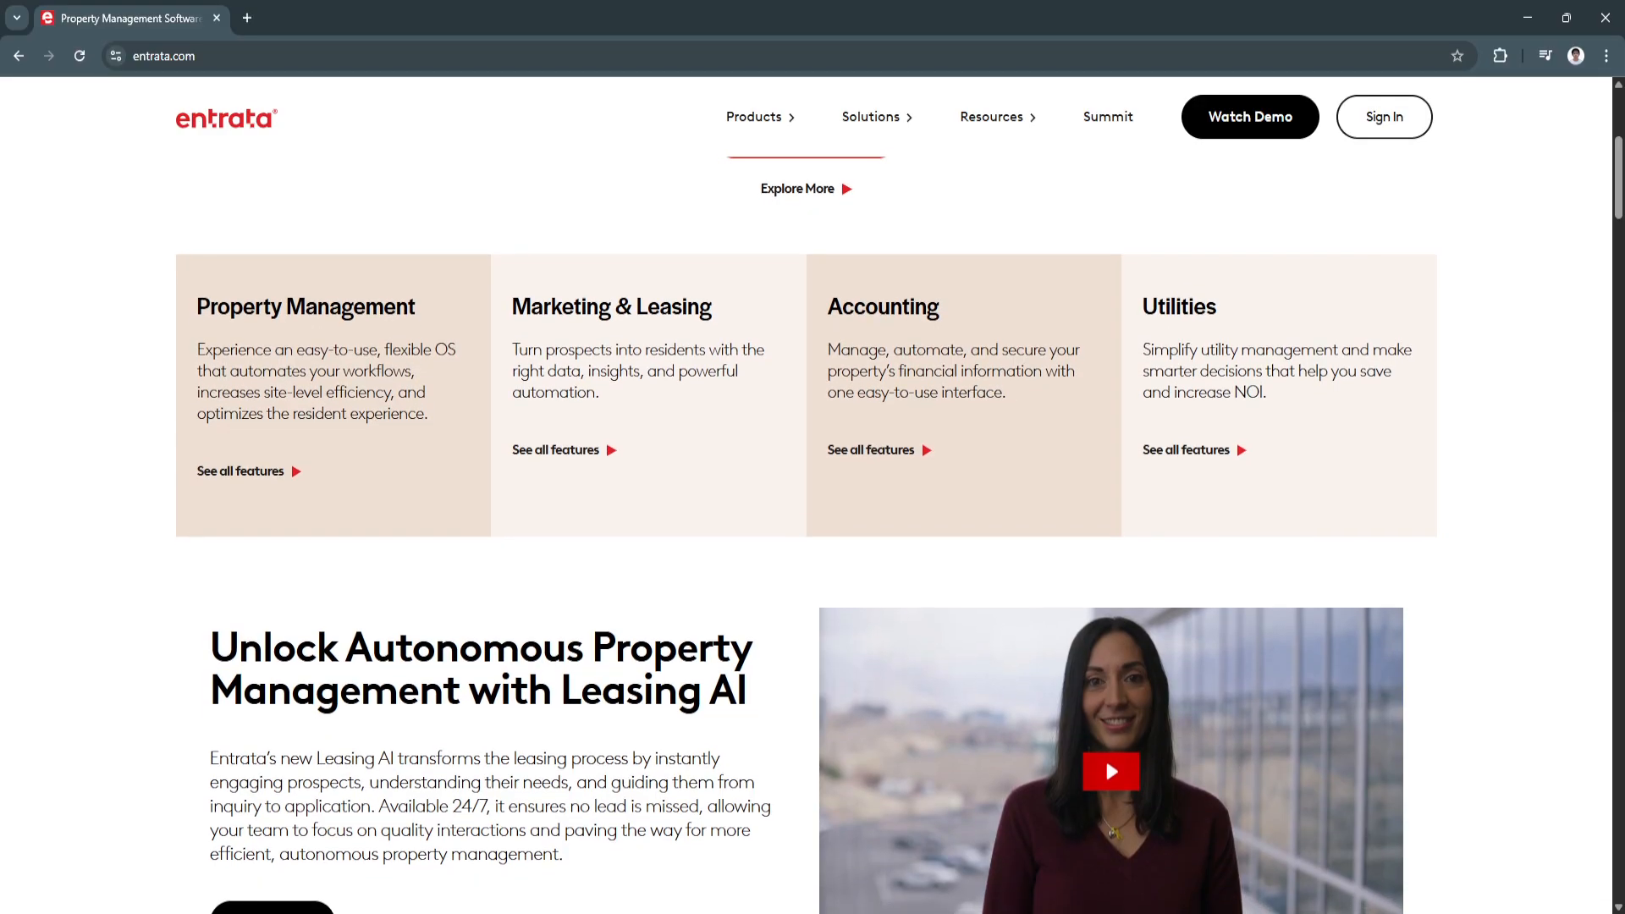
{"action": "scroll", "scroll_direction": "down", "scroll_amount": 3}
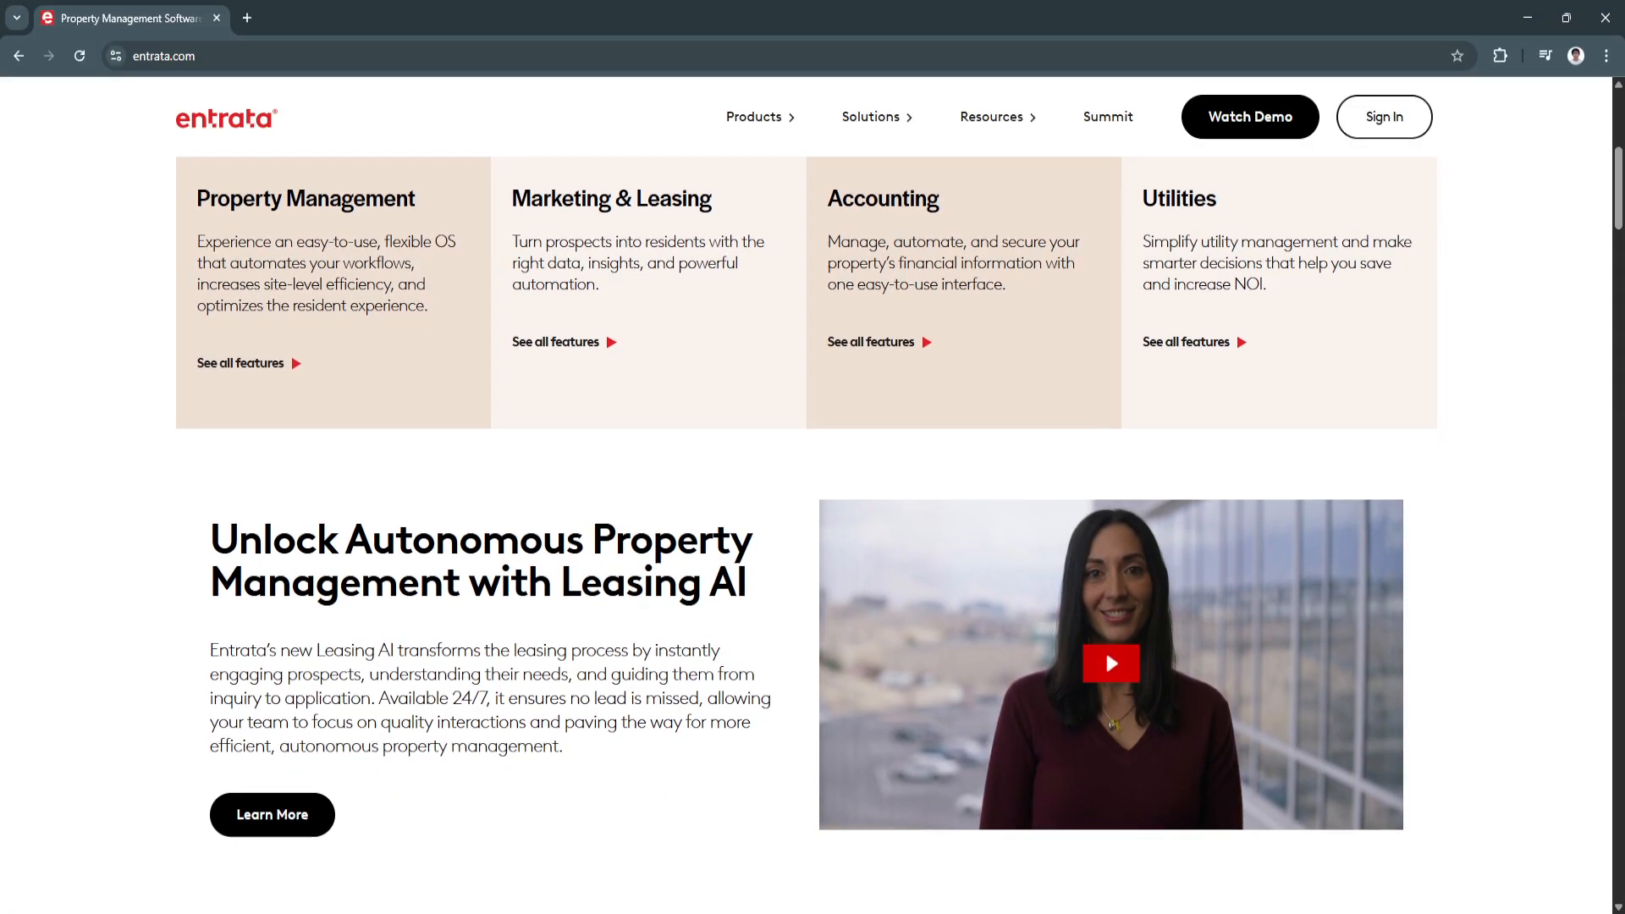
{"action": "scroll", "scroll_direction": "down", "scroll_amount": 3}
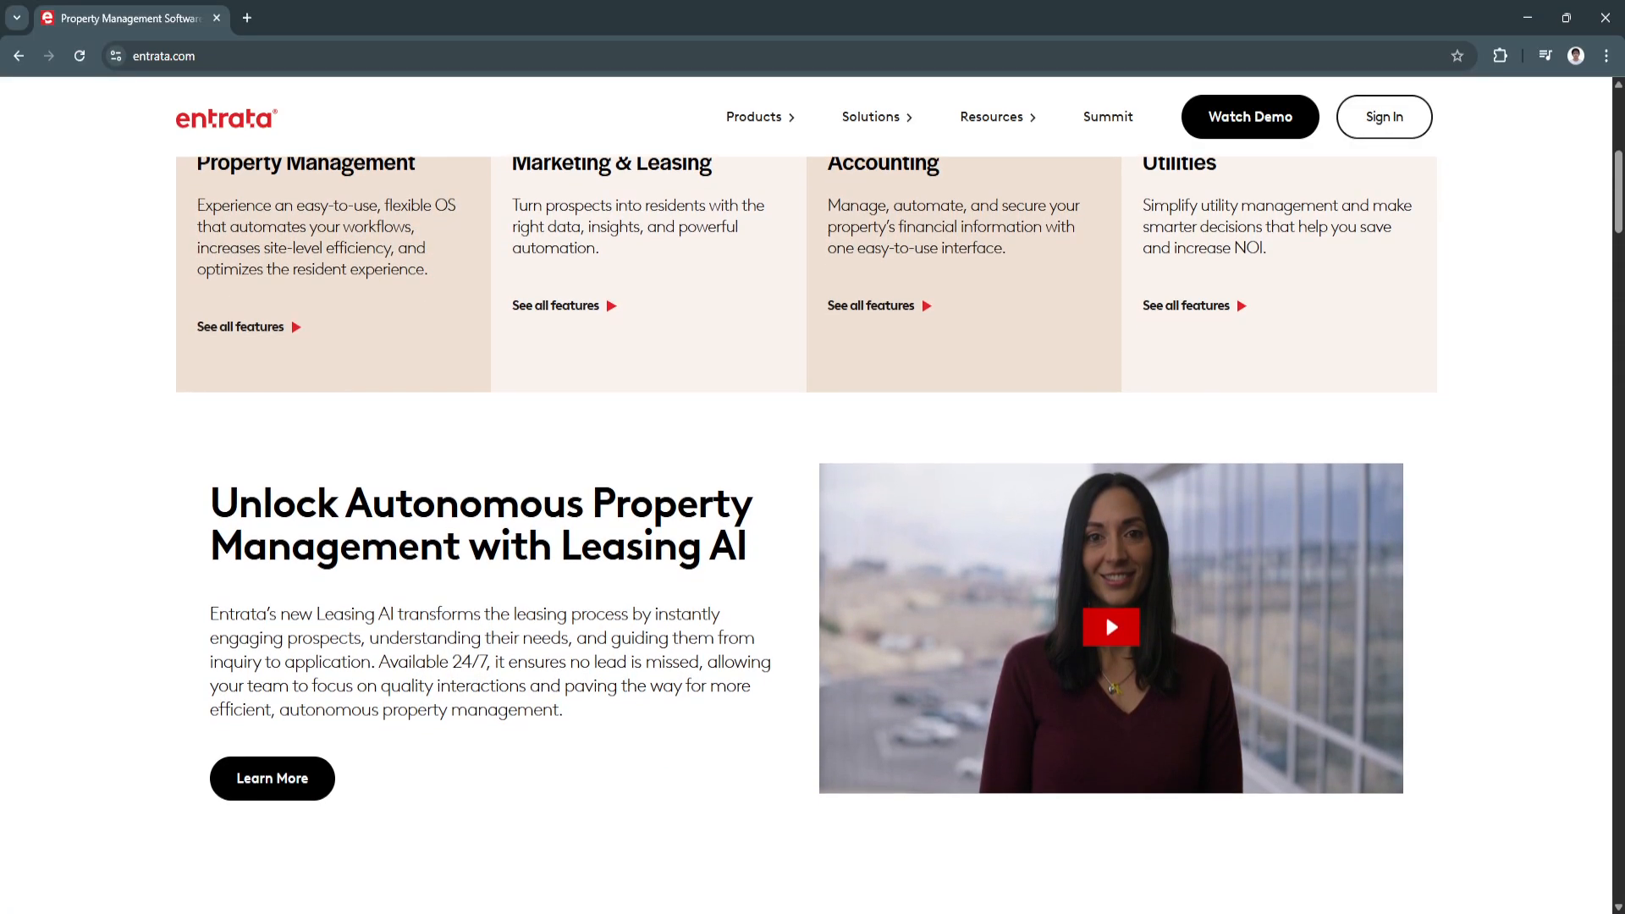
{"action": "scroll", "scroll_direction": "down", "scroll_amount": 3}
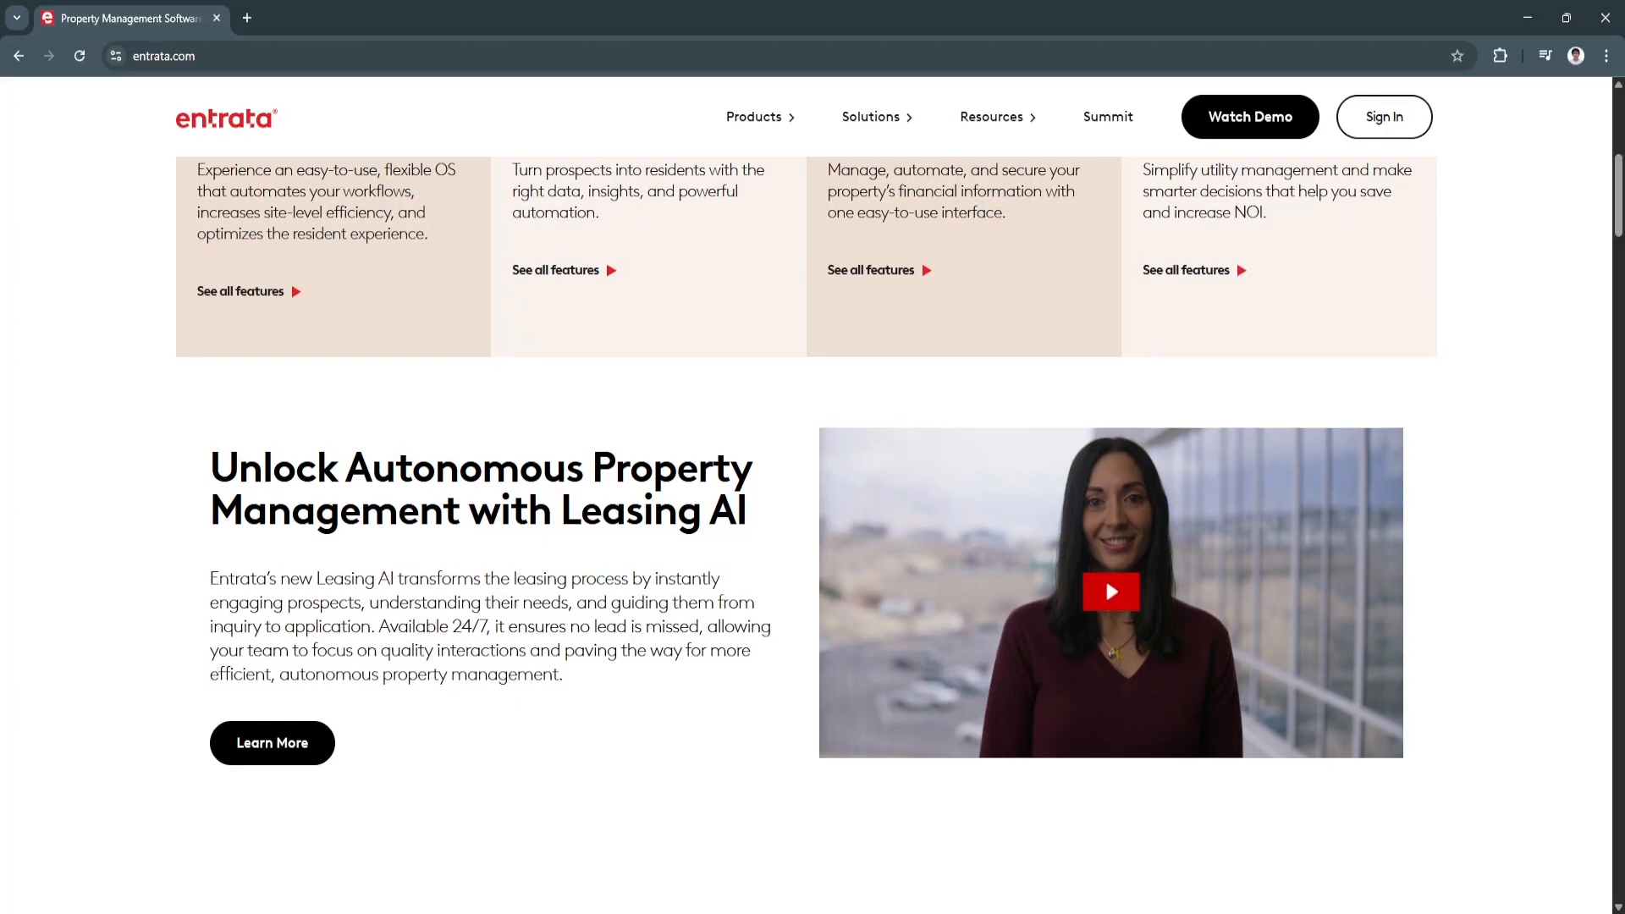
{"action": "scroll", "scroll_direction": "down", "scroll_amount": 3}
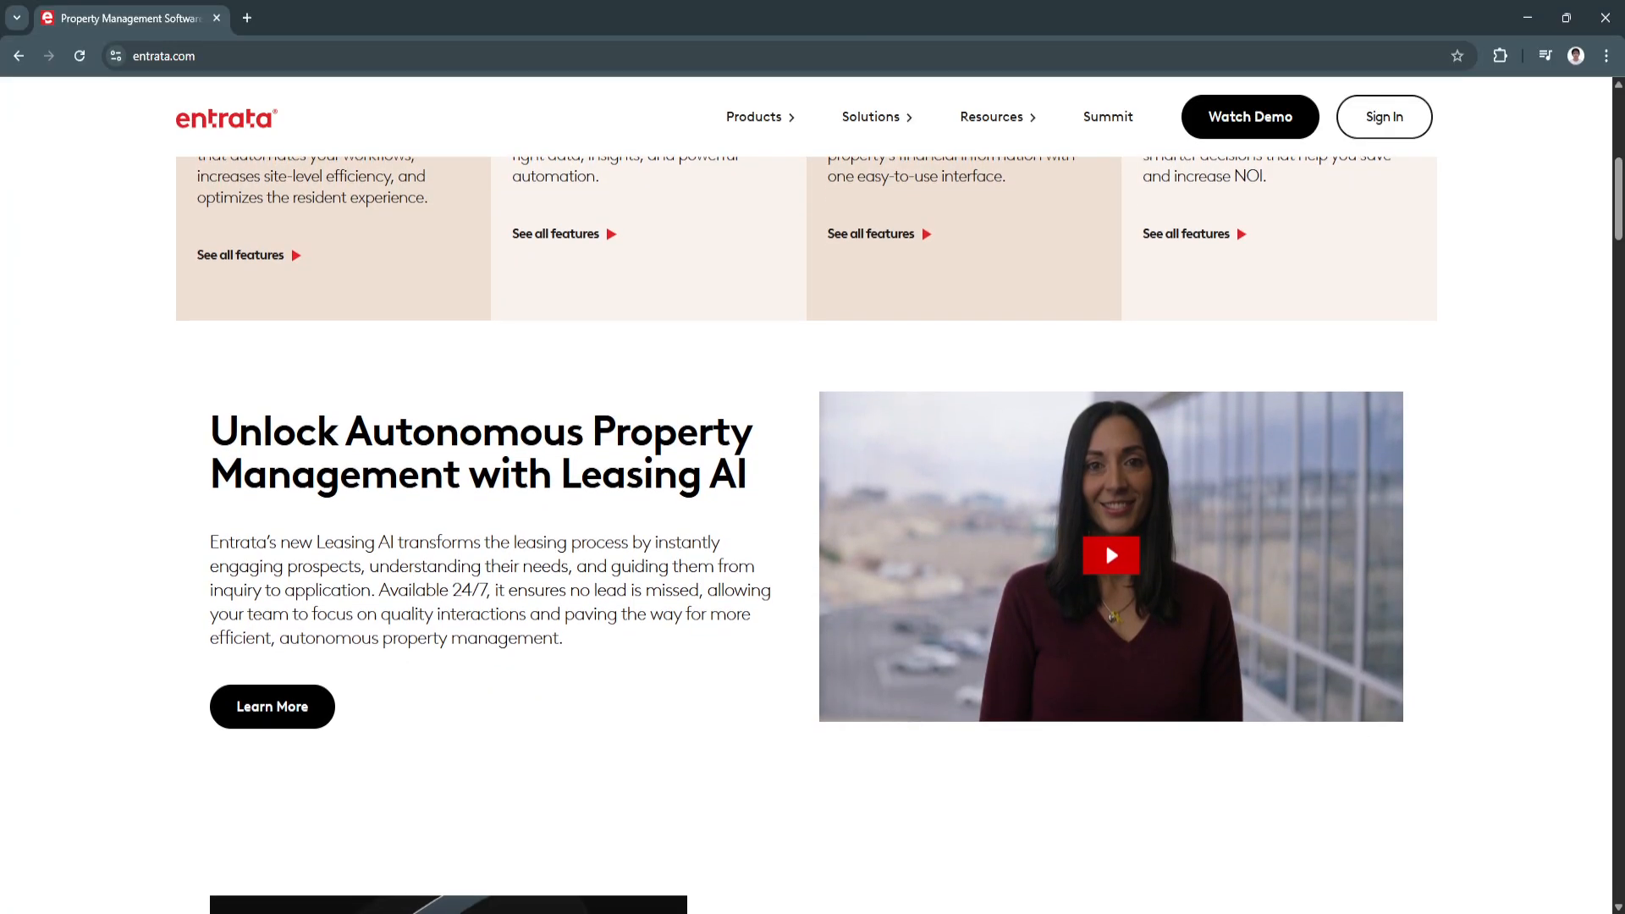
{"action": "scroll", "scroll_direction": "down", "scroll_amount": 3}
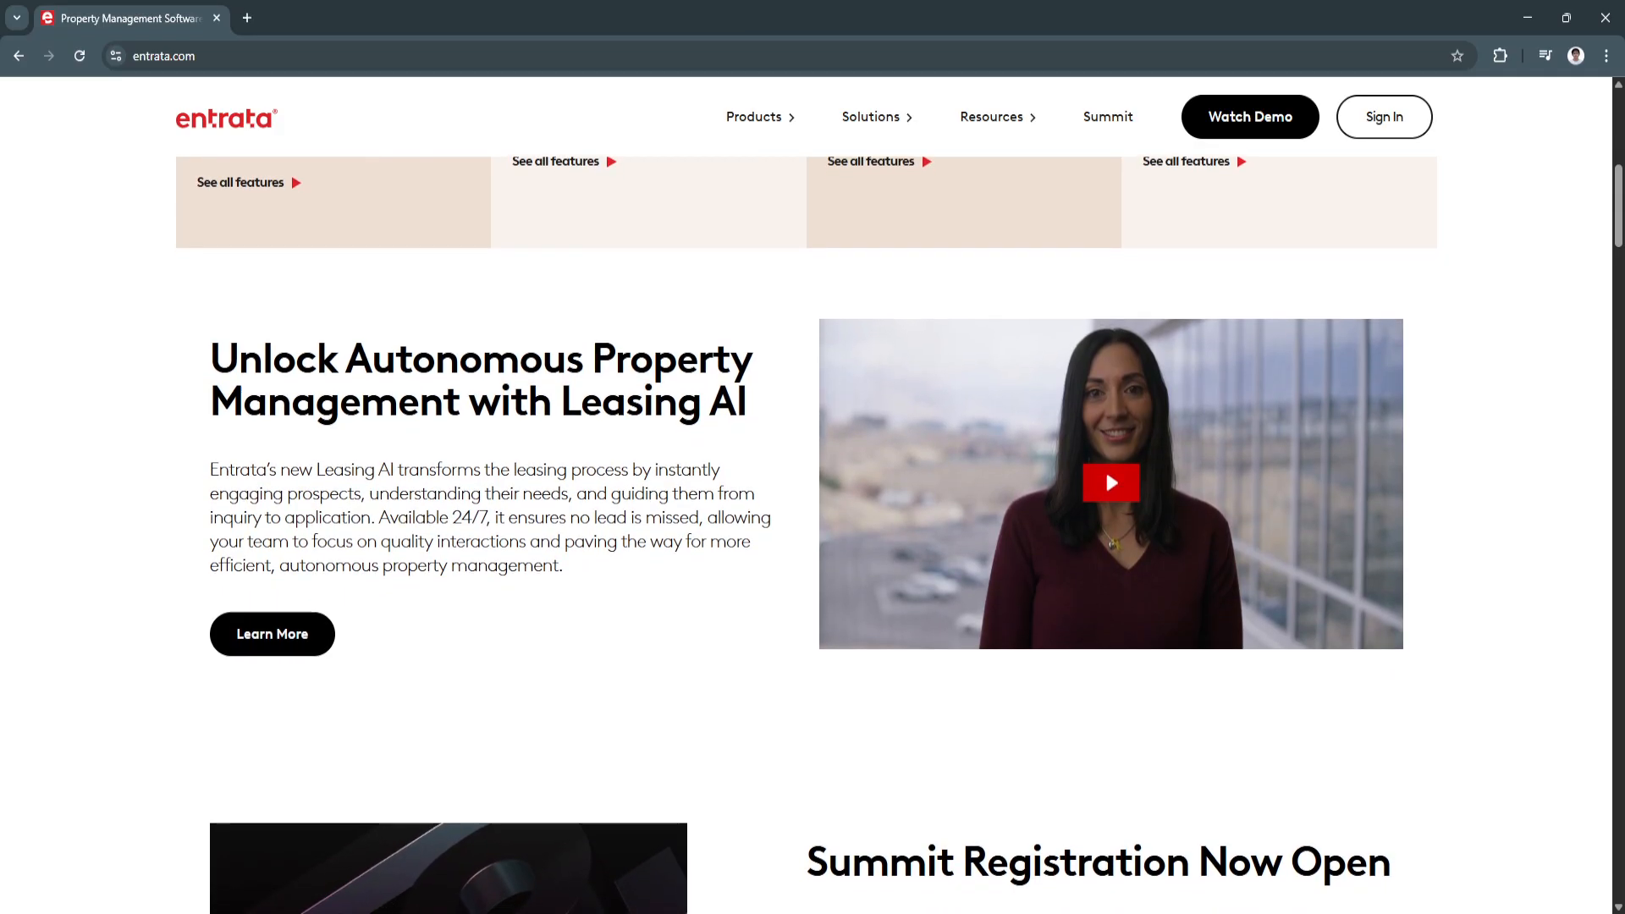
{"action": "scroll", "scroll_direction": "down", "scroll_amount": 3}
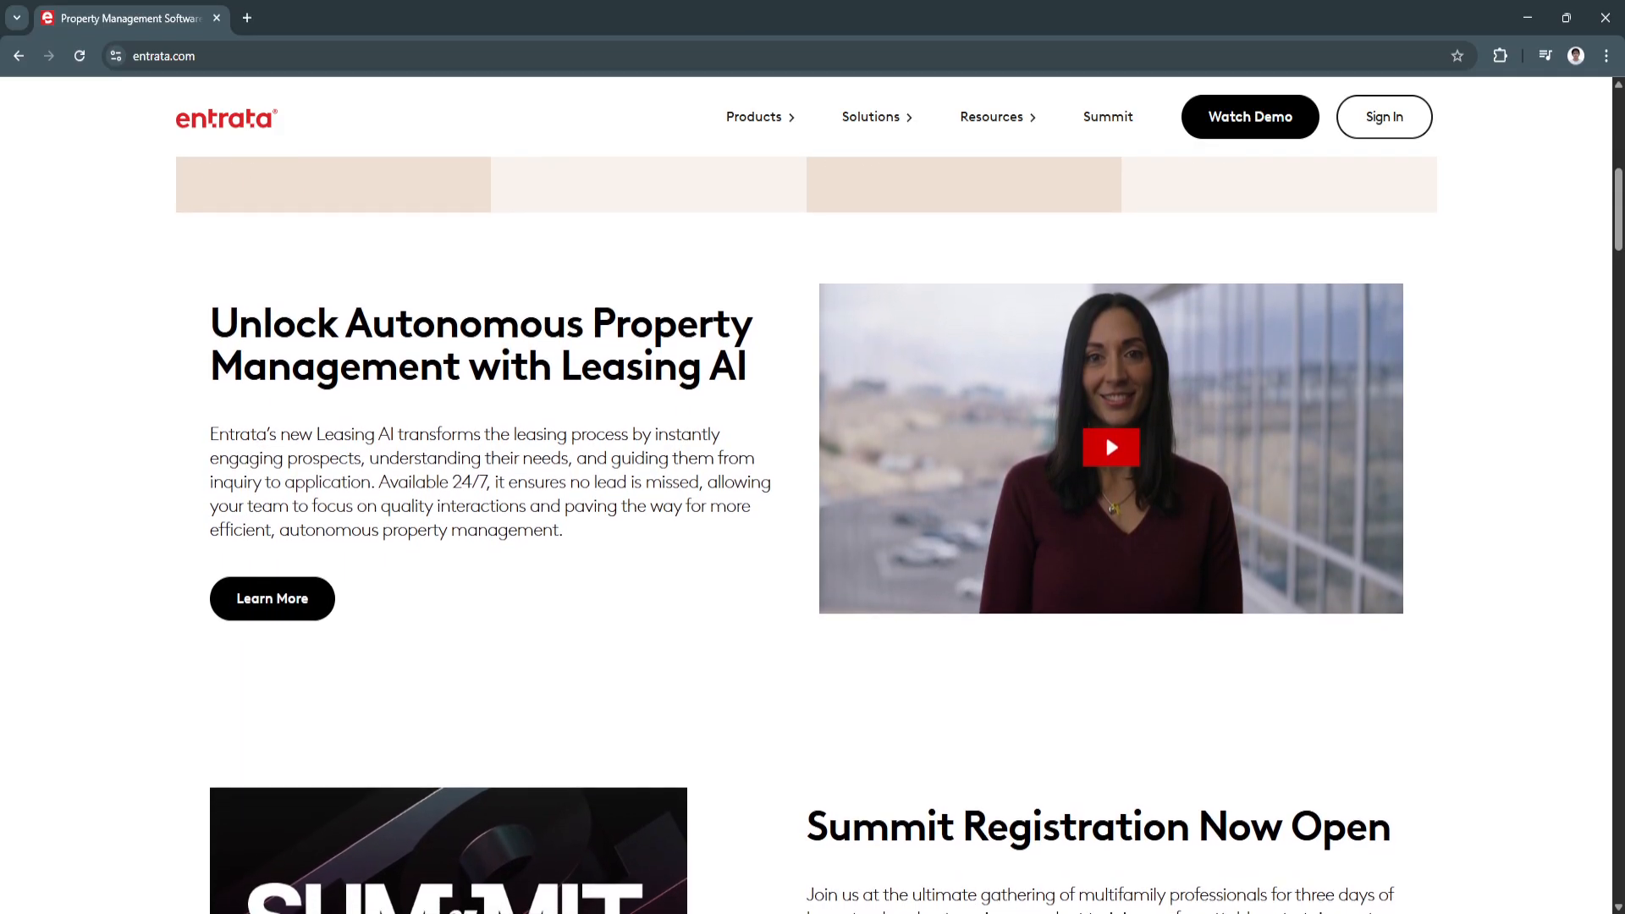
{"action": "scroll", "scroll_direction": "down", "scroll_amount": 3}
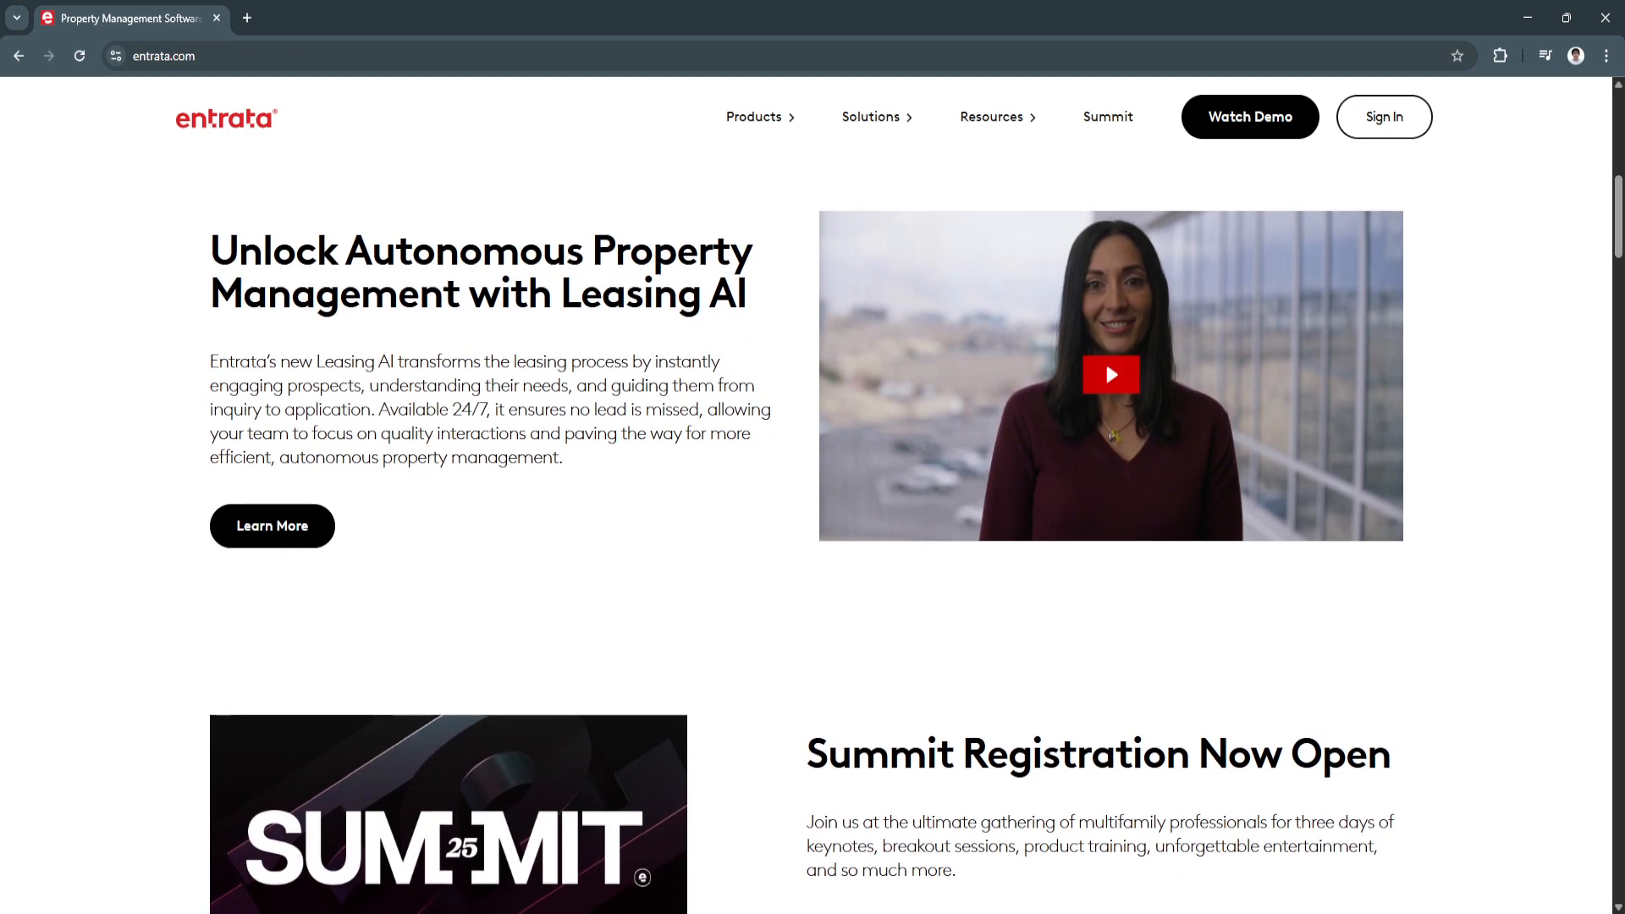
{"action": "scroll", "scroll_direction": "down", "scroll_amount": 3}
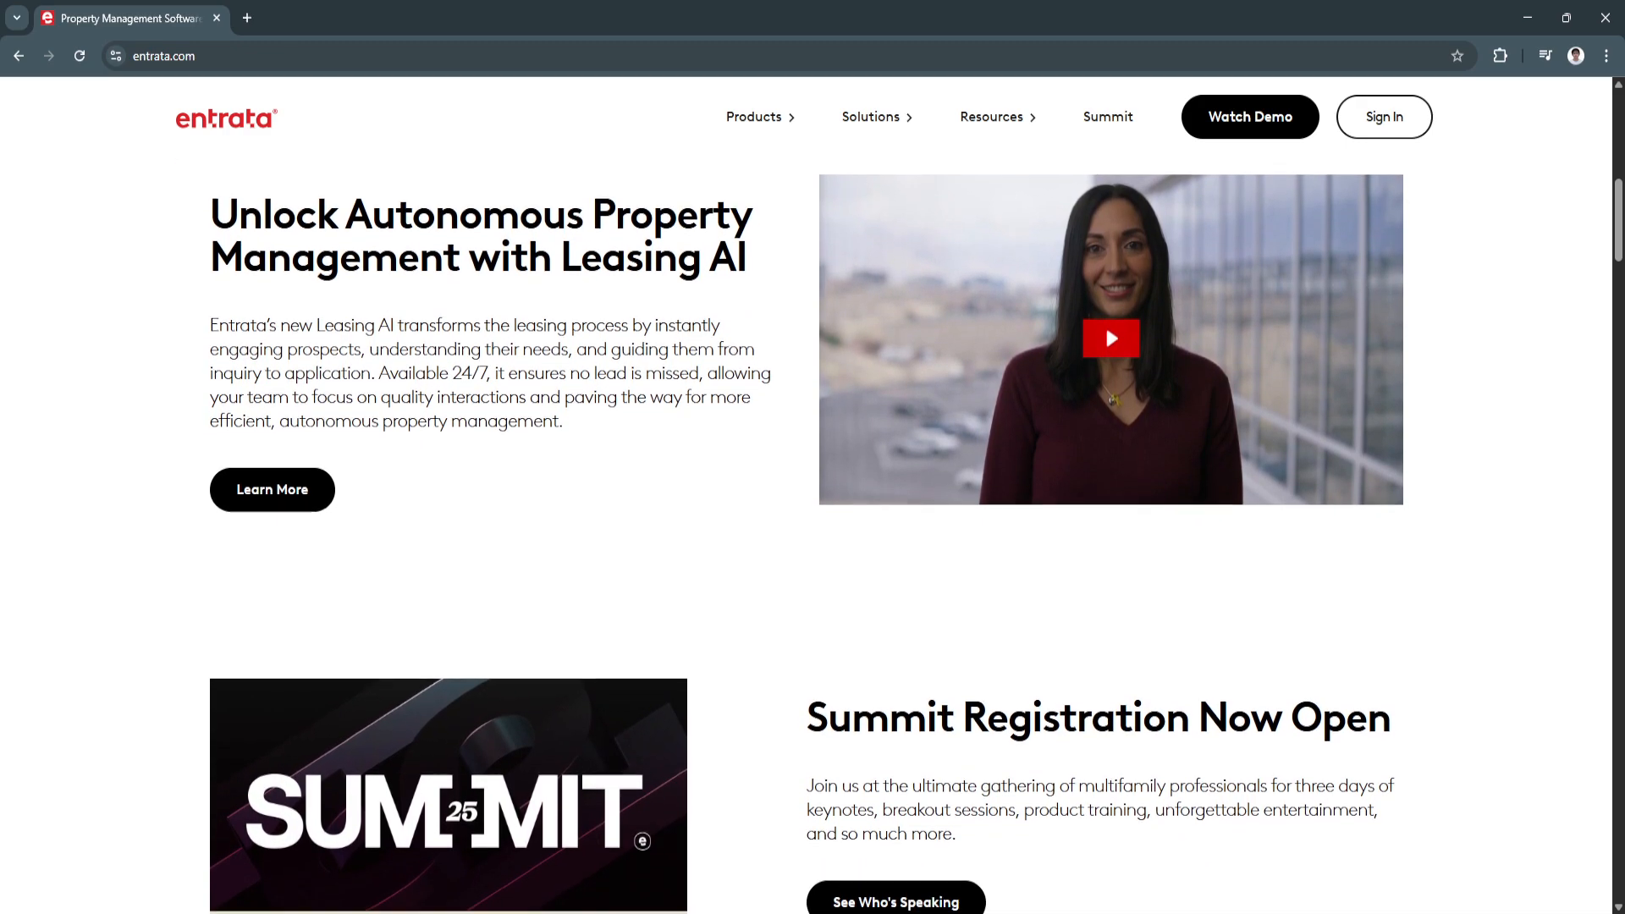
{"action": "scroll", "scroll_direction": "down", "scroll_amount": 3}
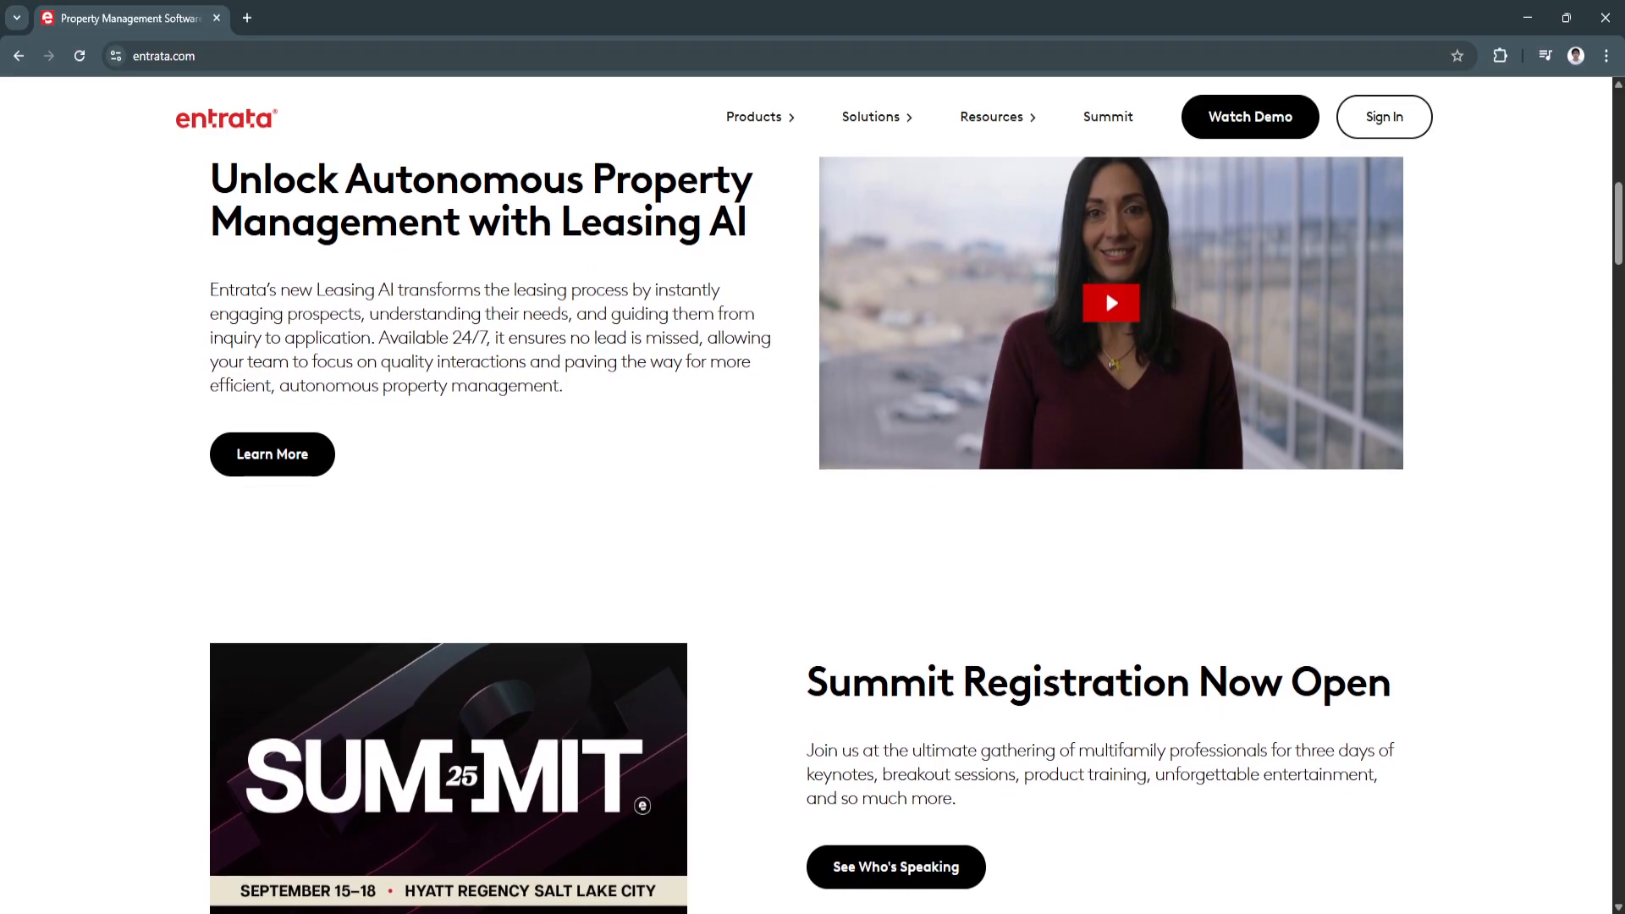
{"action": "scroll", "scroll_direction": "down", "scroll_amount": 3}
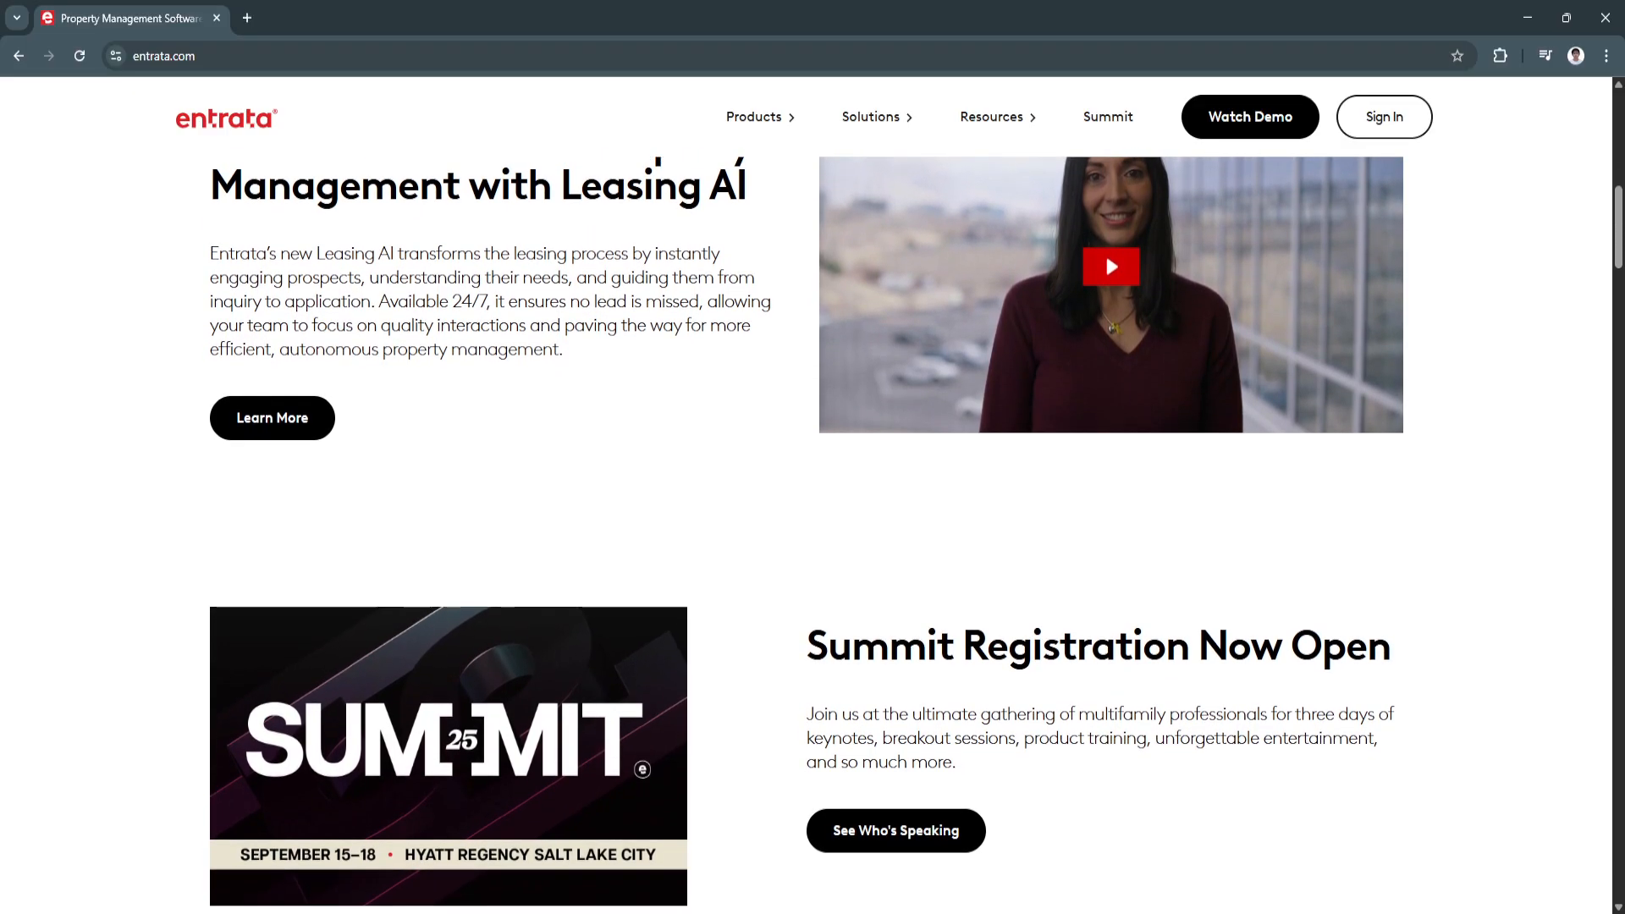
{"action": "scroll", "scroll_direction": "down", "scroll_amount": 3}
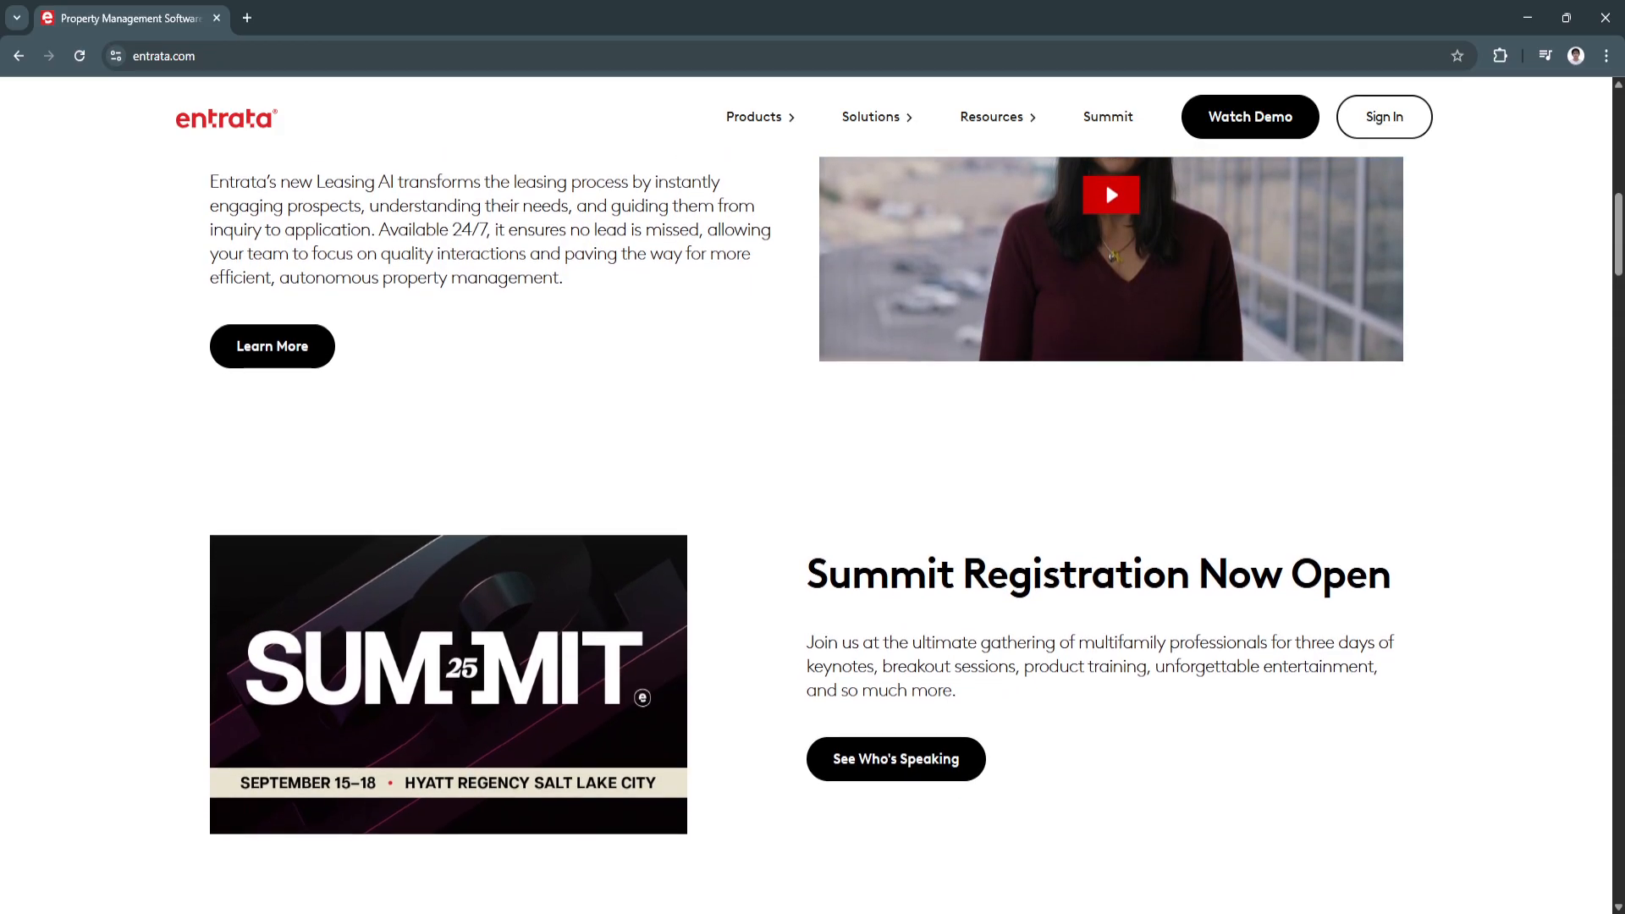
{"action": "scroll", "scroll_direction": "down", "scroll_amount": 3}
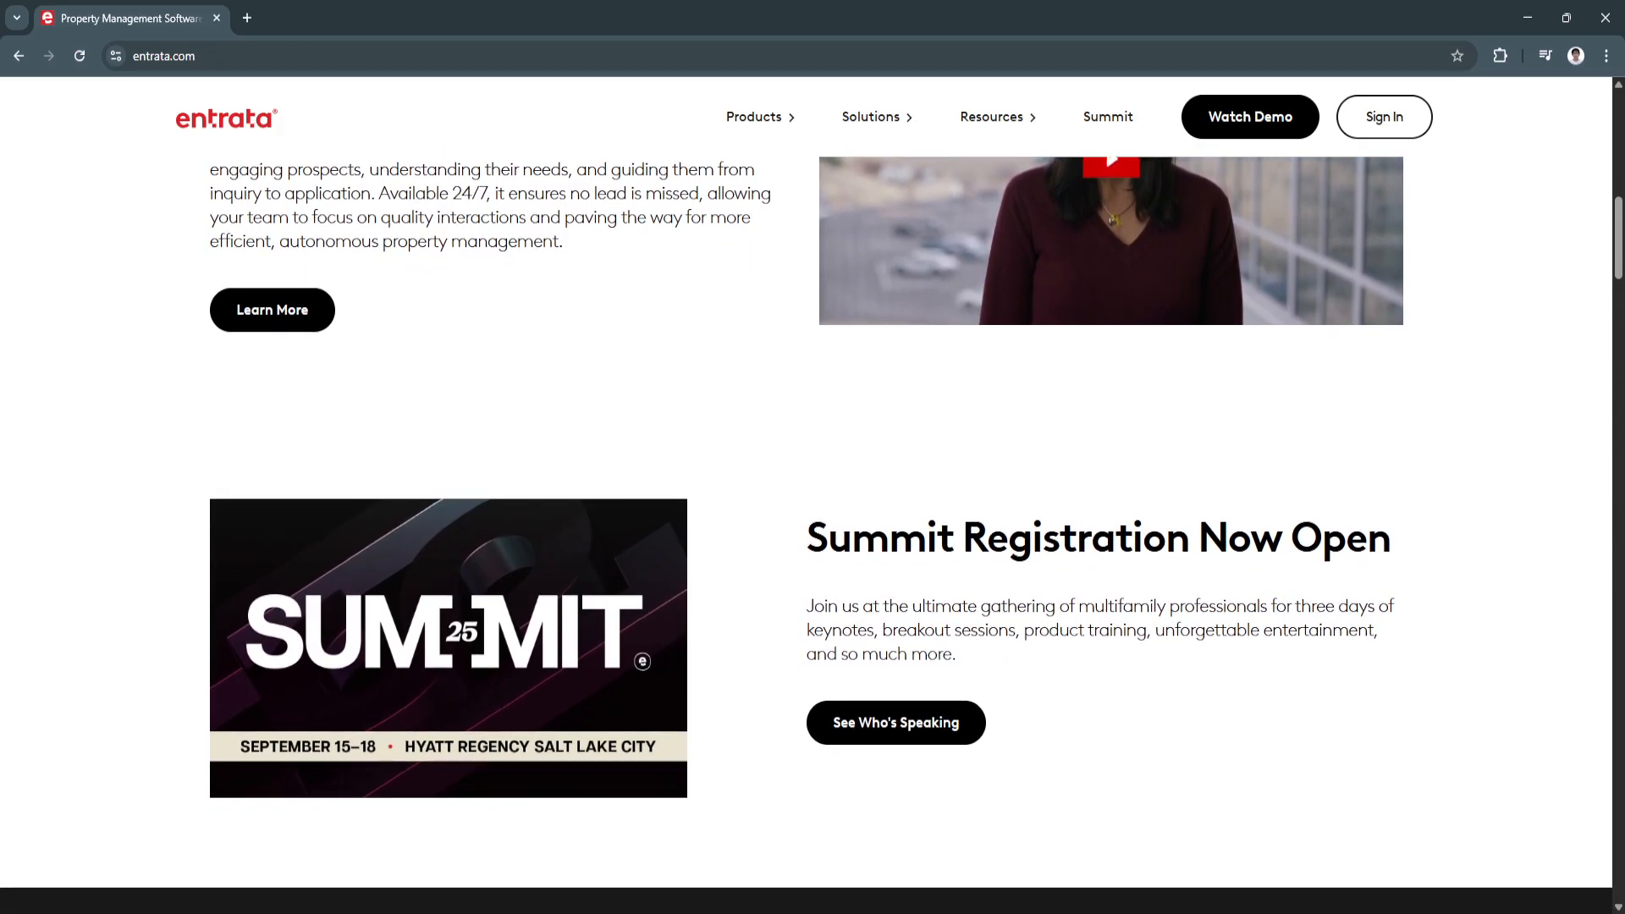
{"action": "scroll", "scroll_direction": "down", "scroll_amount": 3}
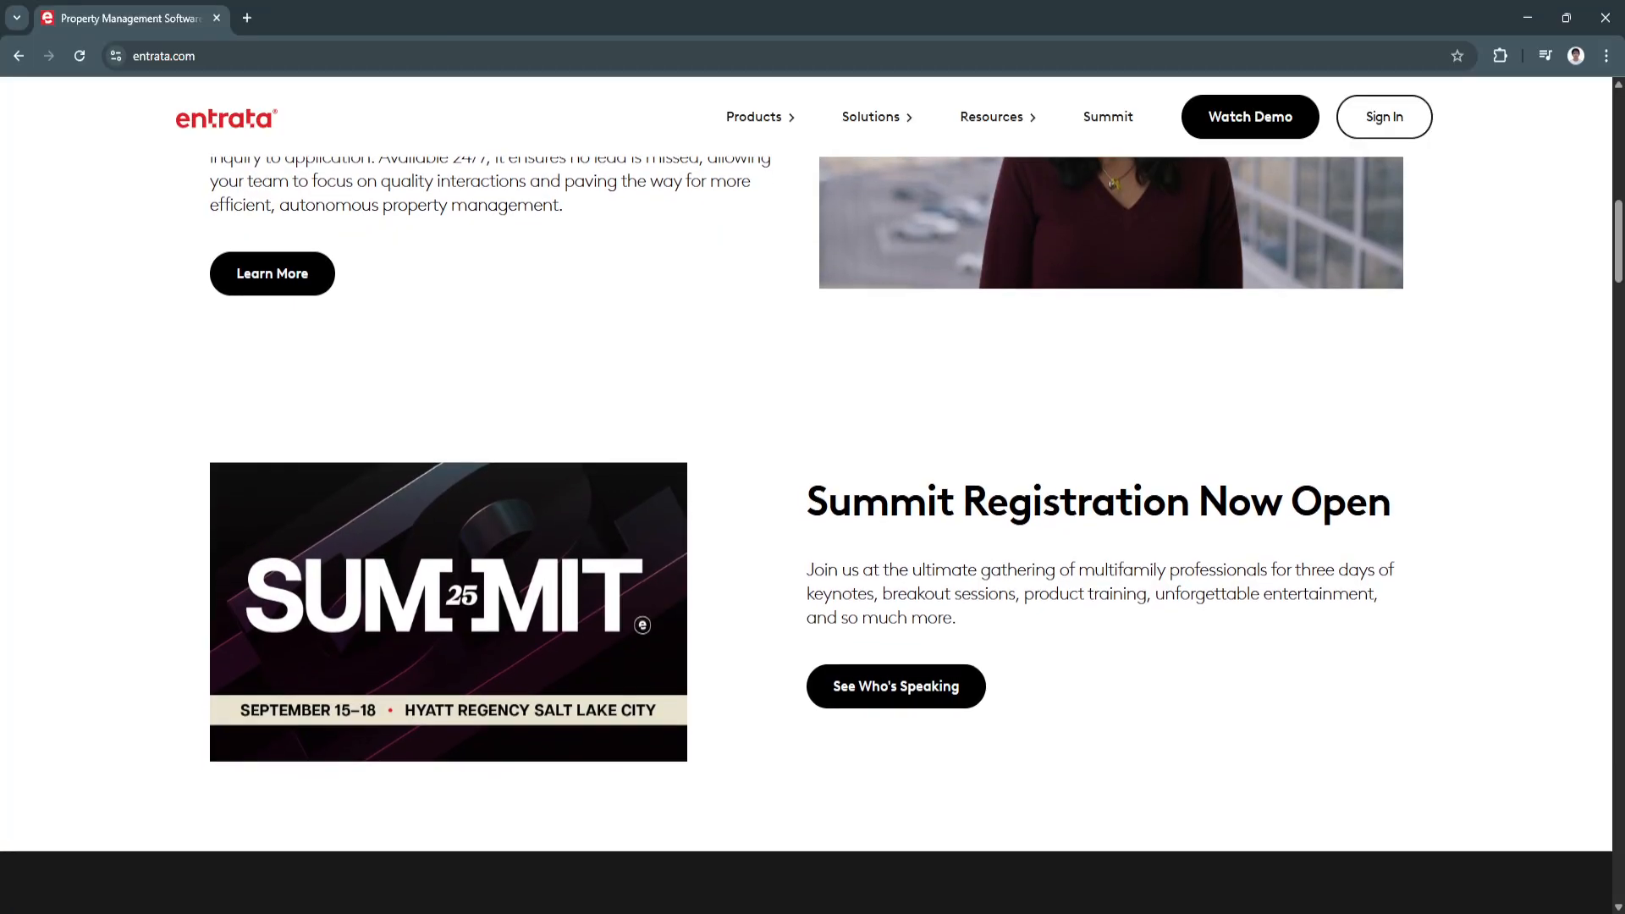
{"action": "scroll", "scroll_direction": "down", "scroll_amount": 3}
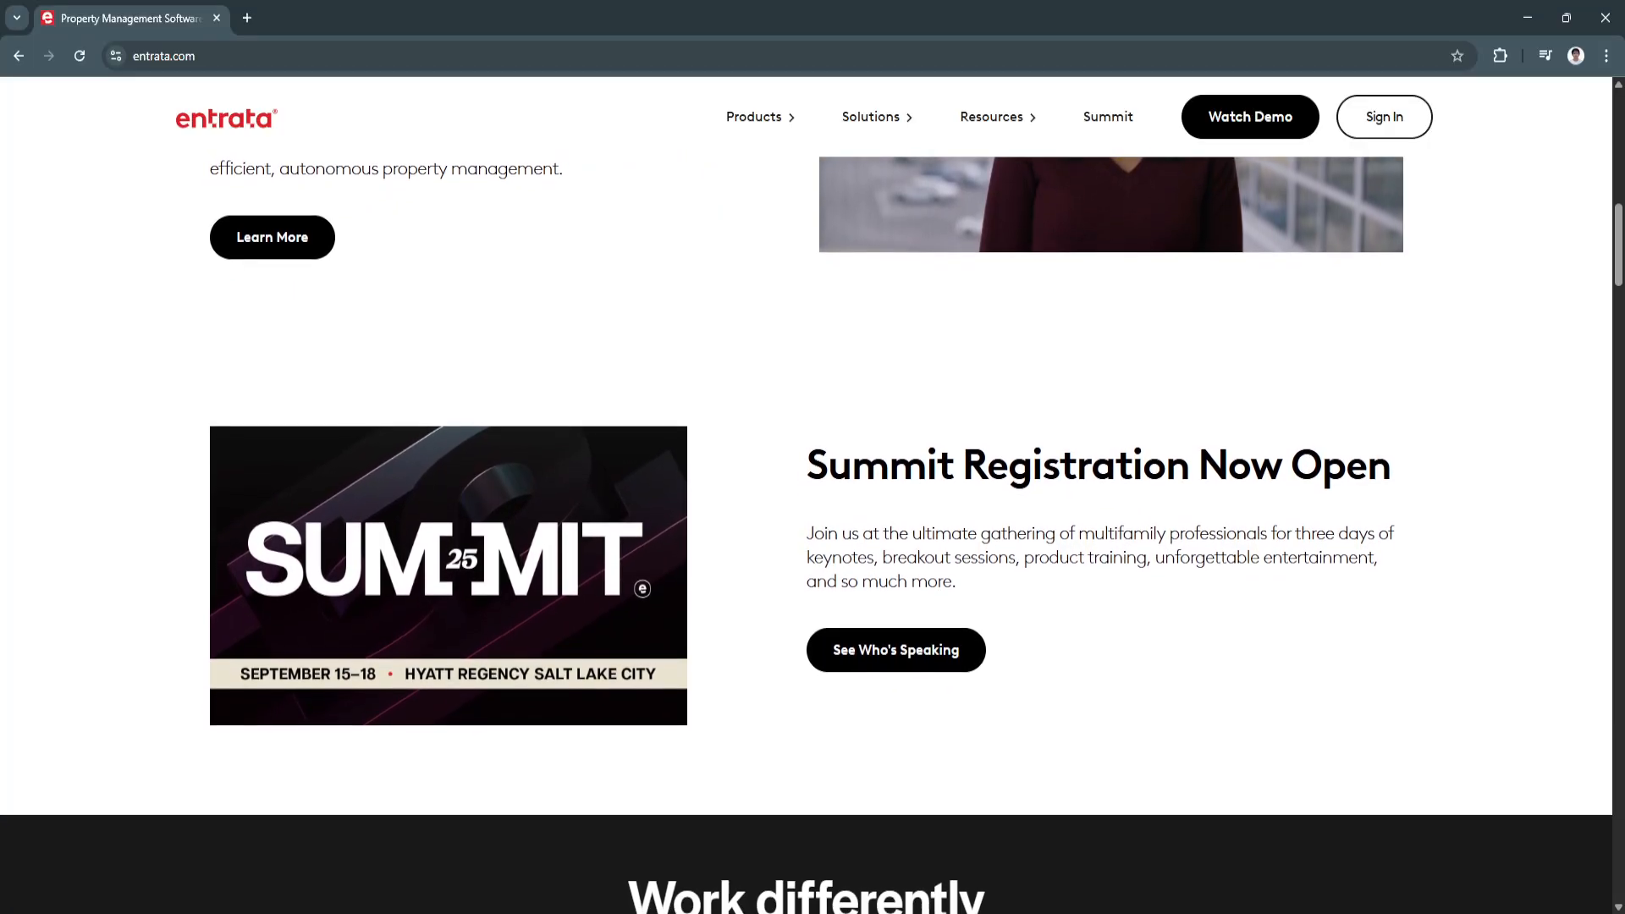
{"action": "scroll", "scroll_direction": "down", "scroll_amount": 3}
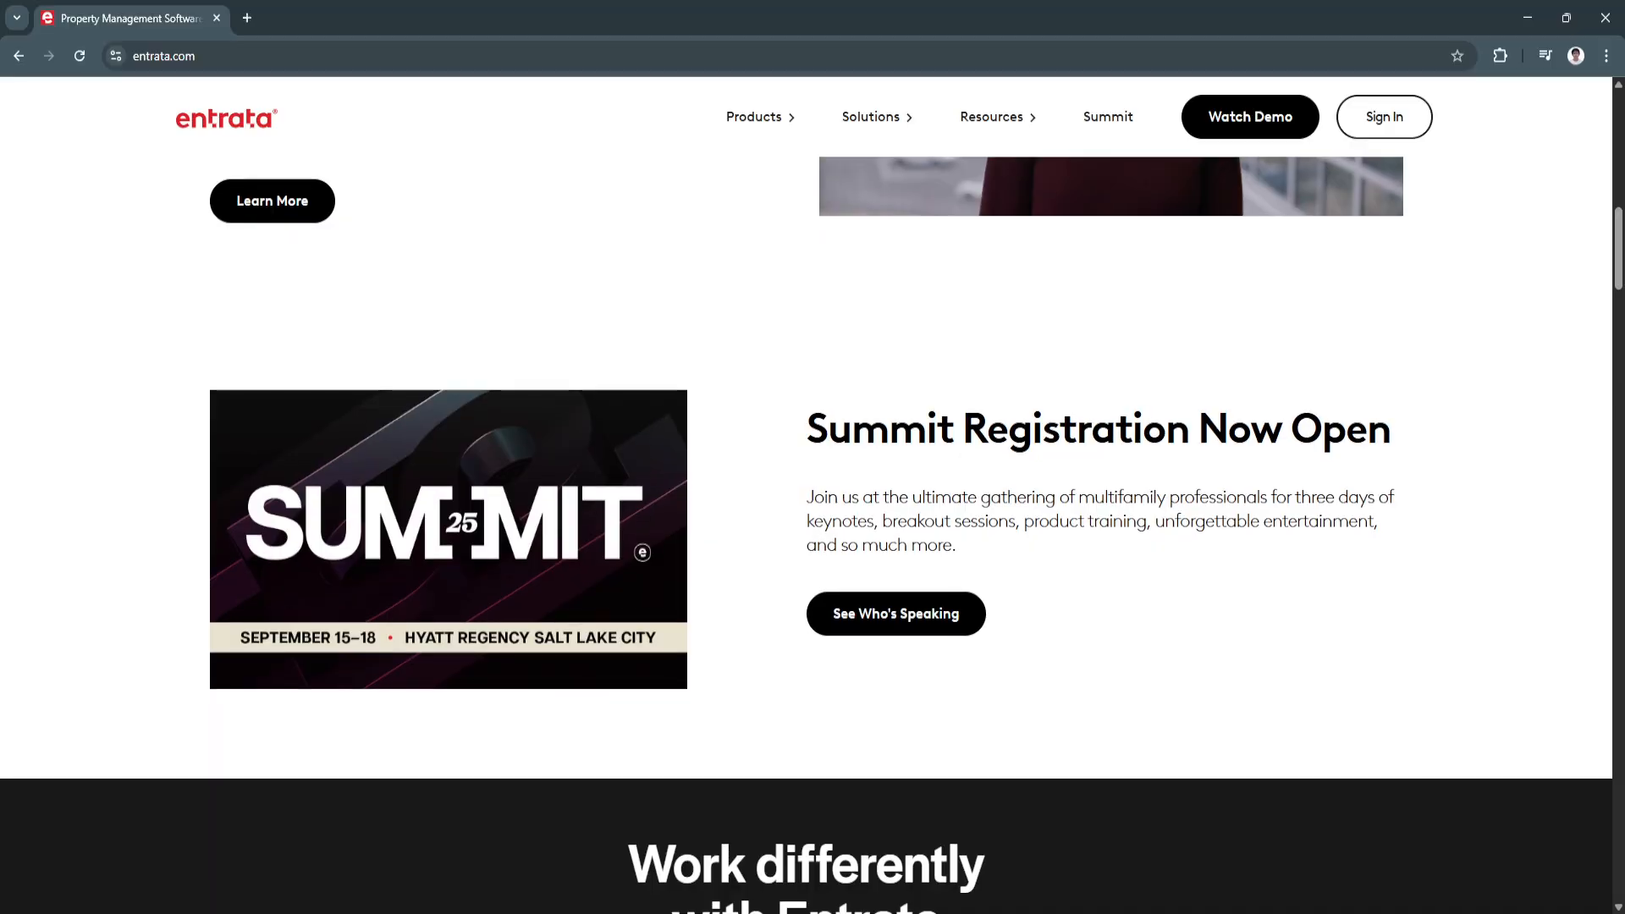
{"action": "scroll", "scroll_direction": "down", "scroll_amount": 3}
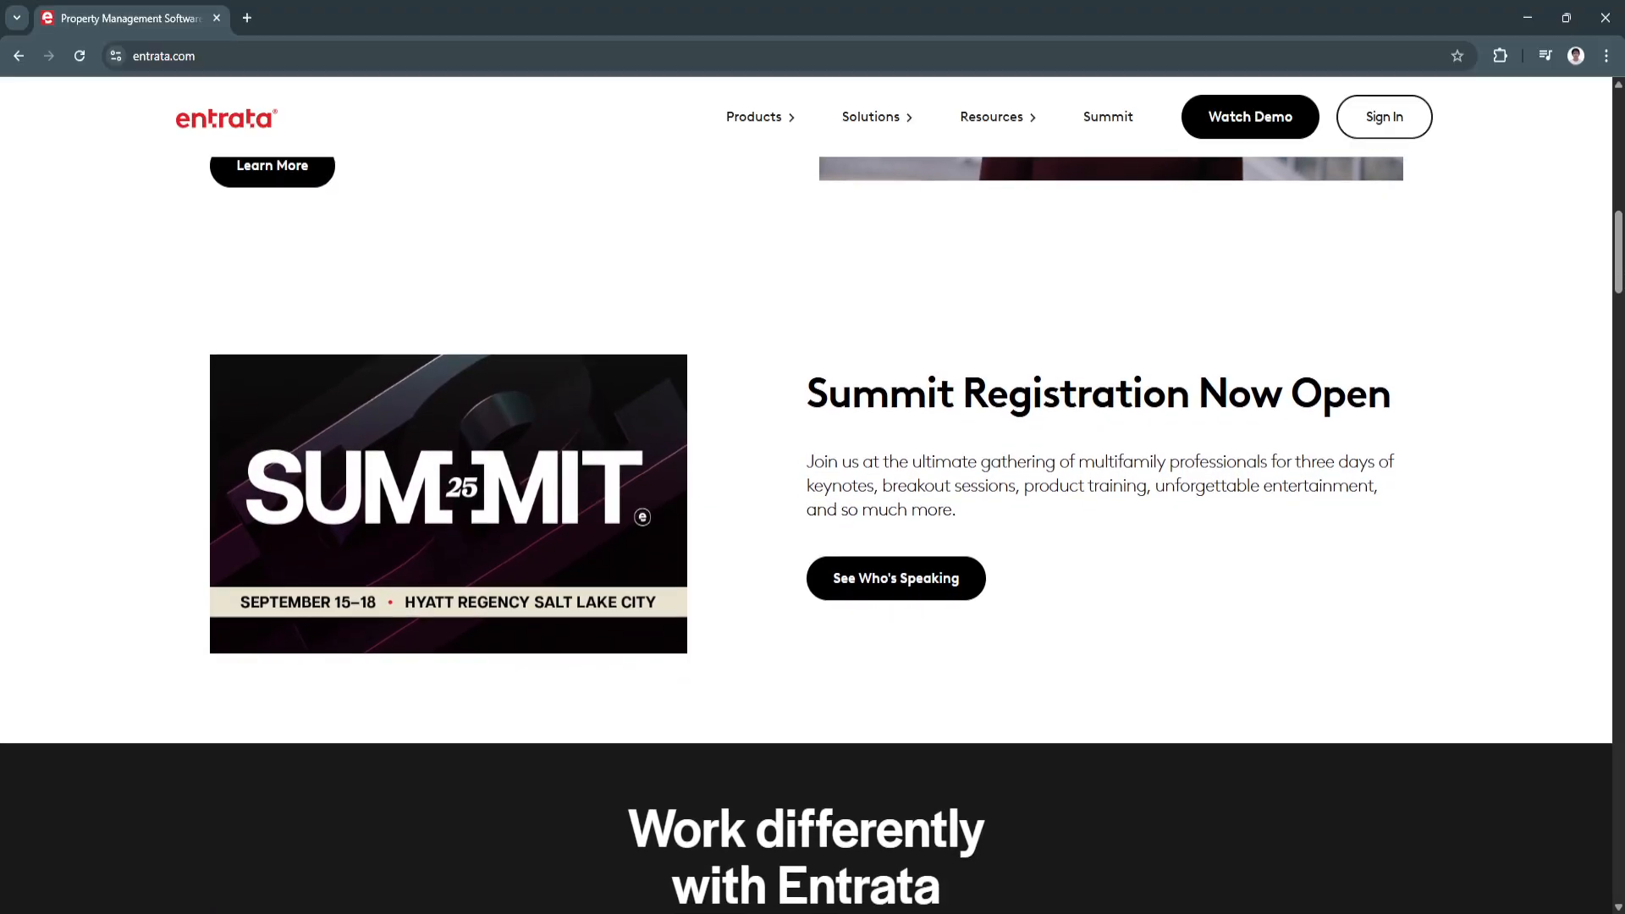
{"action": "scroll", "scroll_direction": "down", "scroll_amount": 3}
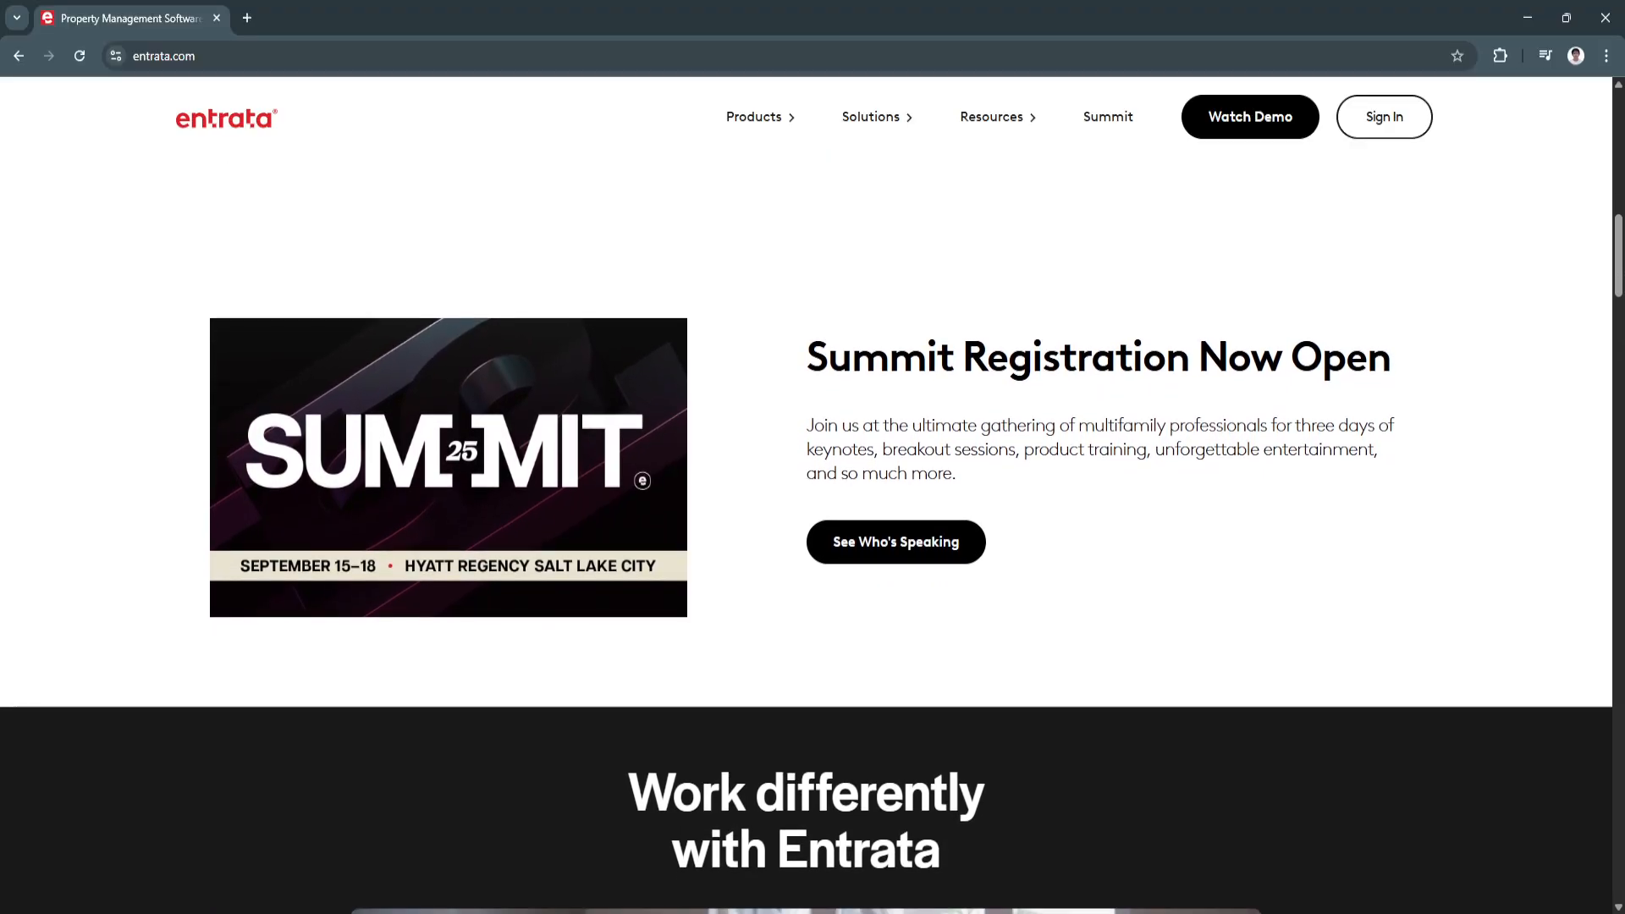
{"action": "scroll", "scroll_direction": "up", "scroll_amount": 3}
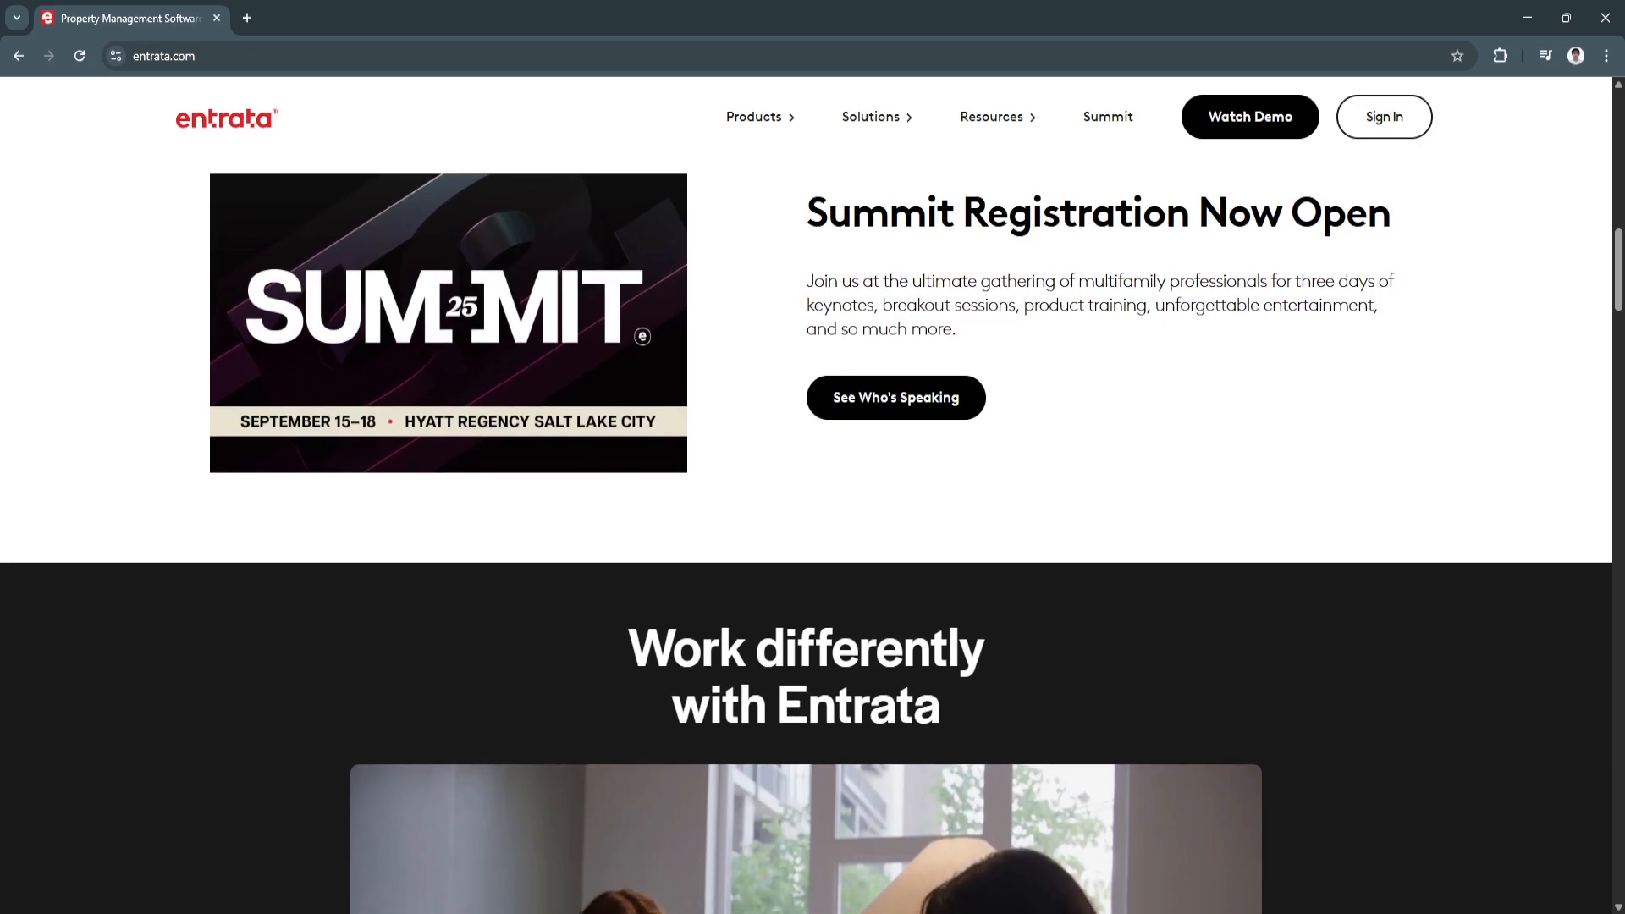
{"action": "scroll", "scroll_direction": "down", "scroll_amount": 3}
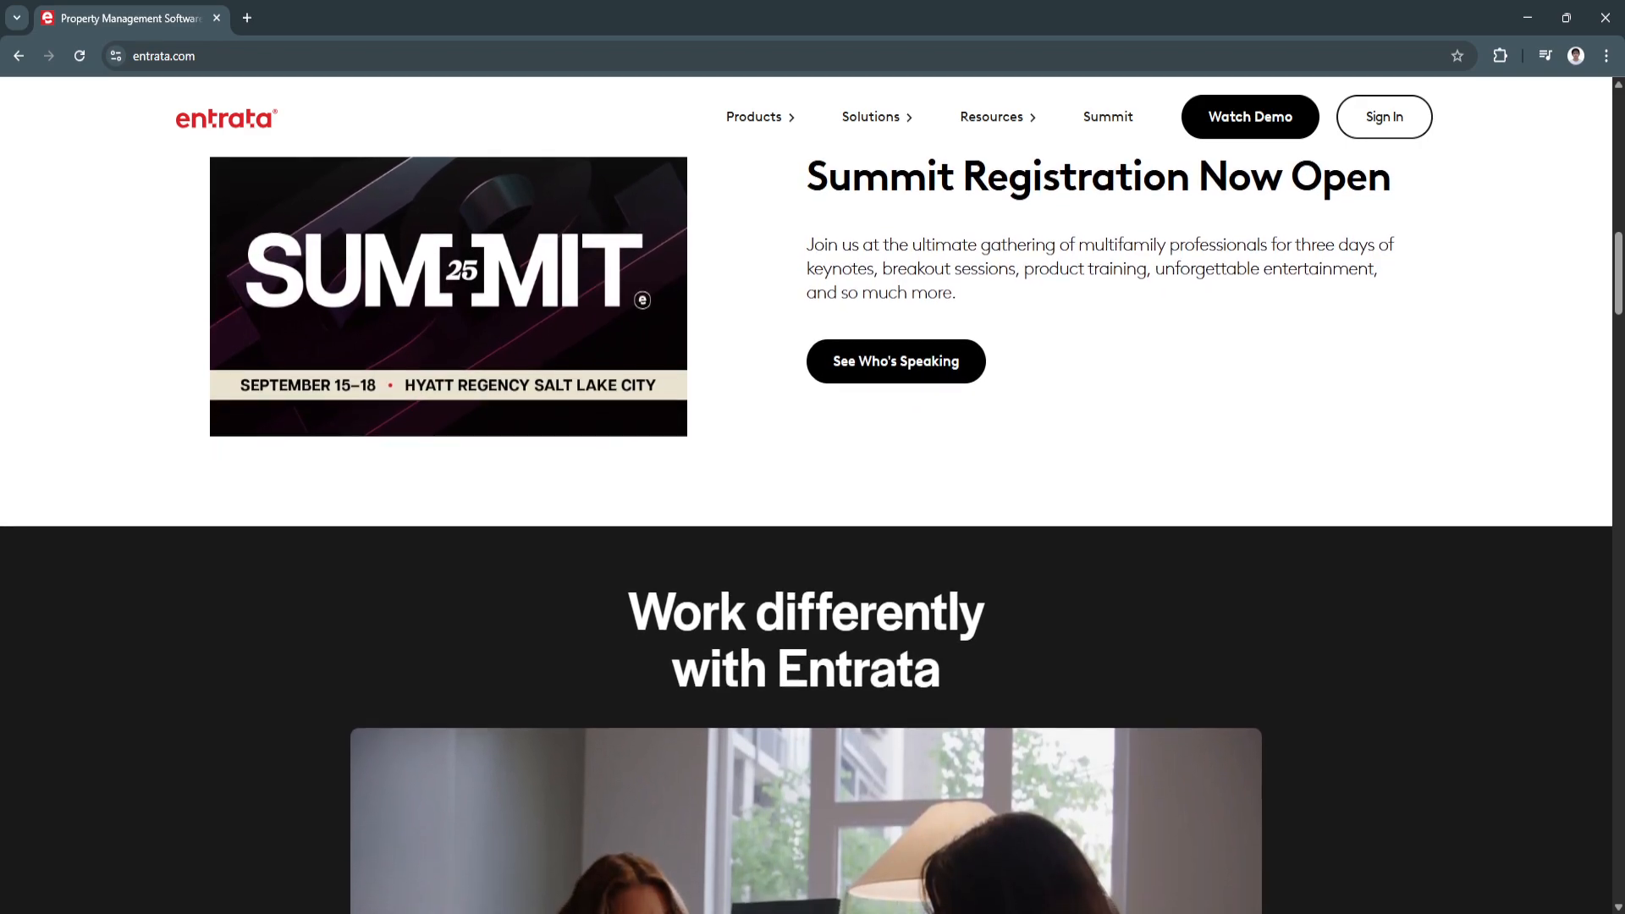
{"action": "scroll", "scroll_direction": "down", "scroll_amount": 3}
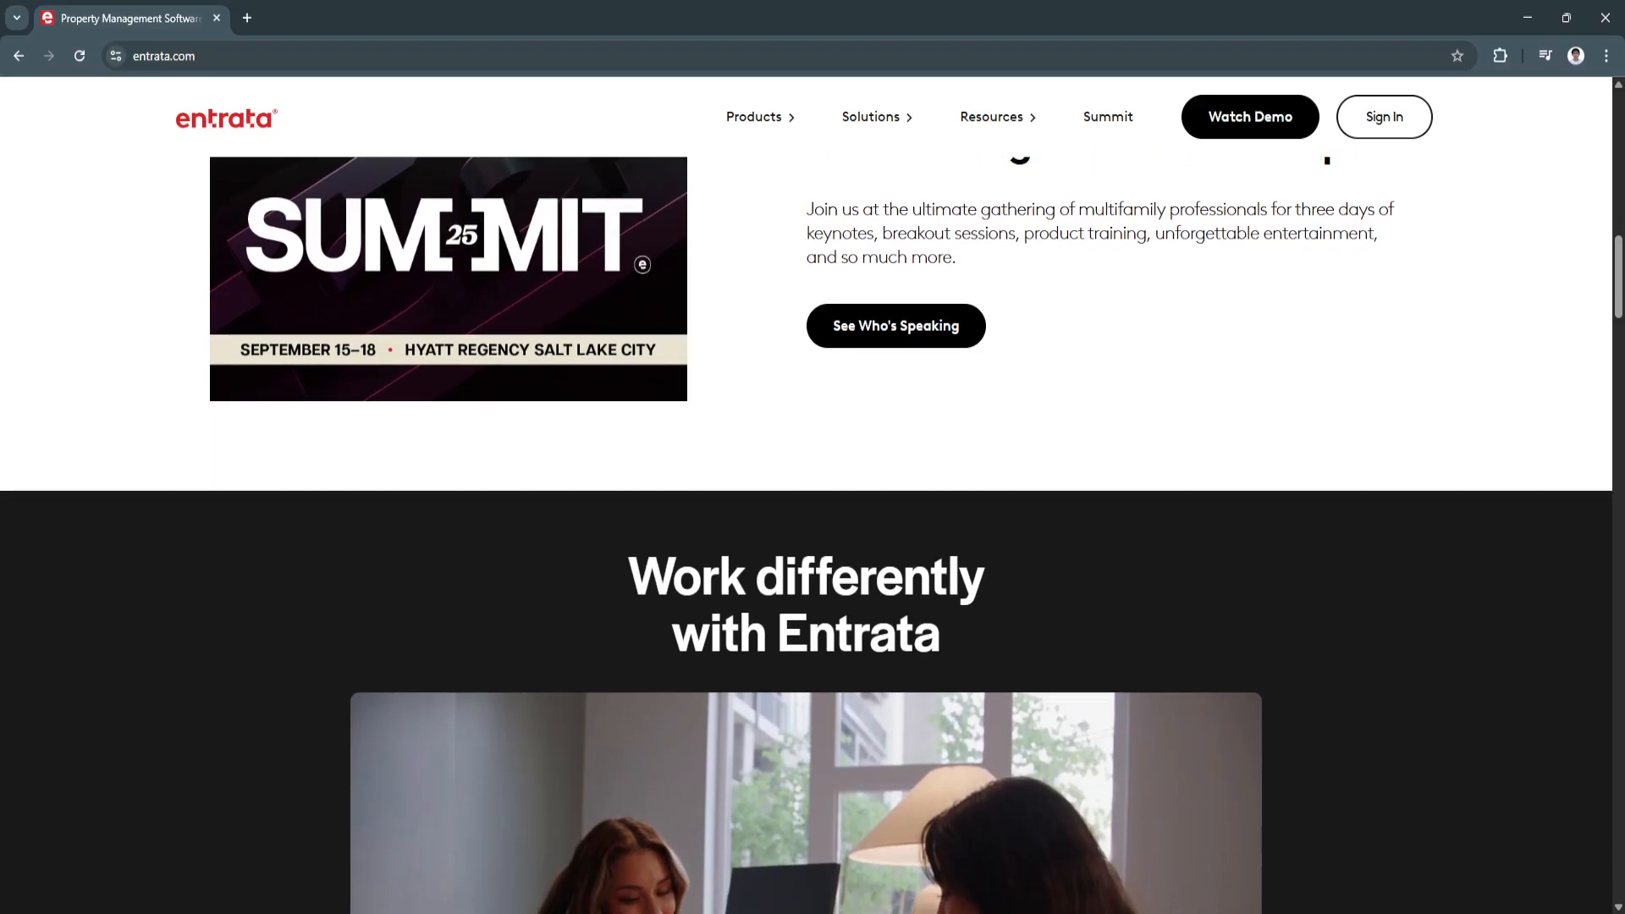
{"action": "scroll", "scroll_direction": "down", "scroll_amount": 3}
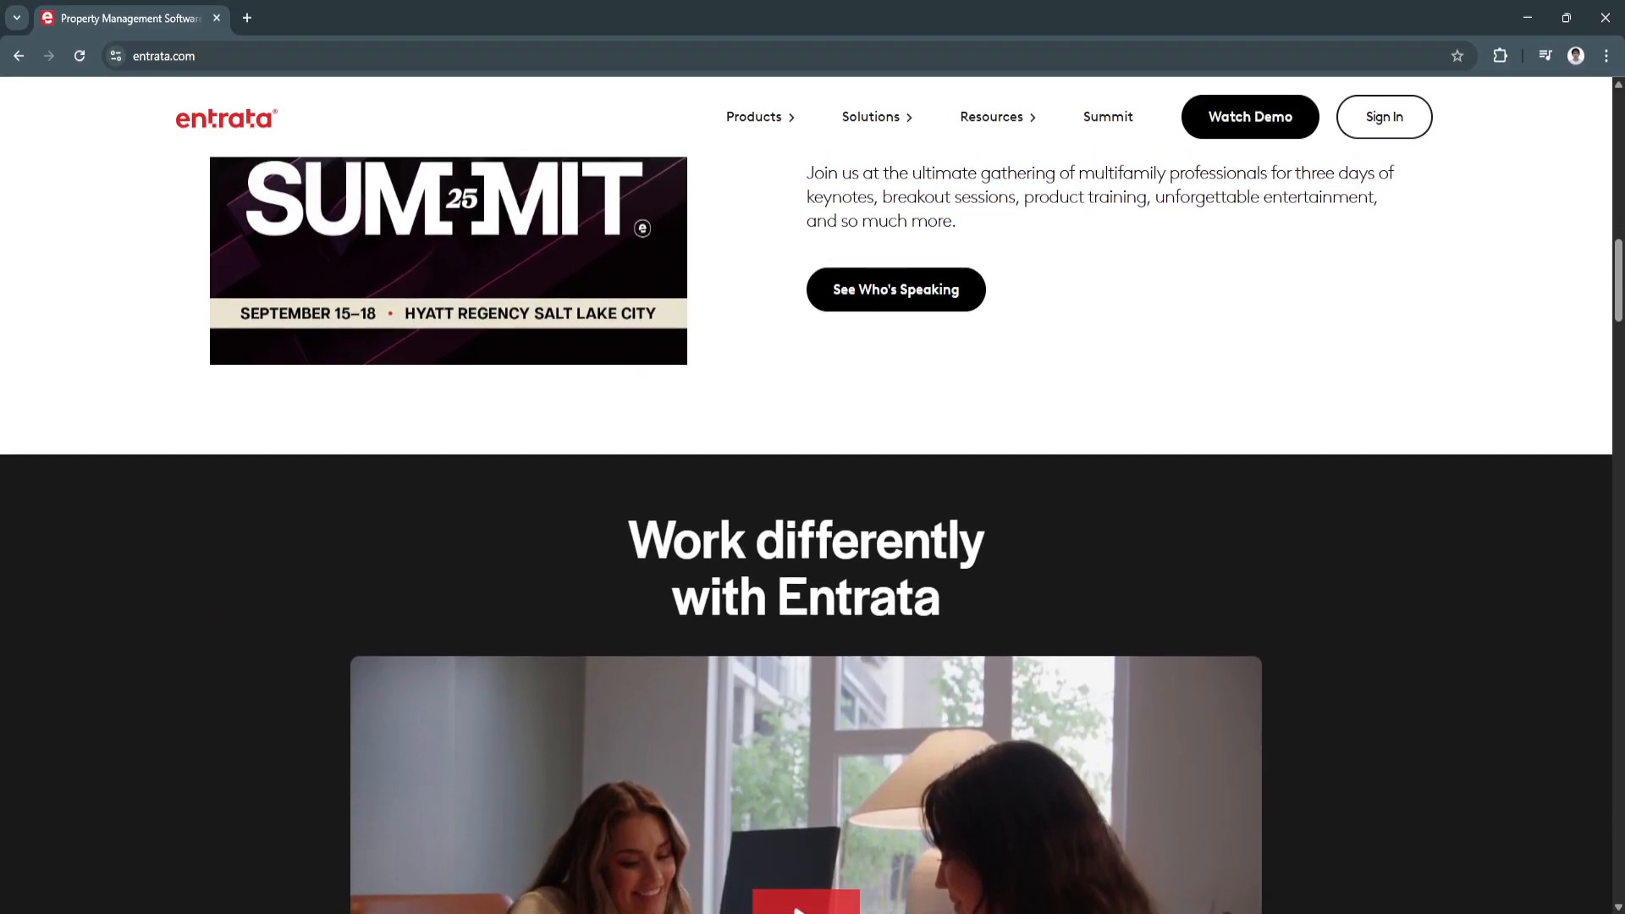
{"action": "scroll", "scroll_direction": "down", "scroll_amount": 3}
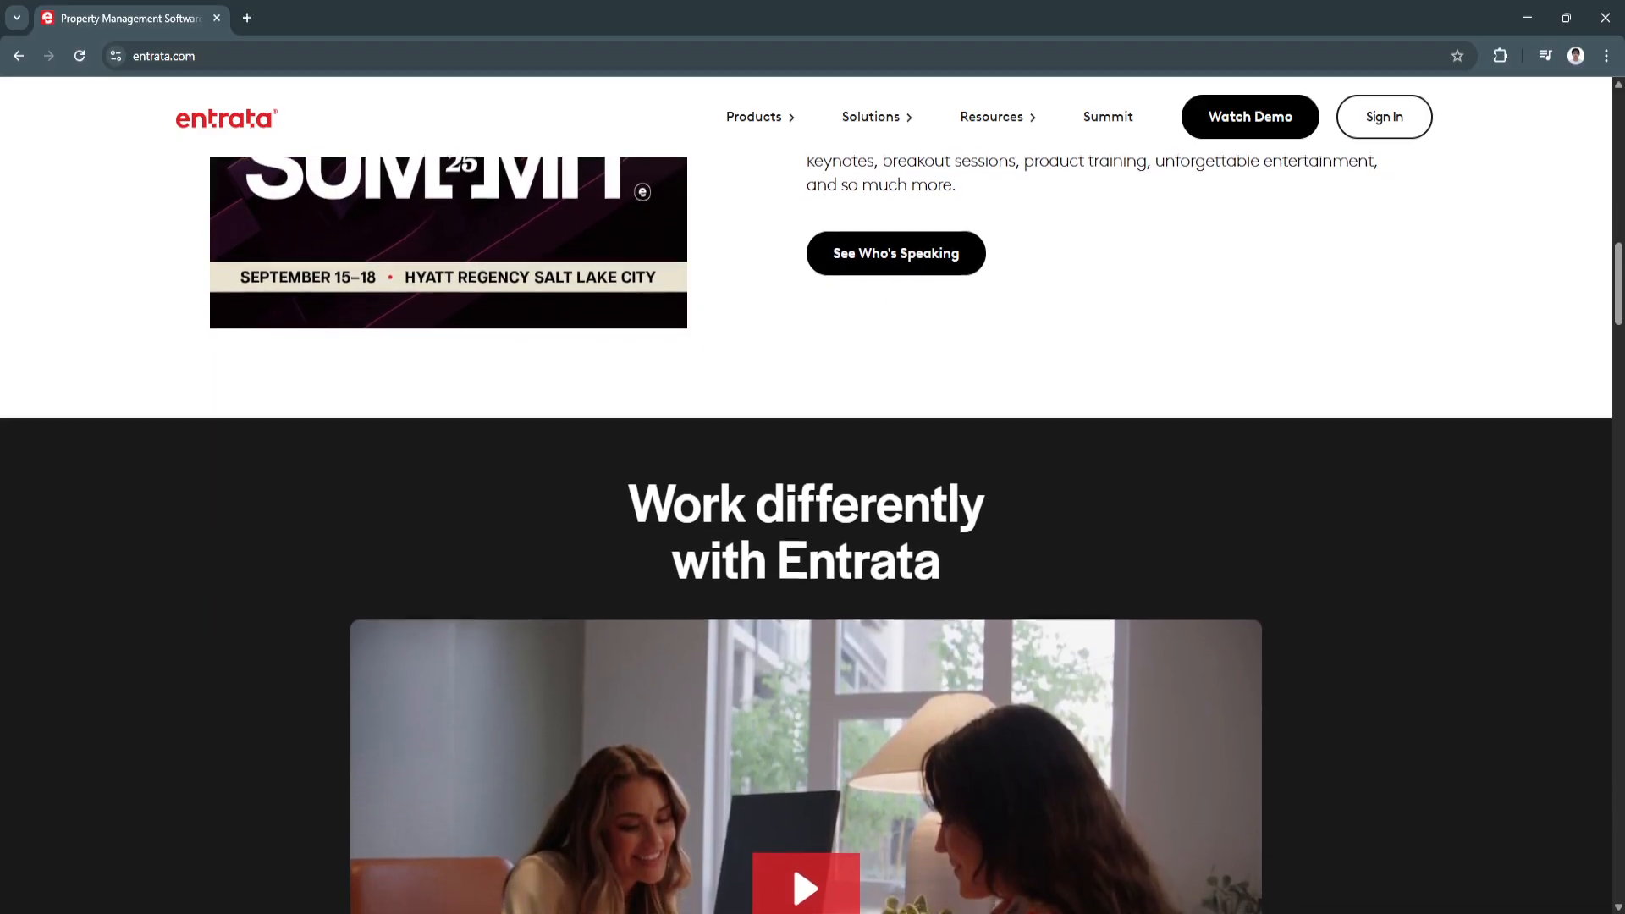
{"action": "scroll", "scroll_direction": "down", "scroll_amount": 3}
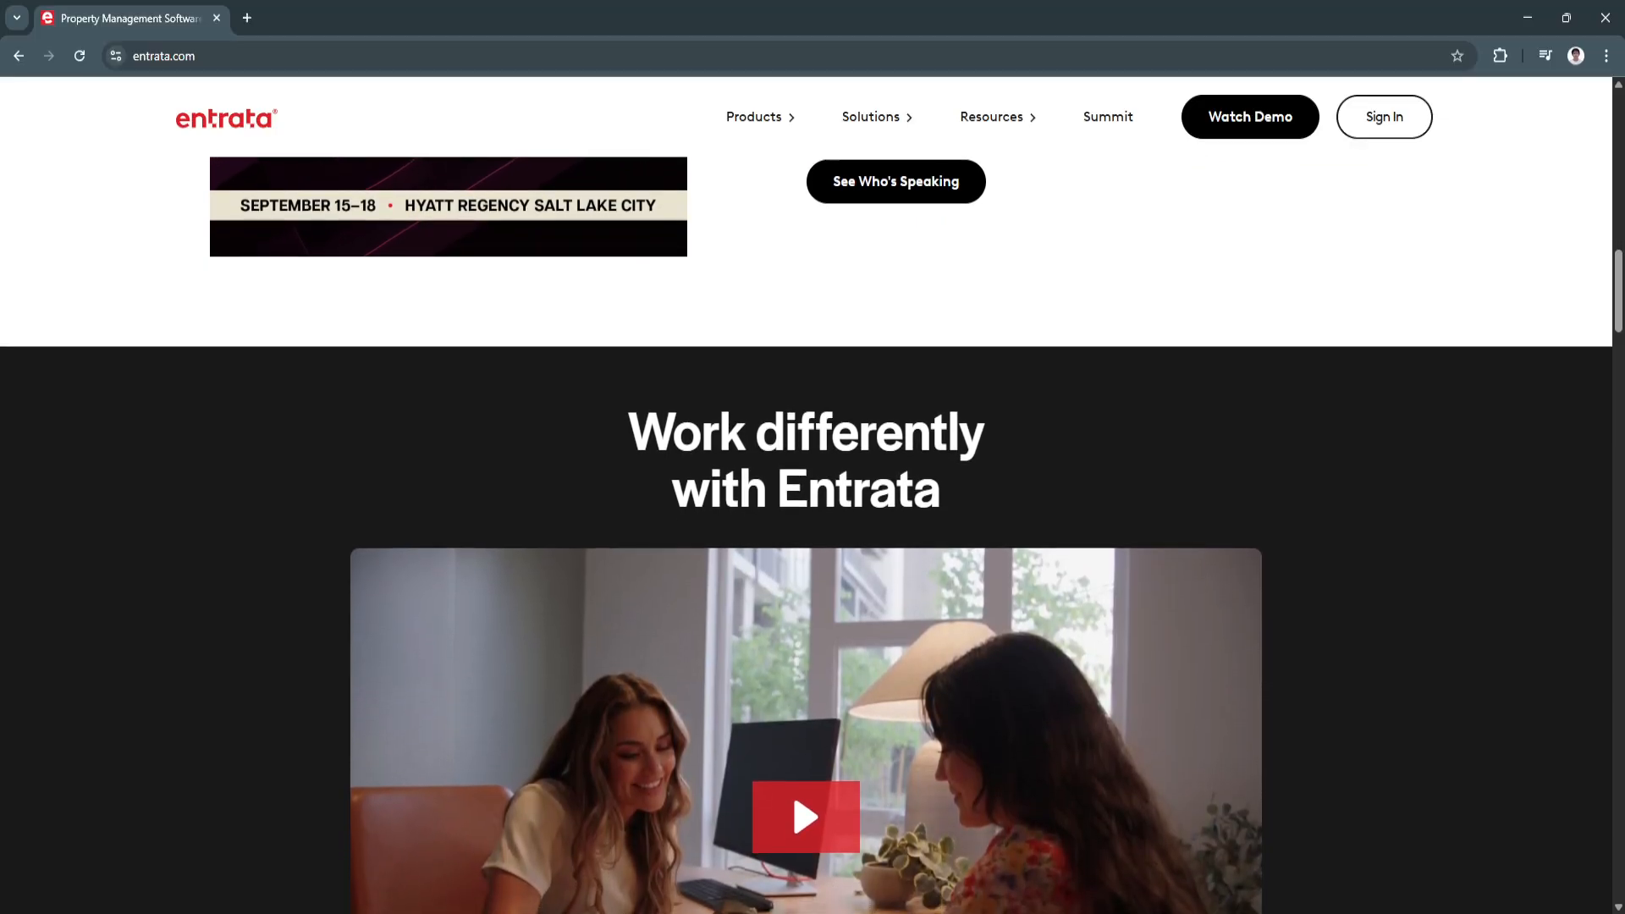
{"action": "scroll", "scroll_direction": "down", "scroll_amount": 3}
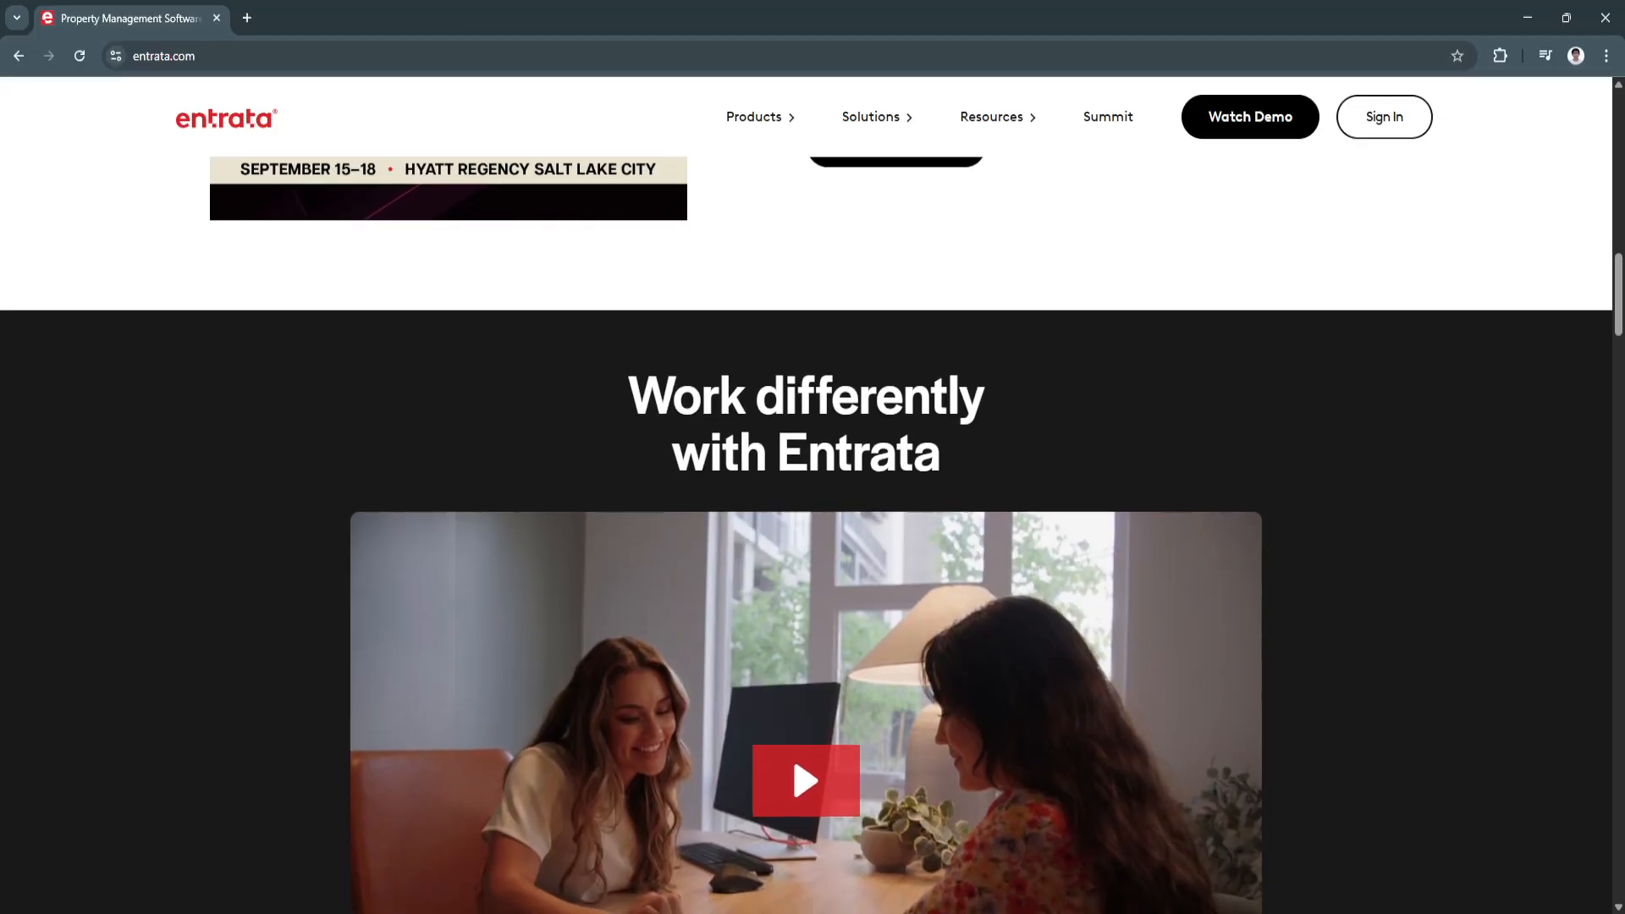
{"action": "scroll", "scroll_direction": "down", "scroll_amount": 3}
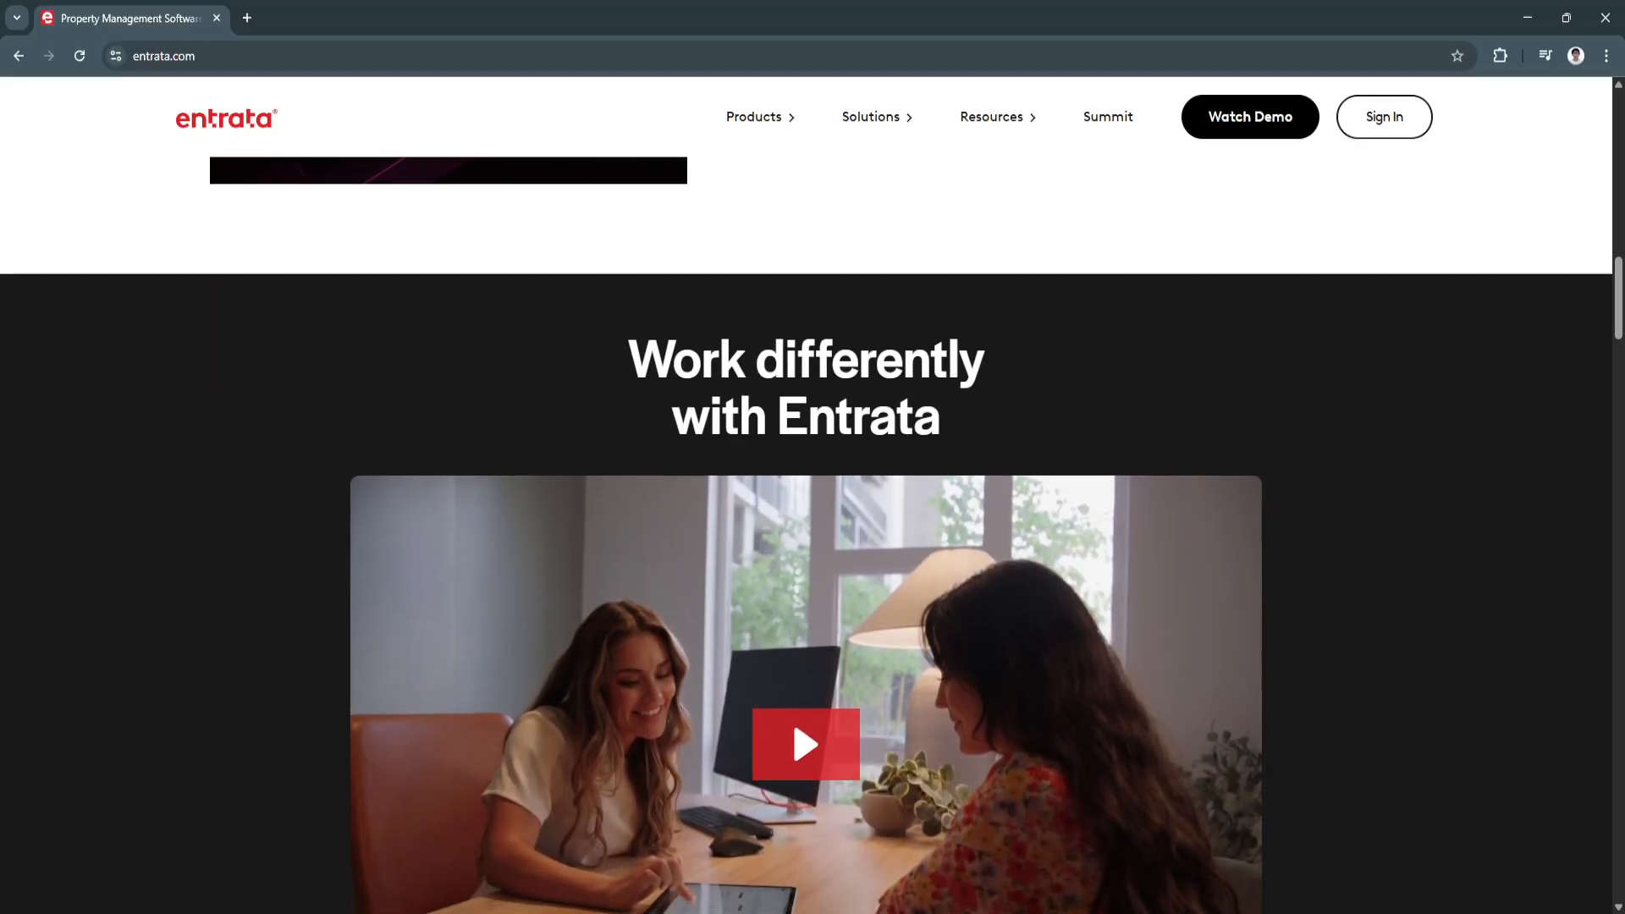
{"action": "scroll", "scroll_direction": "down", "scroll_amount": 3}
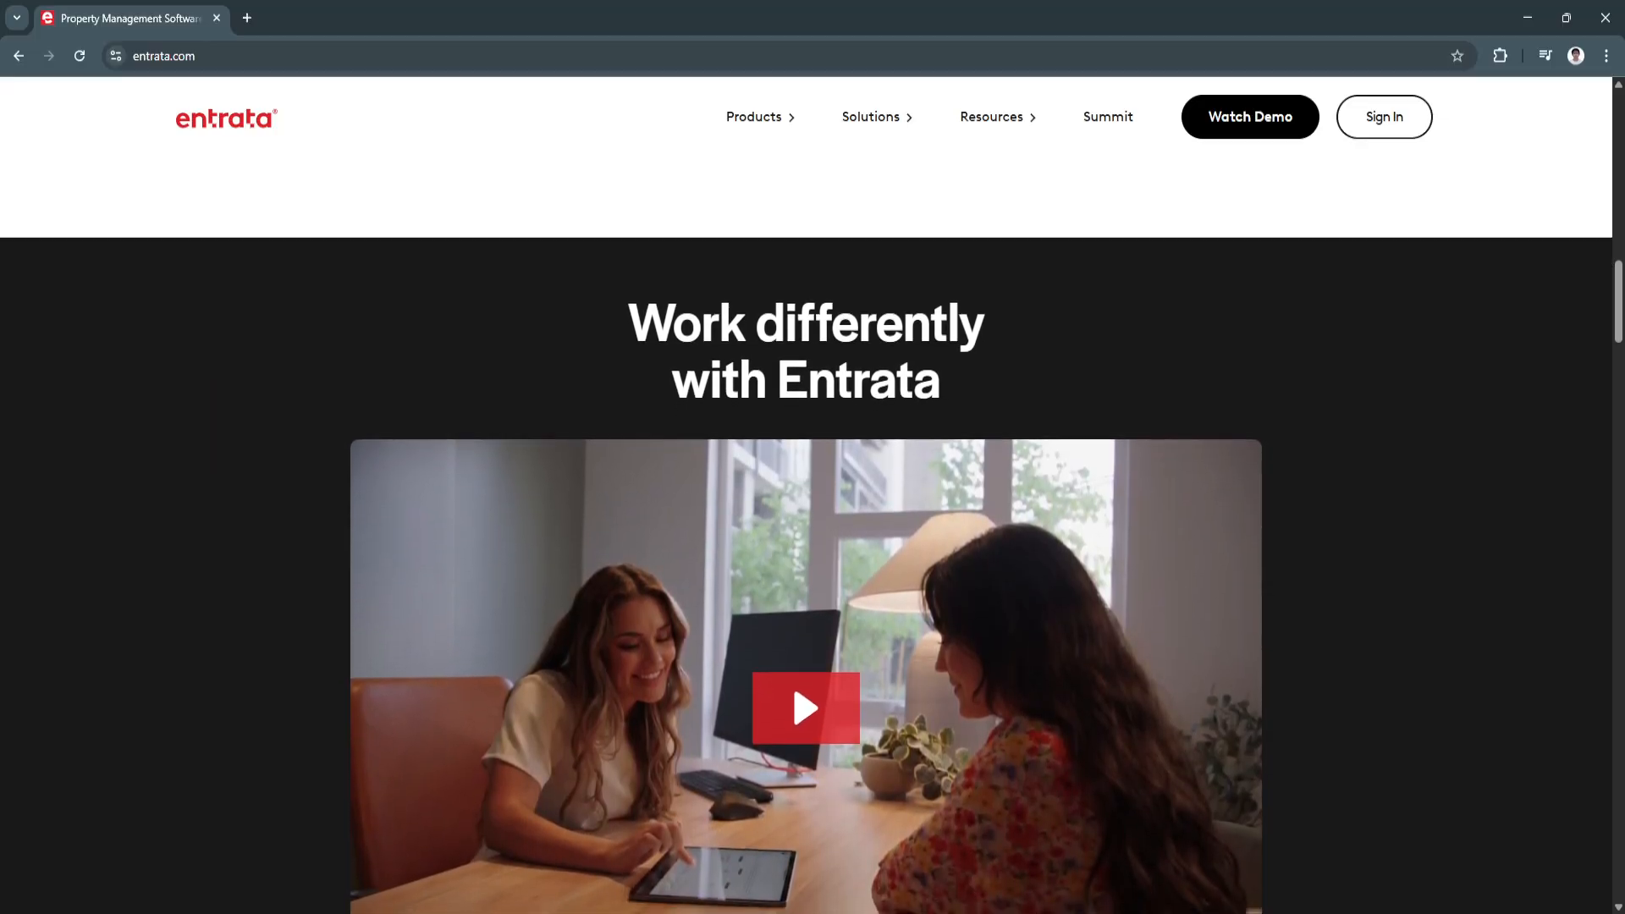
{"action": "scroll", "scroll_direction": "down", "scroll_amount": 3}
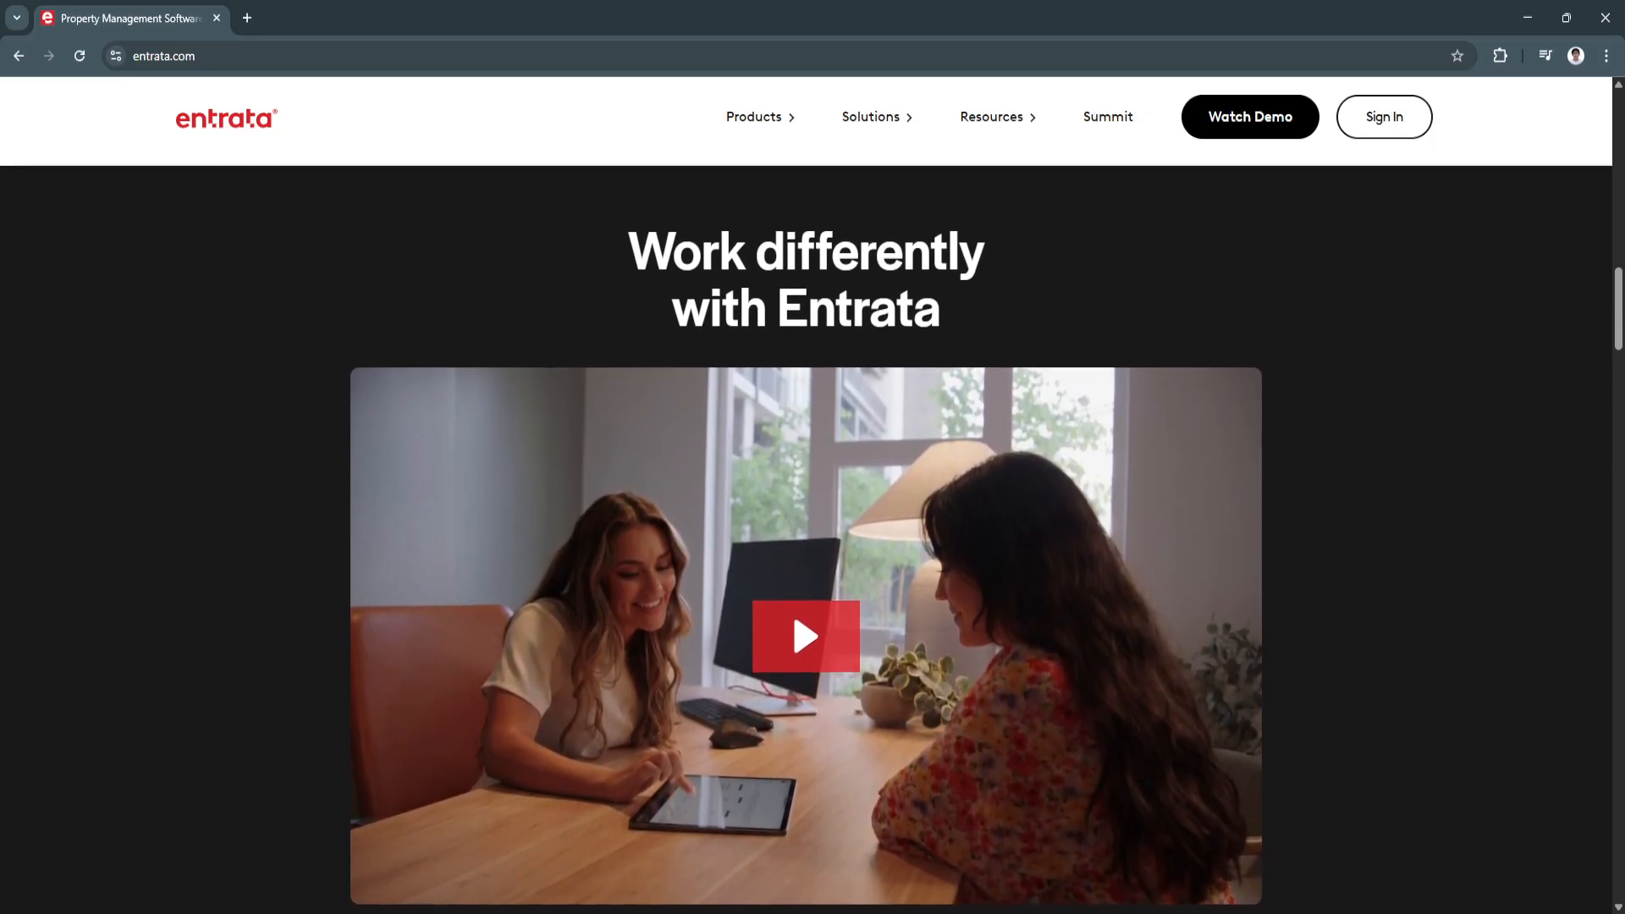
{"action": "scroll", "scroll_direction": "down", "scroll_amount": 3}
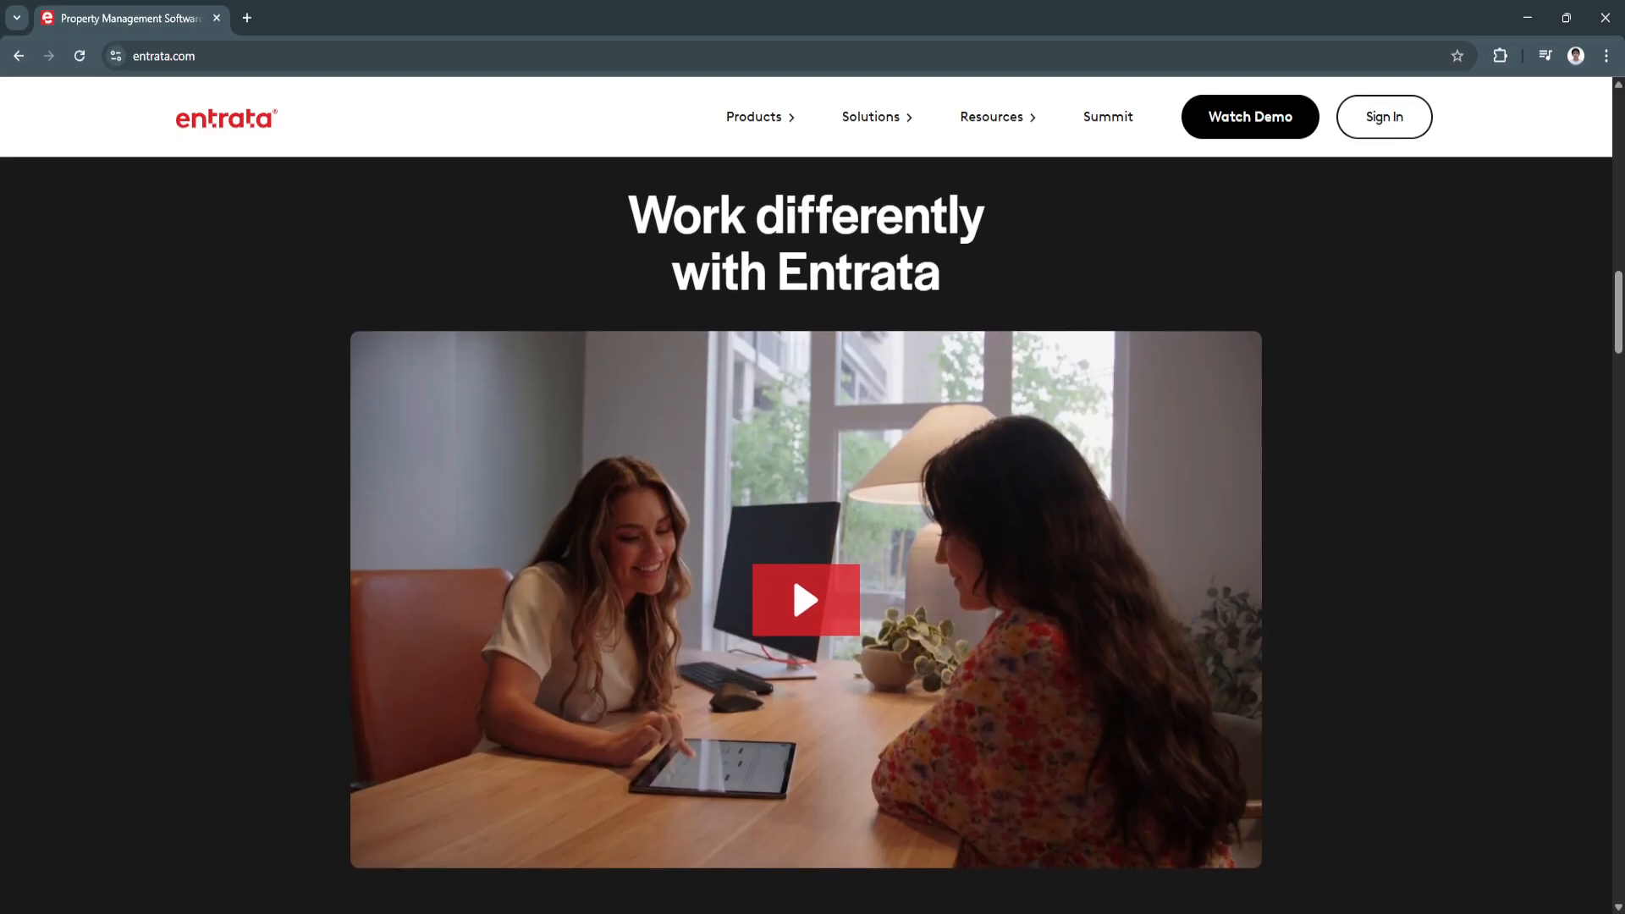
{"action": "scroll", "scroll_direction": "down", "scroll_amount": 3}
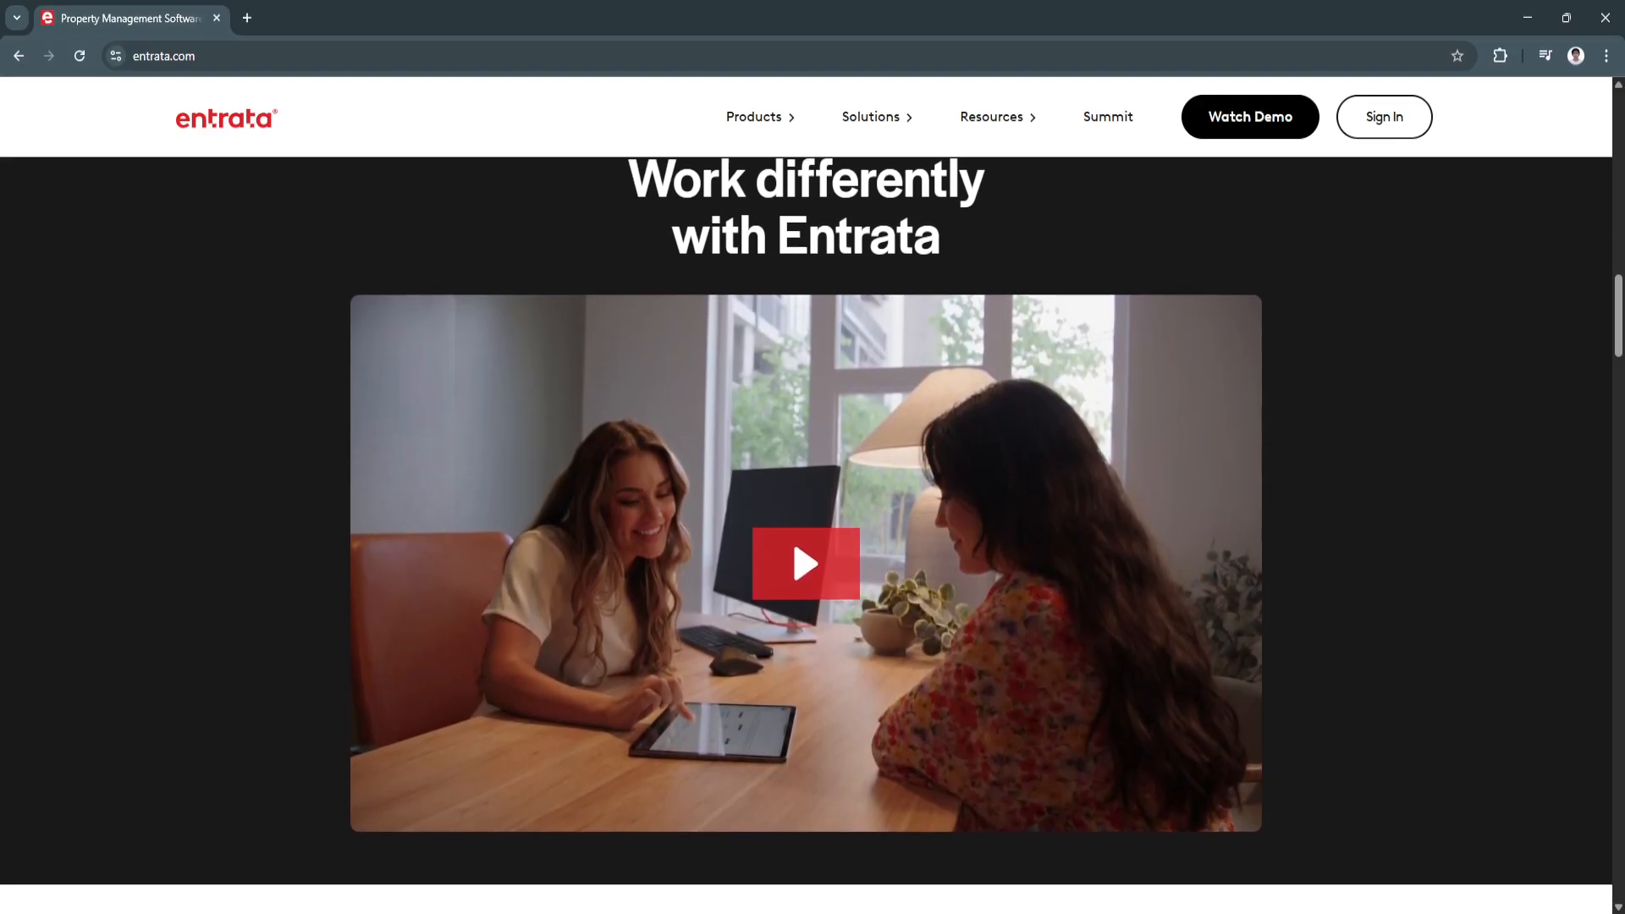
{"action": "scroll", "scroll_direction": "down", "scroll_amount": 3}
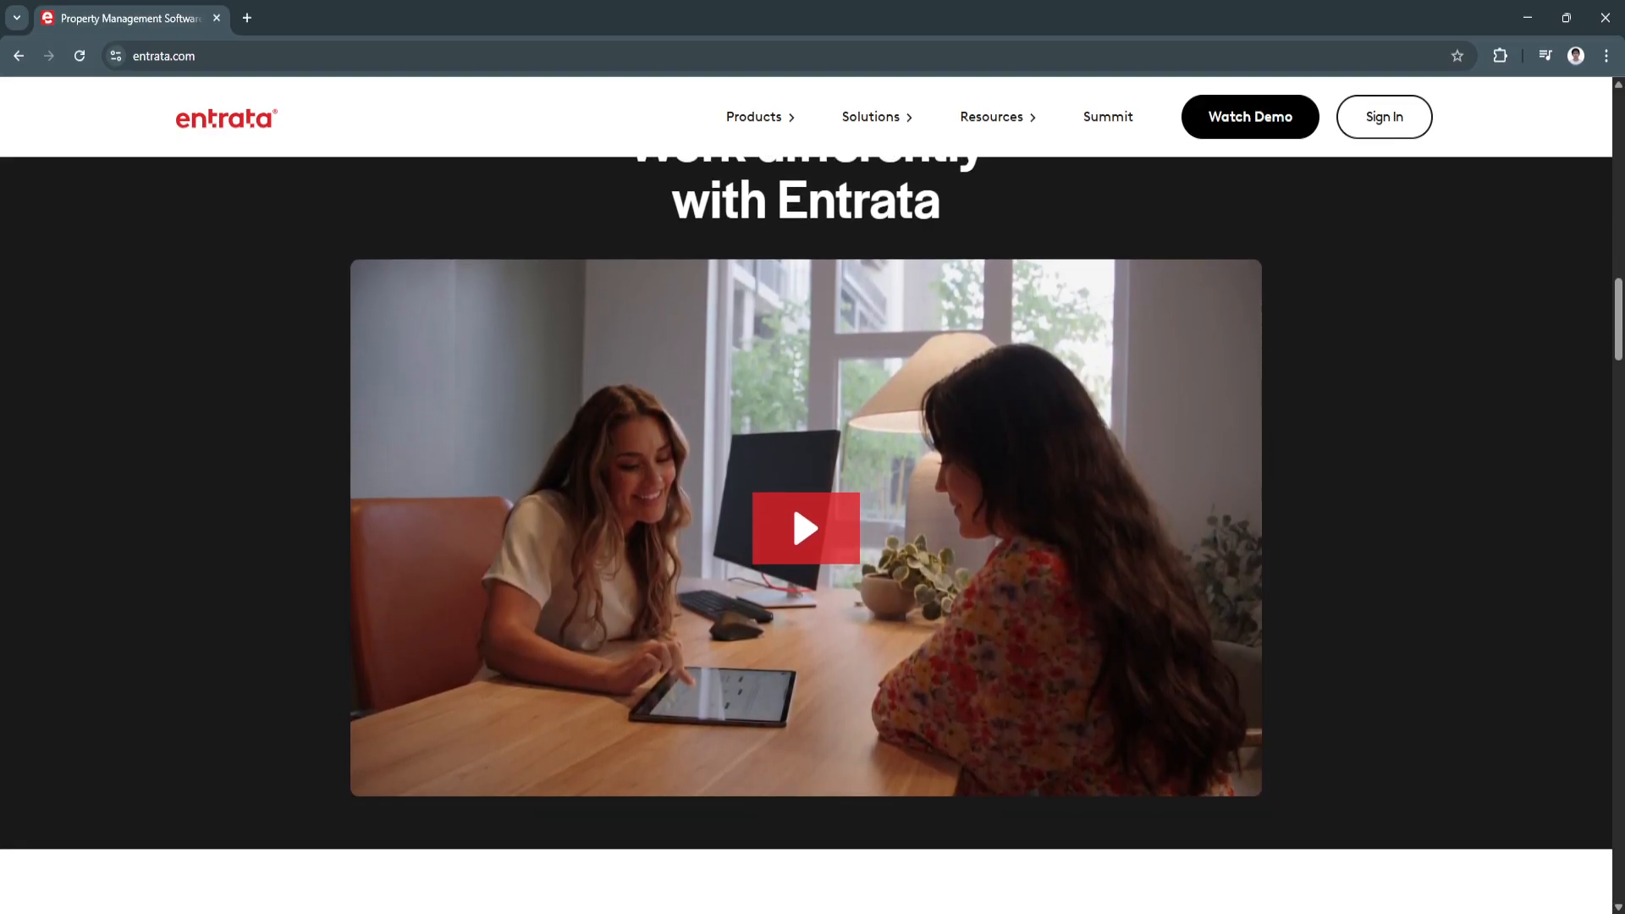
{"action": "scroll", "scroll_direction": "down", "scroll_amount": 3}
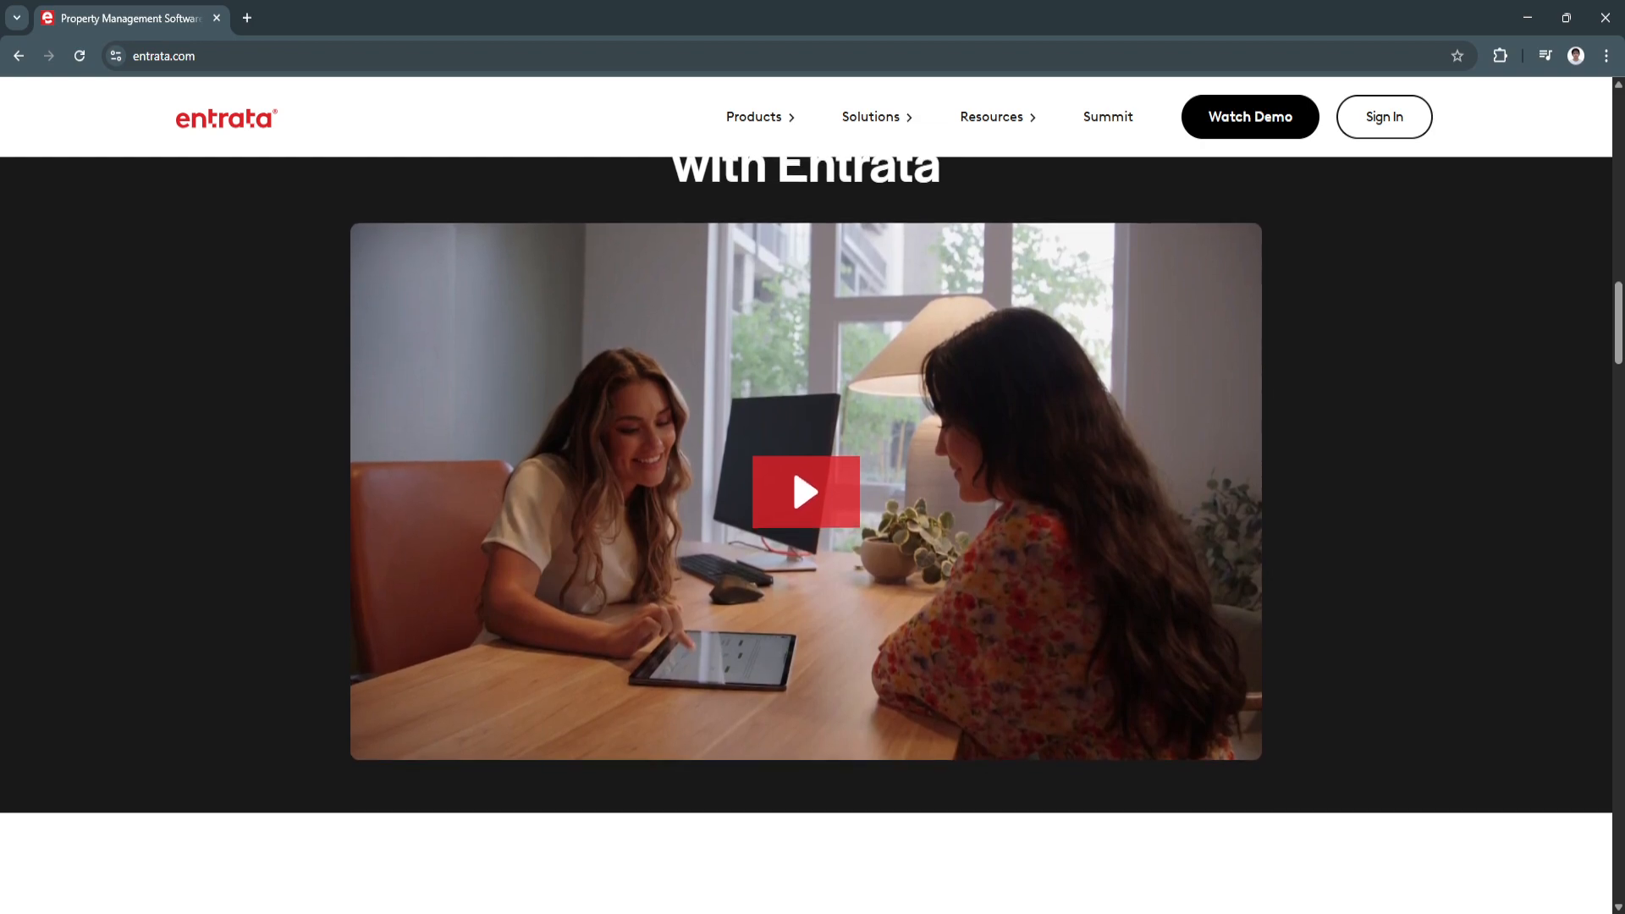
{"action": "scroll", "scroll_direction": "down", "scroll_amount": 3}
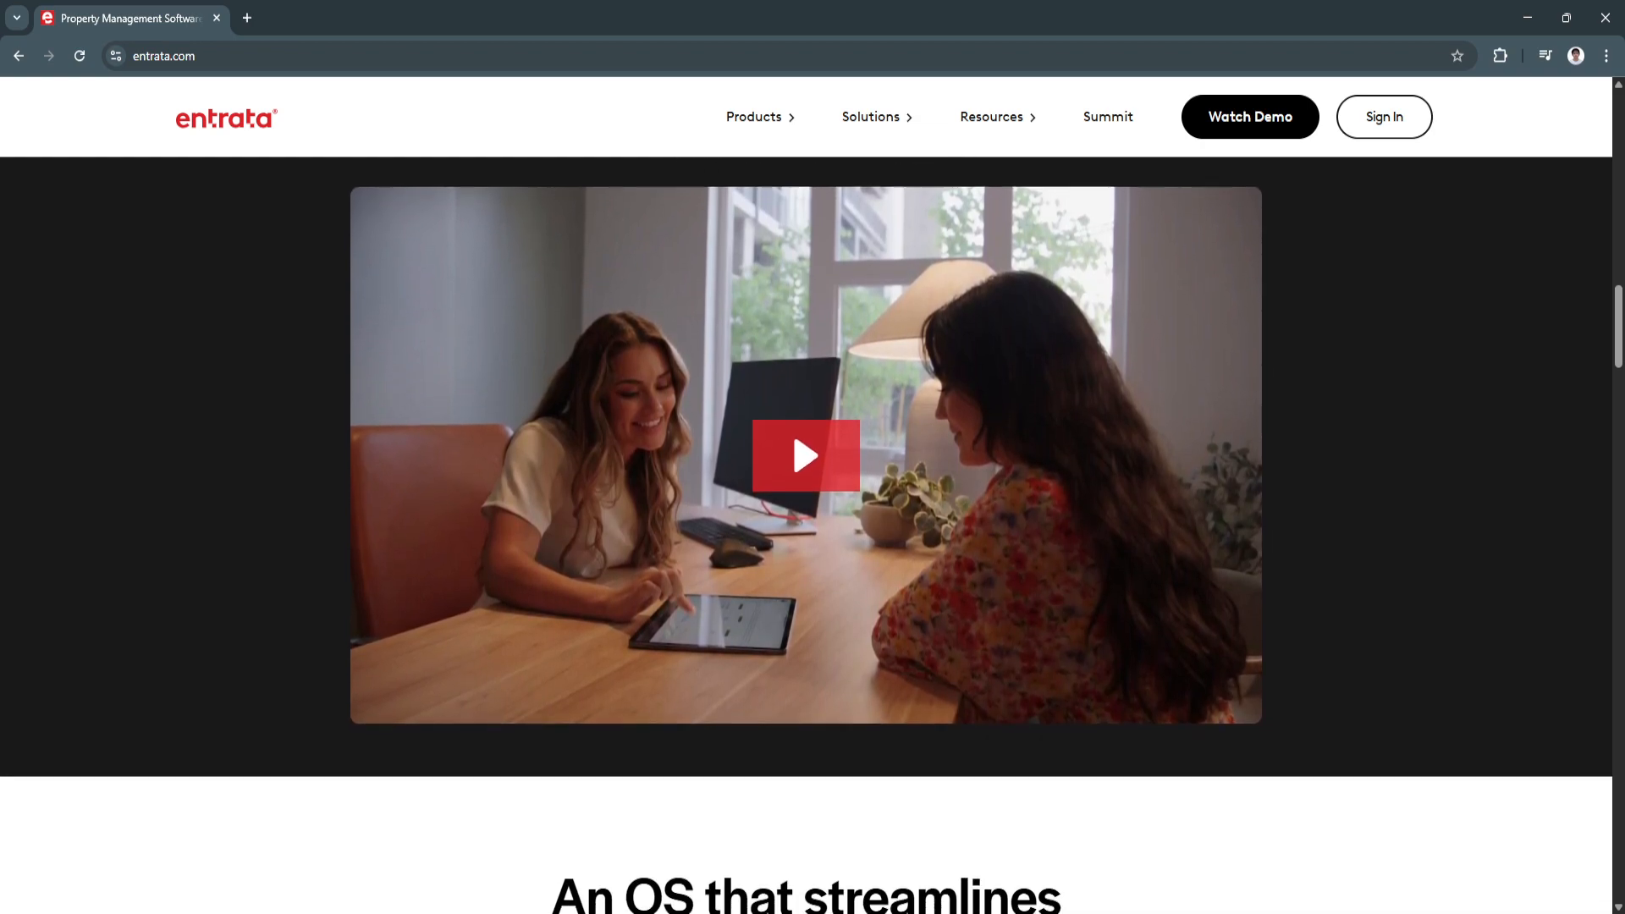
{"action": "scroll", "scroll_direction": "down", "scroll_amount": 3}
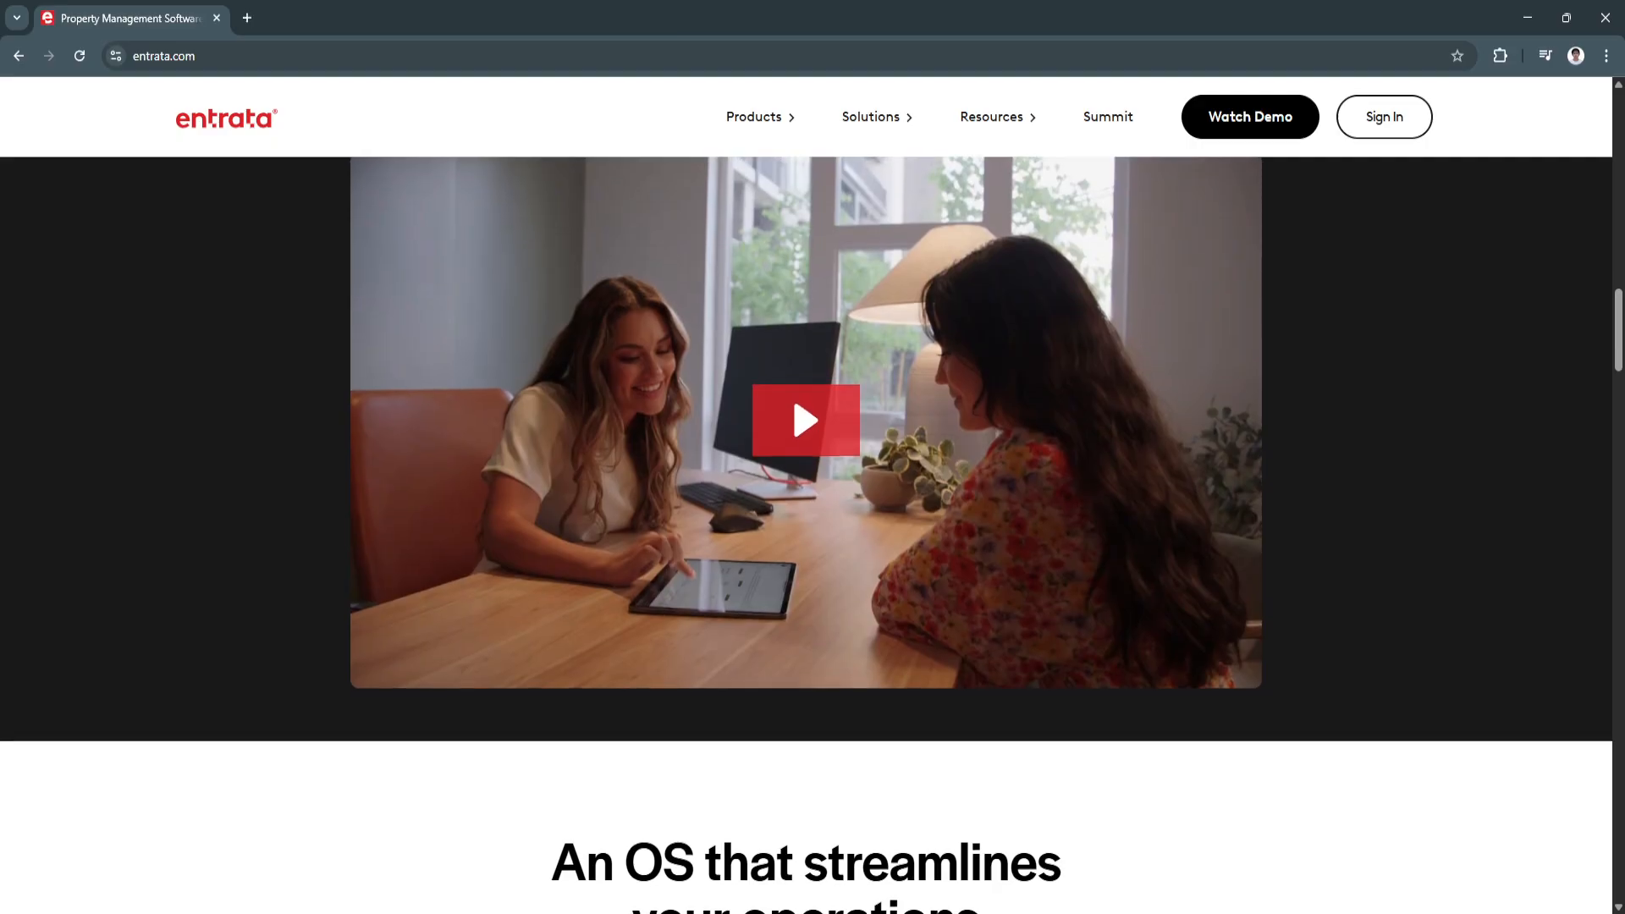
{"action": "scroll", "scroll_direction": "down", "scroll_amount": 3}
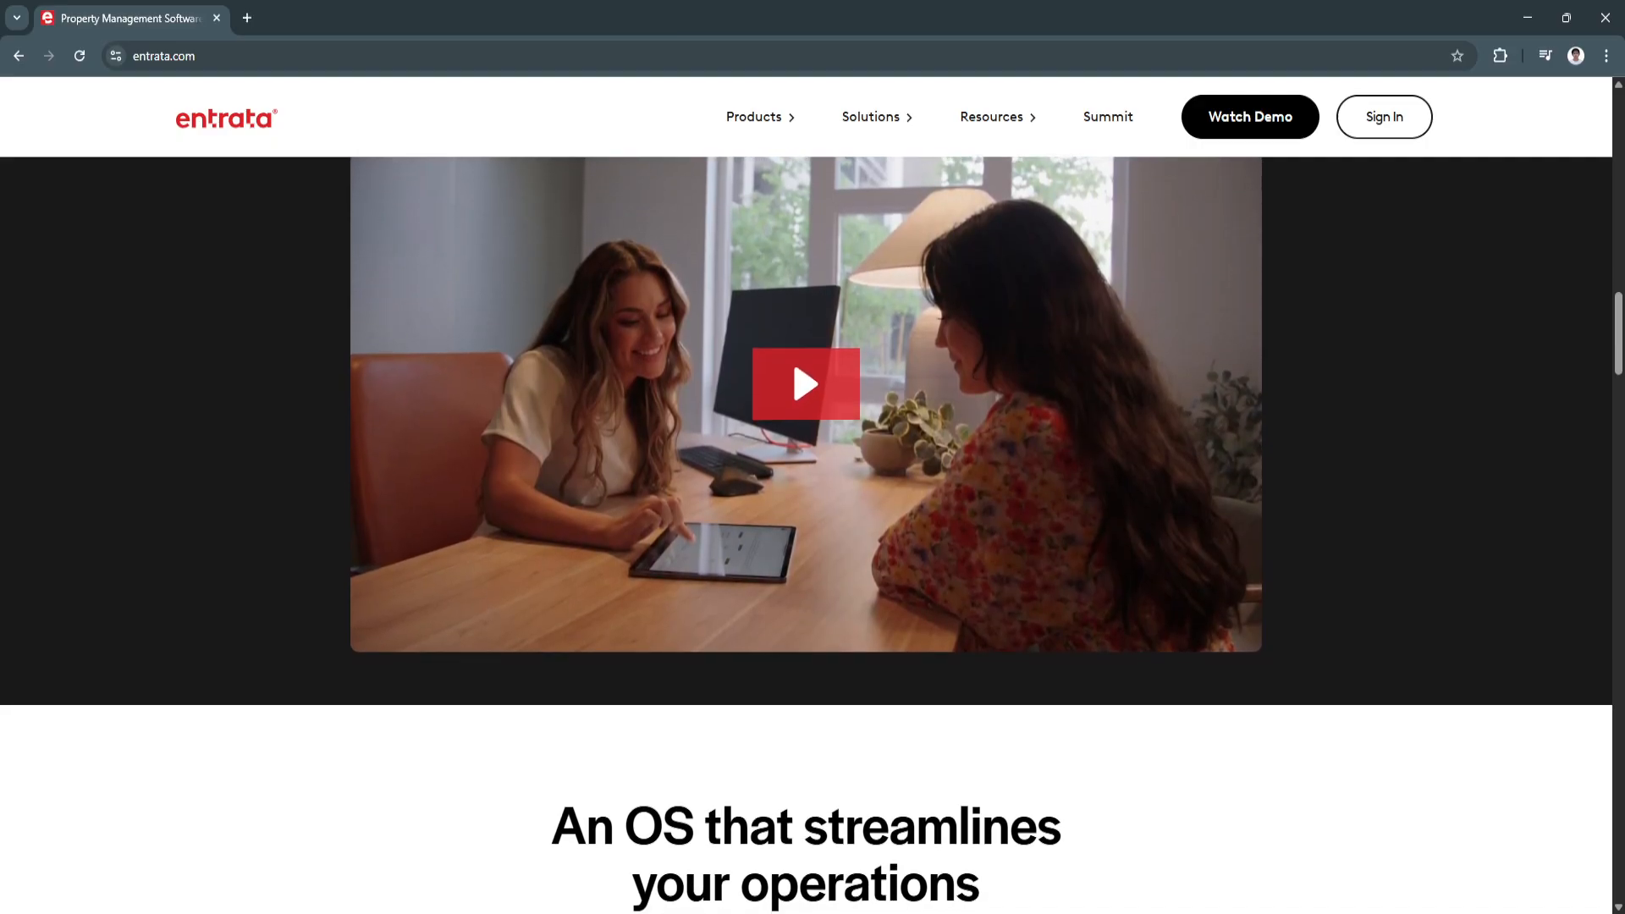
{"action": "scroll", "scroll_direction": "down", "scroll_amount": 3}
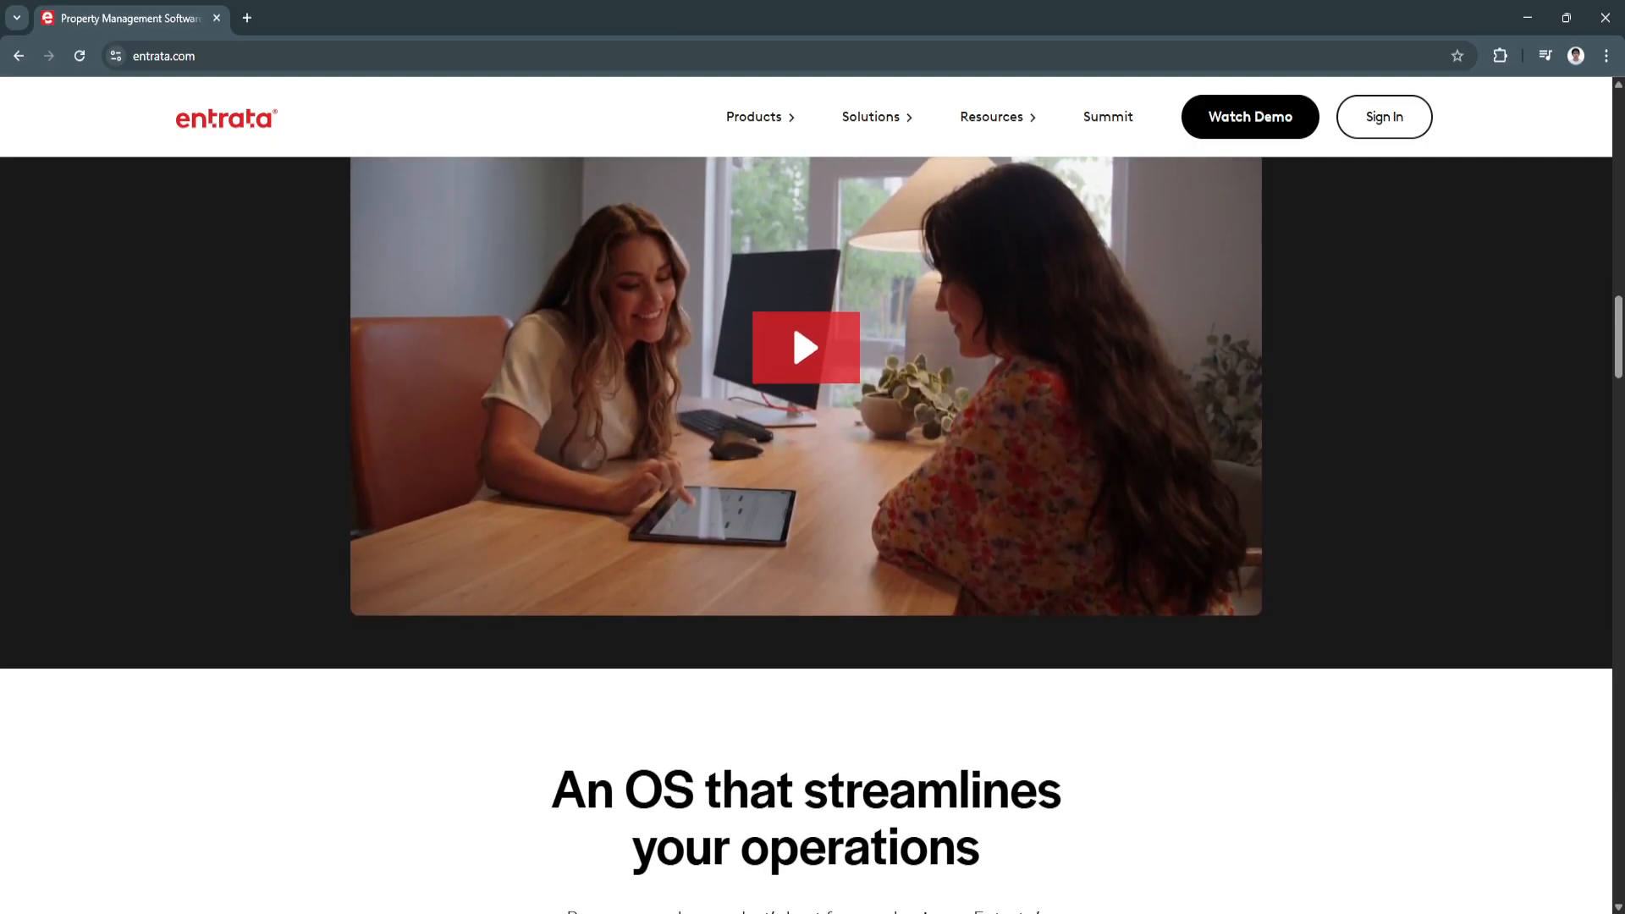
{"action": "scroll", "scroll_direction": "down", "scroll_amount": 3}
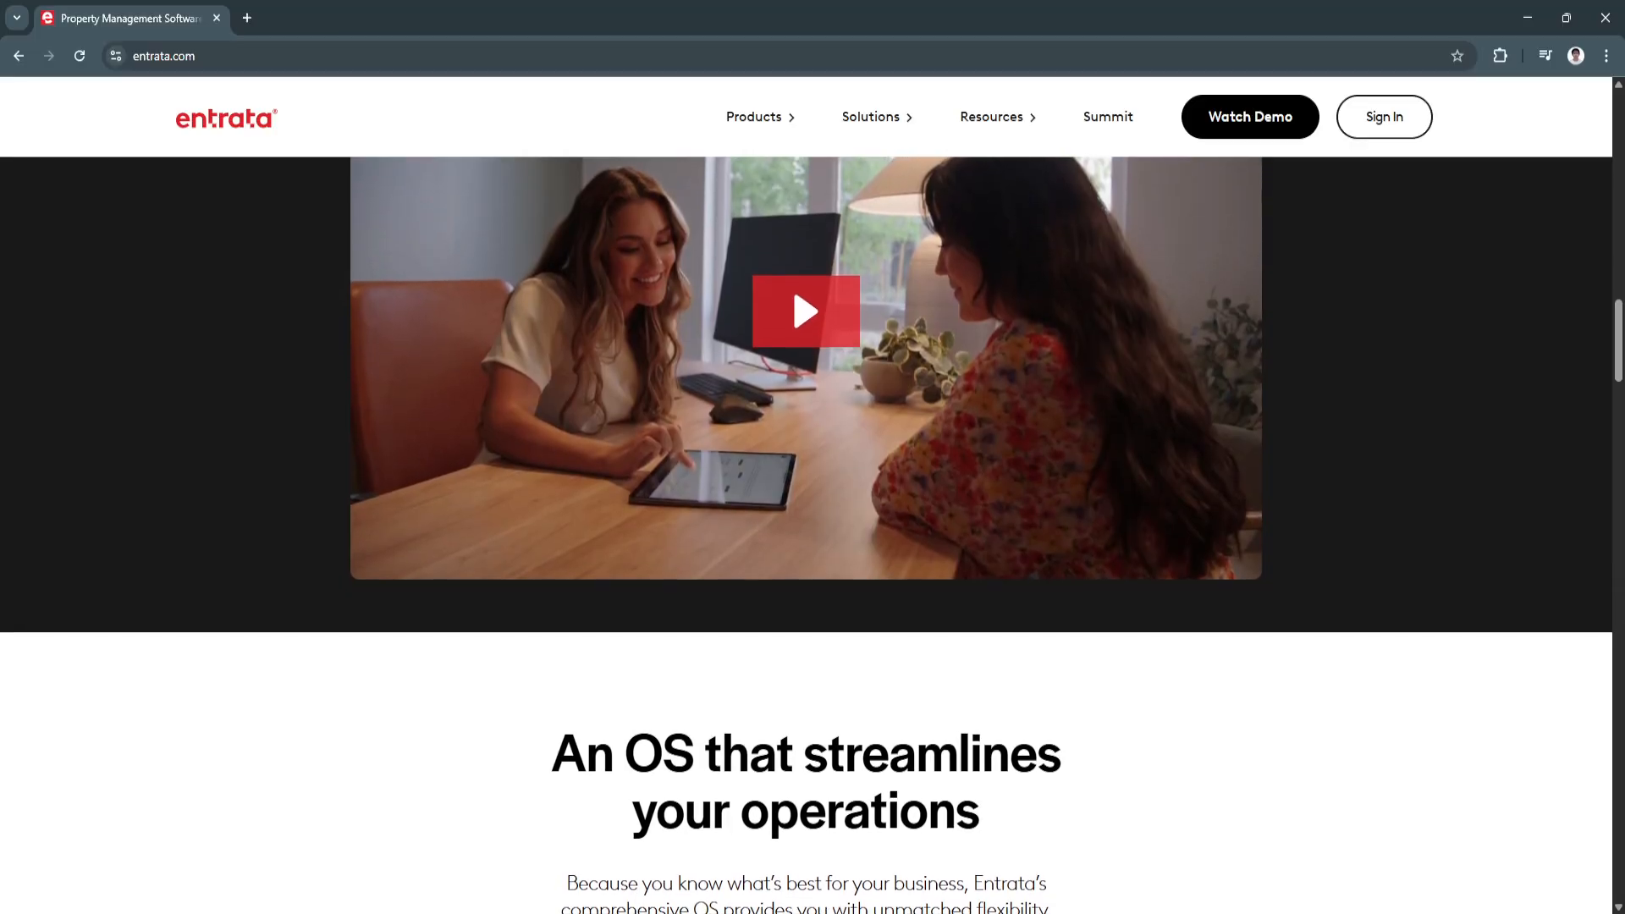
{"action": "scroll", "scroll_direction": "down", "scroll_amount": 3}
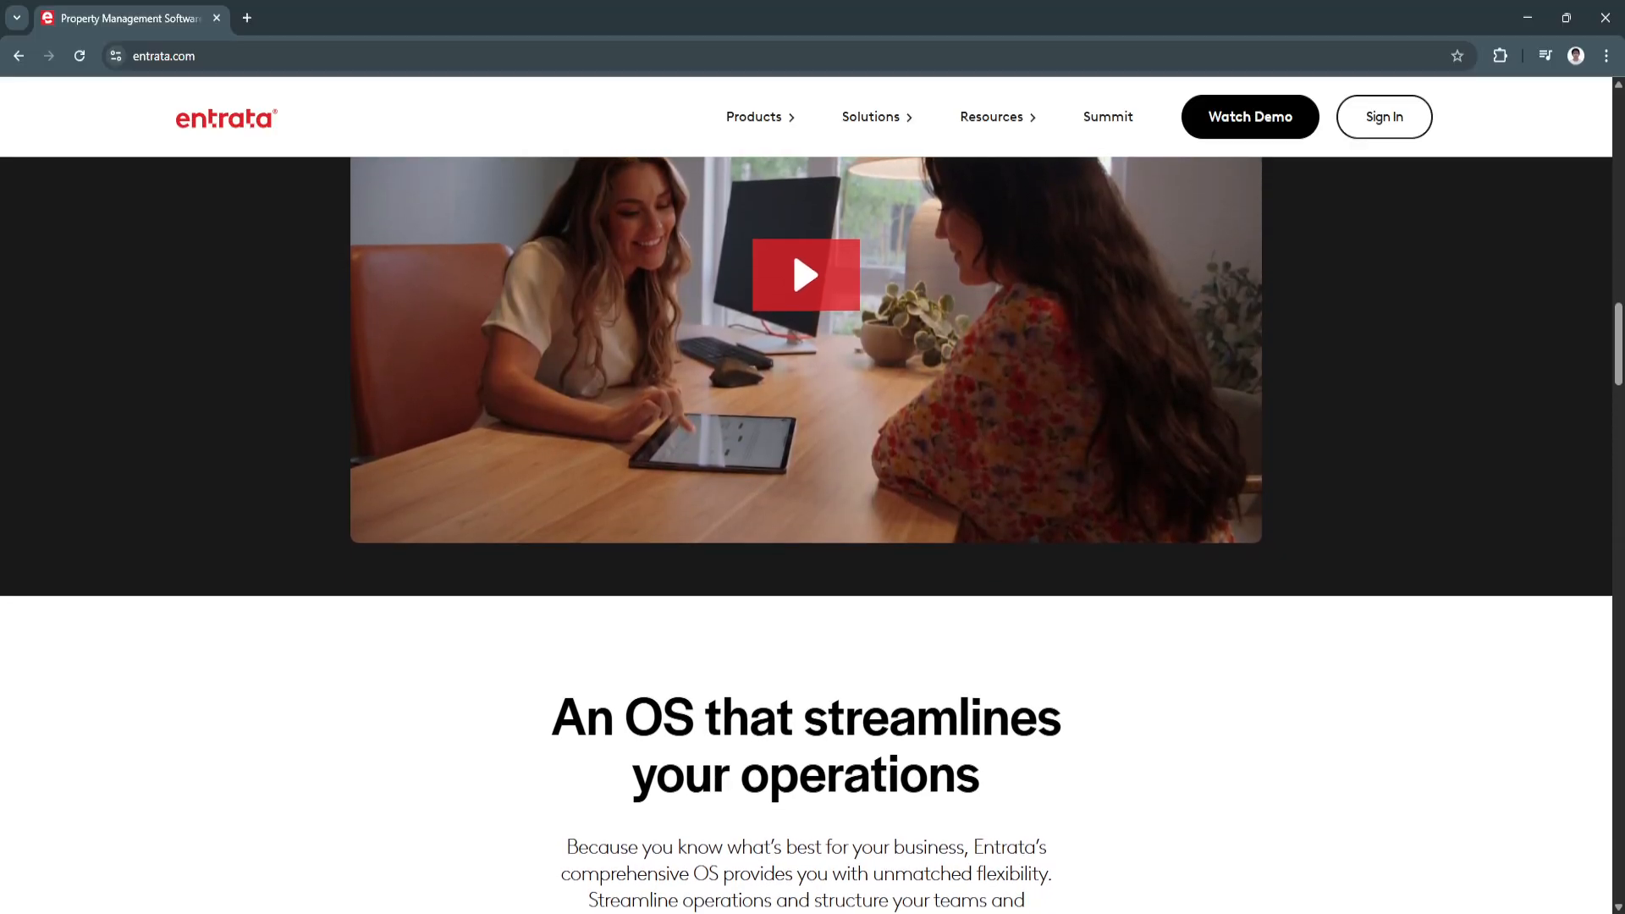
{"action": "scroll", "scroll_direction": "down", "scroll_amount": 3}
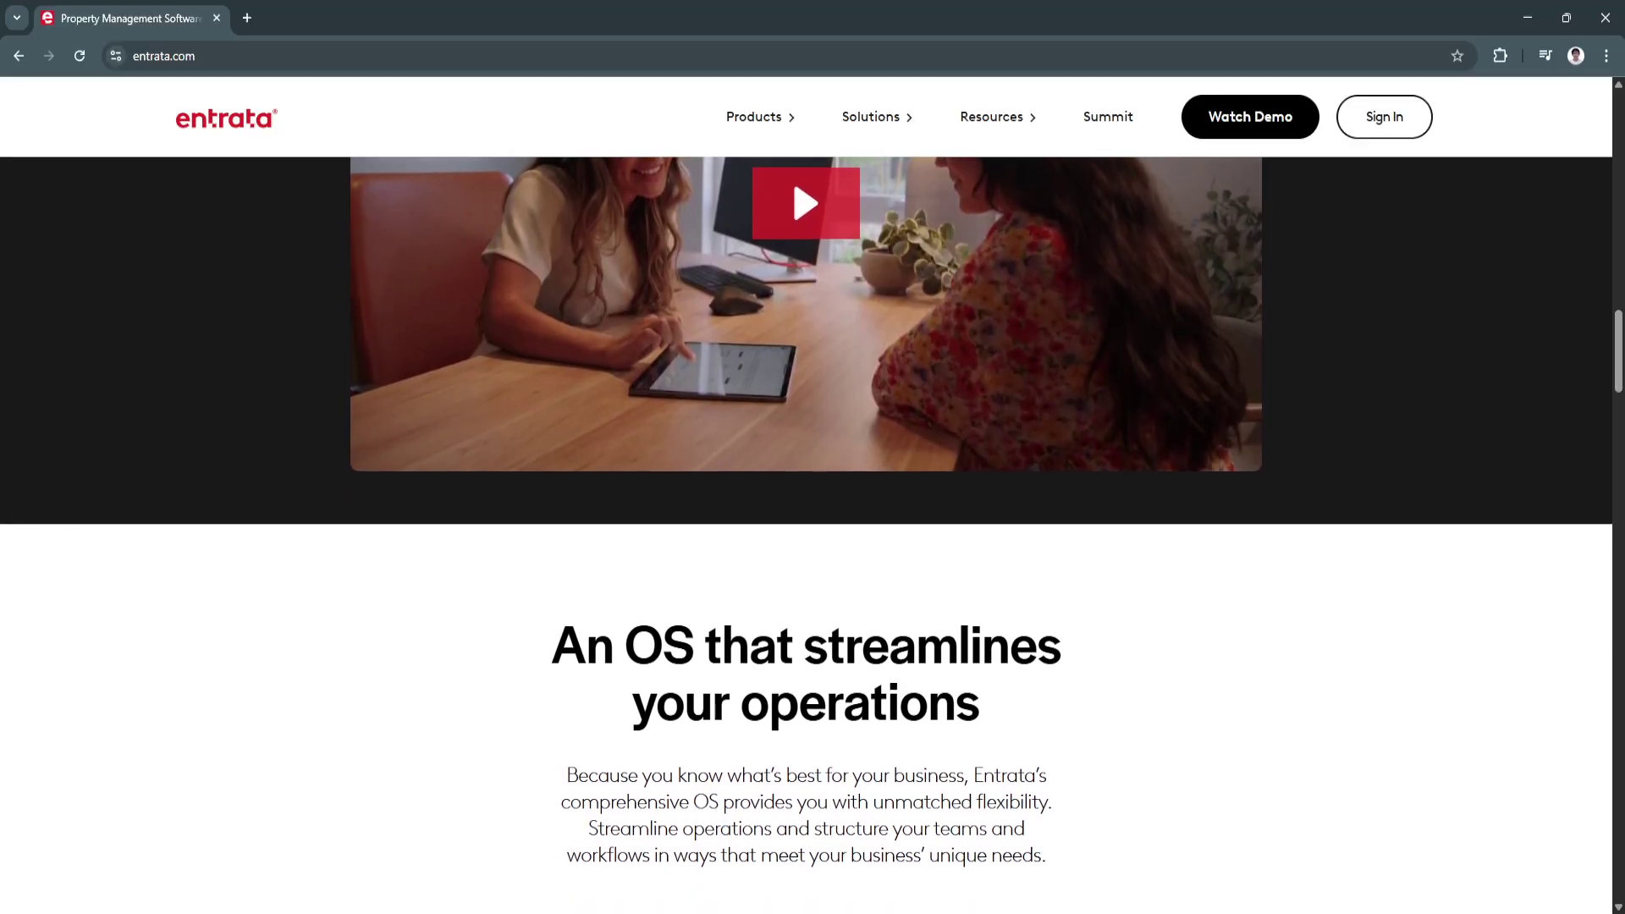
{"action": "scroll", "scroll_direction": "down", "scroll_amount": 3}
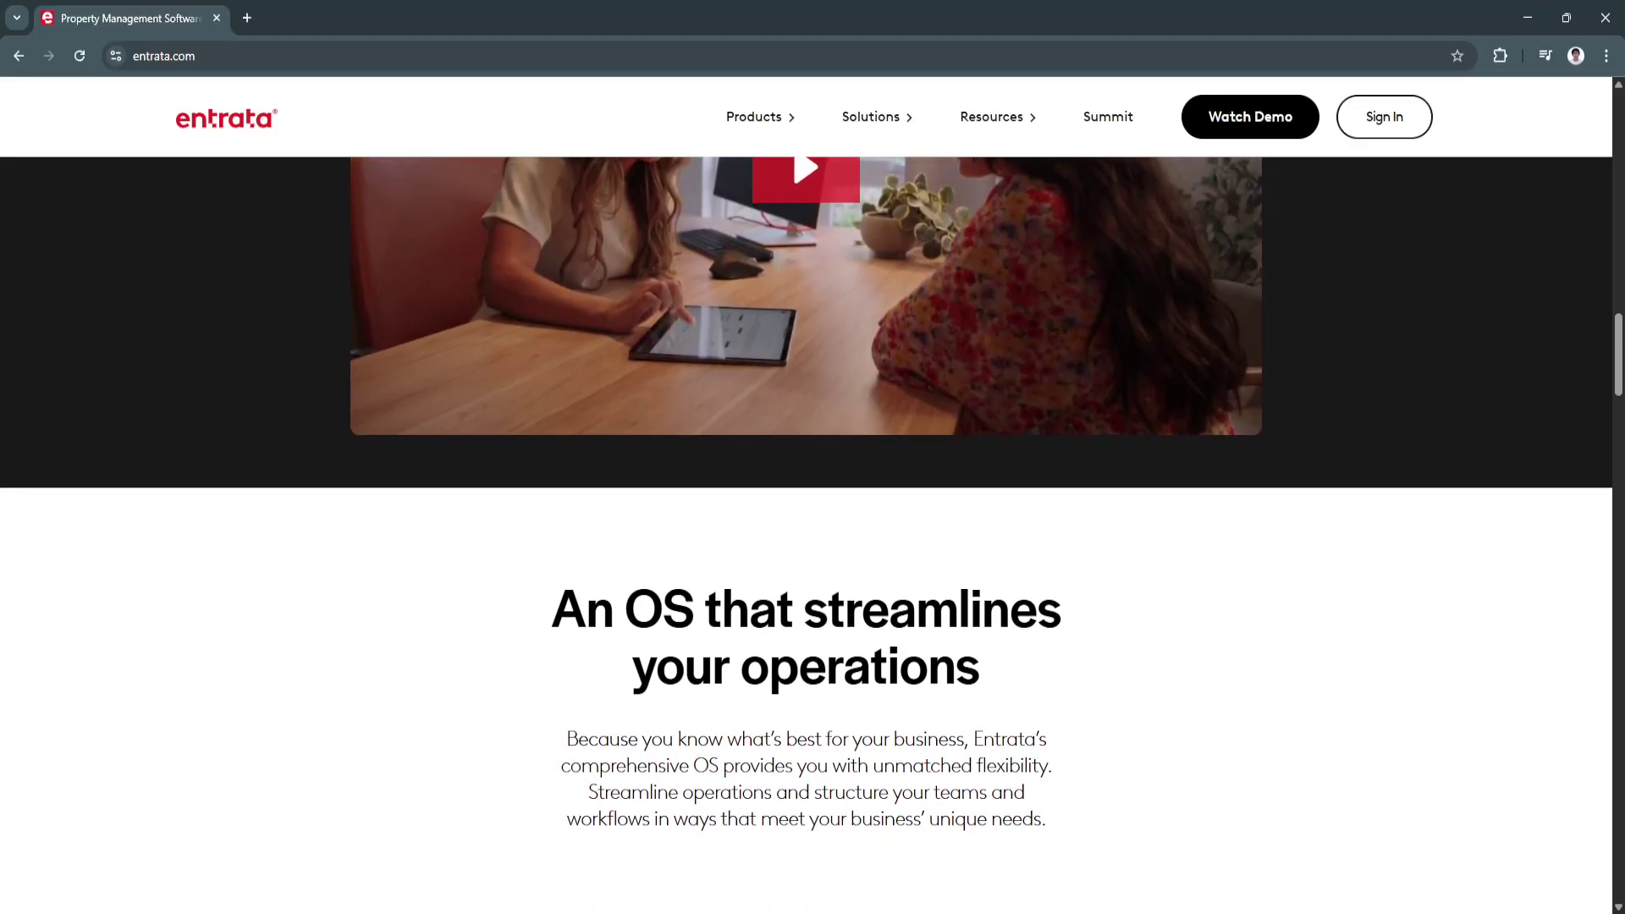
{"action": "scroll", "scroll_direction": "down", "scroll_amount": 3}
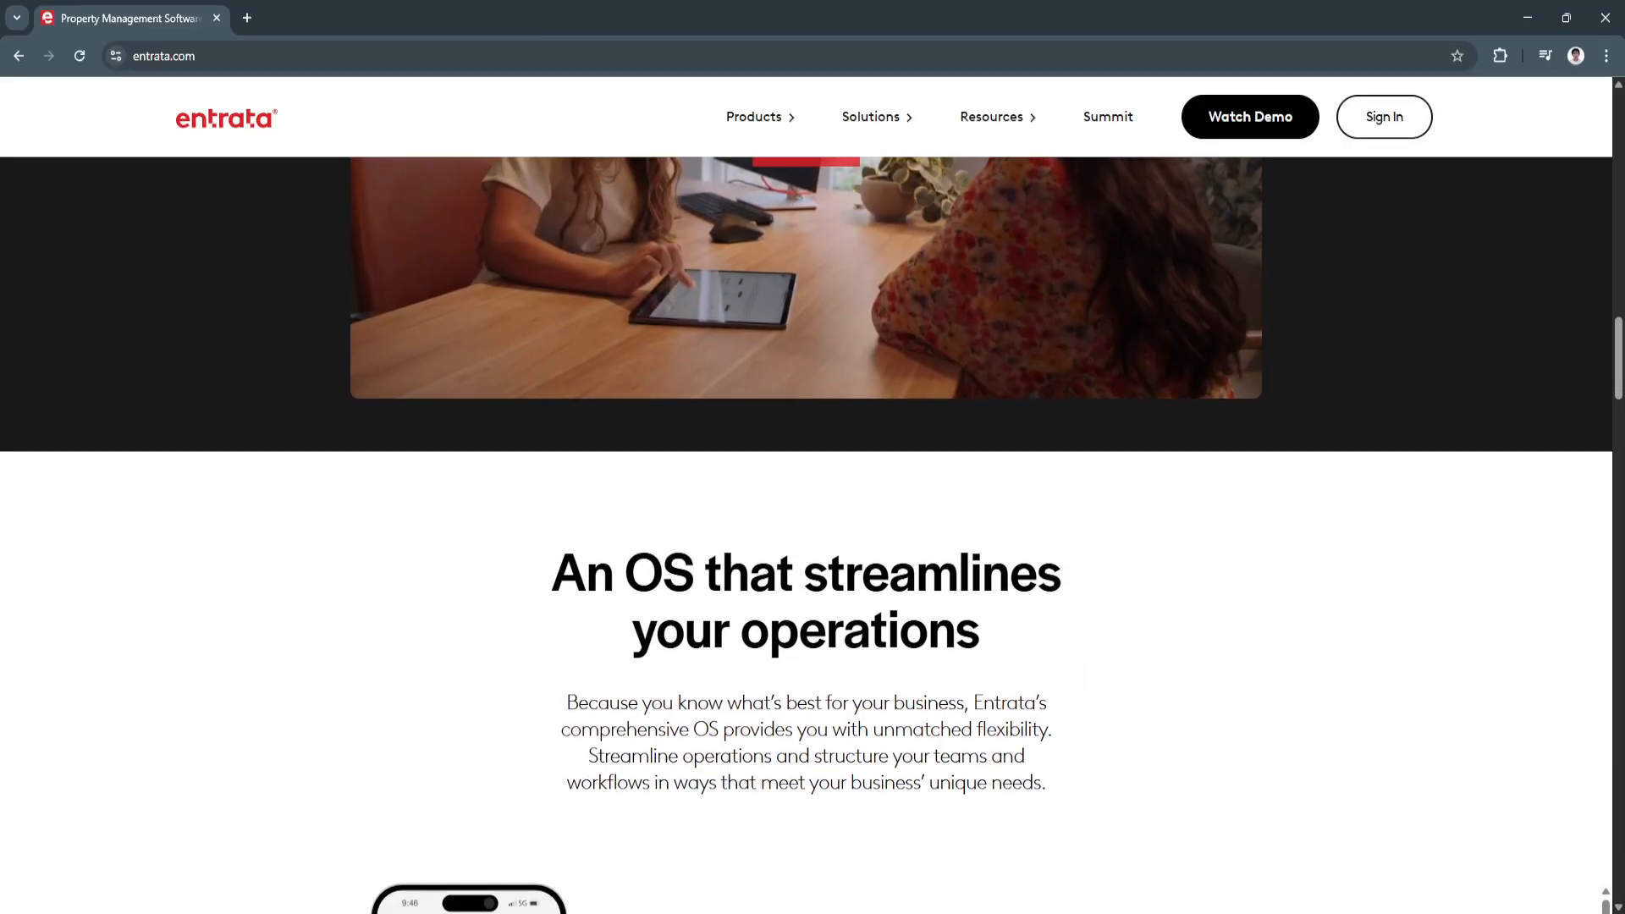
{"action": "scroll", "scroll_direction": "down", "scroll_amount": 3}
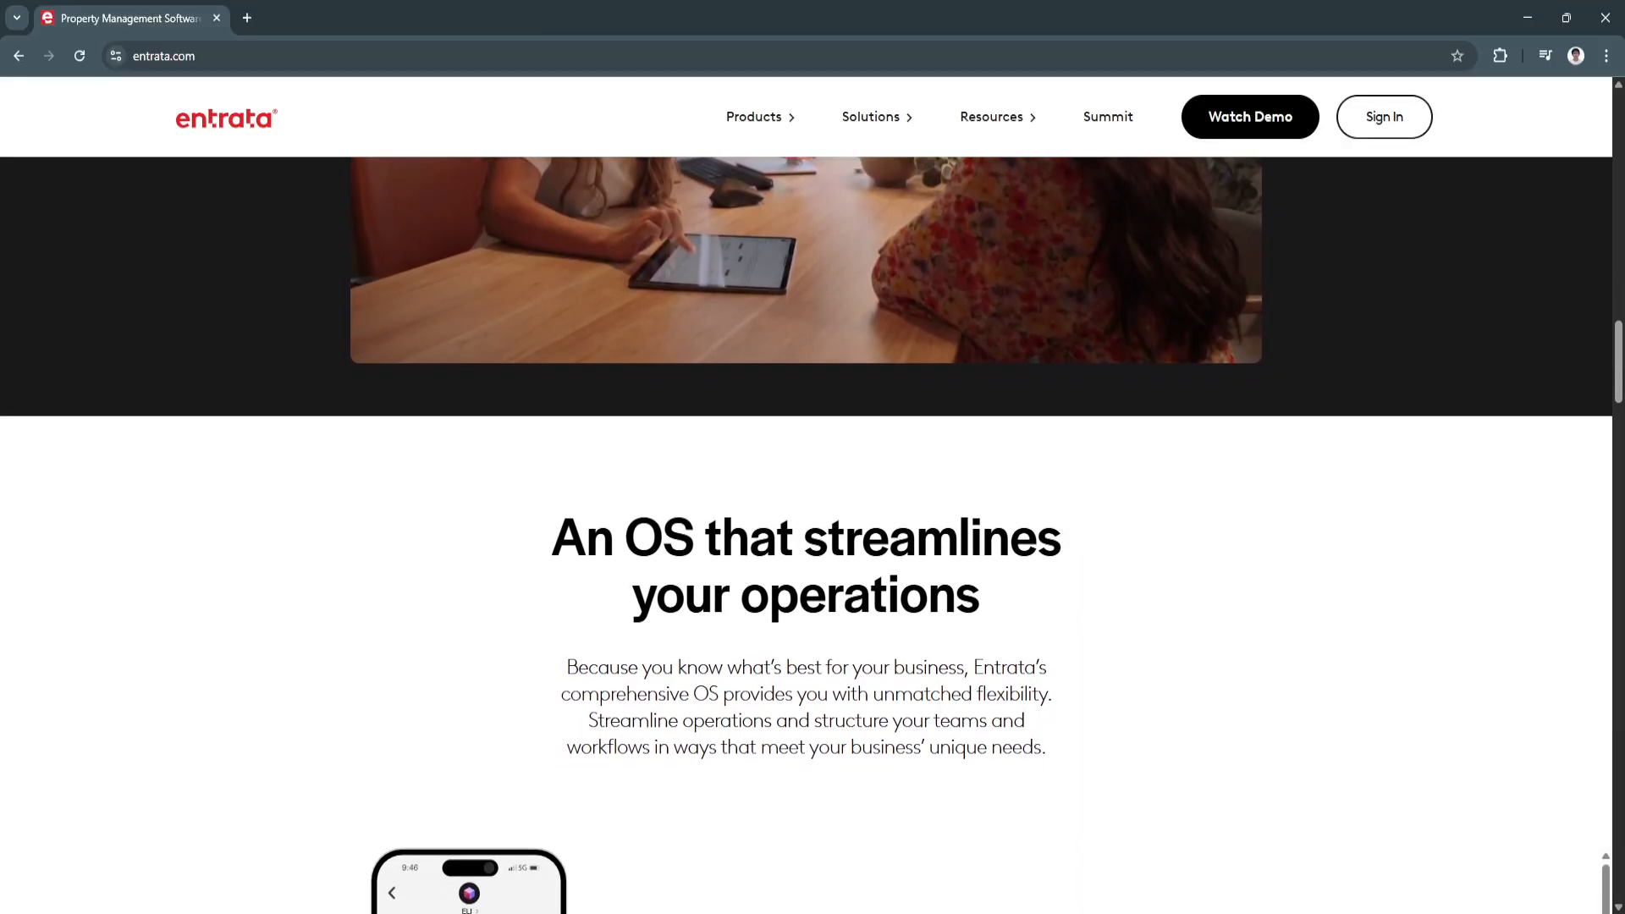
{"action": "scroll", "scroll_direction": "down", "scroll_amount": 3}
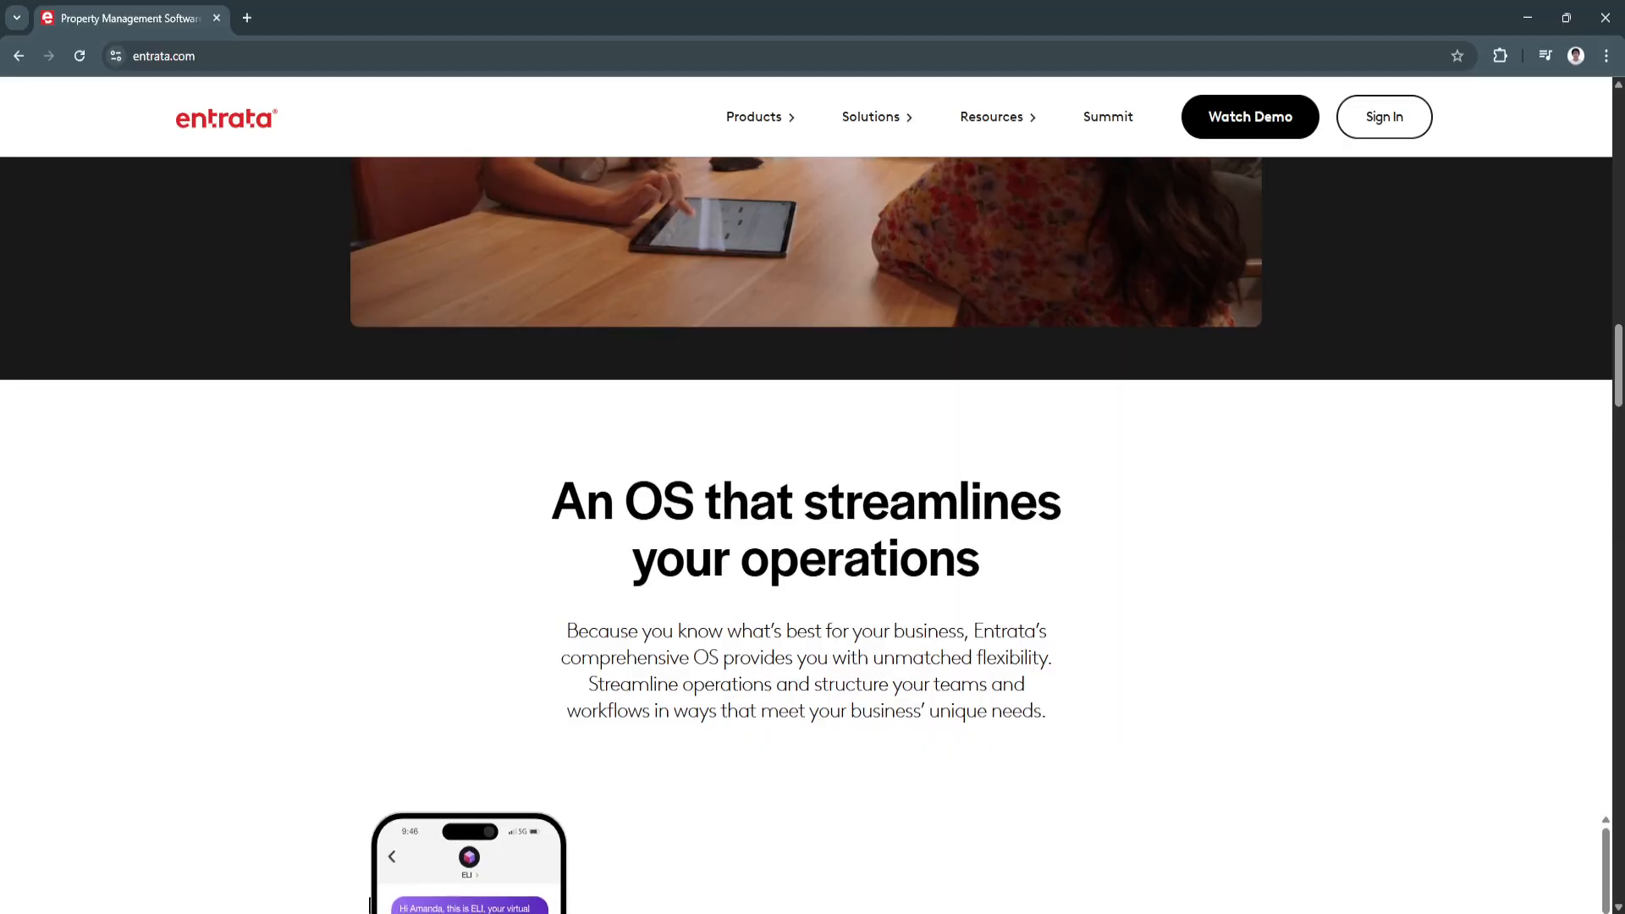
{"action": "scroll", "scroll_direction": "down", "scroll_amount": 3}
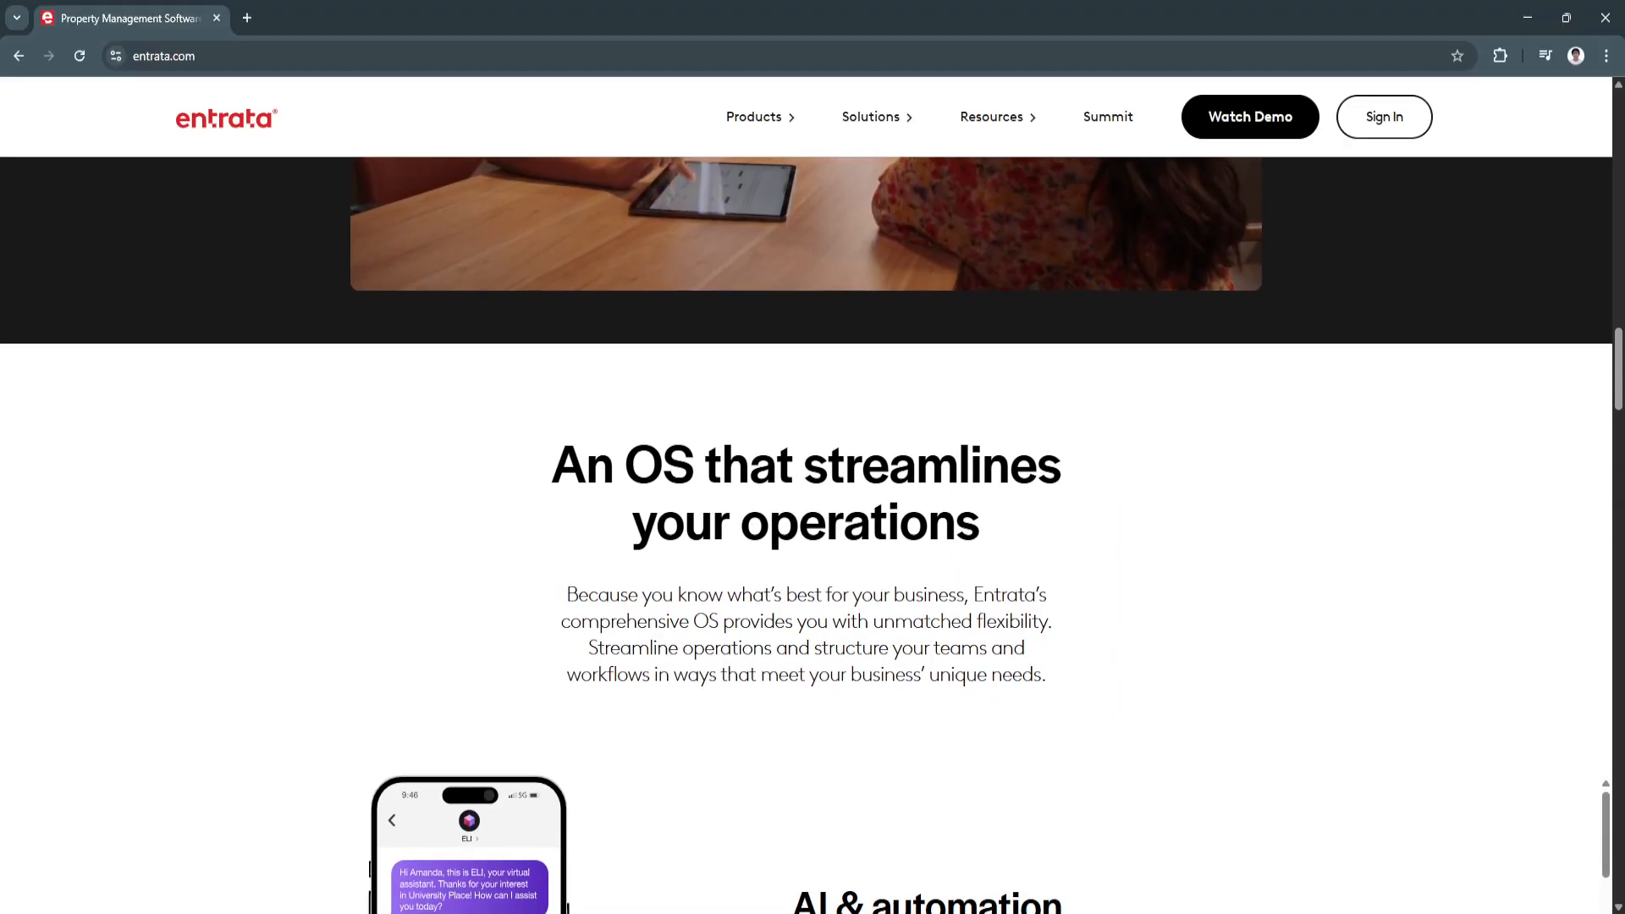
{"action": "scroll", "scroll_direction": "down", "scroll_amount": 3}
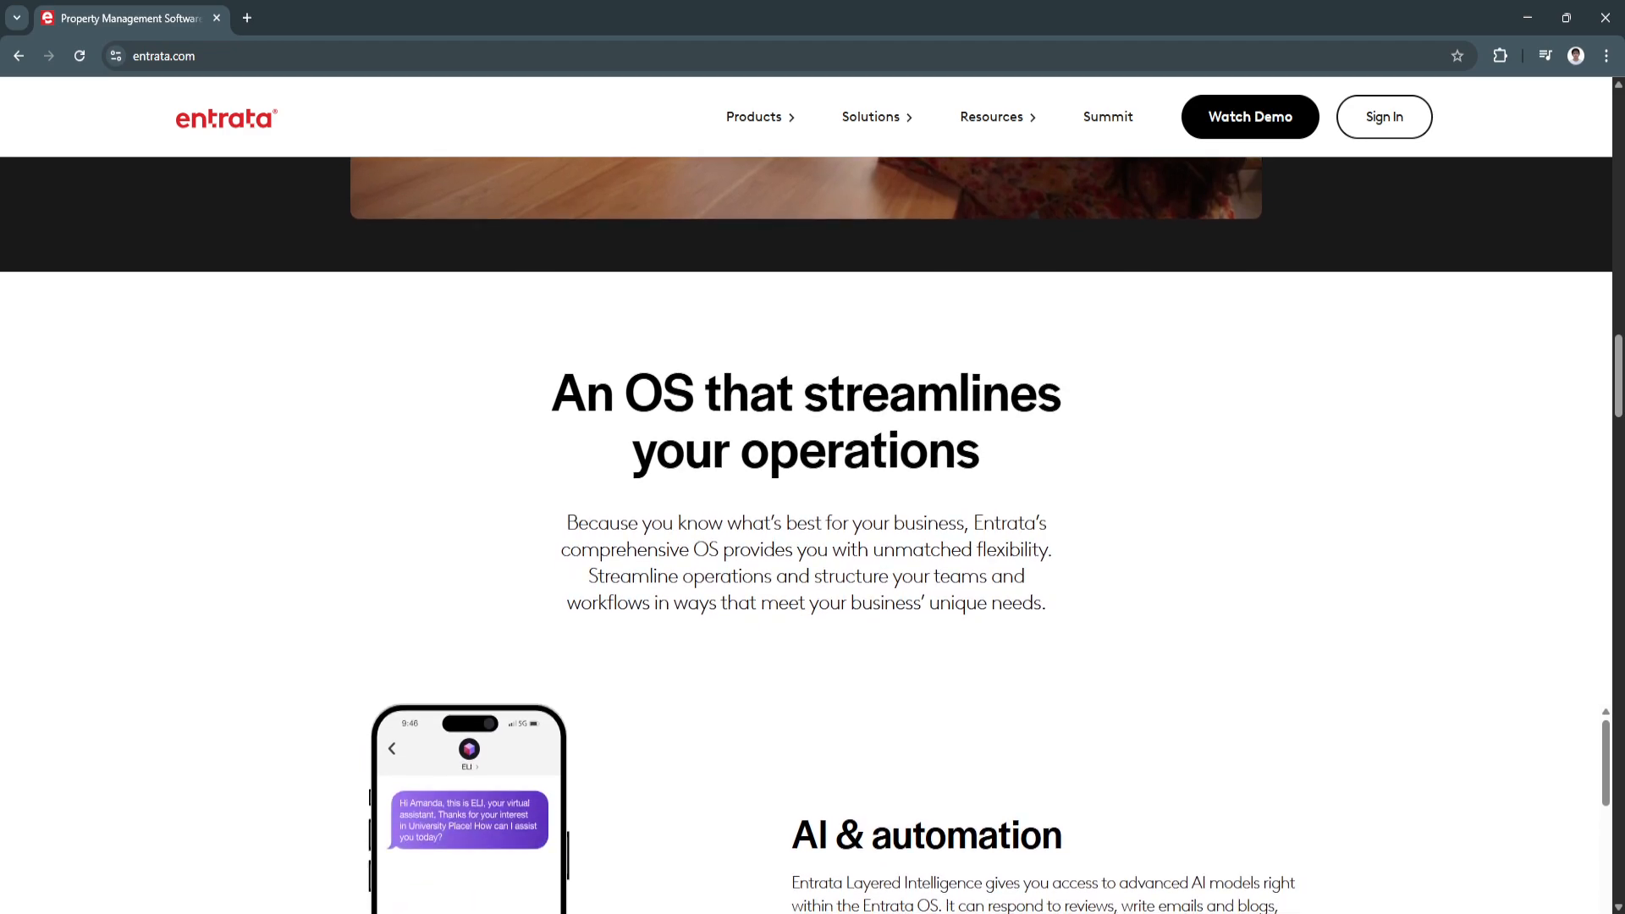
{"action": "scroll", "scroll_direction": "down", "scroll_amount": 3}
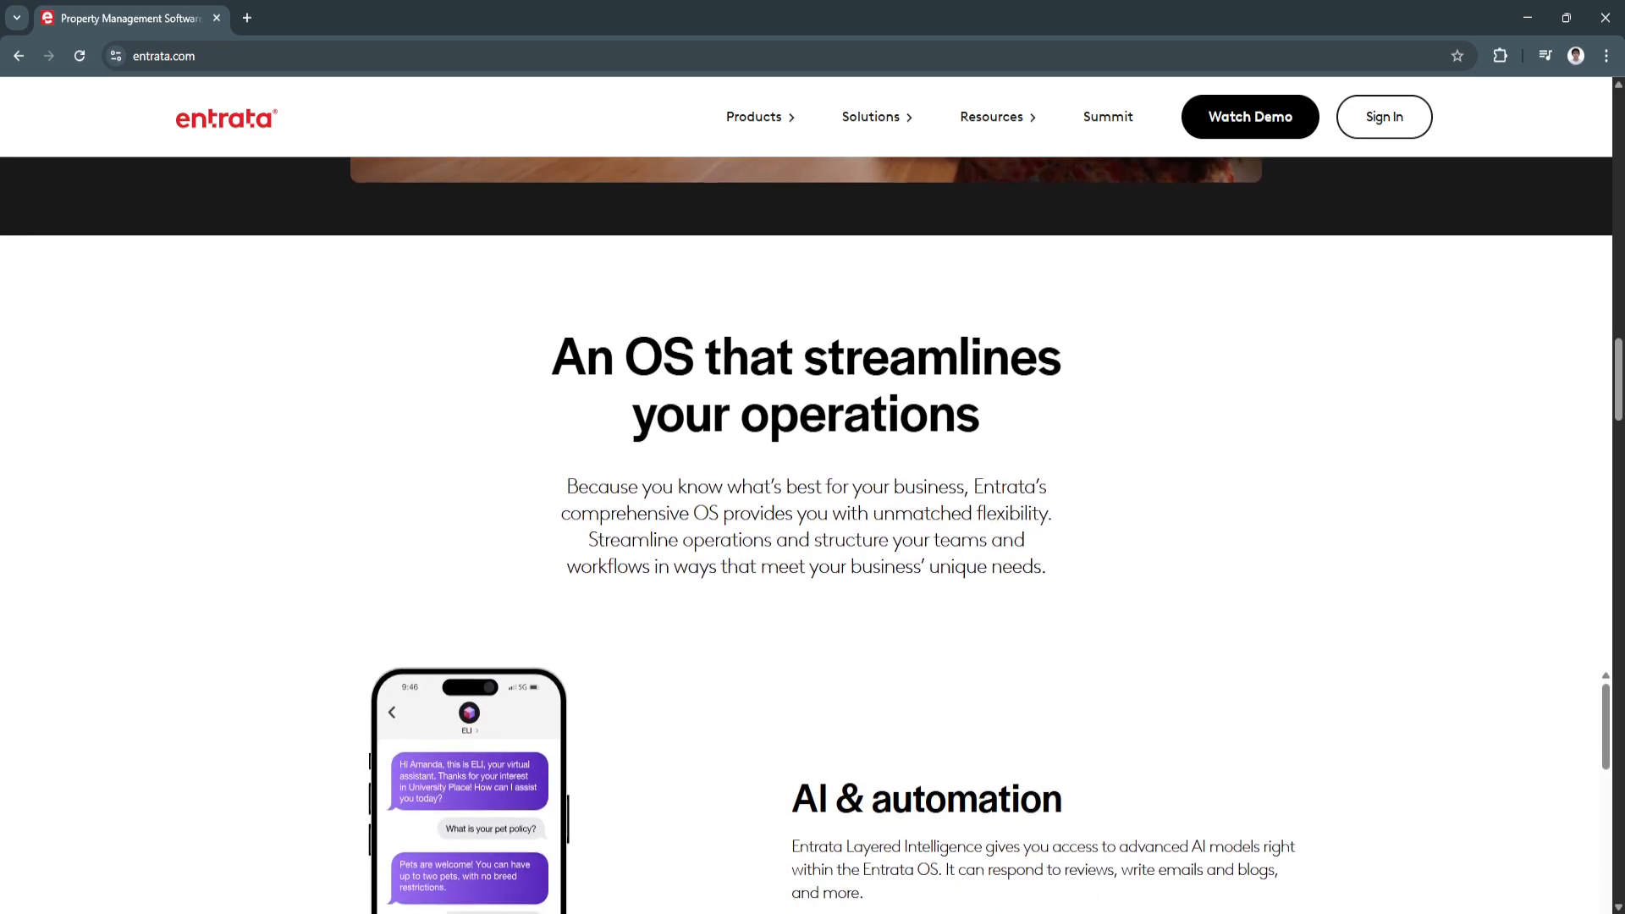
{"action": "scroll", "scroll_direction": "down", "scroll_amount": 3}
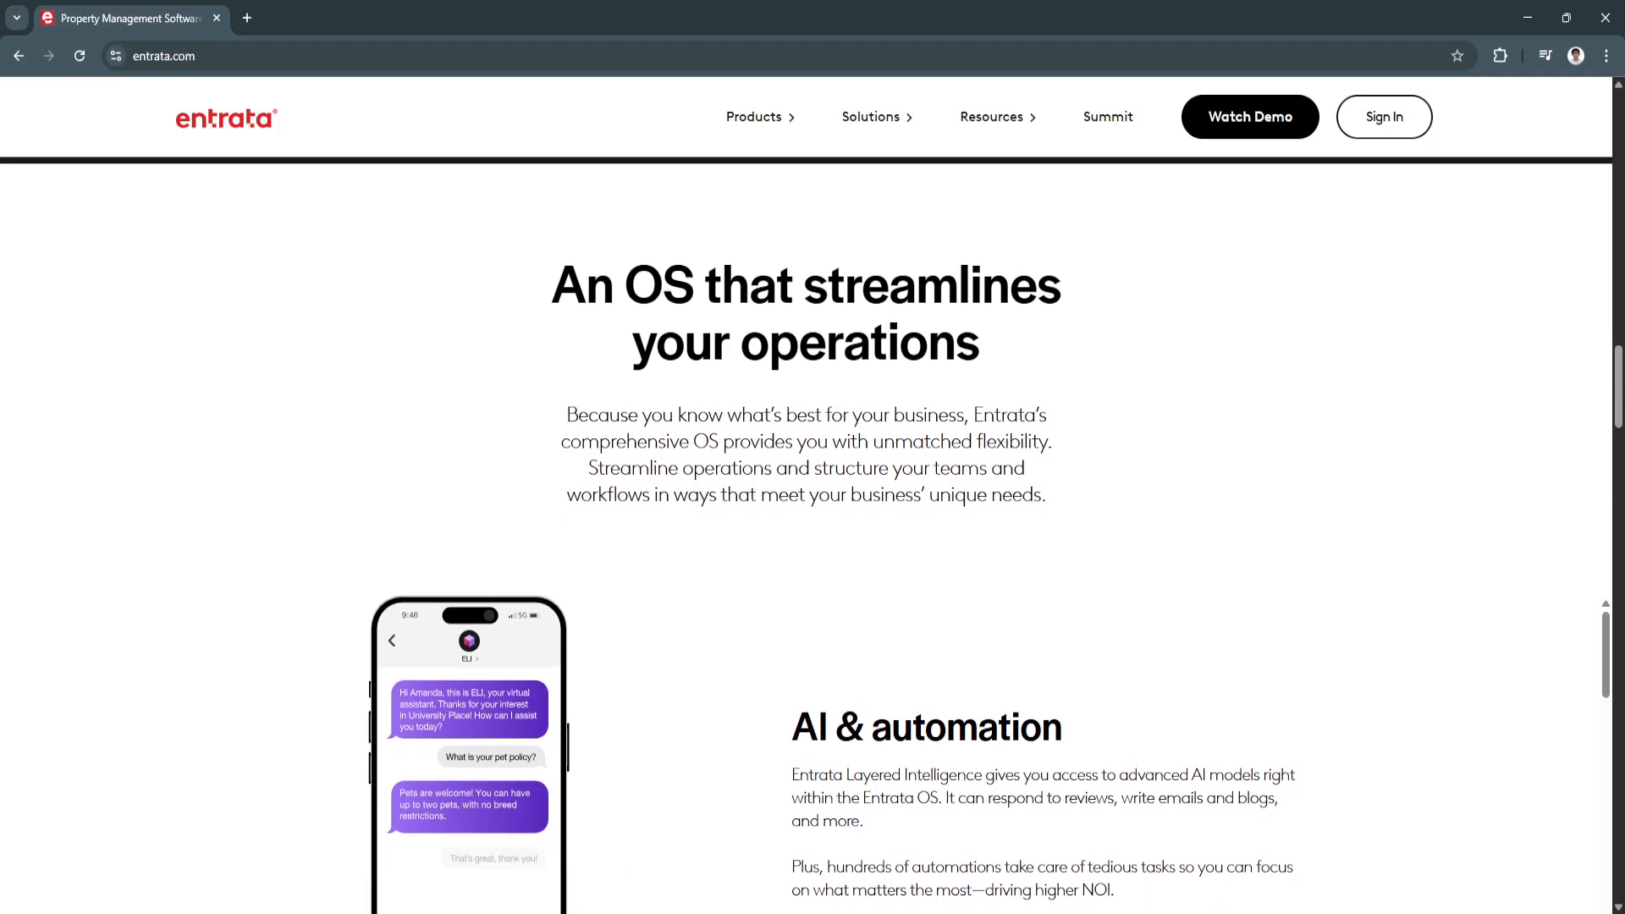
{"action": "scroll", "scroll_direction": "down", "scroll_amount": 3}
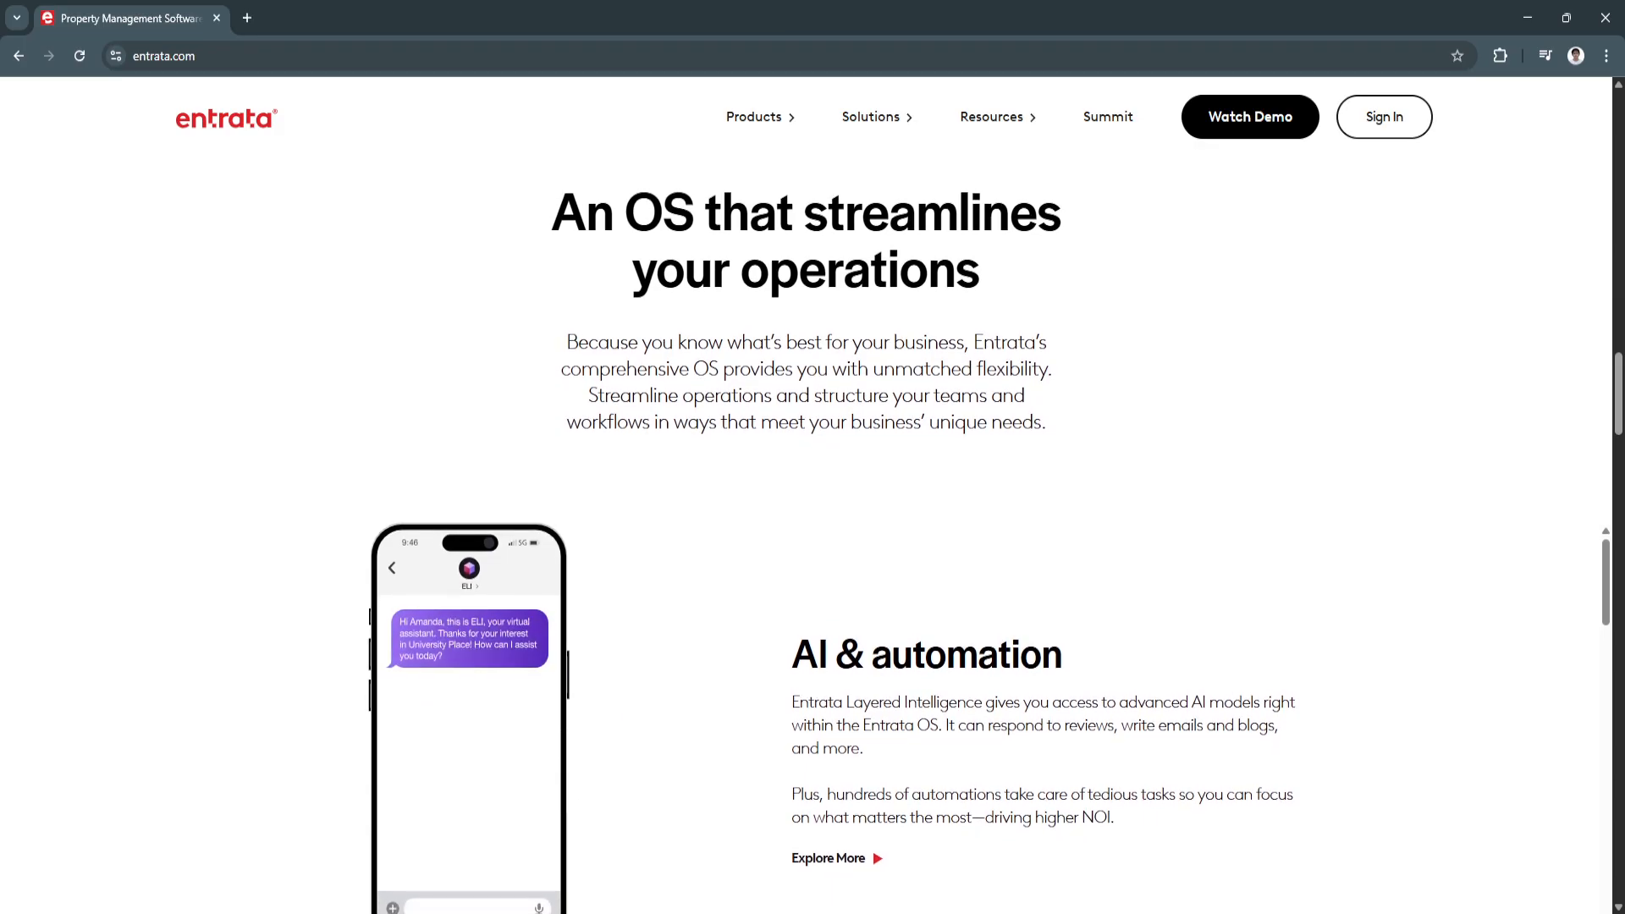
{"action": "scroll", "scroll_direction": "down", "scroll_amount": 3}
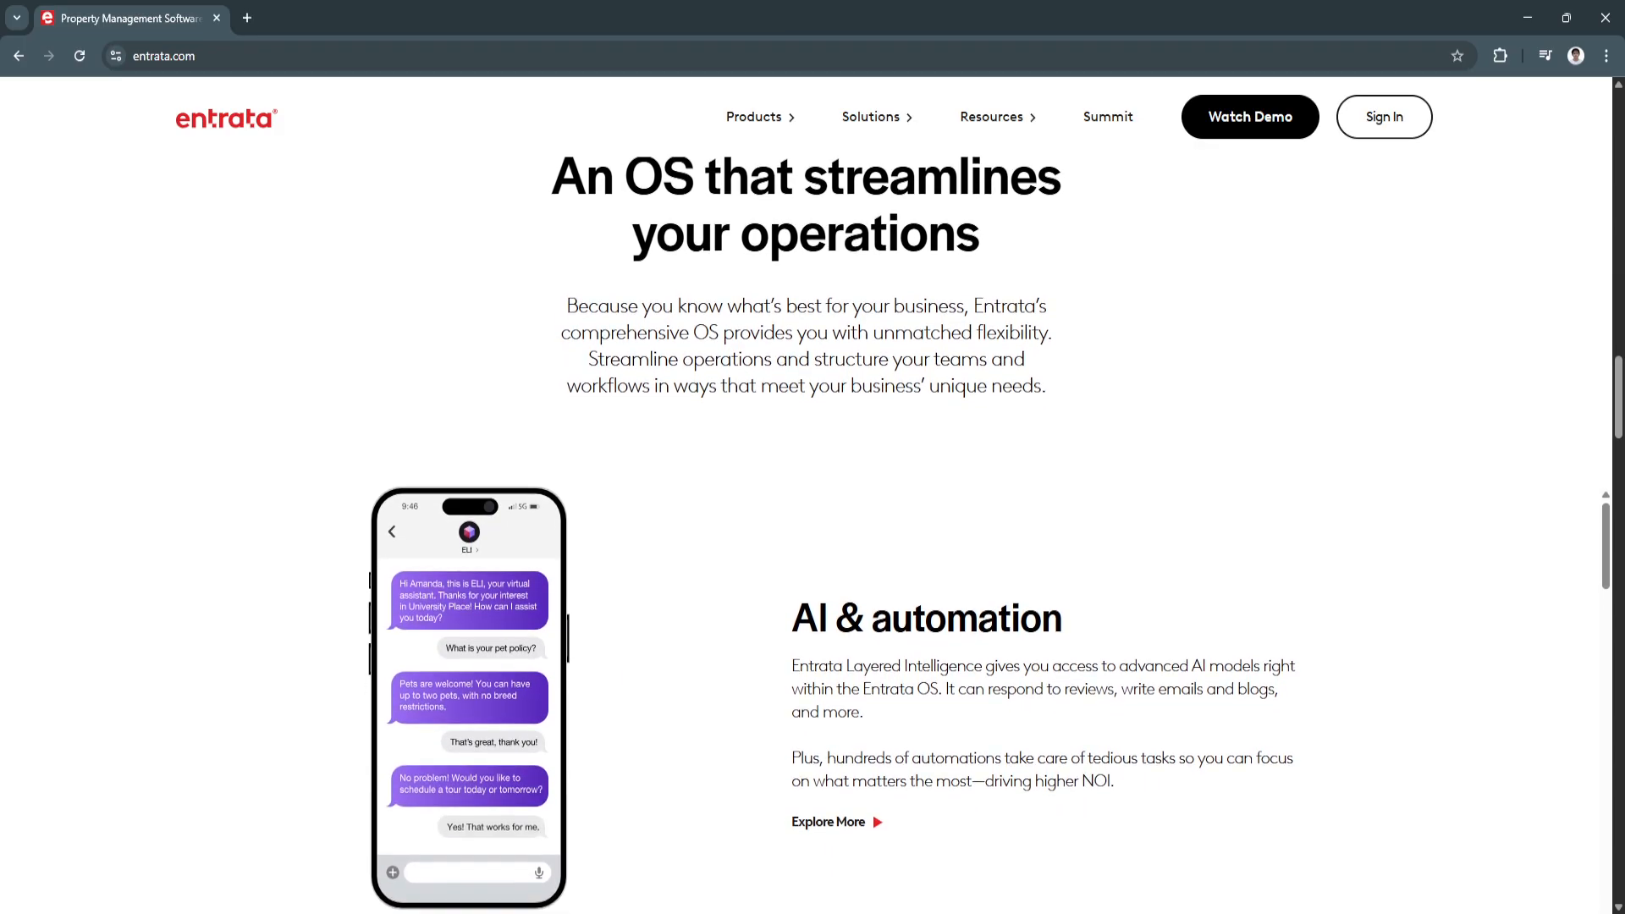
{"action": "scroll", "scroll_direction": "down", "scroll_amount": 3}
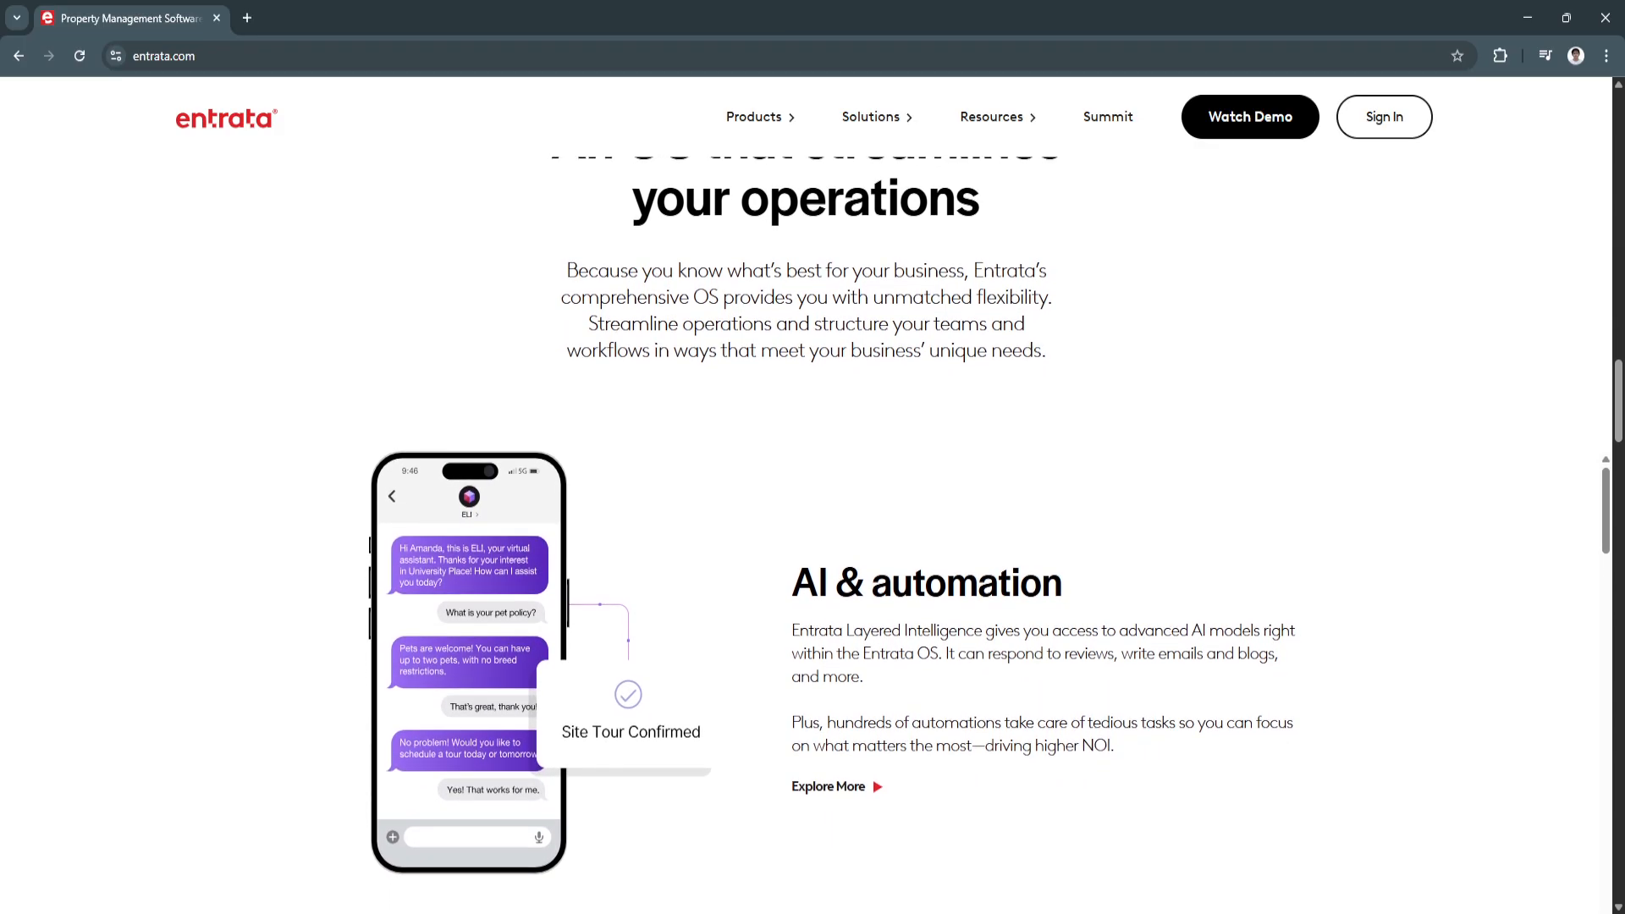
{"action": "scroll", "scroll_direction": "down", "scroll_amount": 3}
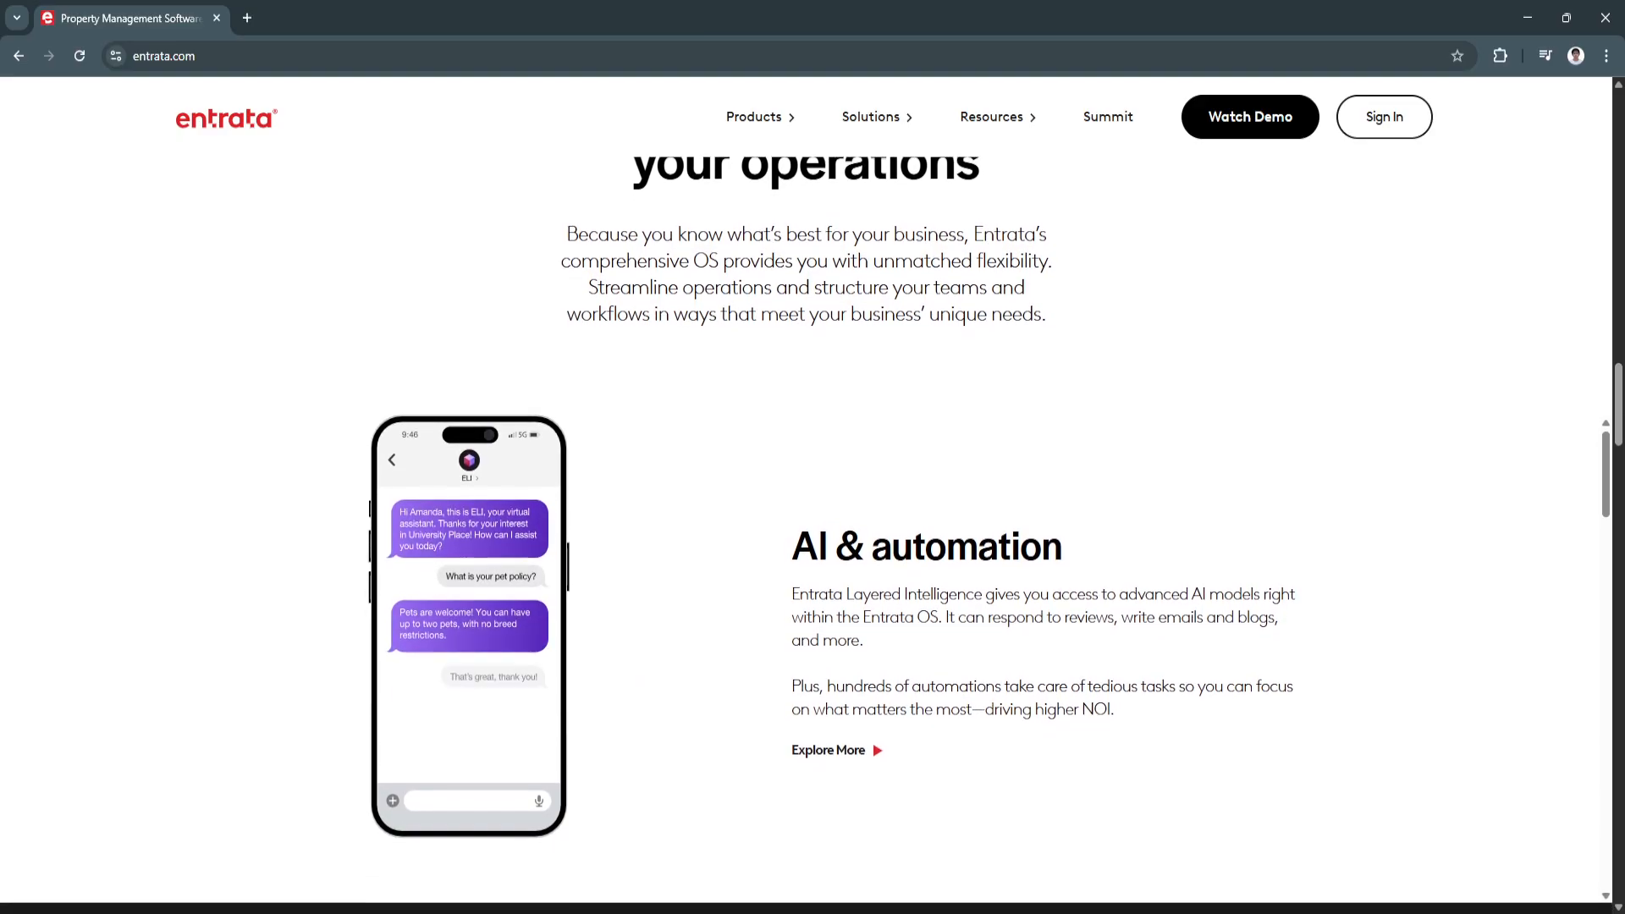
{"action": "scroll", "scroll_direction": "down", "scroll_amount": 3}
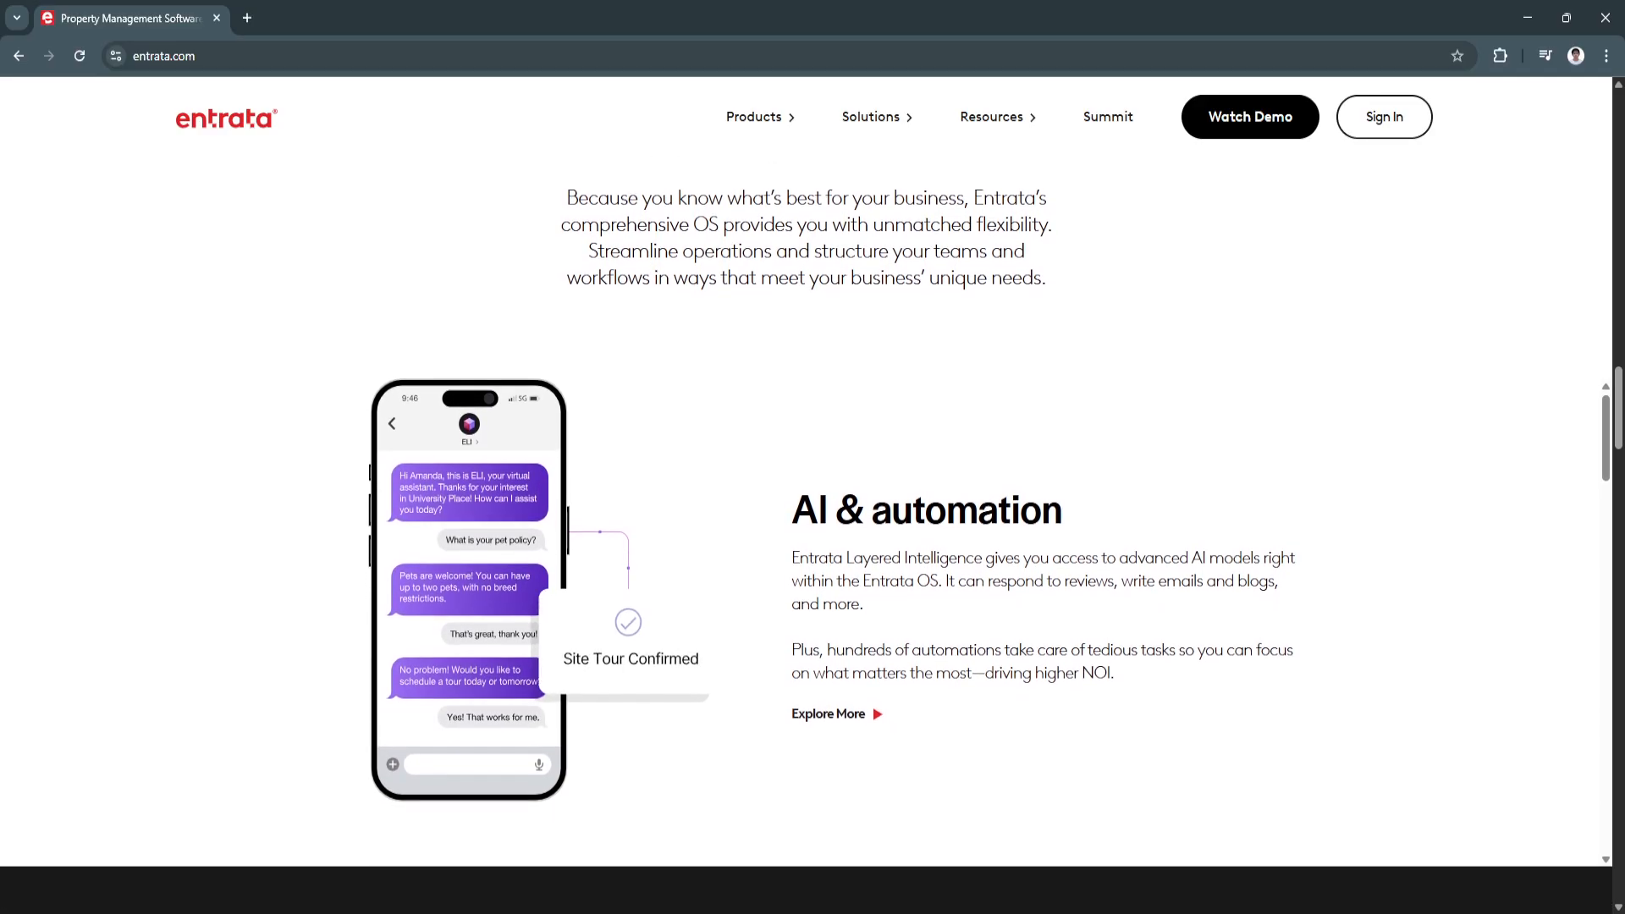
{"action": "scroll", "scroll_direction": "down", "scroll_amount": 3}
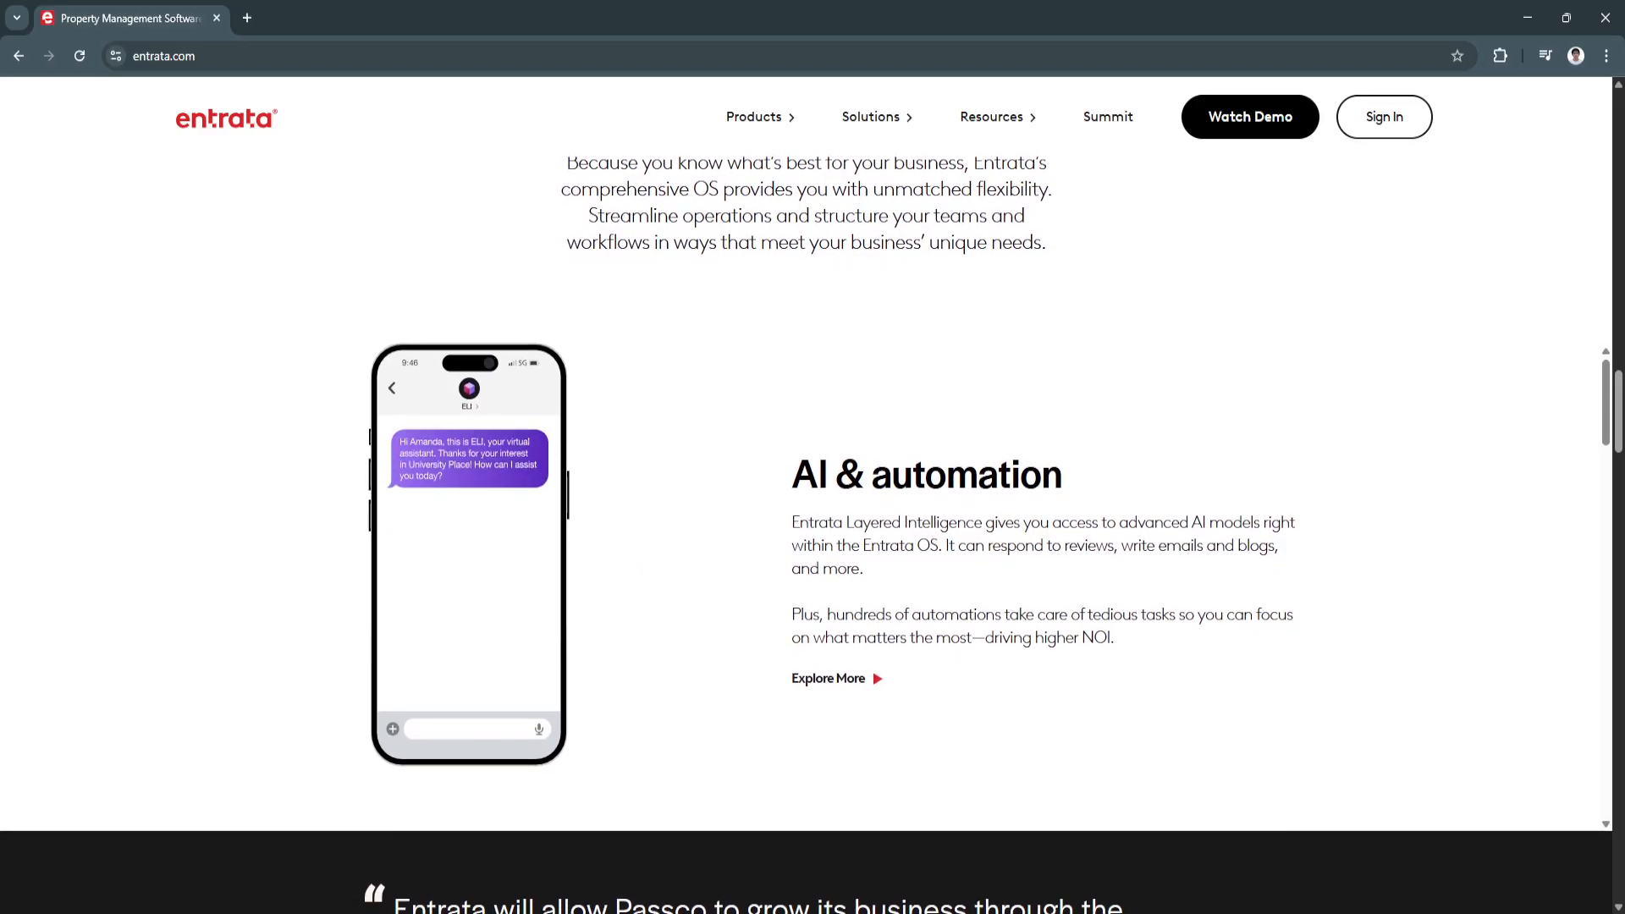
{"action": "scroll", "scroll_direction": "down", "scroll_amount": 3}
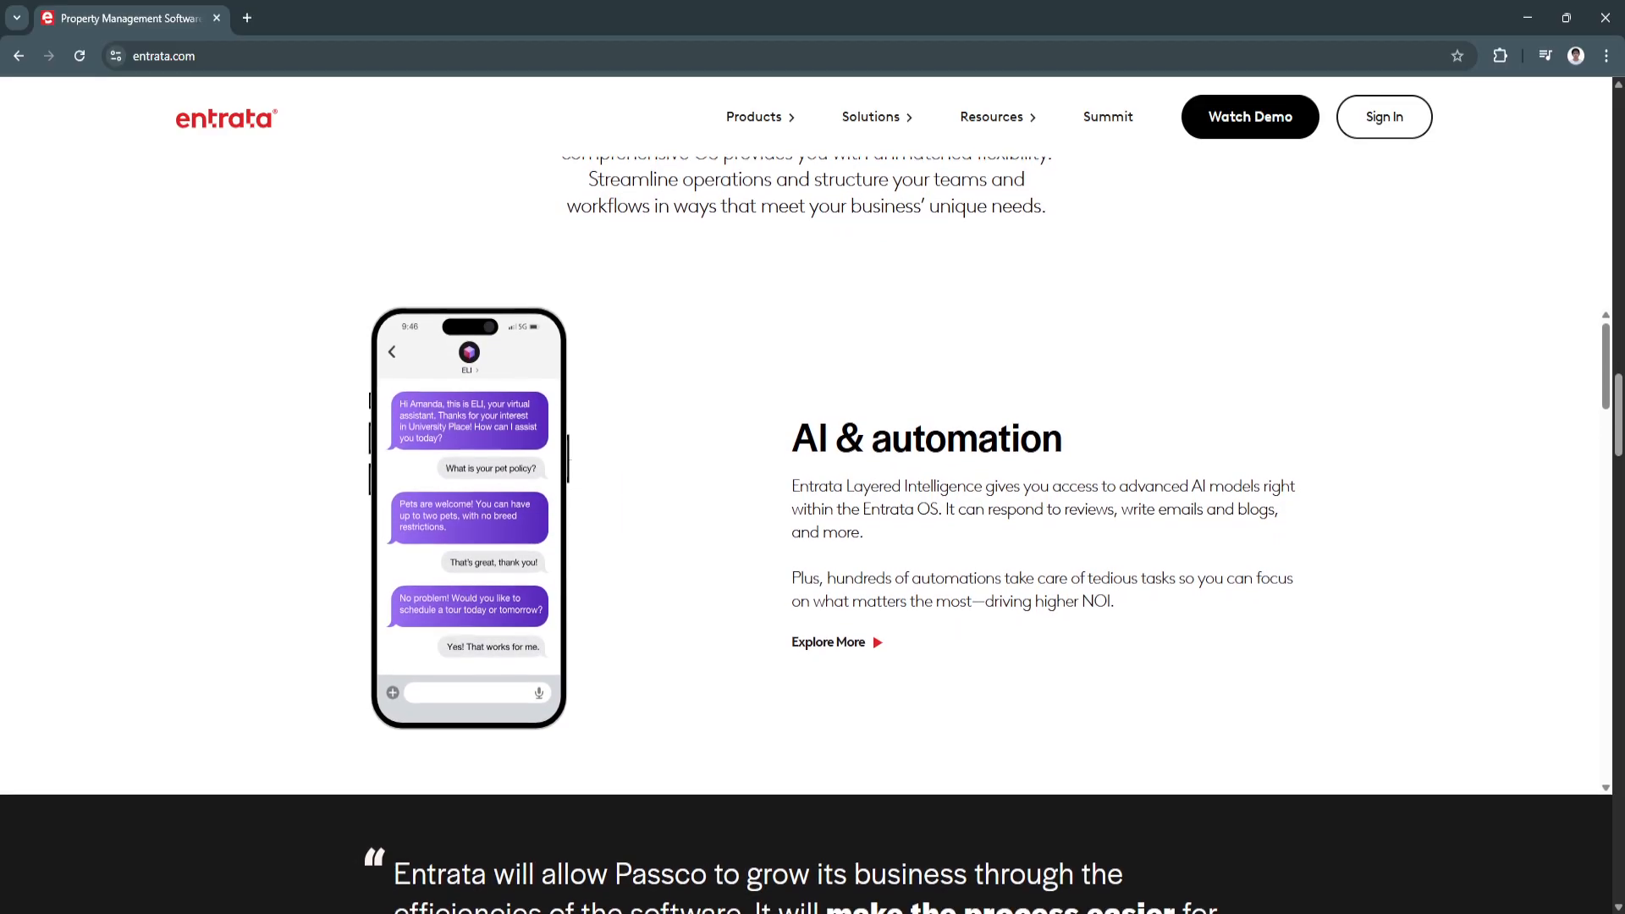
{"action": "scroll", "scroll_direction": "down", "scroll_amount": 3}
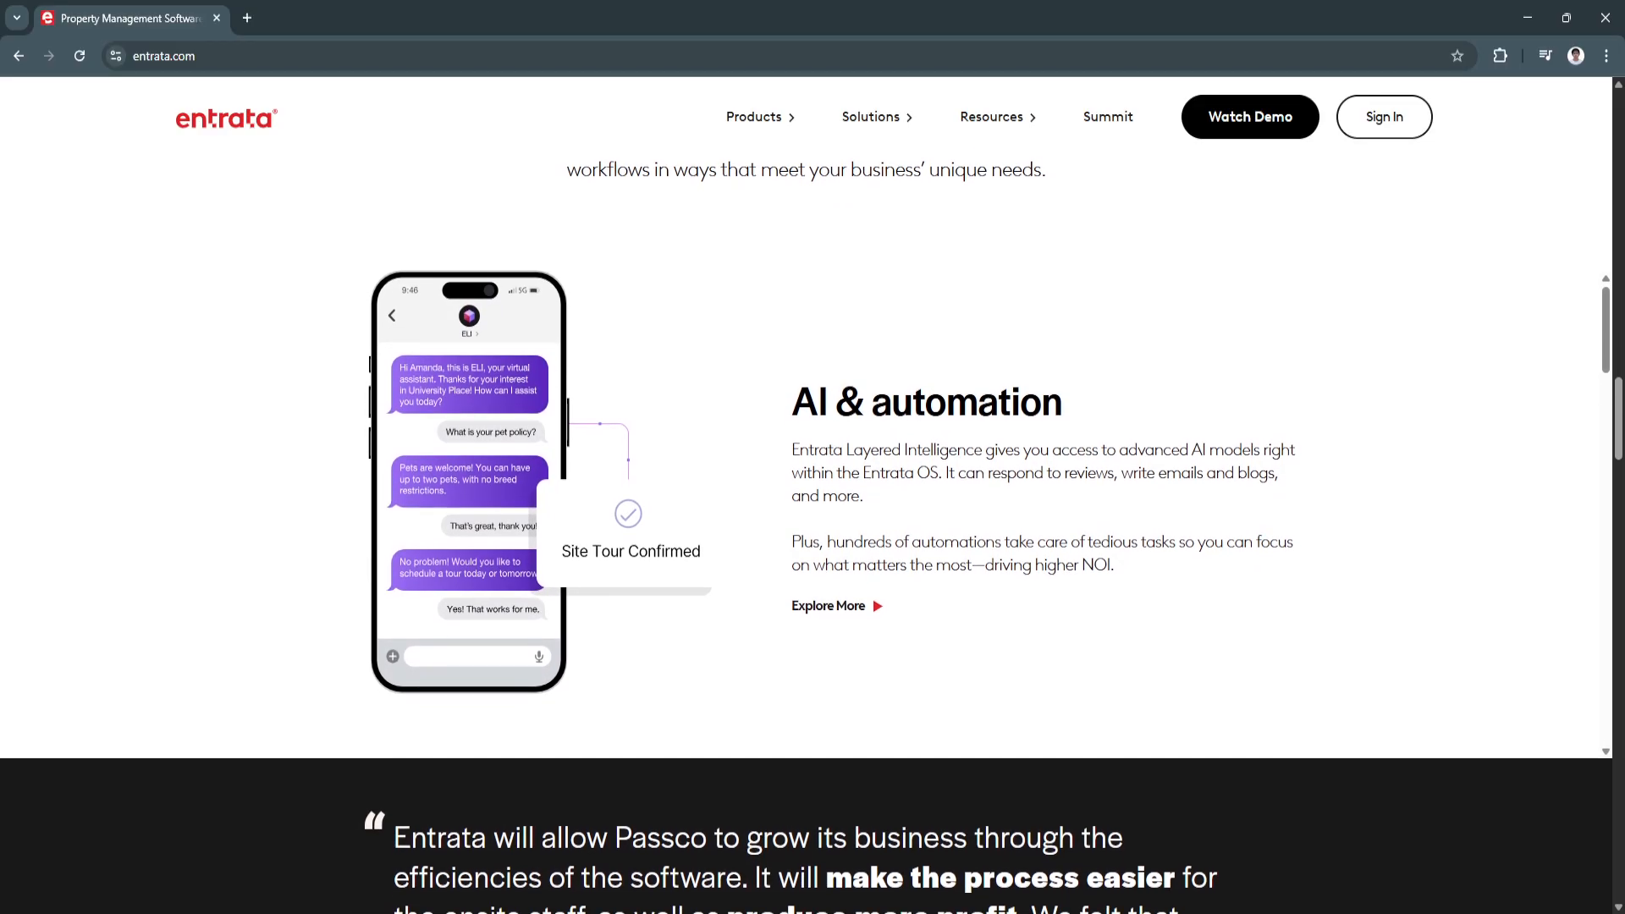
{"action": "scroll", "scroll_direction": "down", "scroll_amount": 3}
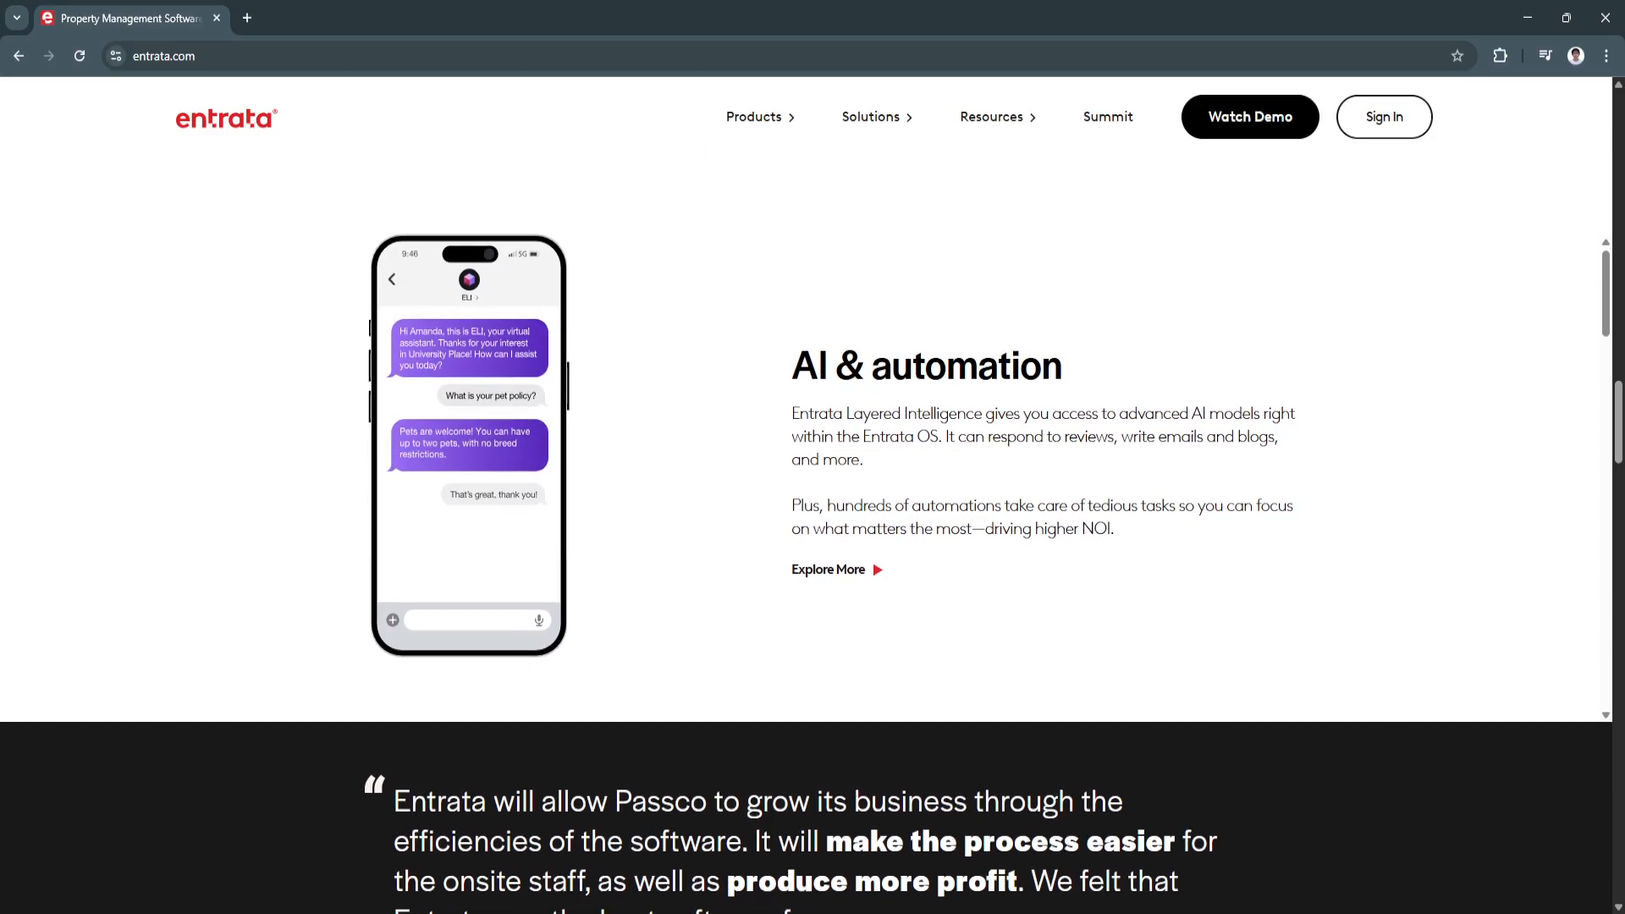
{"action": "scroll", "scroll_direction": "down", "scroll_amount": 3}
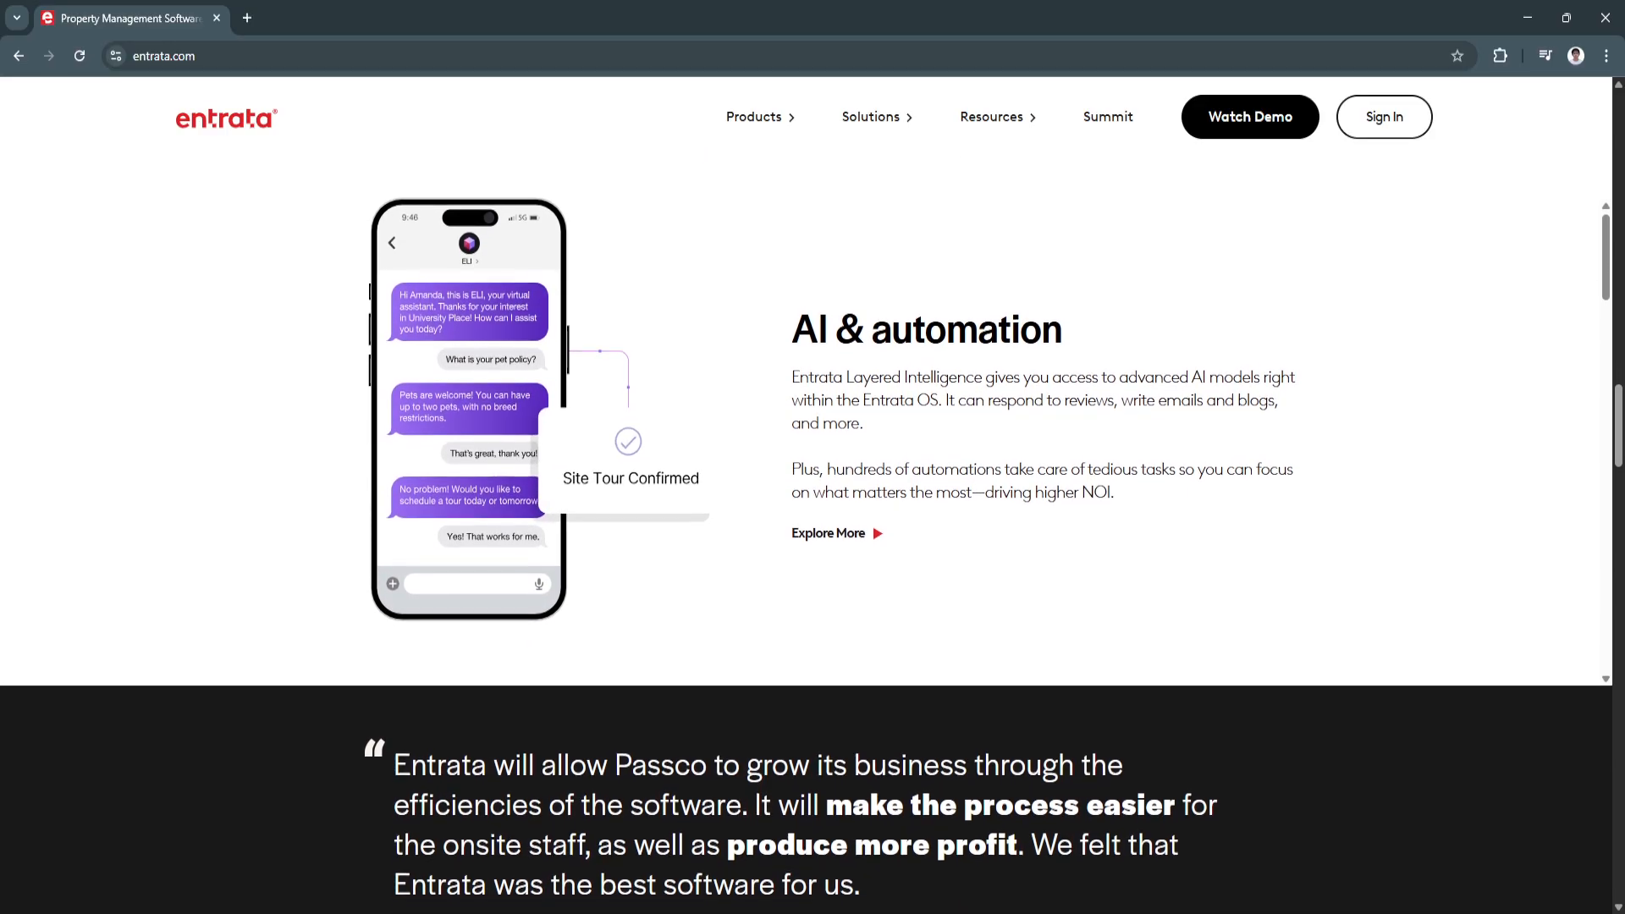
{"action": "scroll", "scroll_direction": "down", "scroll_amount": 3}
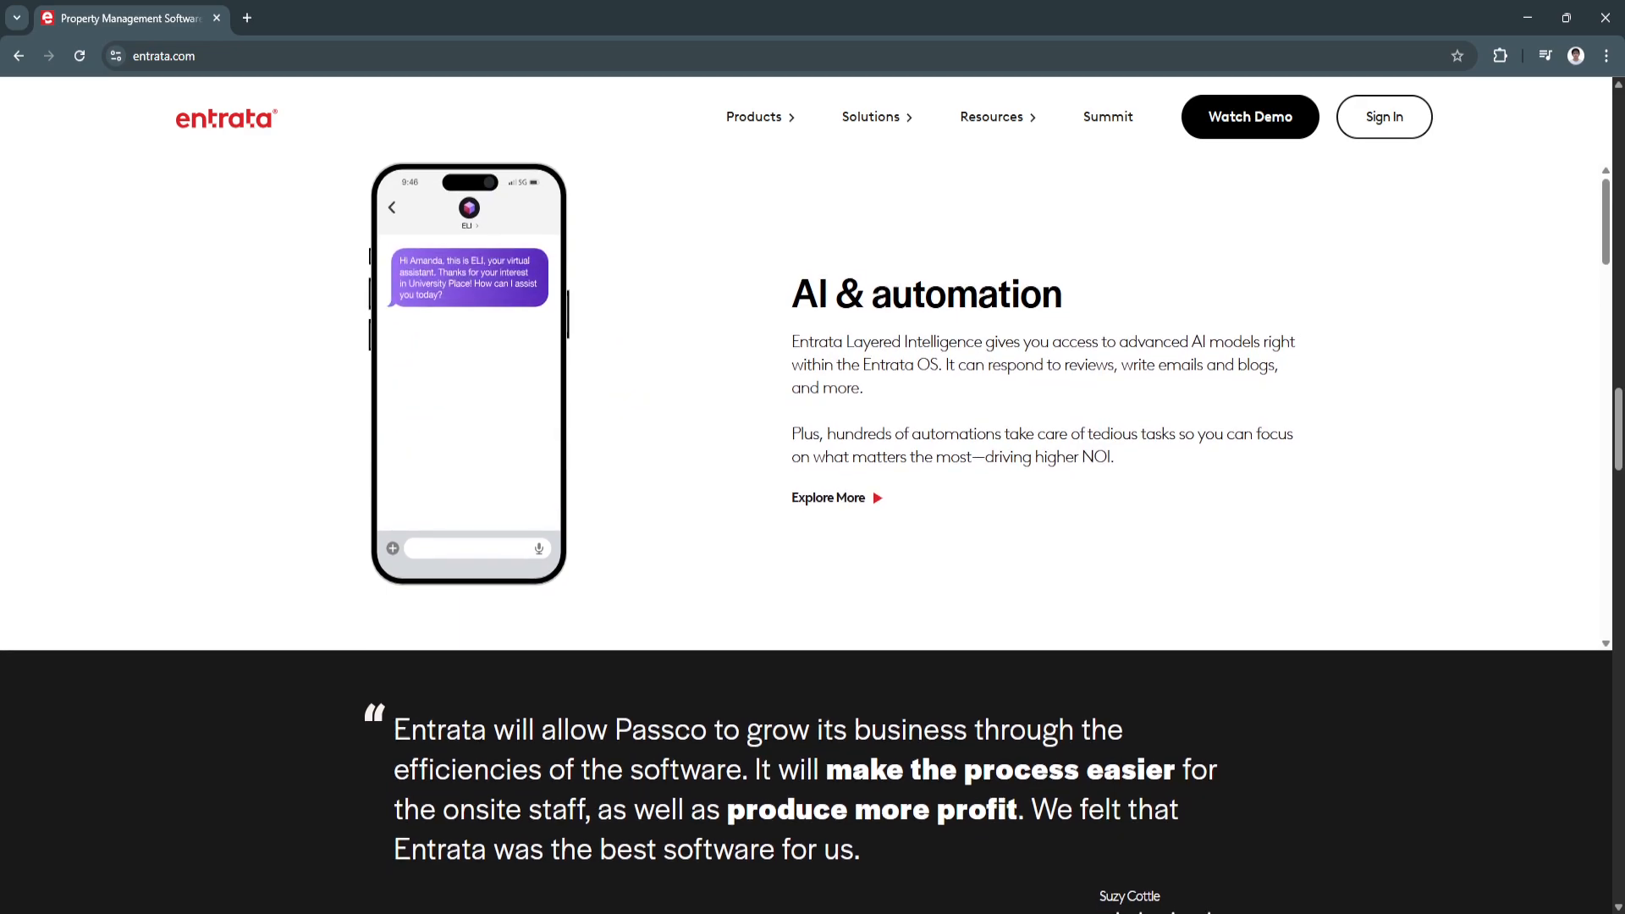
{"action": "scroll", "scroll_direction": "down", "scroll_amount": 3}
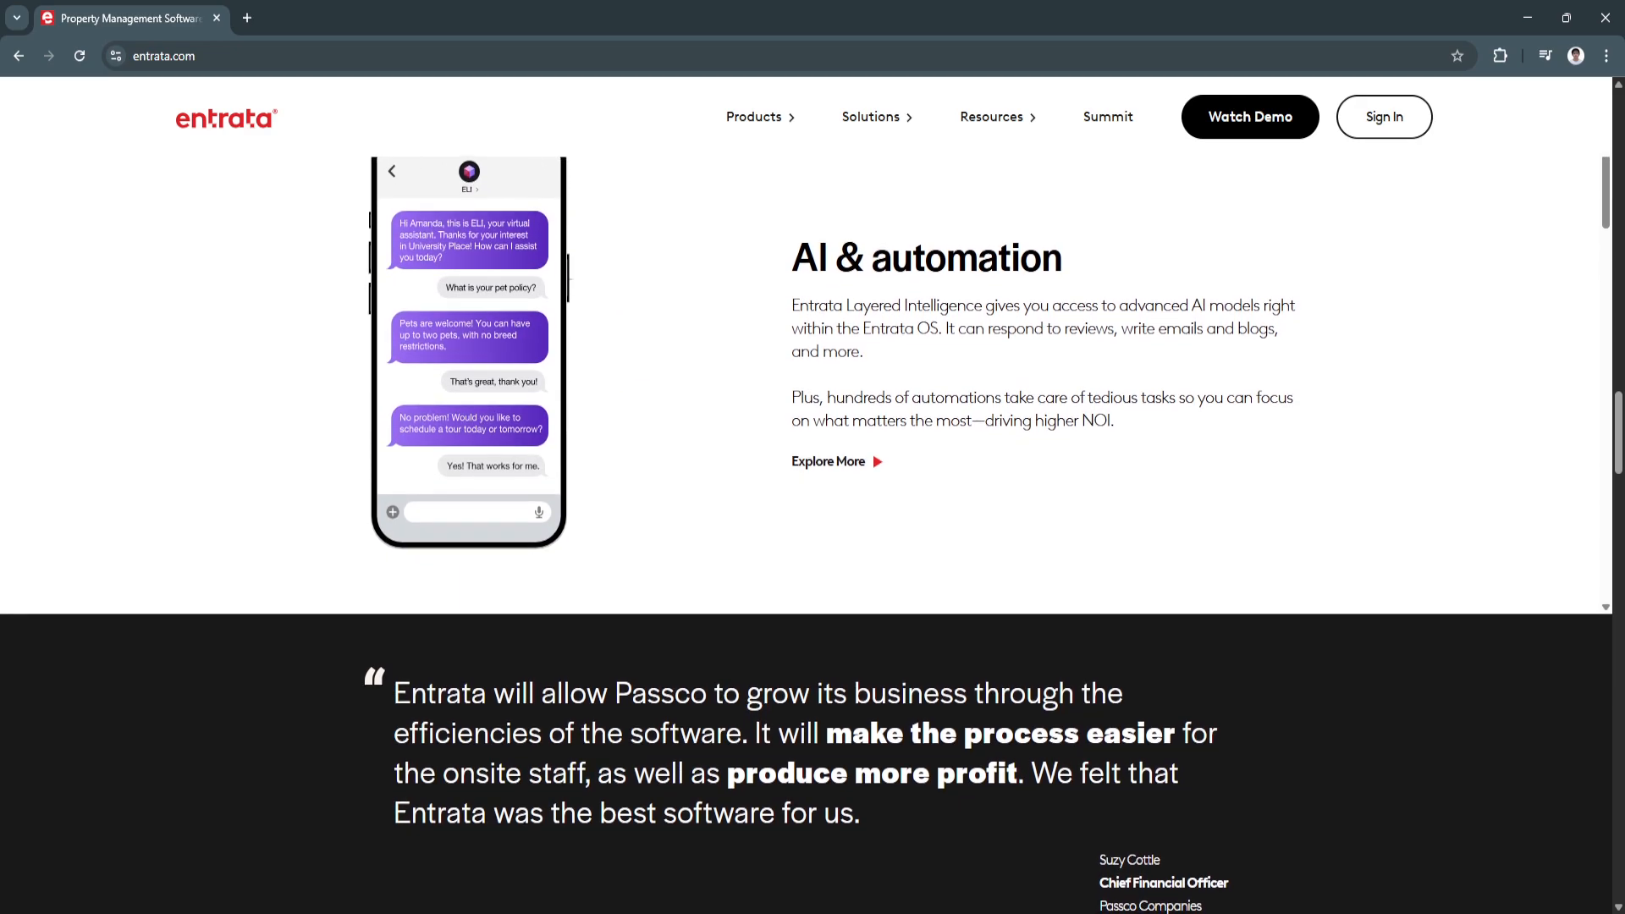
{"action": "scroll", "scroll_direction": "down", "scroll_amount": 3}
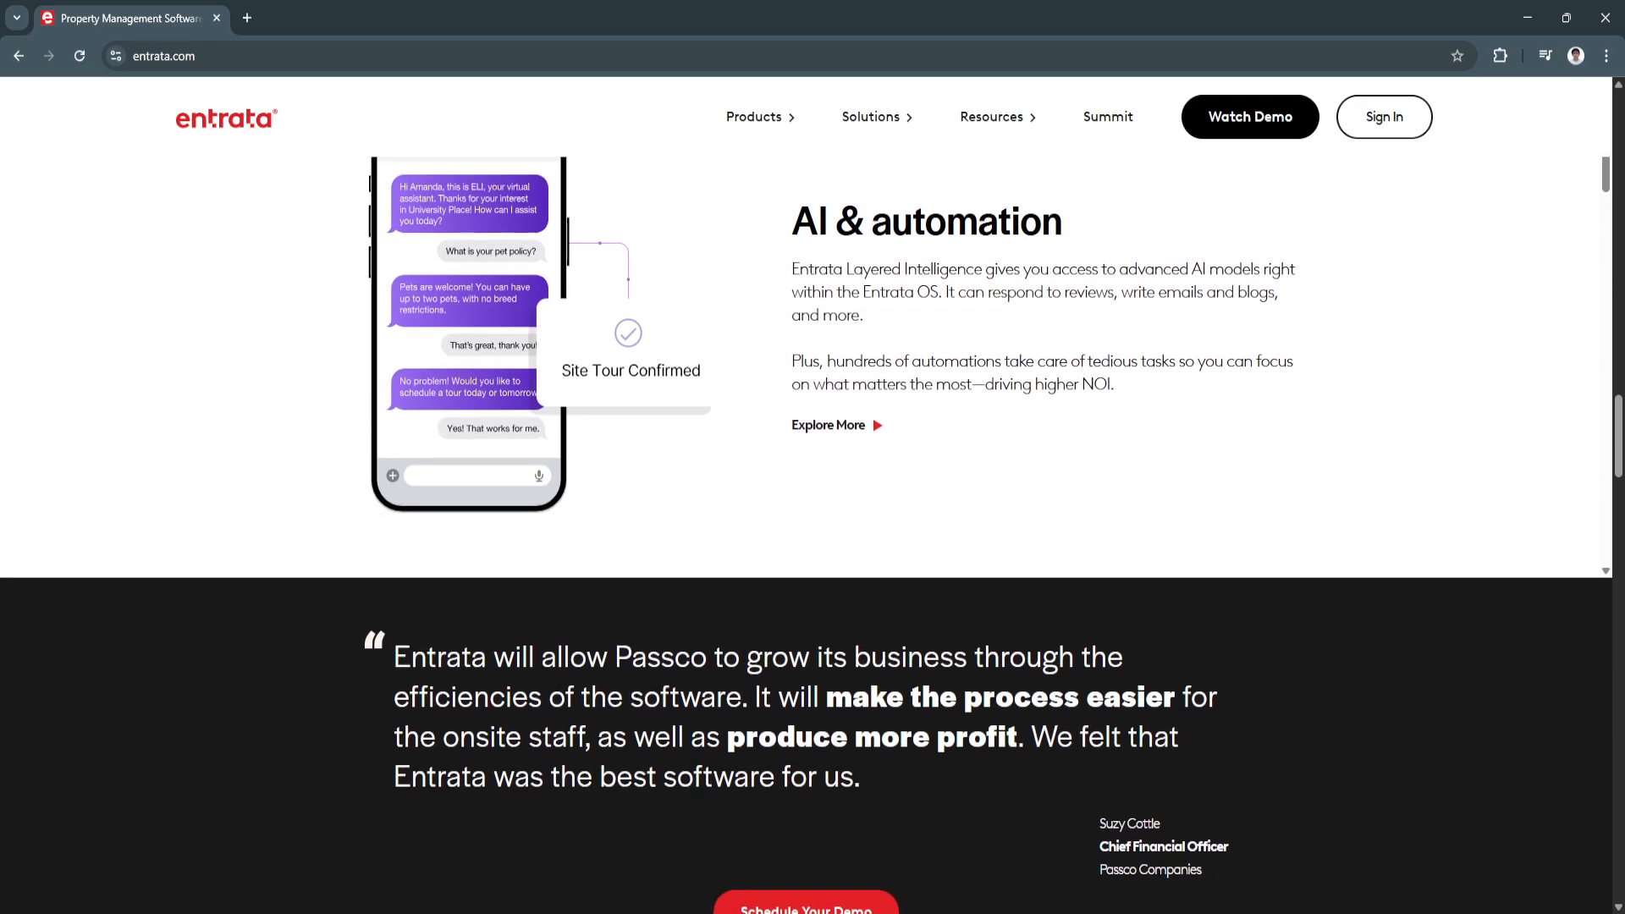
{"action": "scroll", "scroll_direction": "down", "scroll_amount": 3}
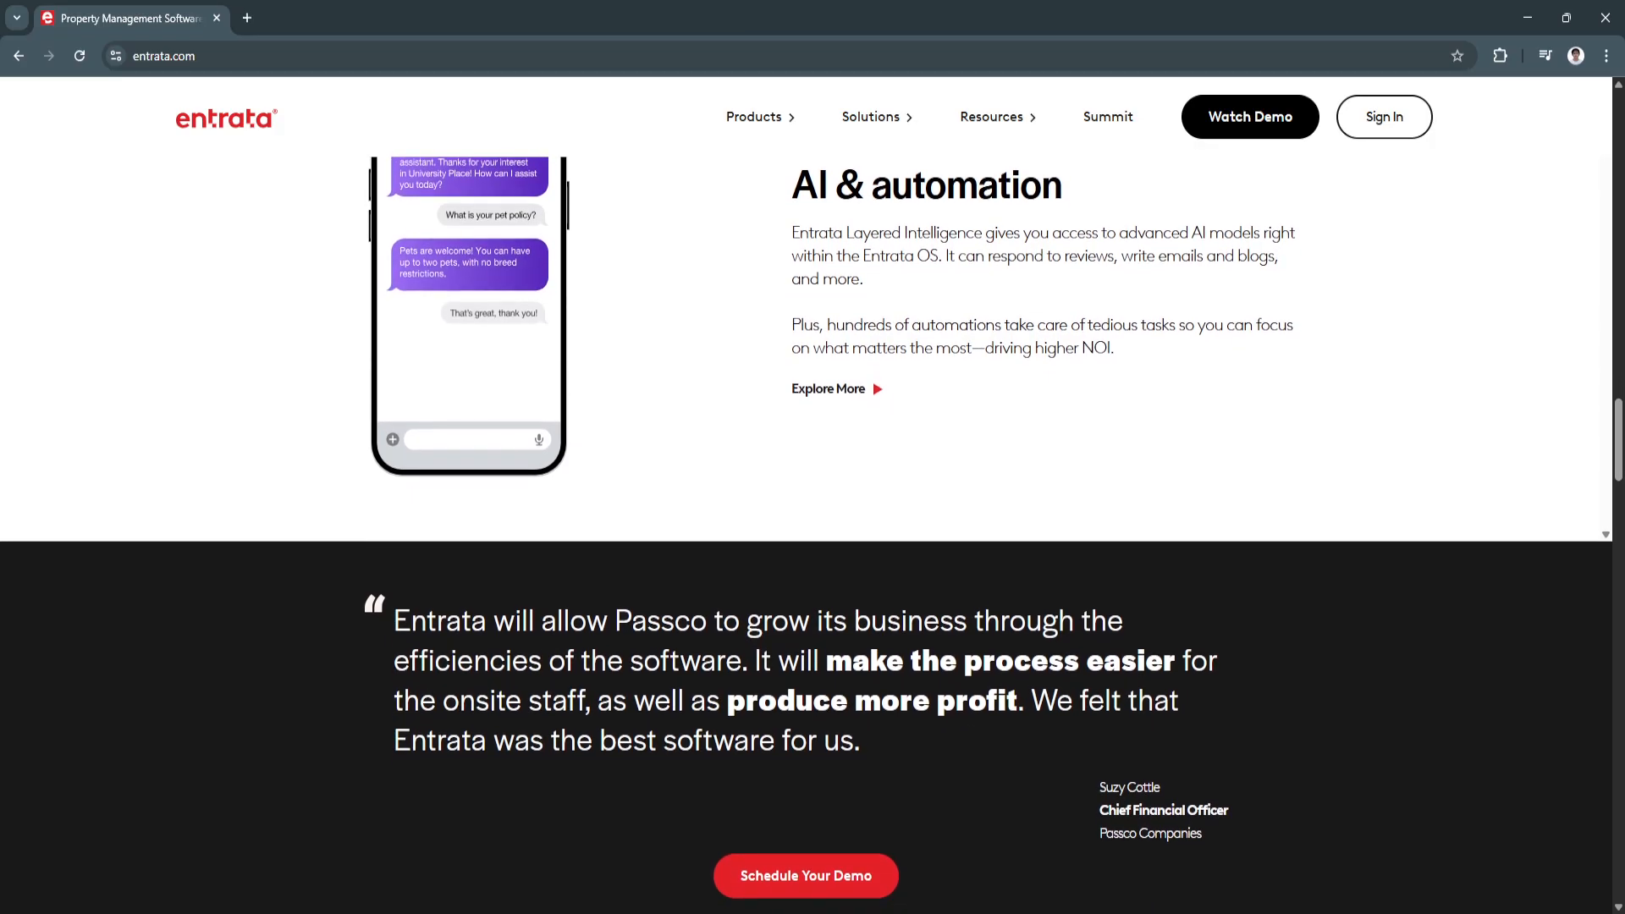
{"action": "scroll", "scroll_direction": "down", "scroll_amount": 3}
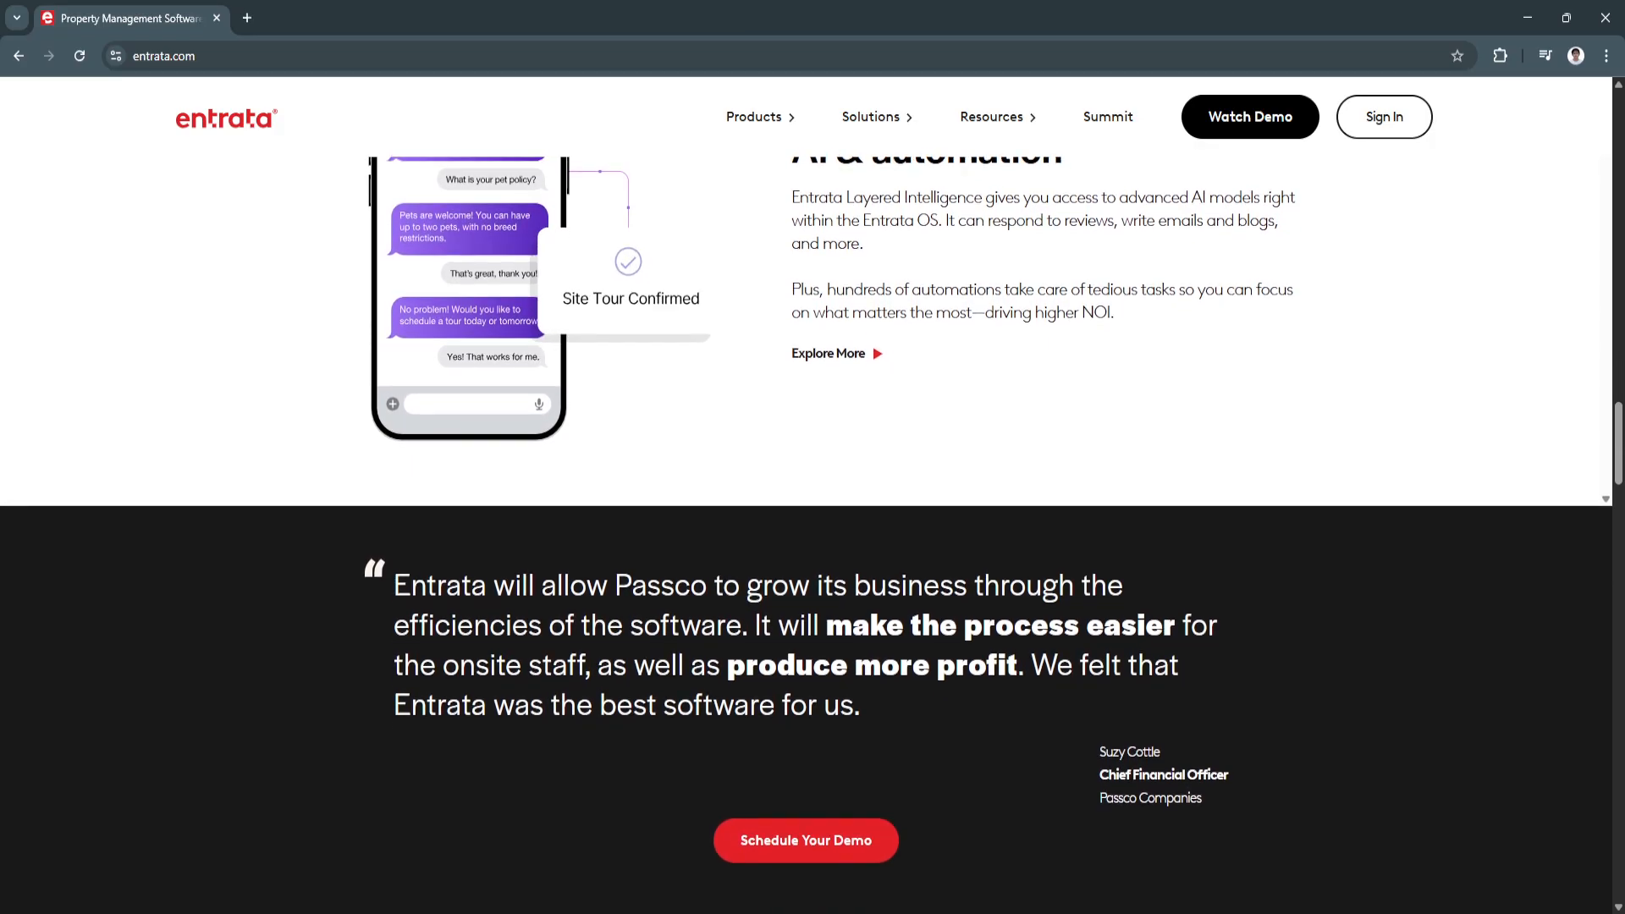
{"action": "scroll", "scroll_direction": "down", "scroll_amount": 3}
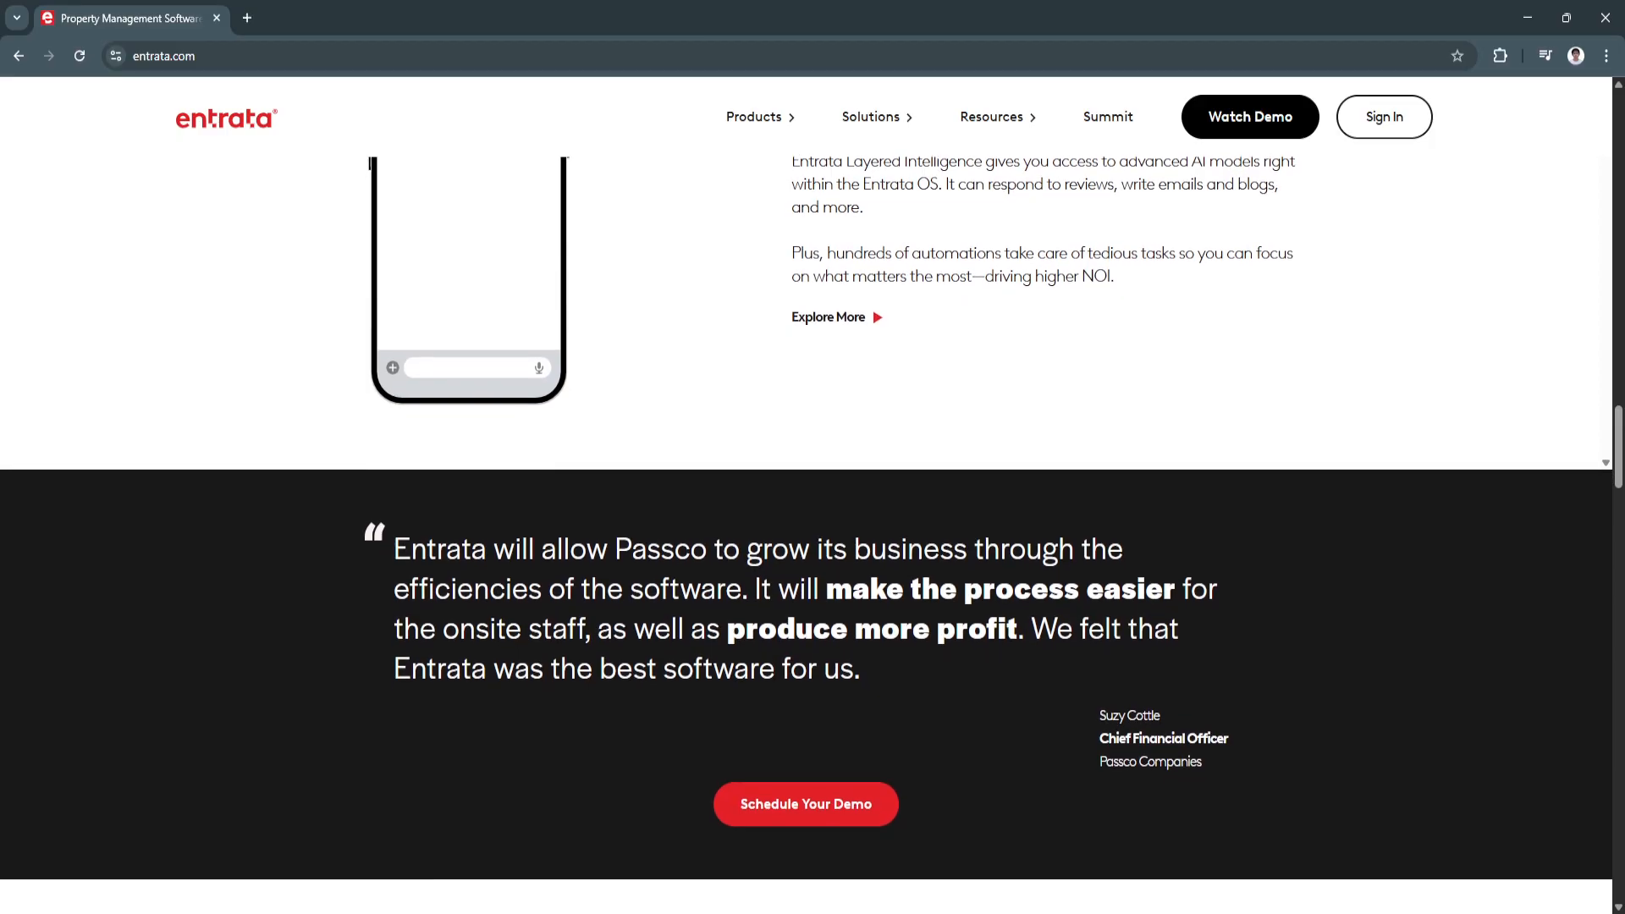
{"action": "scroll", "scroll_direction": "down", "scroll_amount": 3}
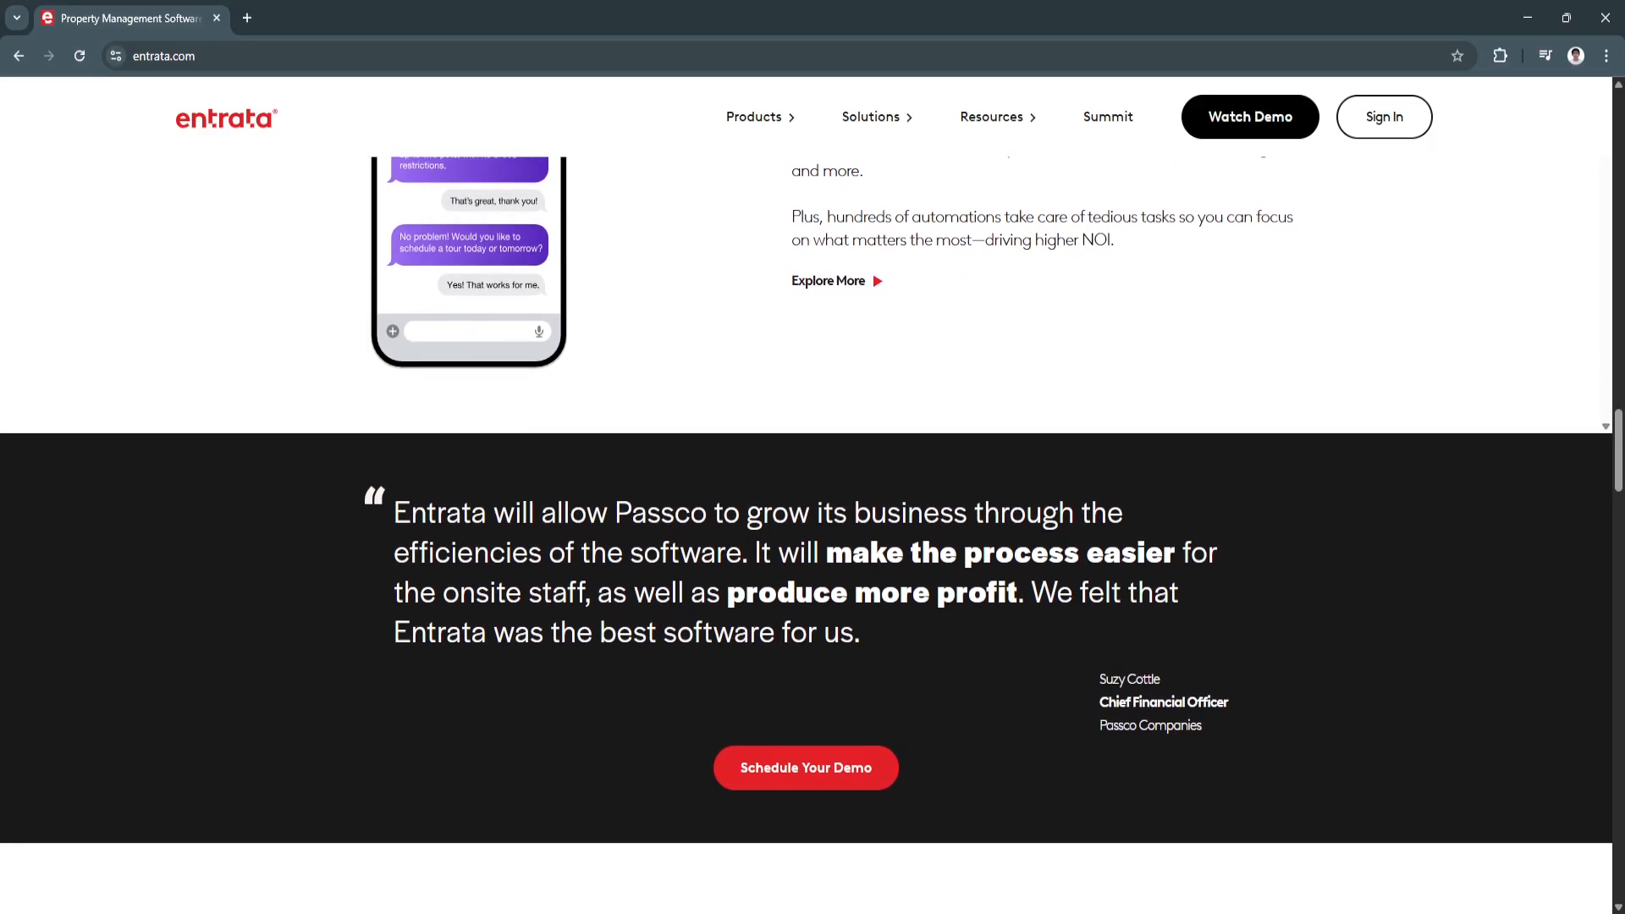
{"action": "scroll", "scroll_direction": "down", "scroll_amount": 3}
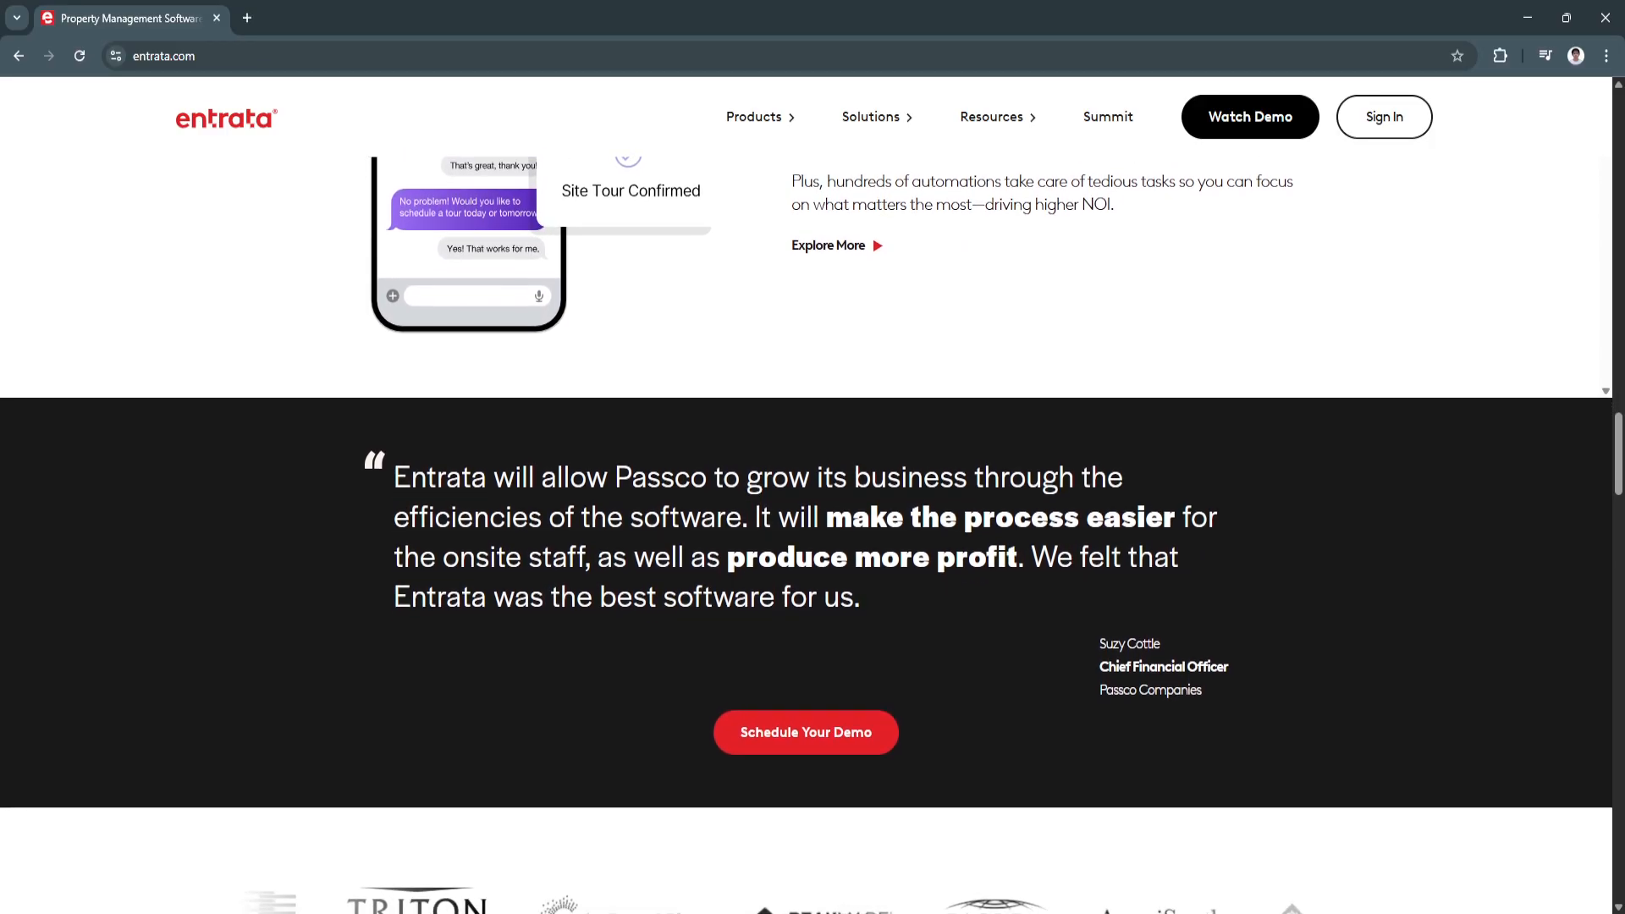
{"action": "scroll", "scroll_direction": "down", "scroll_amount": 3}
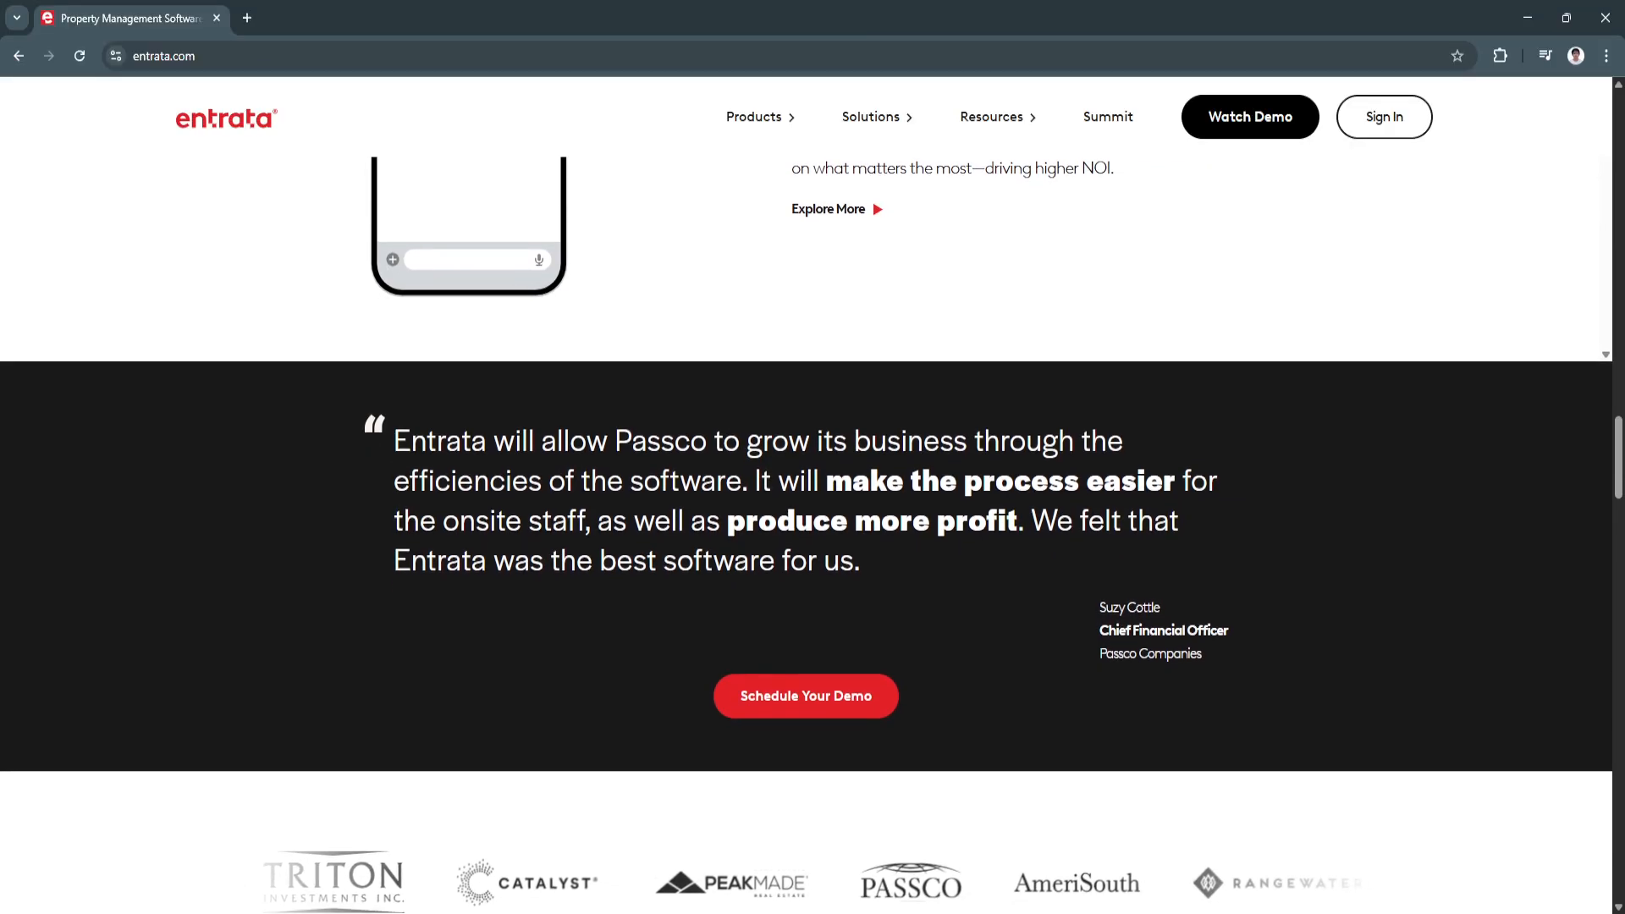
{"action": "scroll", "scroll_direction": "down", "scroll_amount": 3}
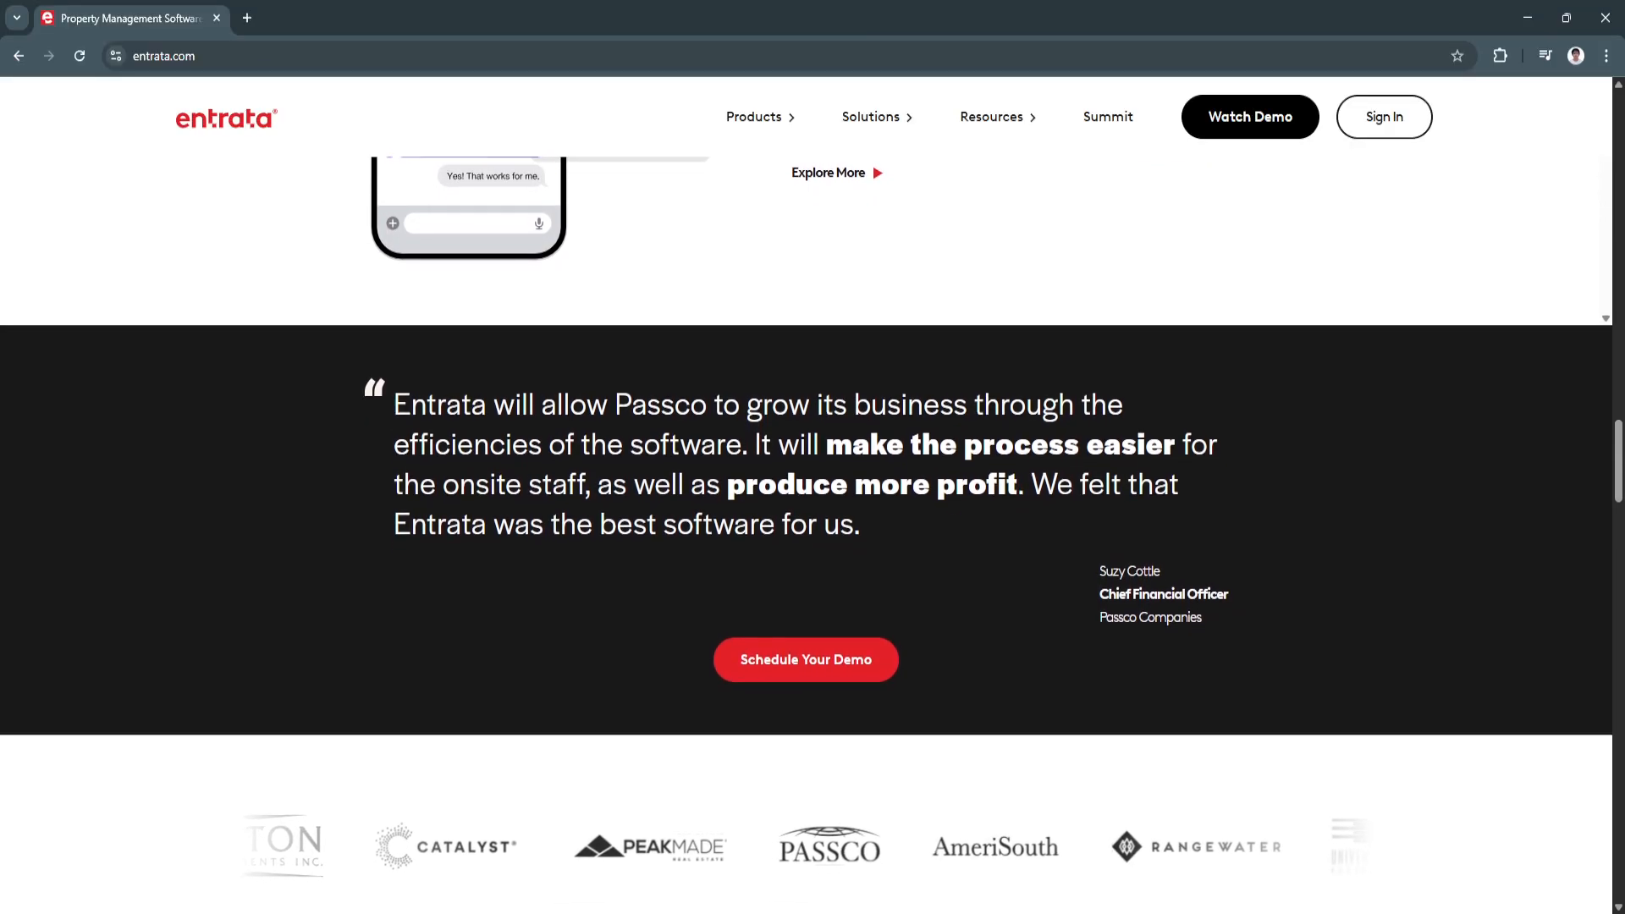
{"action": "scroll", "scroll_direction": "down", "scroll_amount": 3}
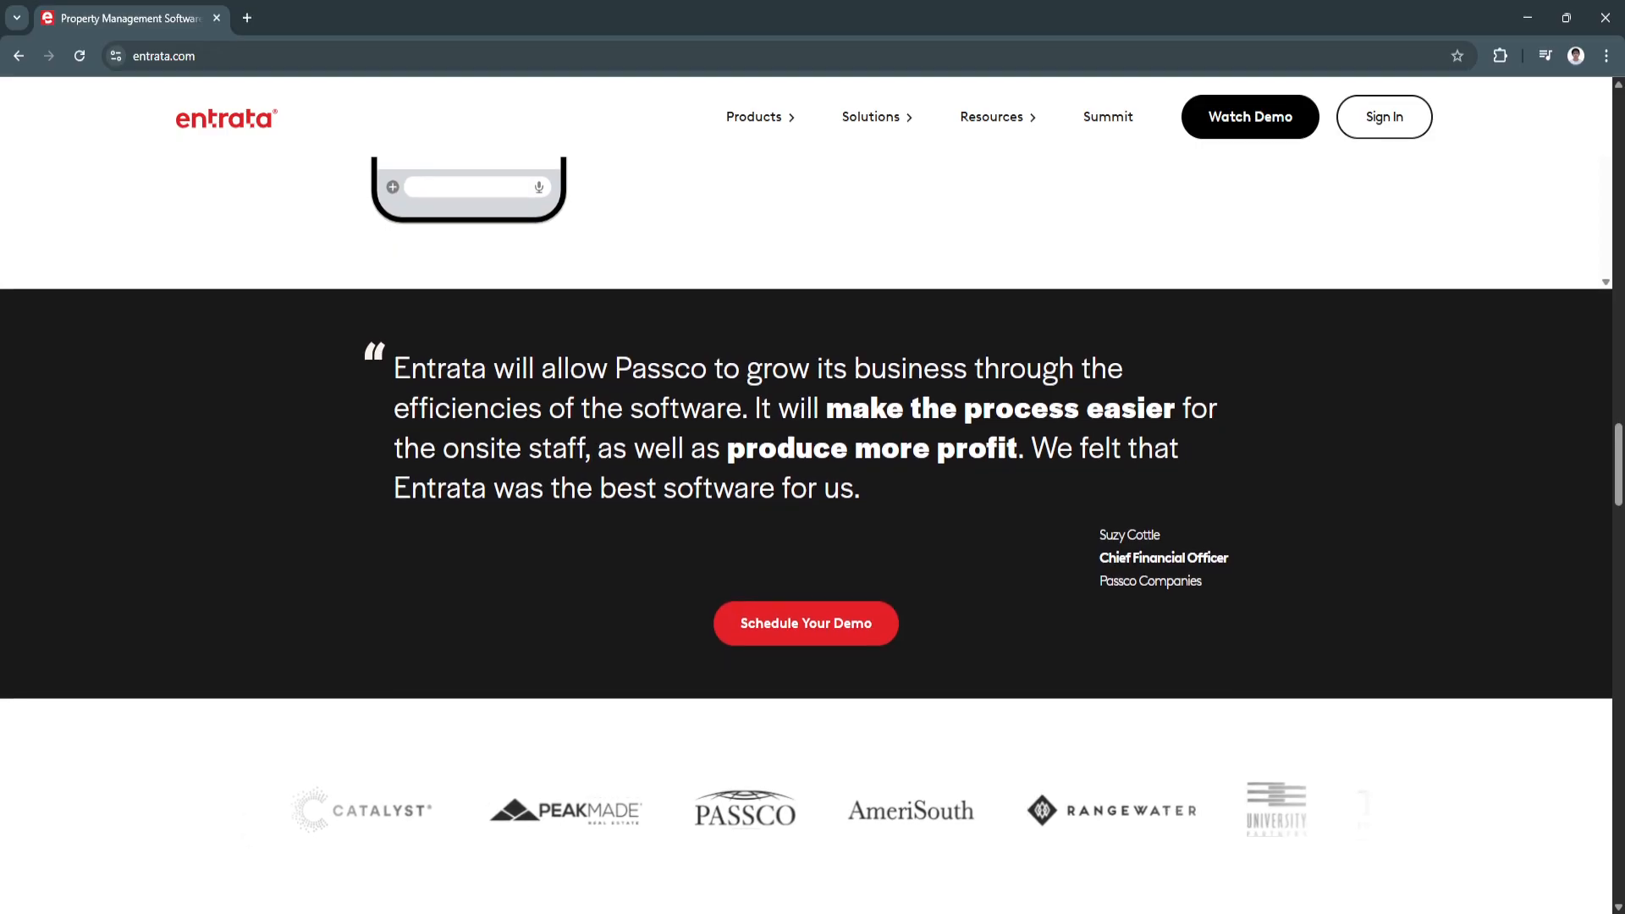
{"action": "scroll", "scroll_direction": "down", "scroll_amount": 3}
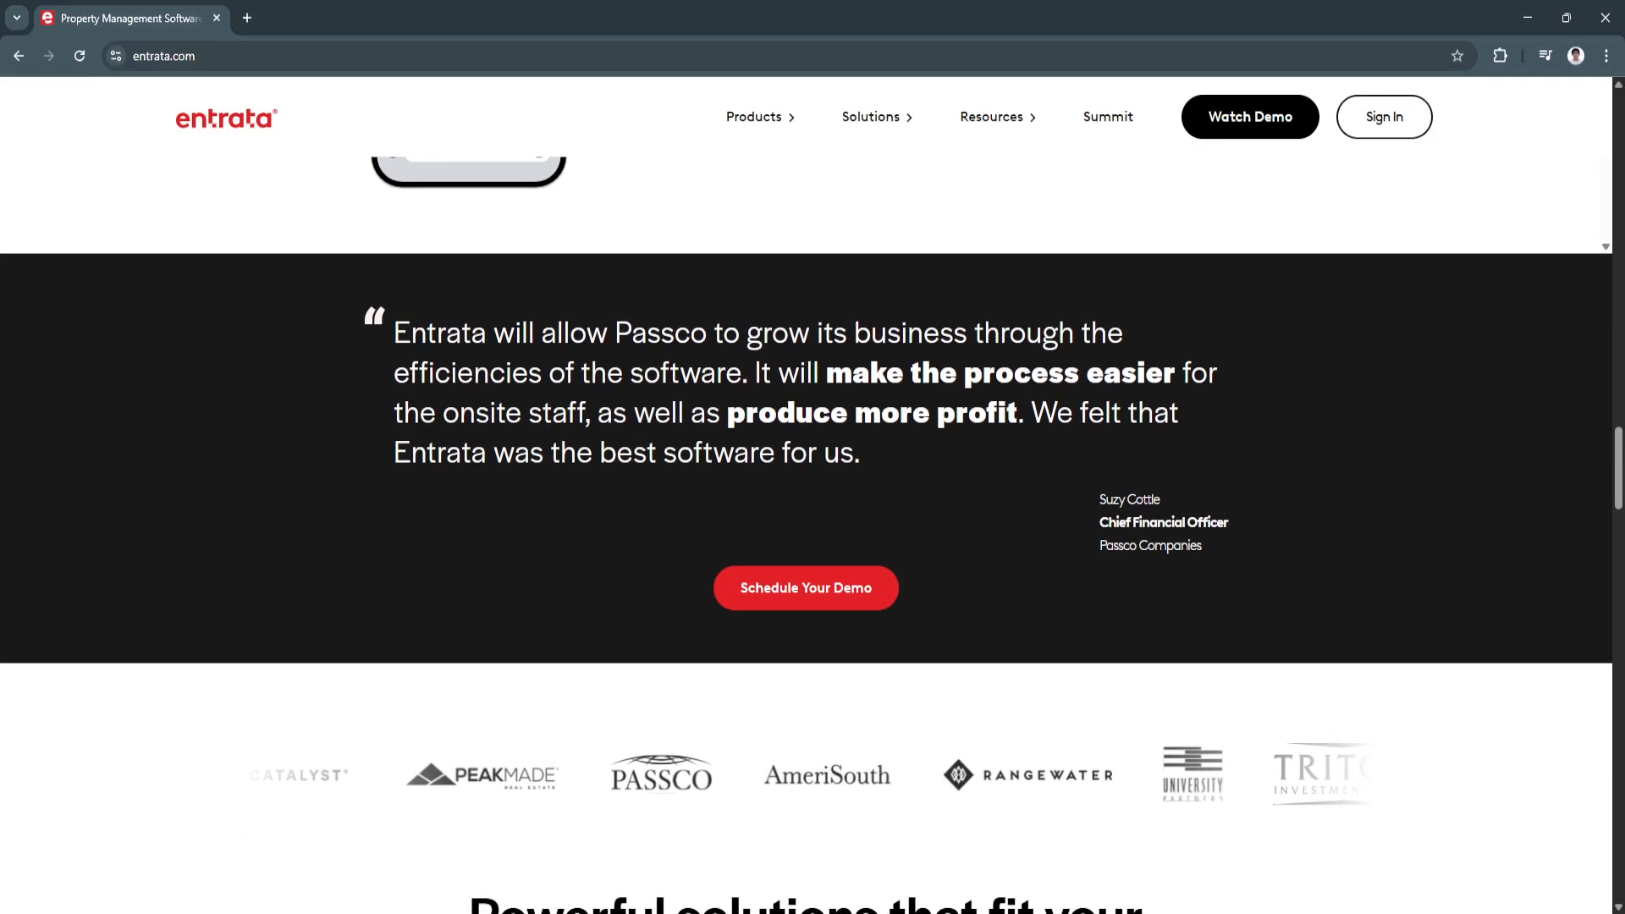
{"action": "scroll", "scroll_direction": "down", "scroll_amount": 3}
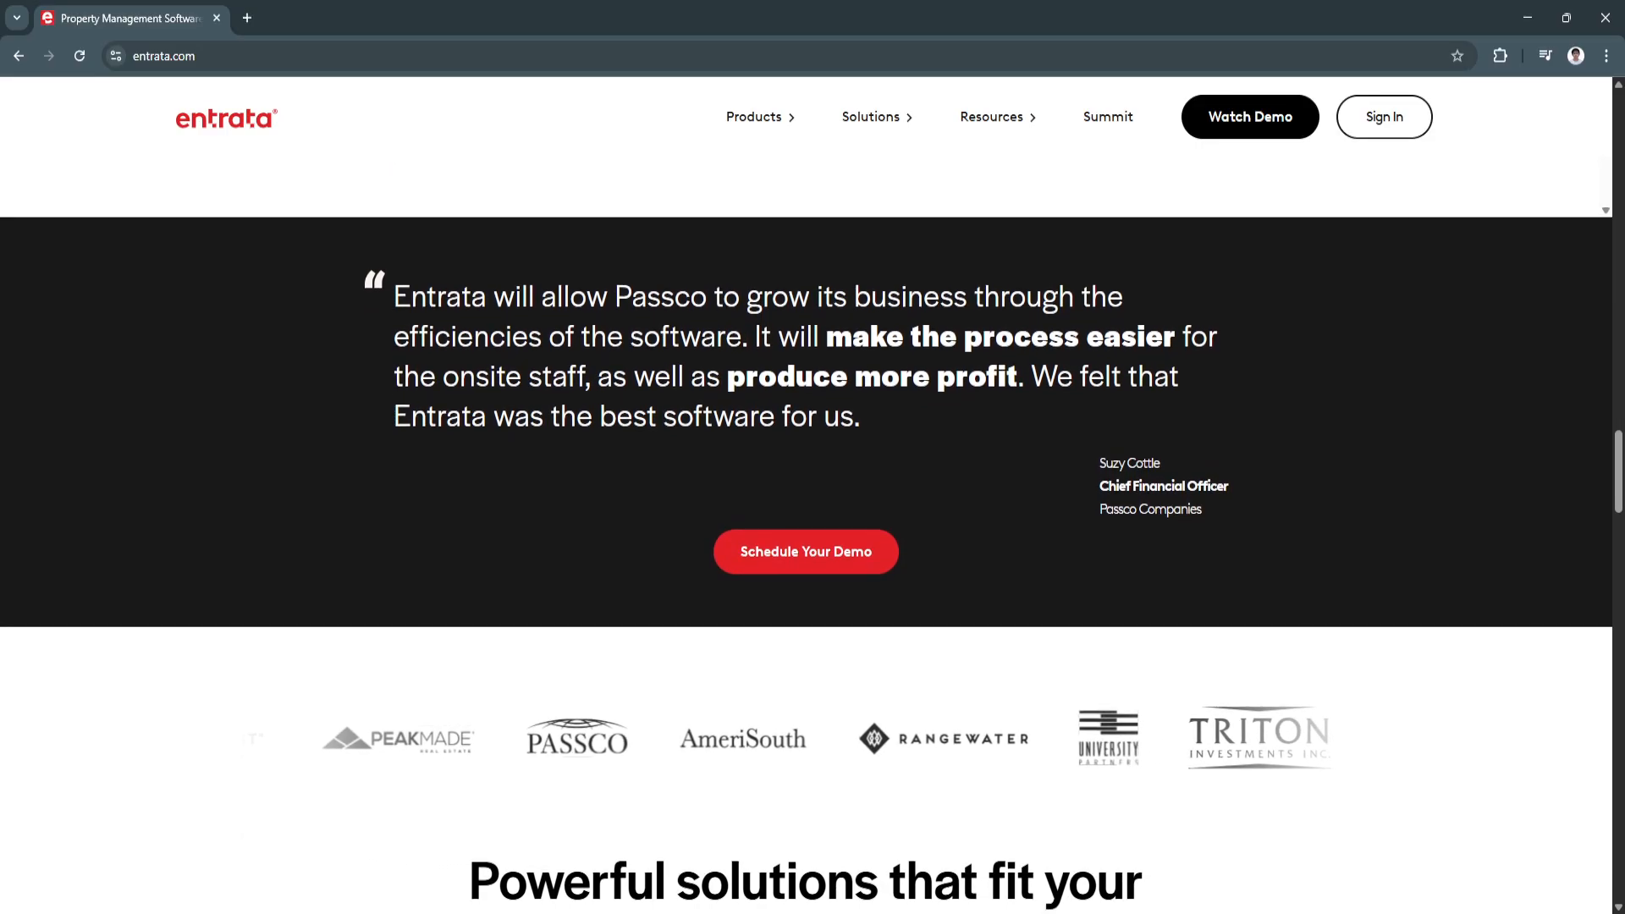
{"action": "scroll", "scroll_direction": "down", "scroll_amount": 3}
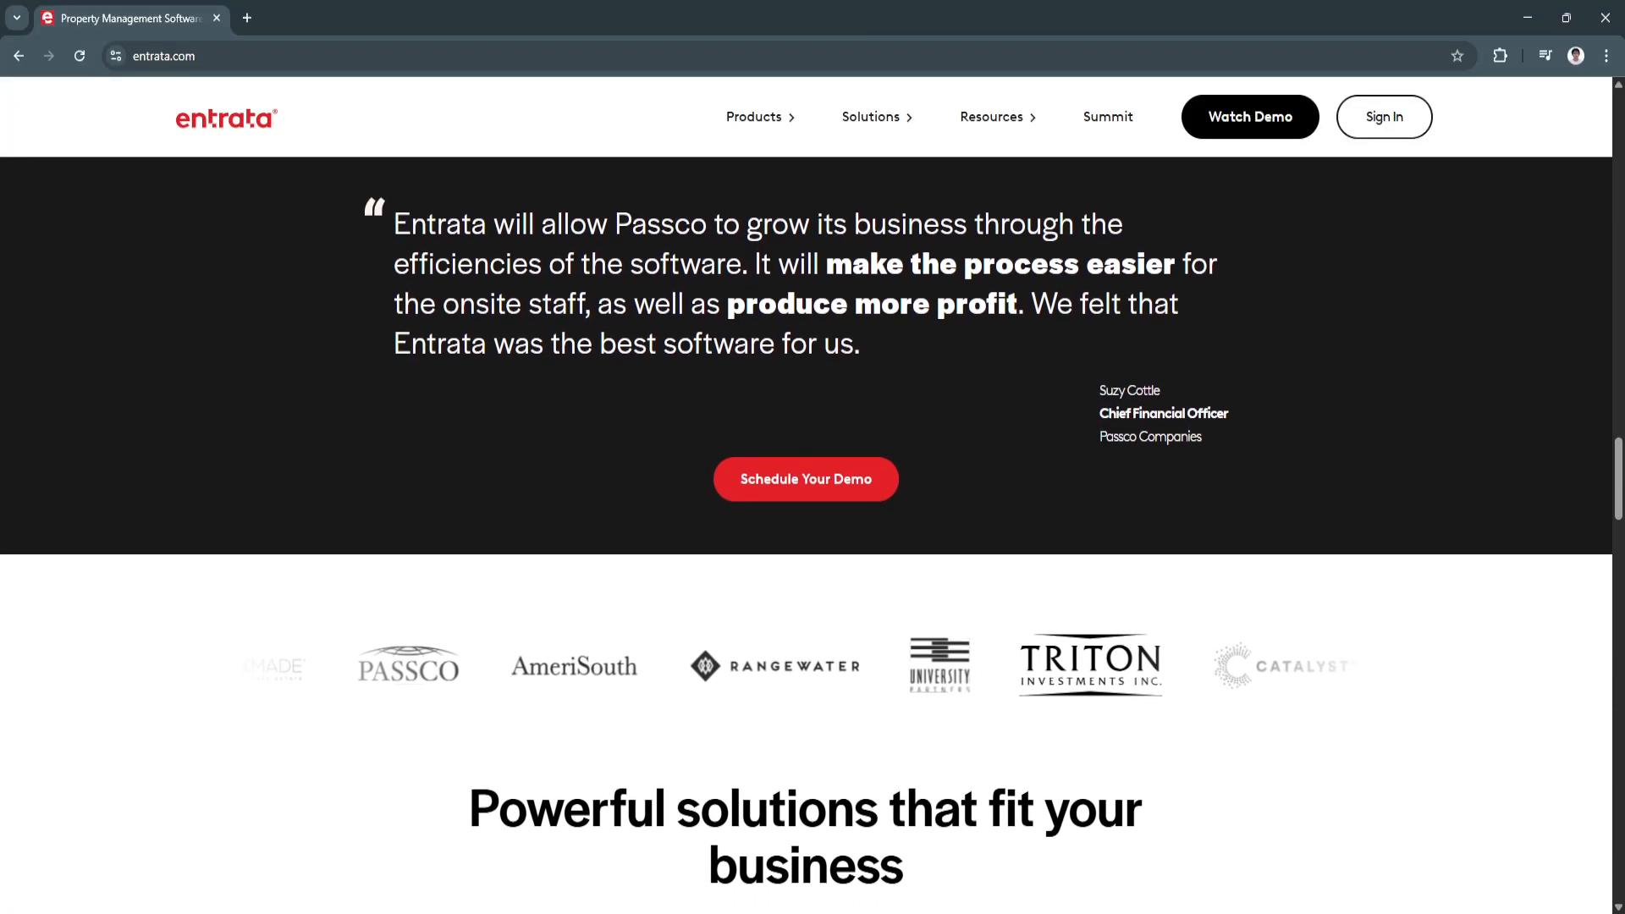
{"action": "scroll", "scroll_direction": "down", "scroll_amount": 3}
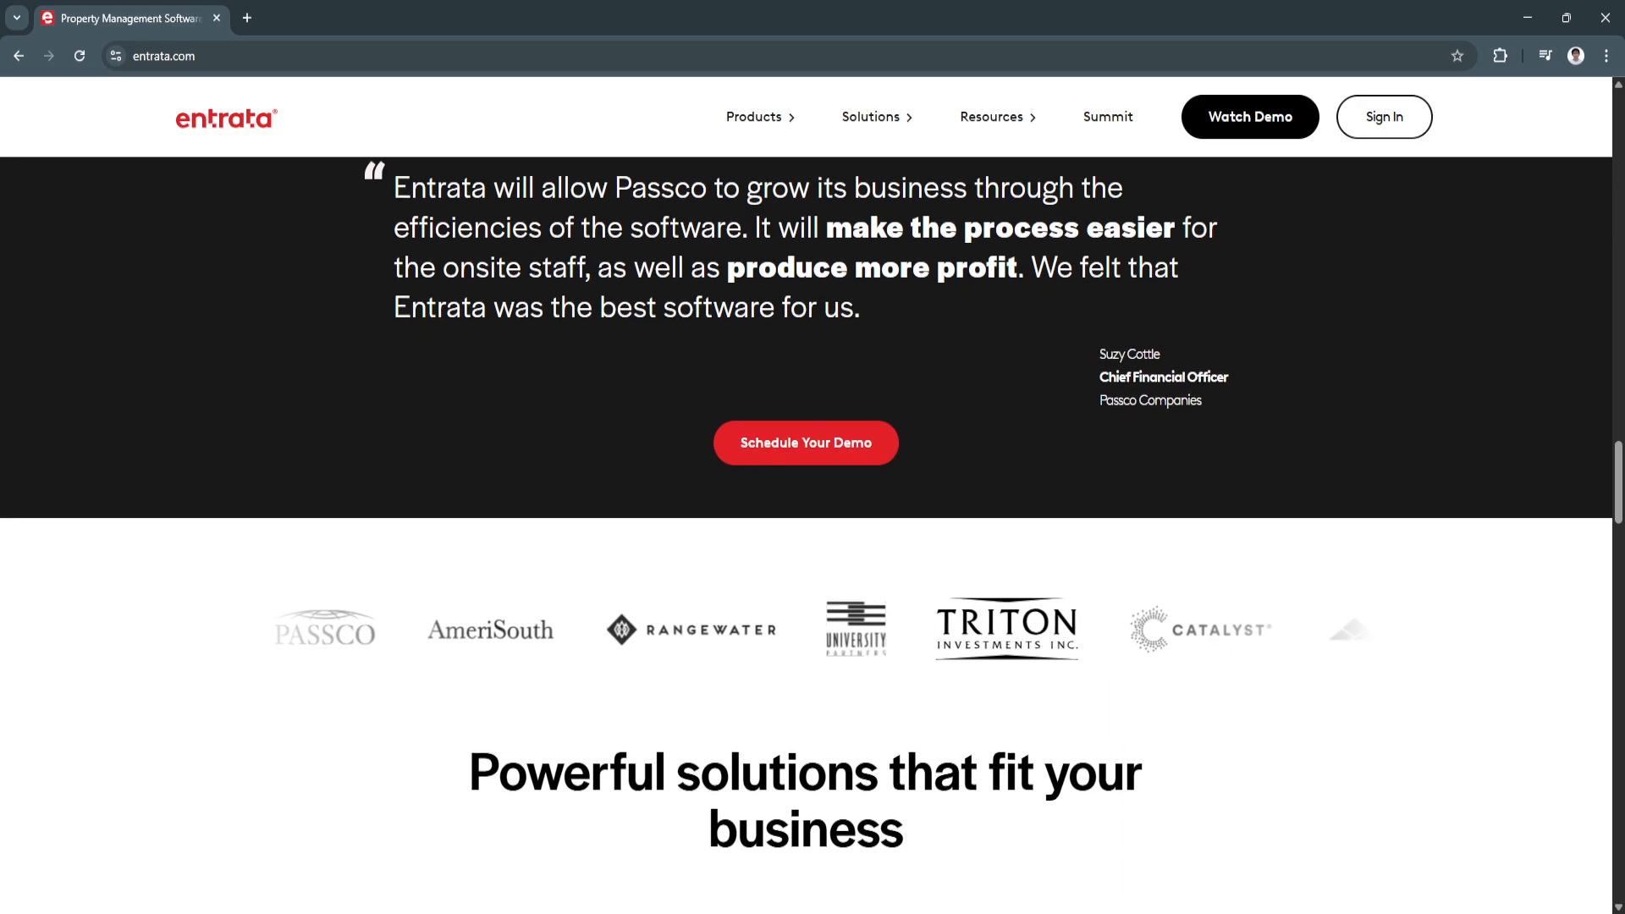
{"action": "scroll", "scroll_direction": "down", "scroll_amount": 3}
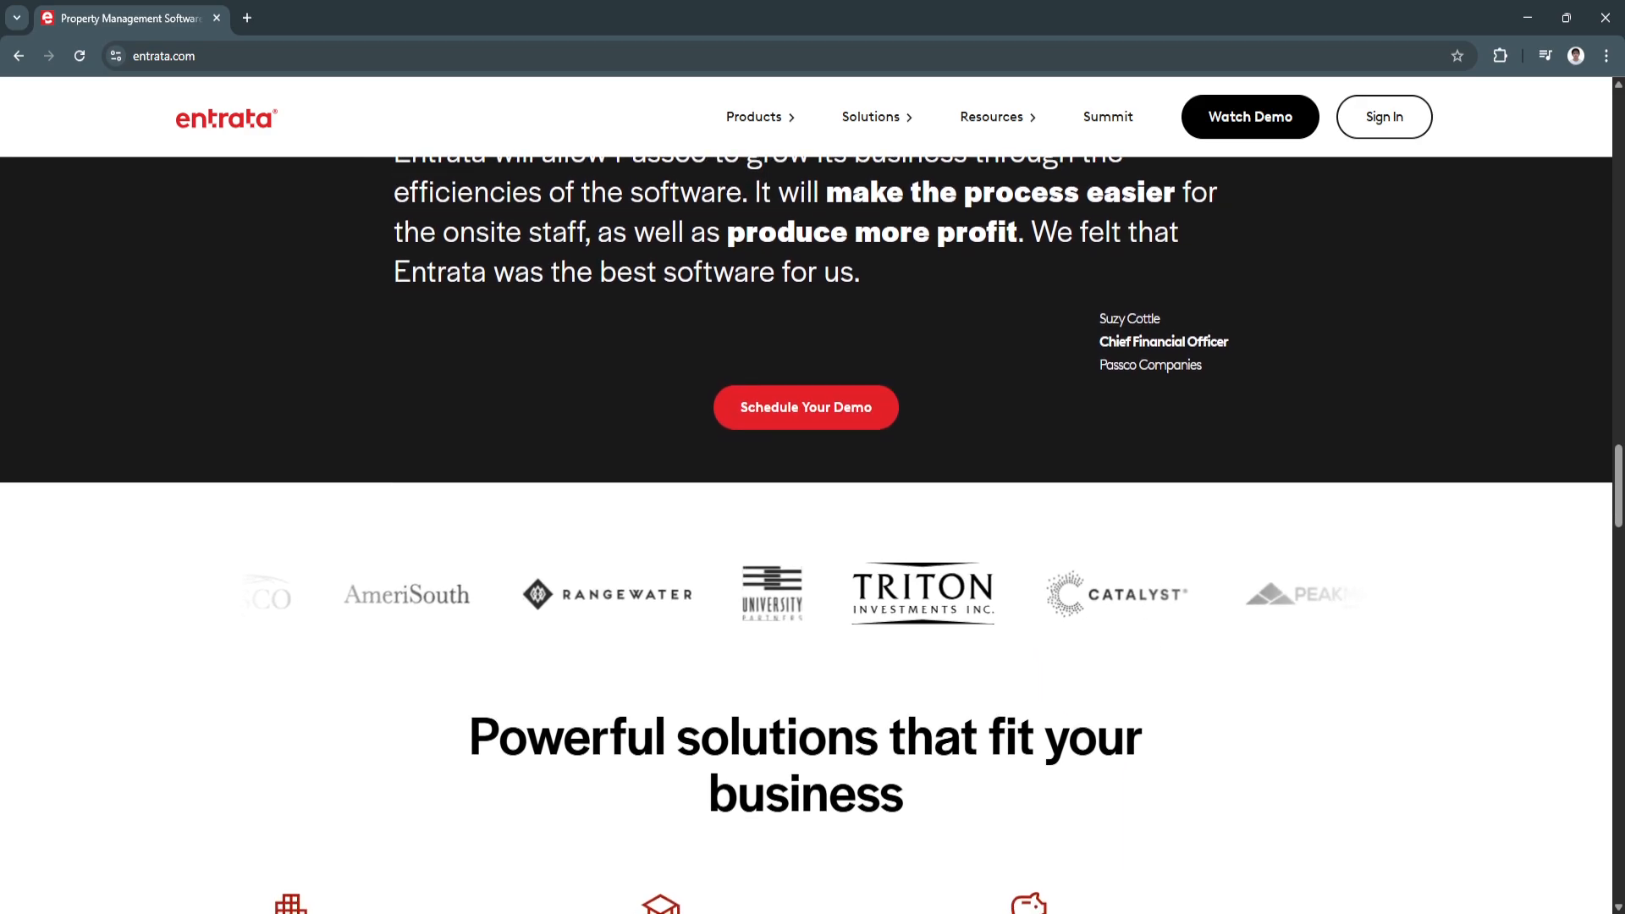
{"action": "scroll", "scroll_direction": "down", "scroll_amount": 3}
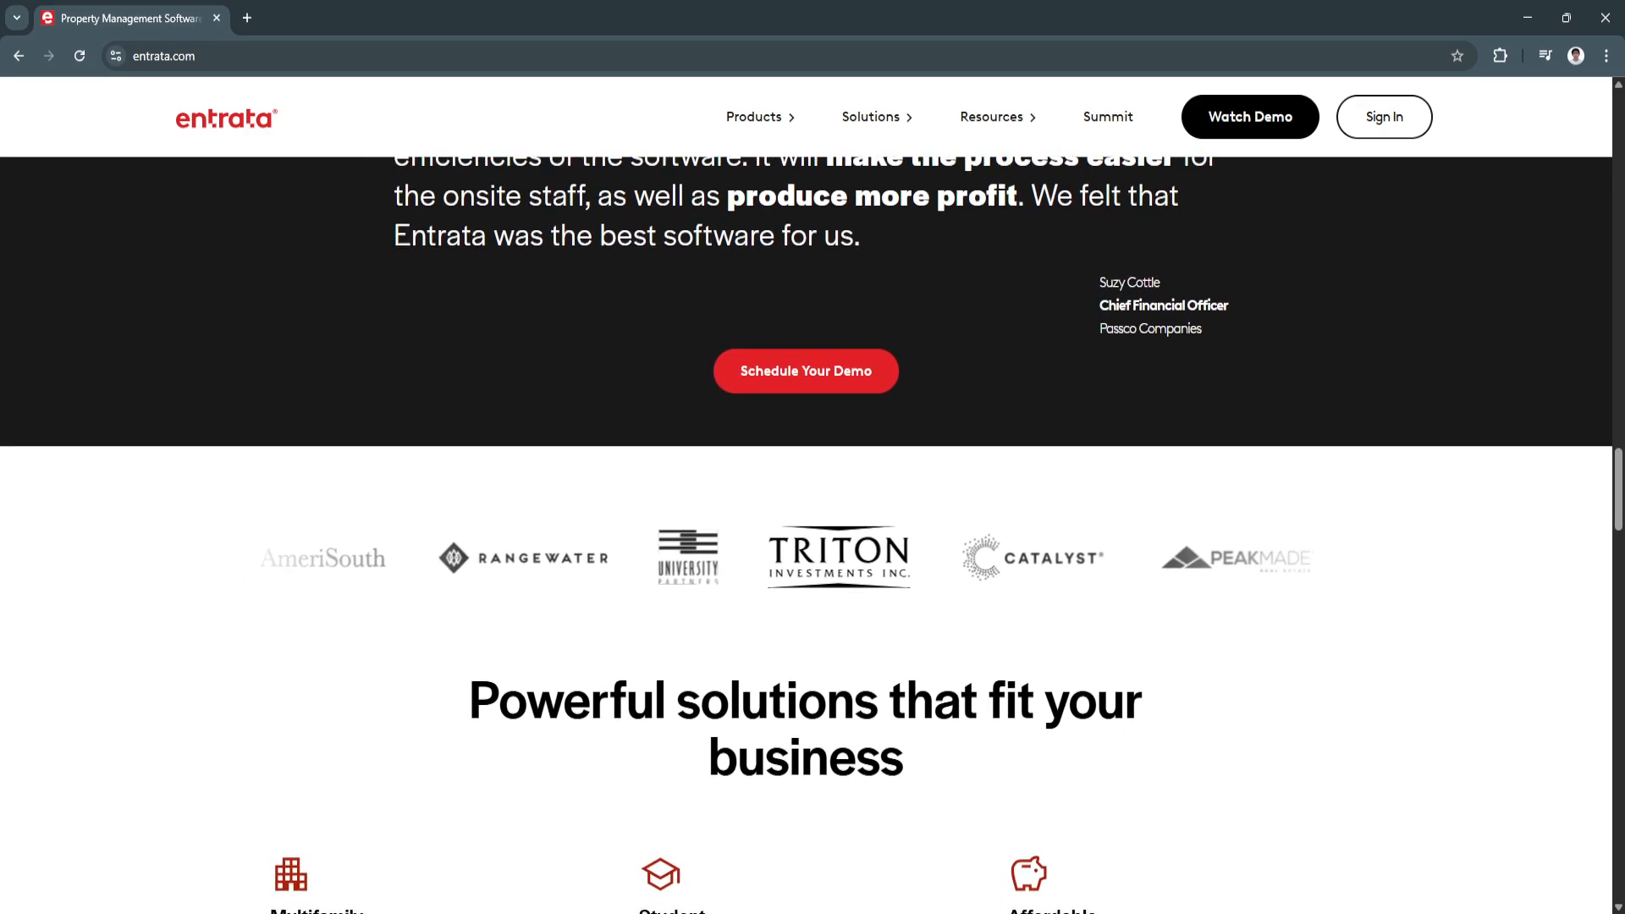
{"action": "scroll", "scroll_direction": "down", "scroll_amount": 3}
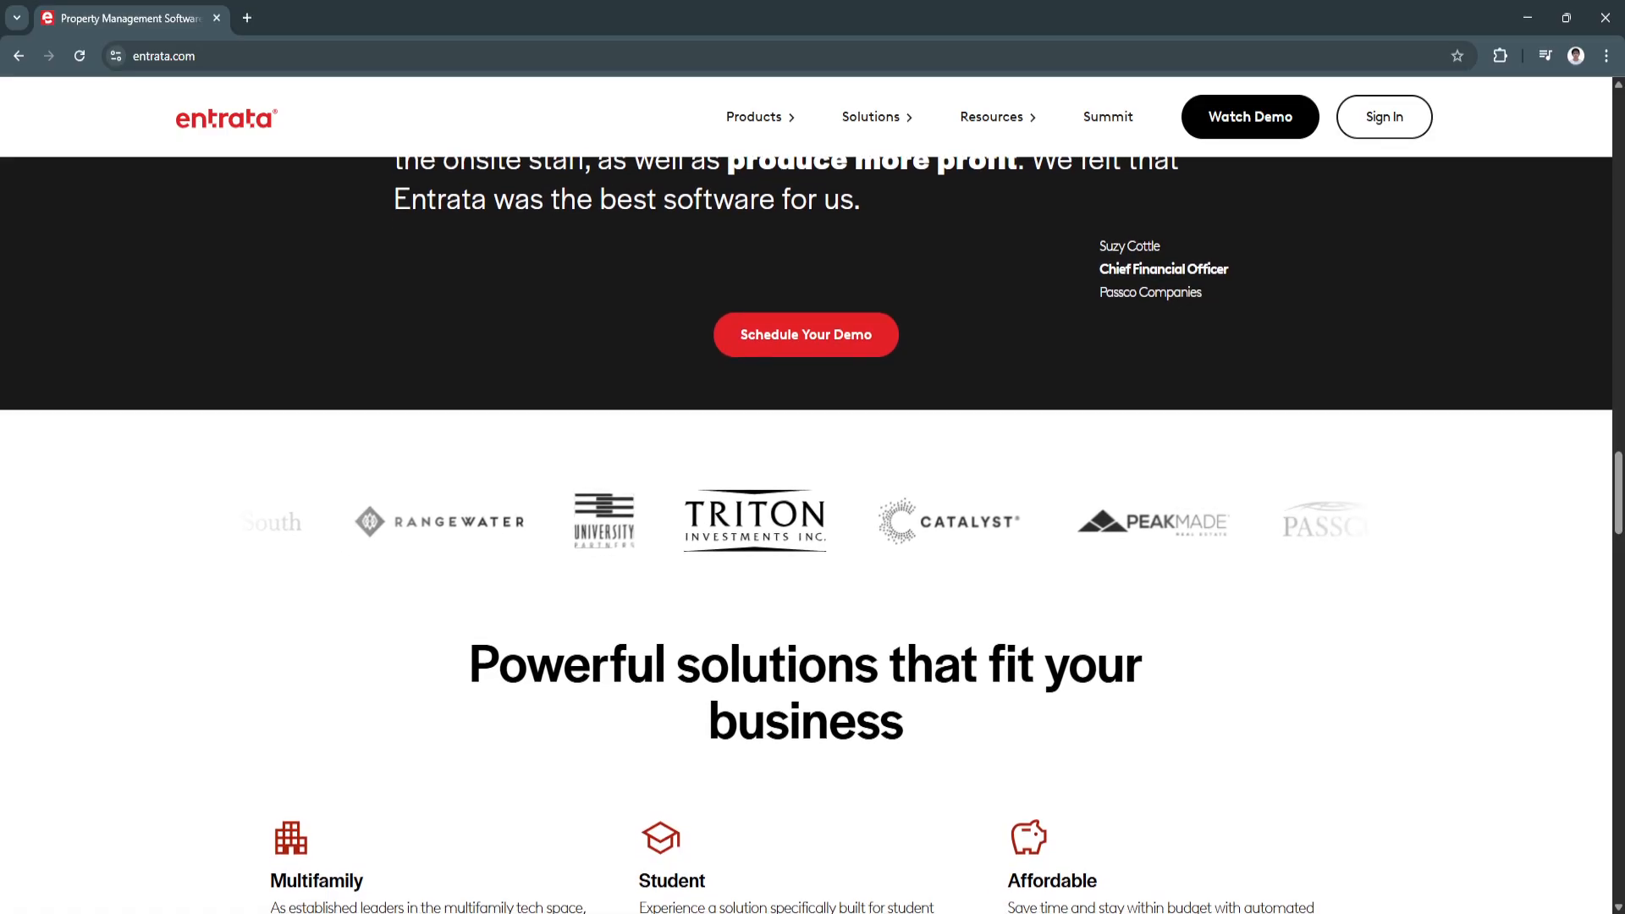
{"action": "scroll", "scroll_direction": "down", "scroll_amount": 3}
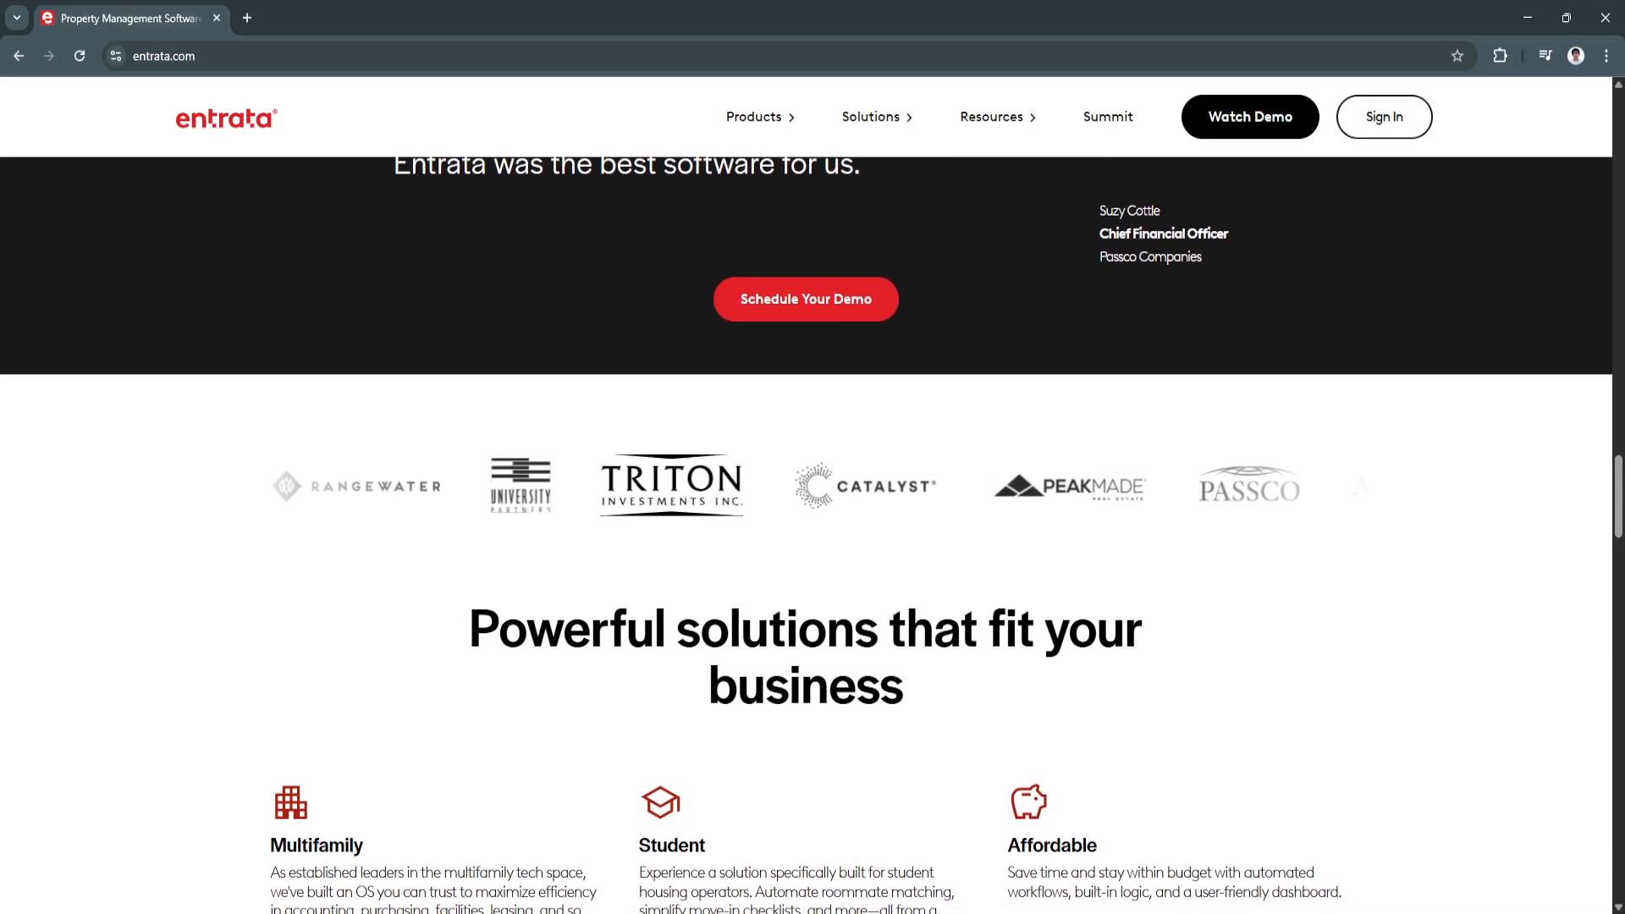
{"action": "scroll", "scroll_direction": "down", "scroll_amount": 3}
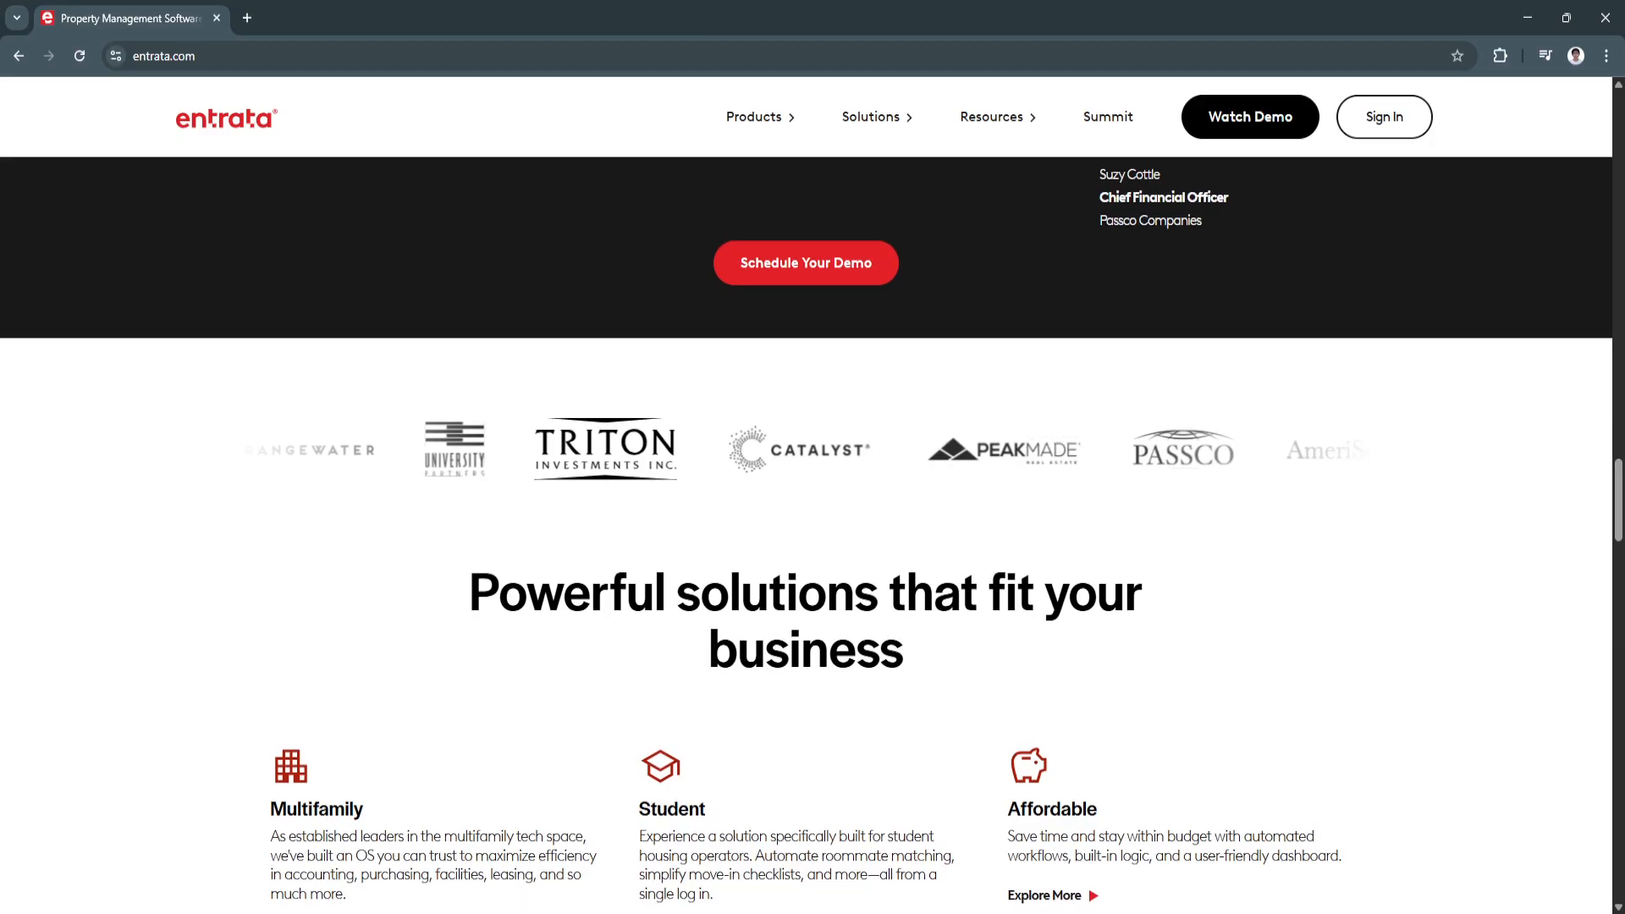
{"action": "scroll", "scroll_direction": "down", "scroll_amount": 3}
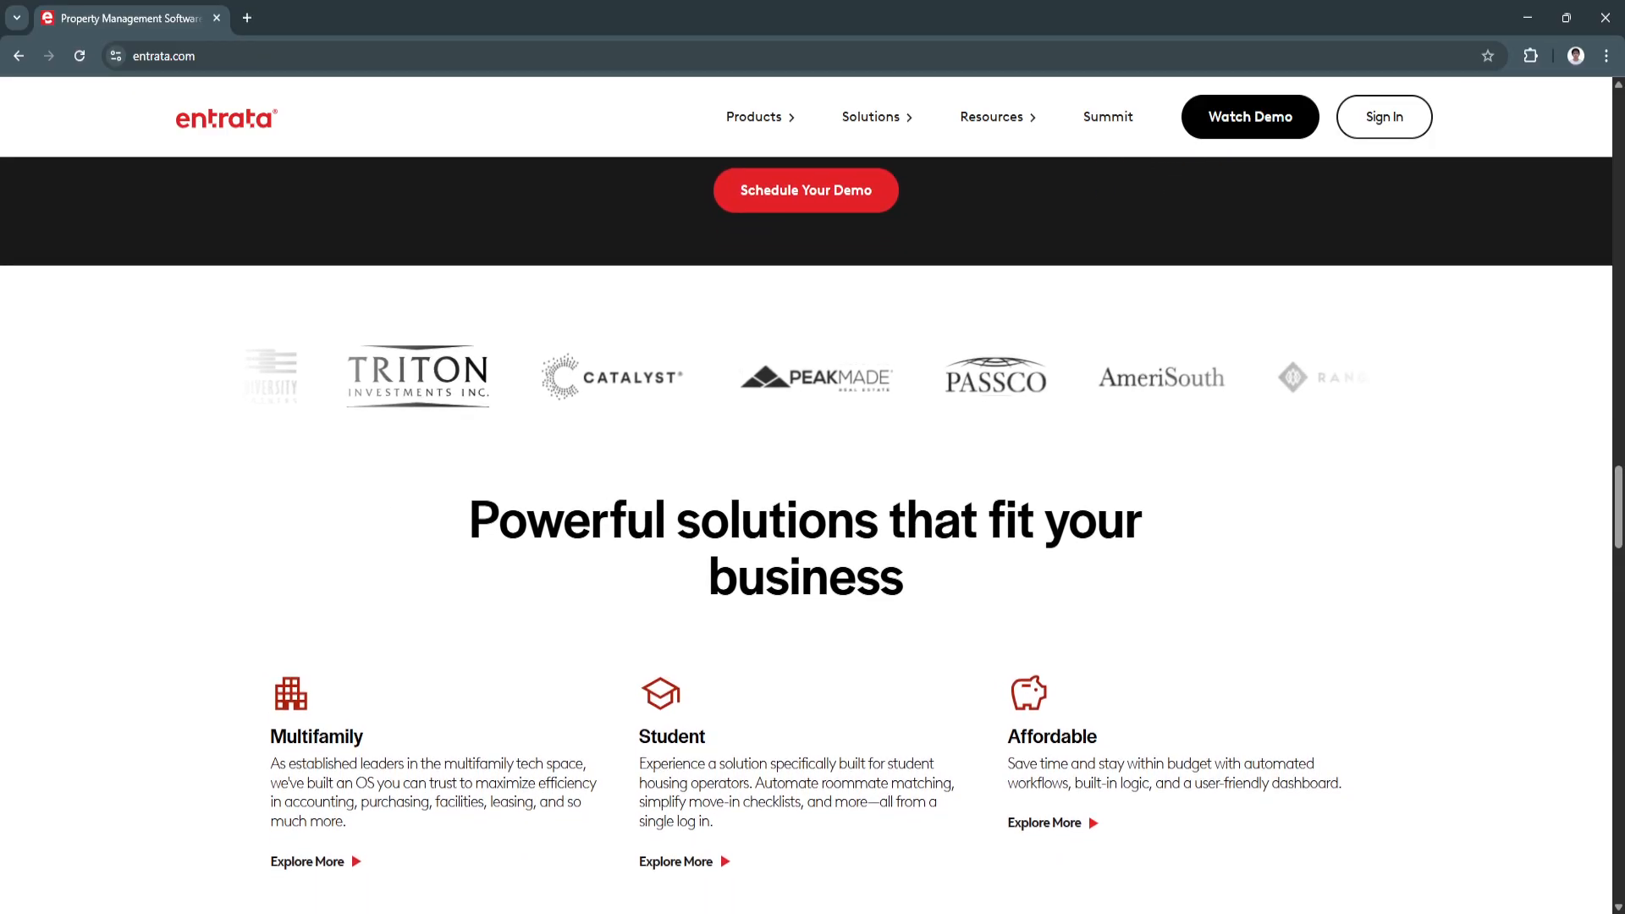
{"action": "scroll", "scroll_direction": "down", "scroll_amount": 3}
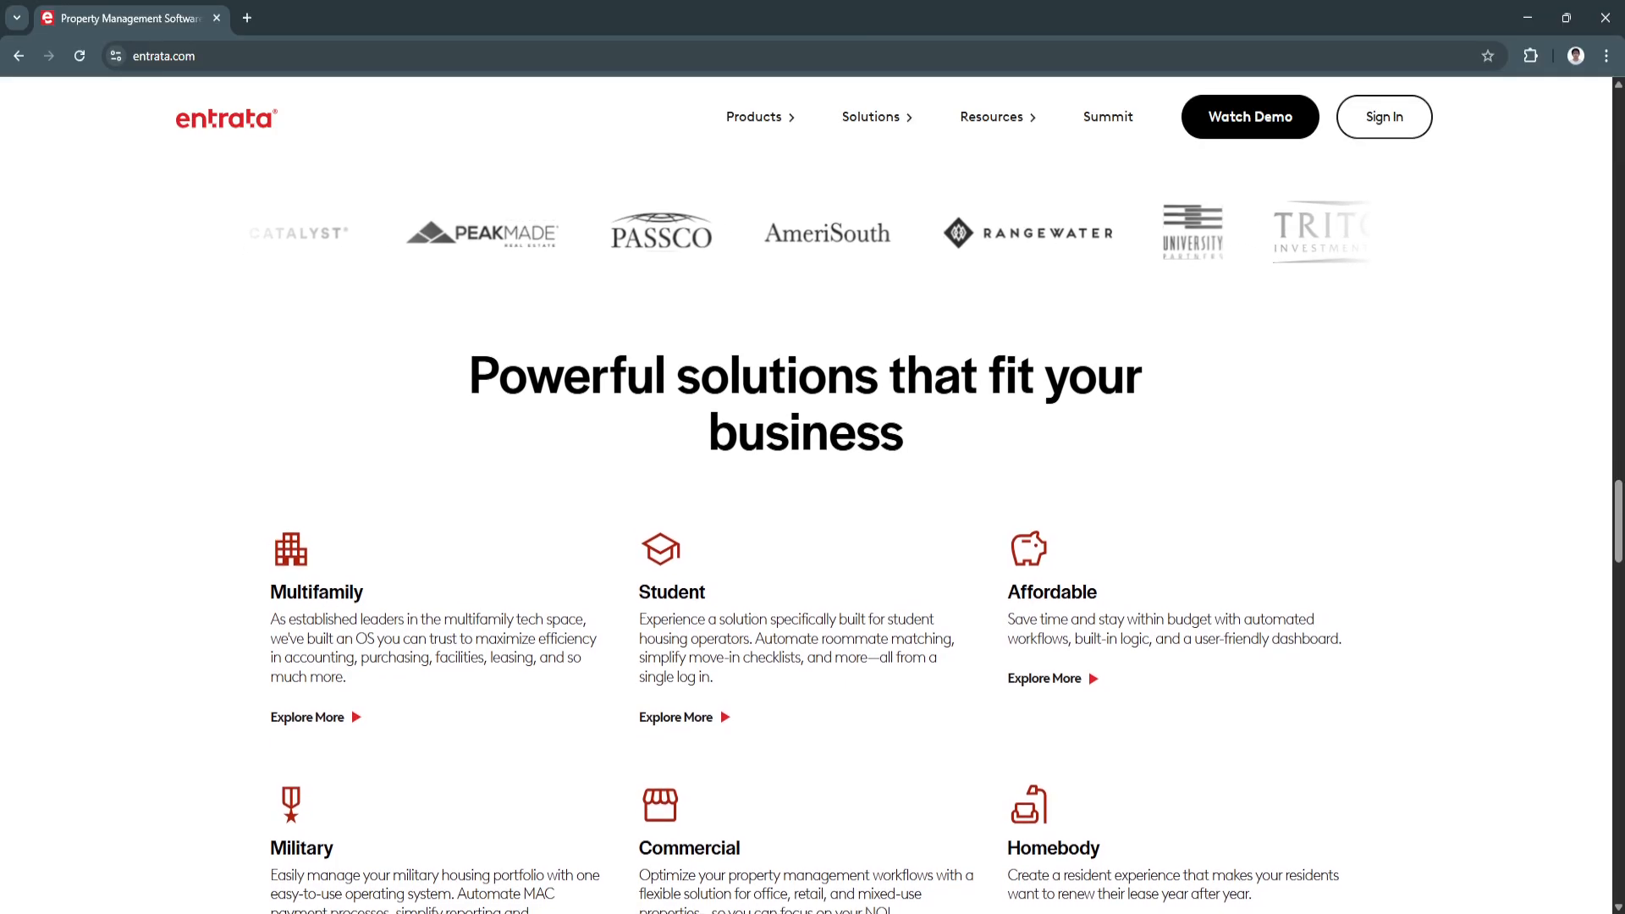
{"action": "scroll", "scroll_direction": "down", "scroll_amount": 3}
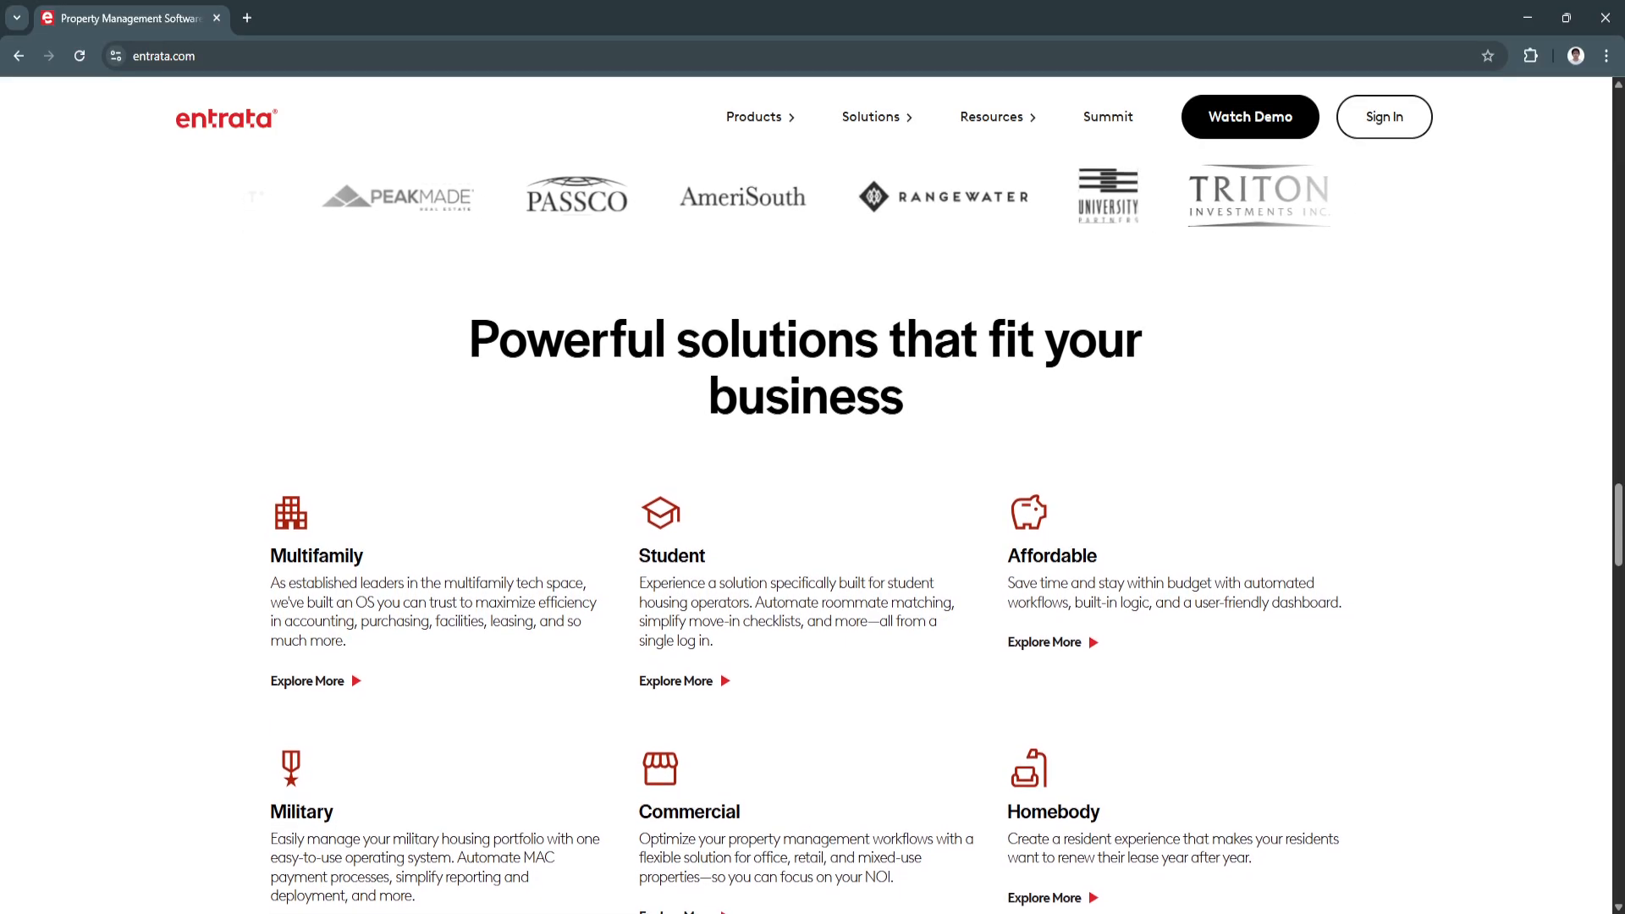
{"action": "scroll", "scroll_direction": "down", "scroll_amount": 3}
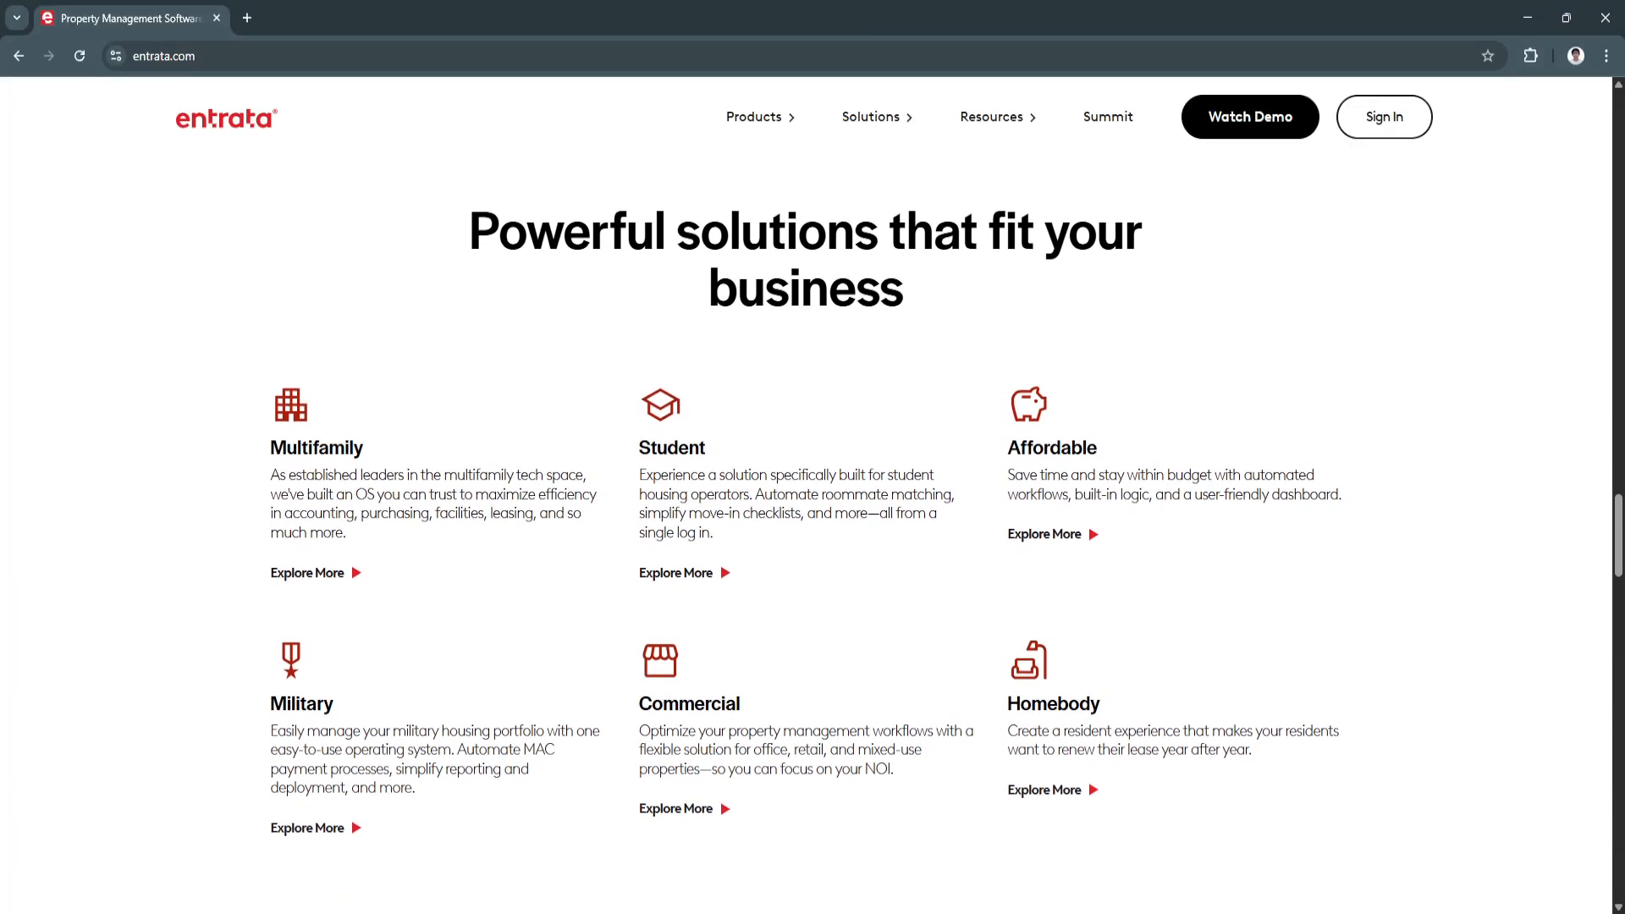
{"action": "scroll", "scroll_direction": "down", "scroll_amount": 3}
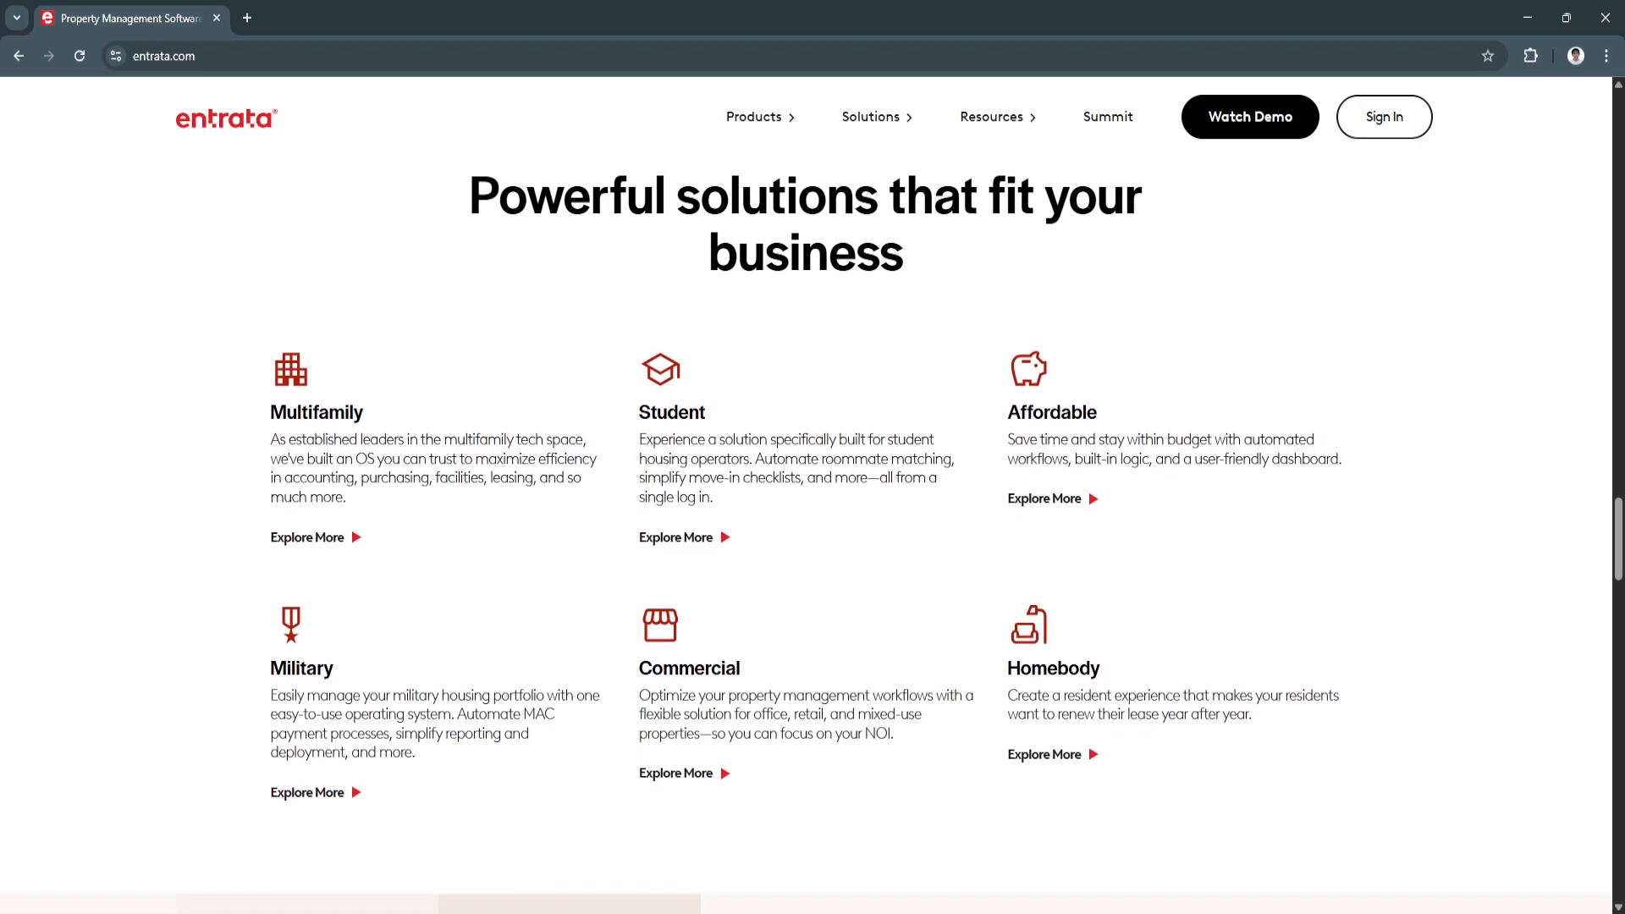
{"action": "scroll", "scroll_direction": "down", "scroll_amount": 3}
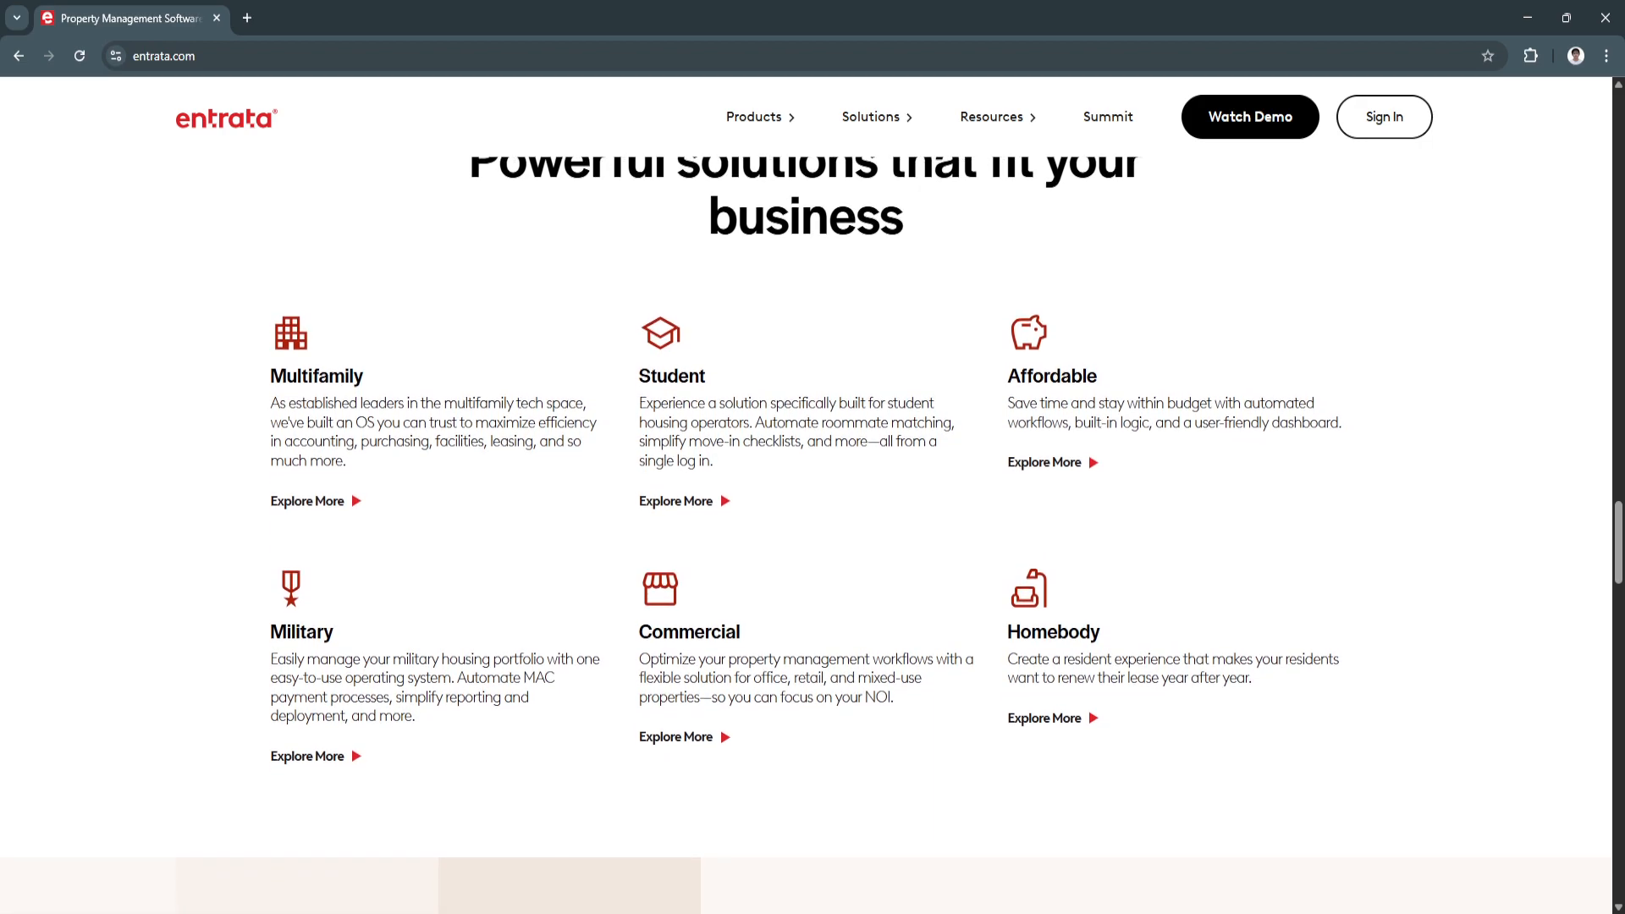
{"action": "scroll", "scroll_direction": "down", "scroll_amount": 3}
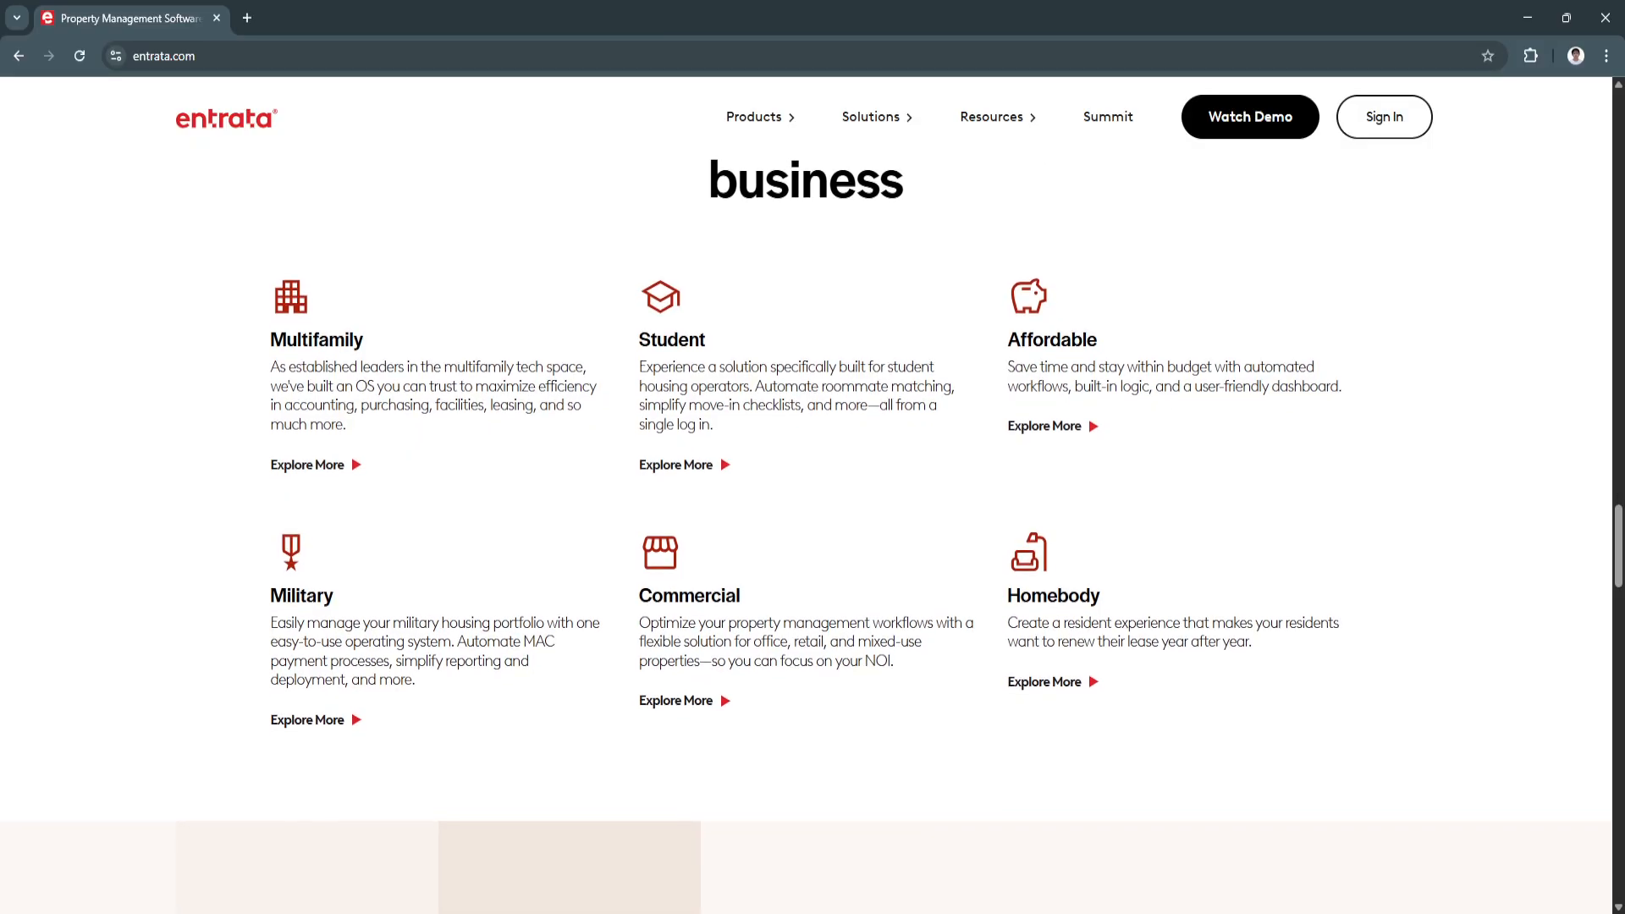
{"action": "scroll", "scroll_direction": "down", "scroll_amount": 3}
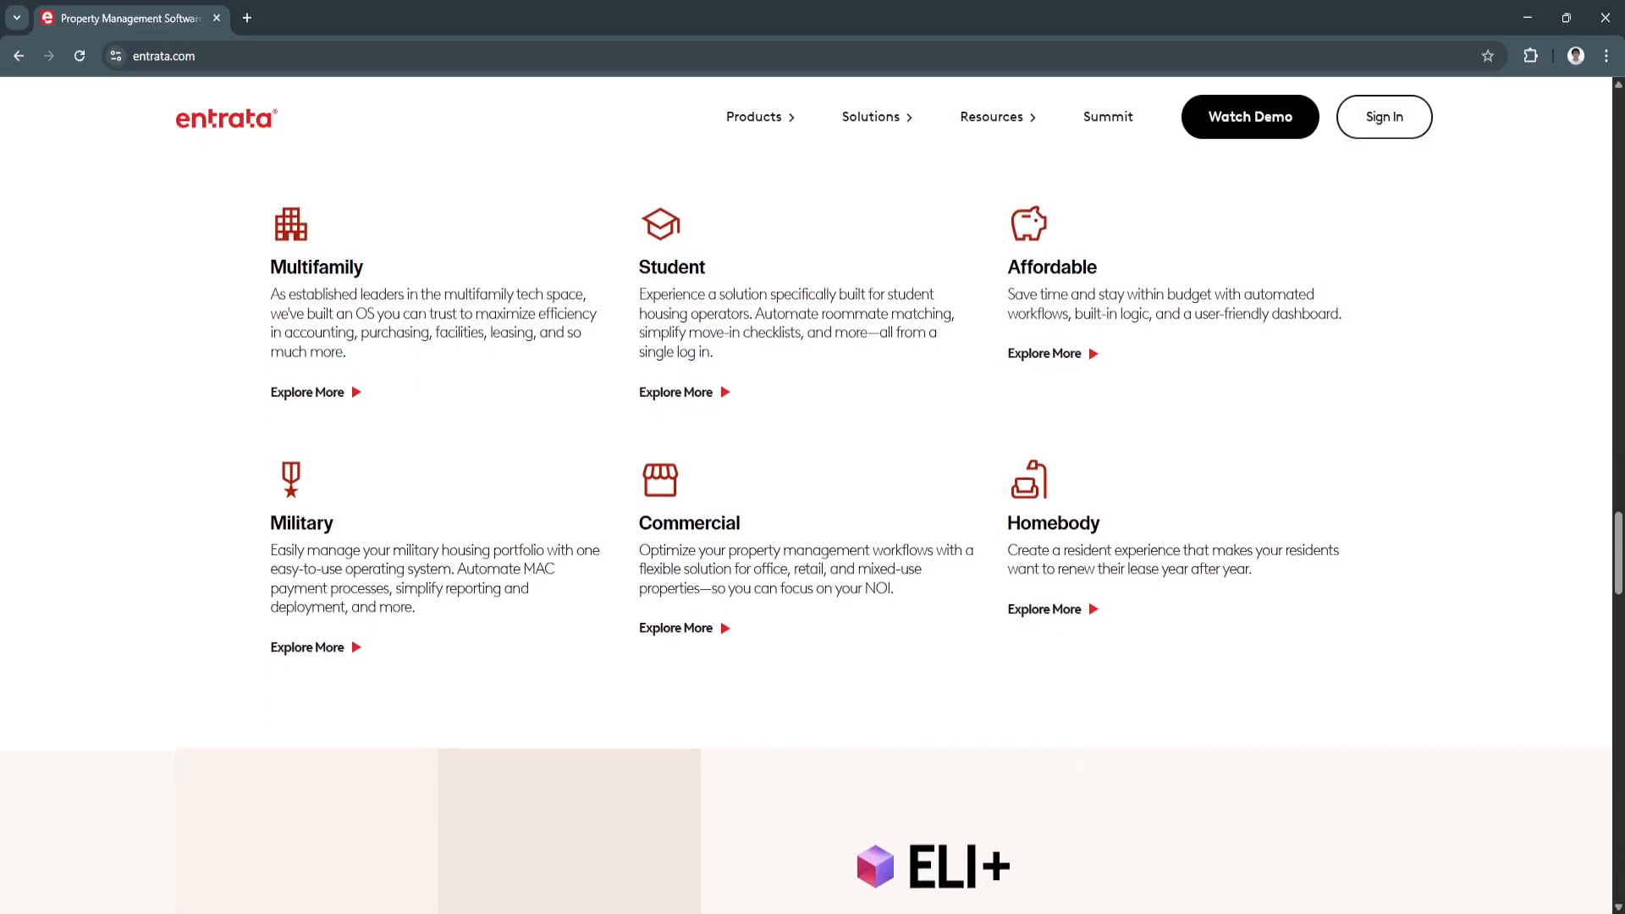
{"action": "scroll", "scroll_direction": "down", "scroll_amount": 3}
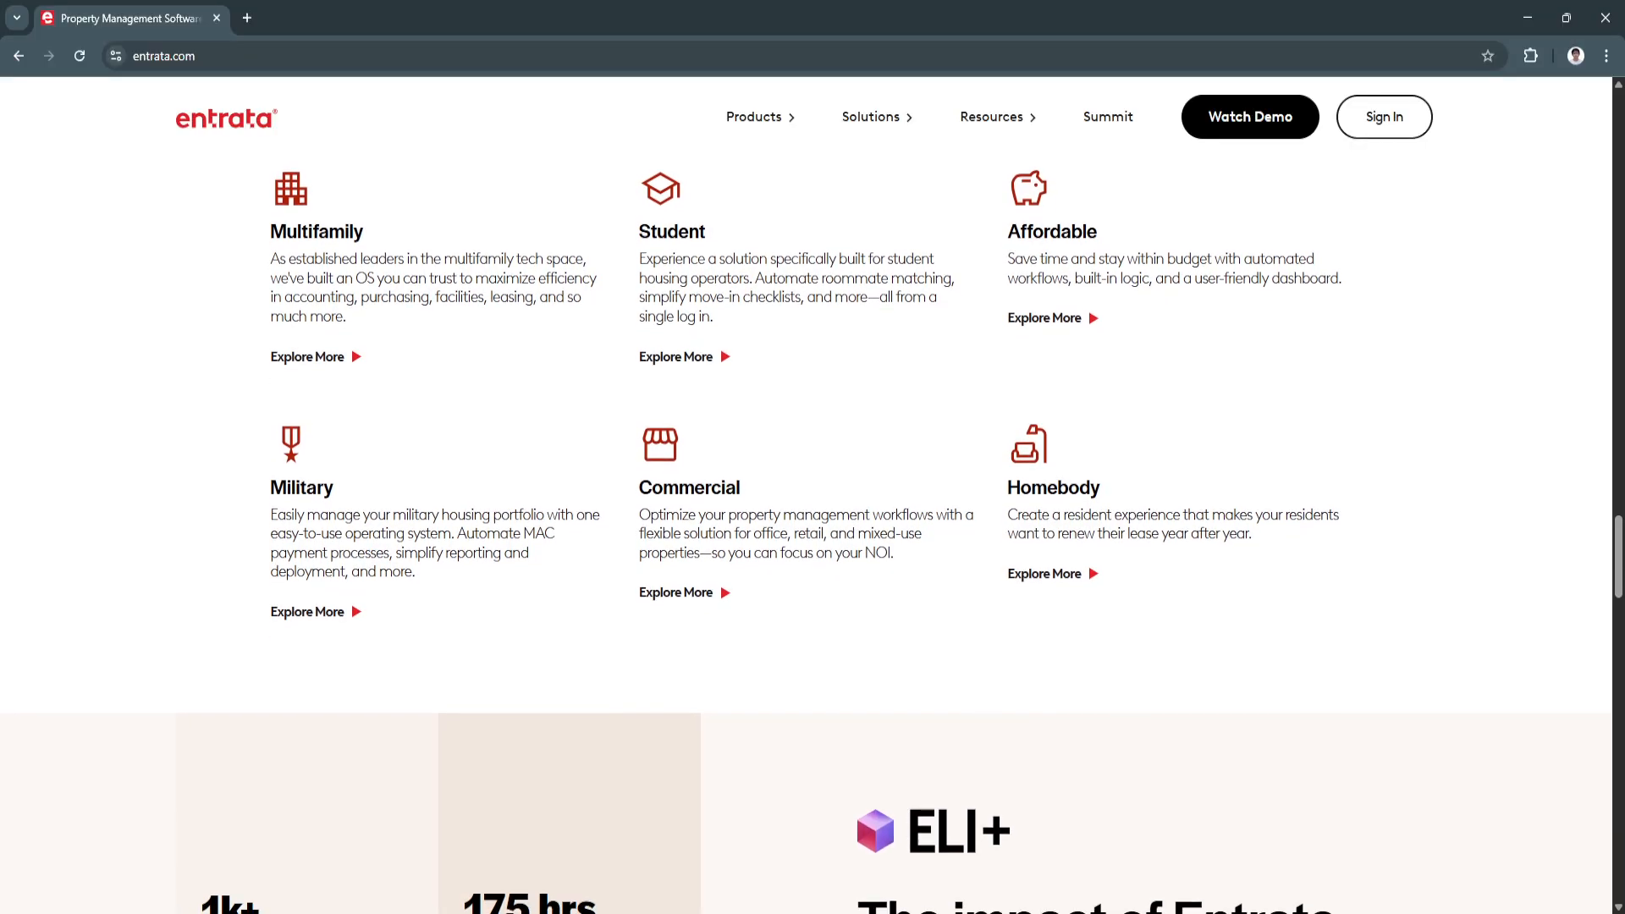
{"action": "scroll", "scroll_direction": "down", "scroll_amount": 3}
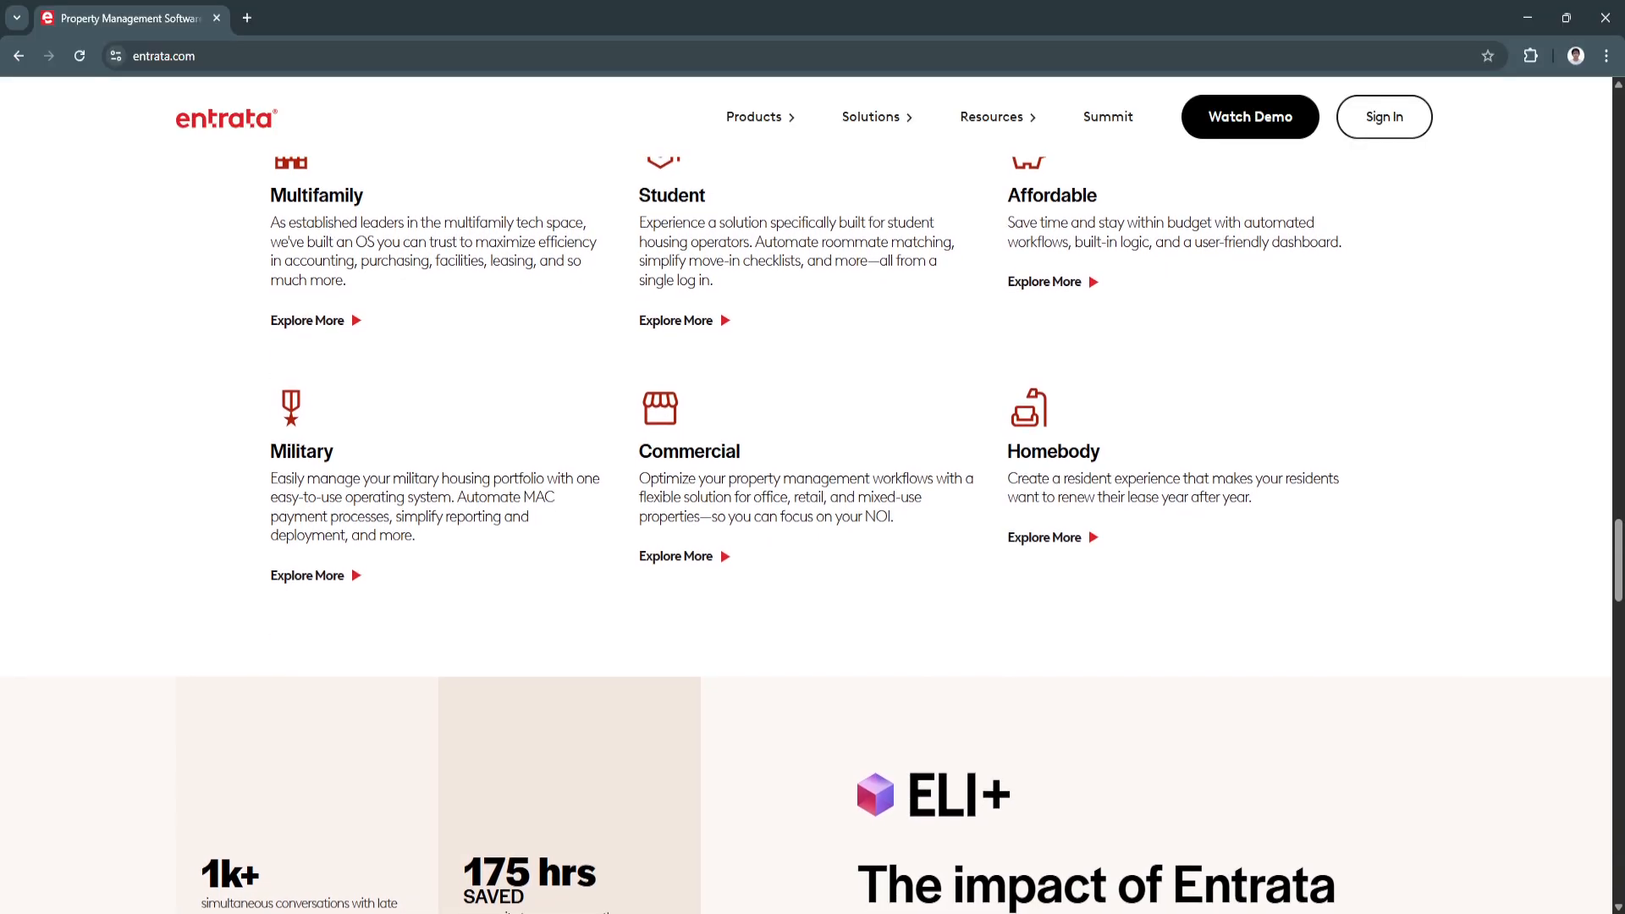
{"action": "scroll", "scroll_direction": "down", "scroll_amount": 3}
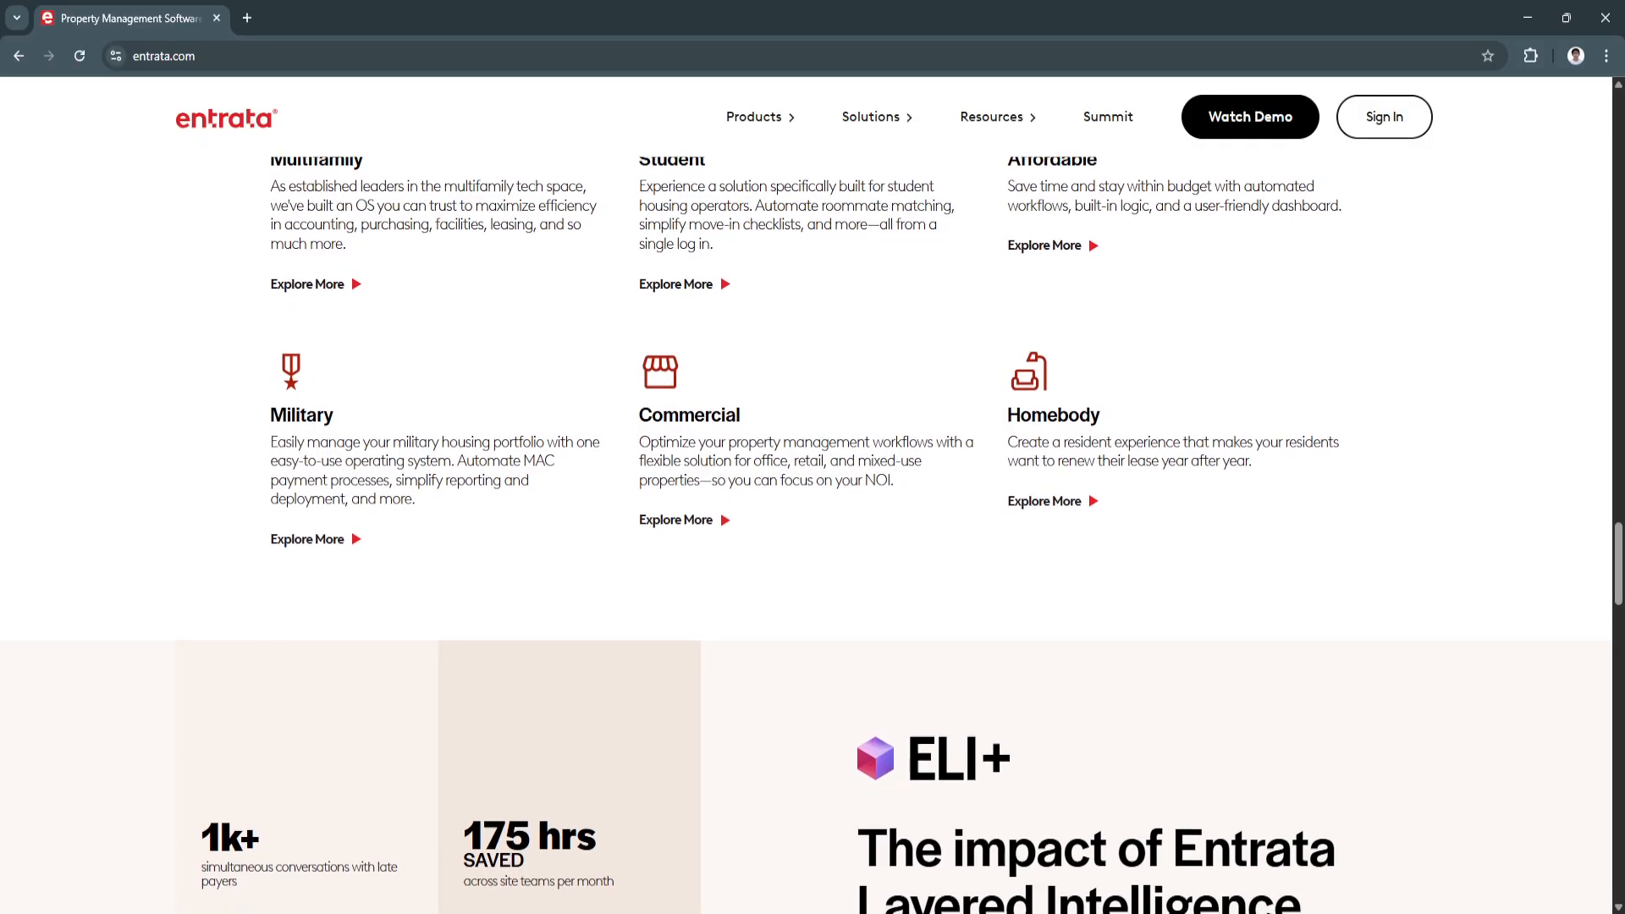
{"action": "scroll", "scroll_direction": "down", "scroll_amount": 3}
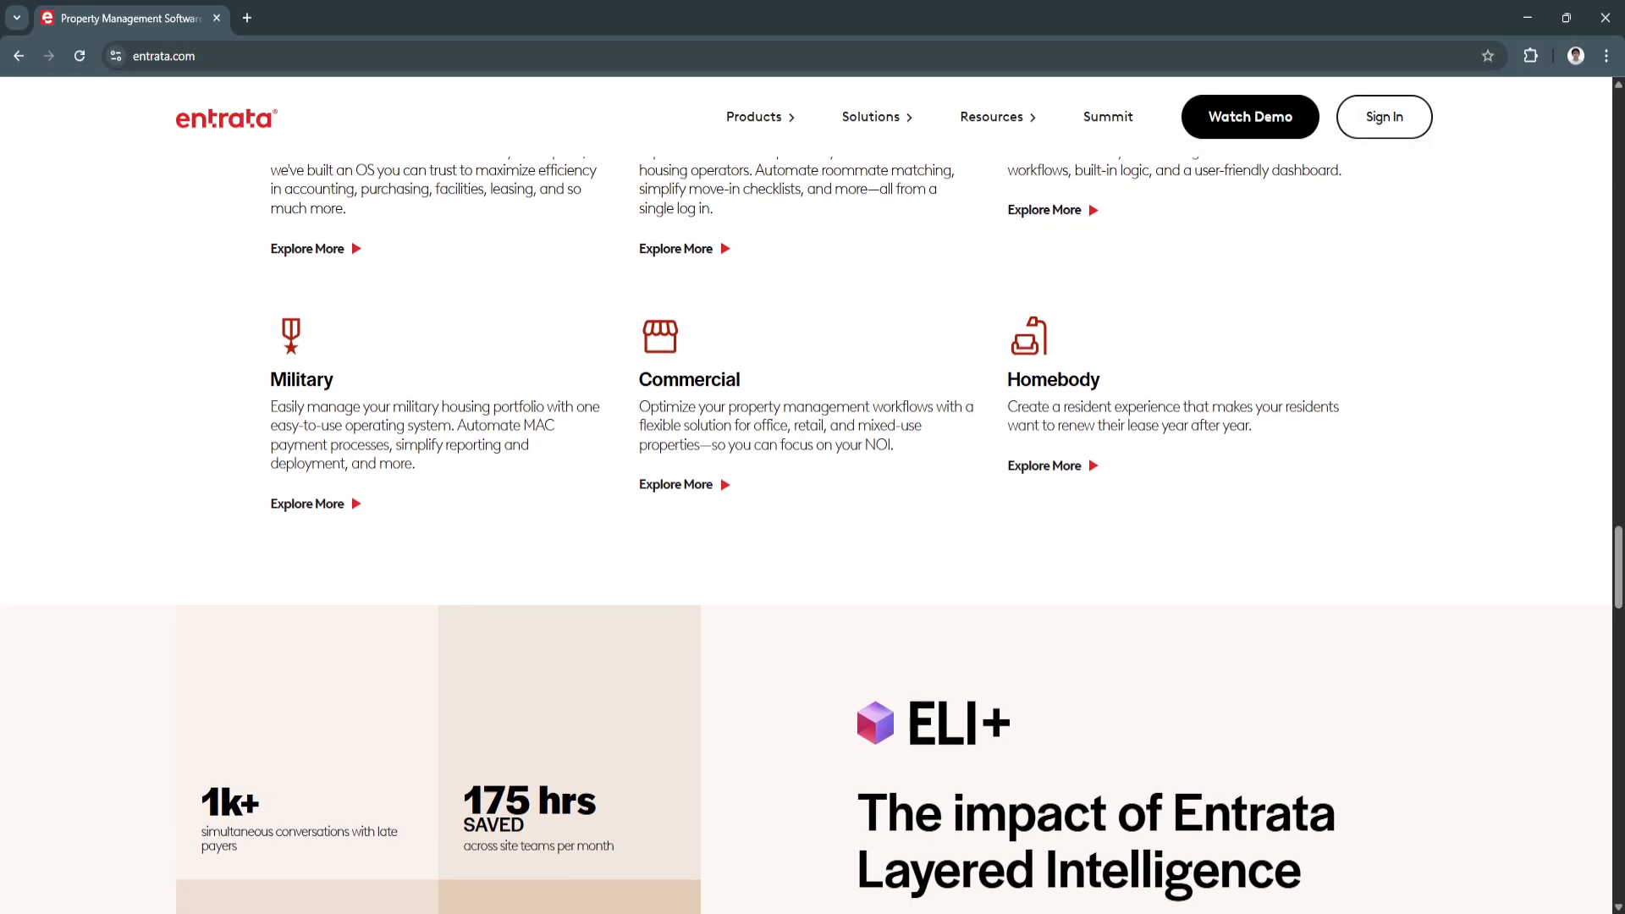
{"action": "scroll", "scroll_direction": "down", "scroll_amount": 3}
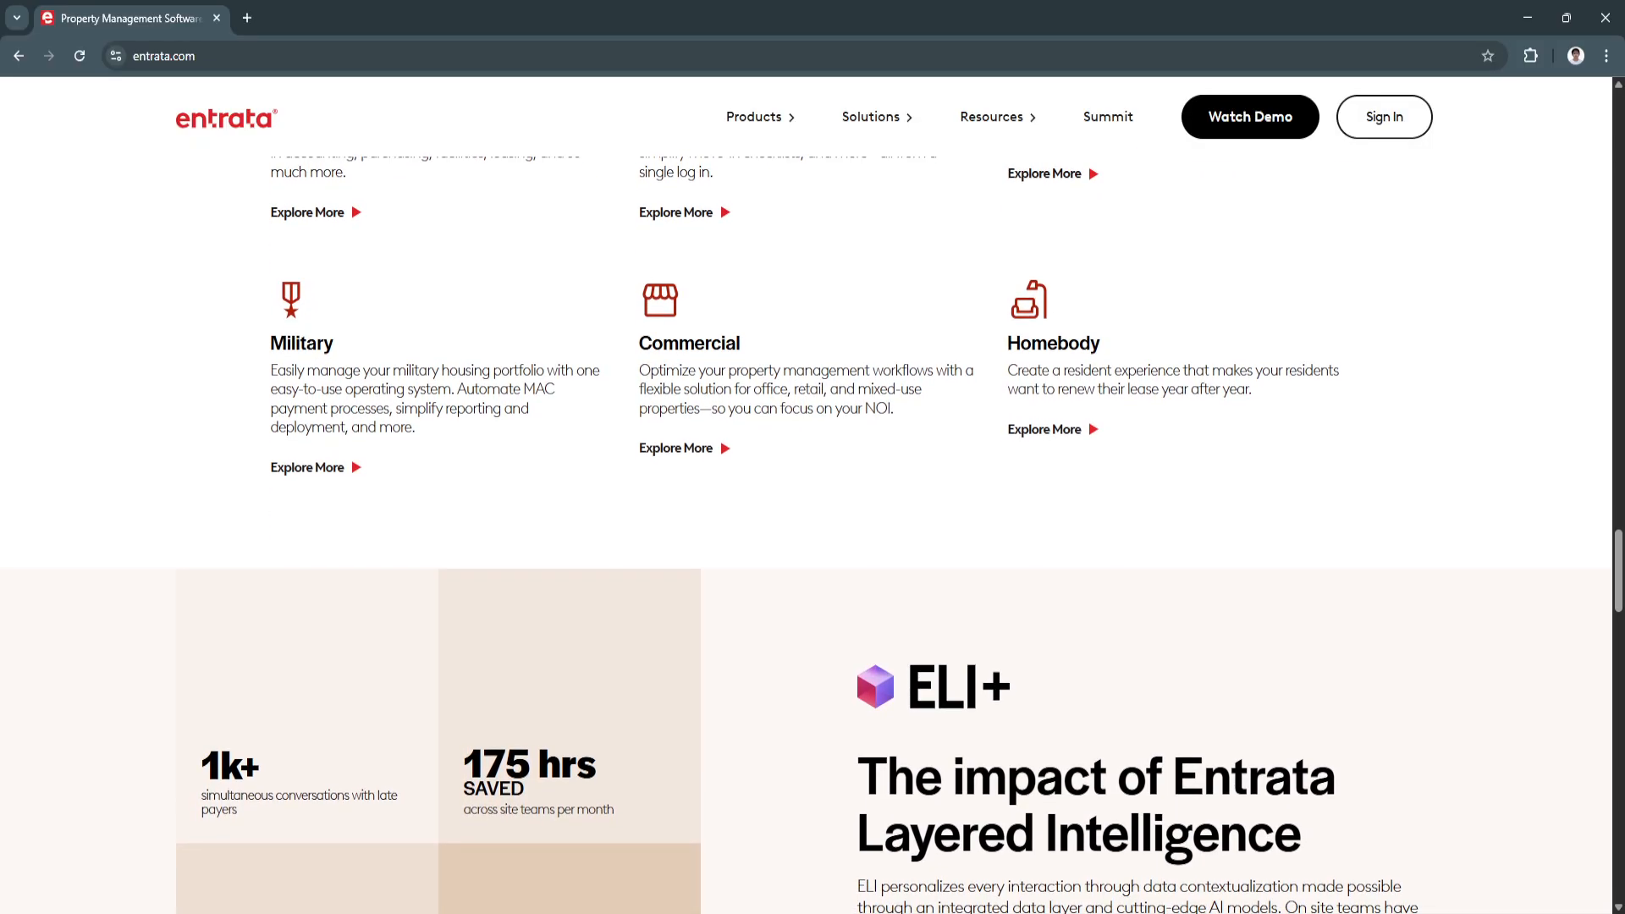
{"action": "scroll", "scroll_direction": "down", "scroll_amount": 3}
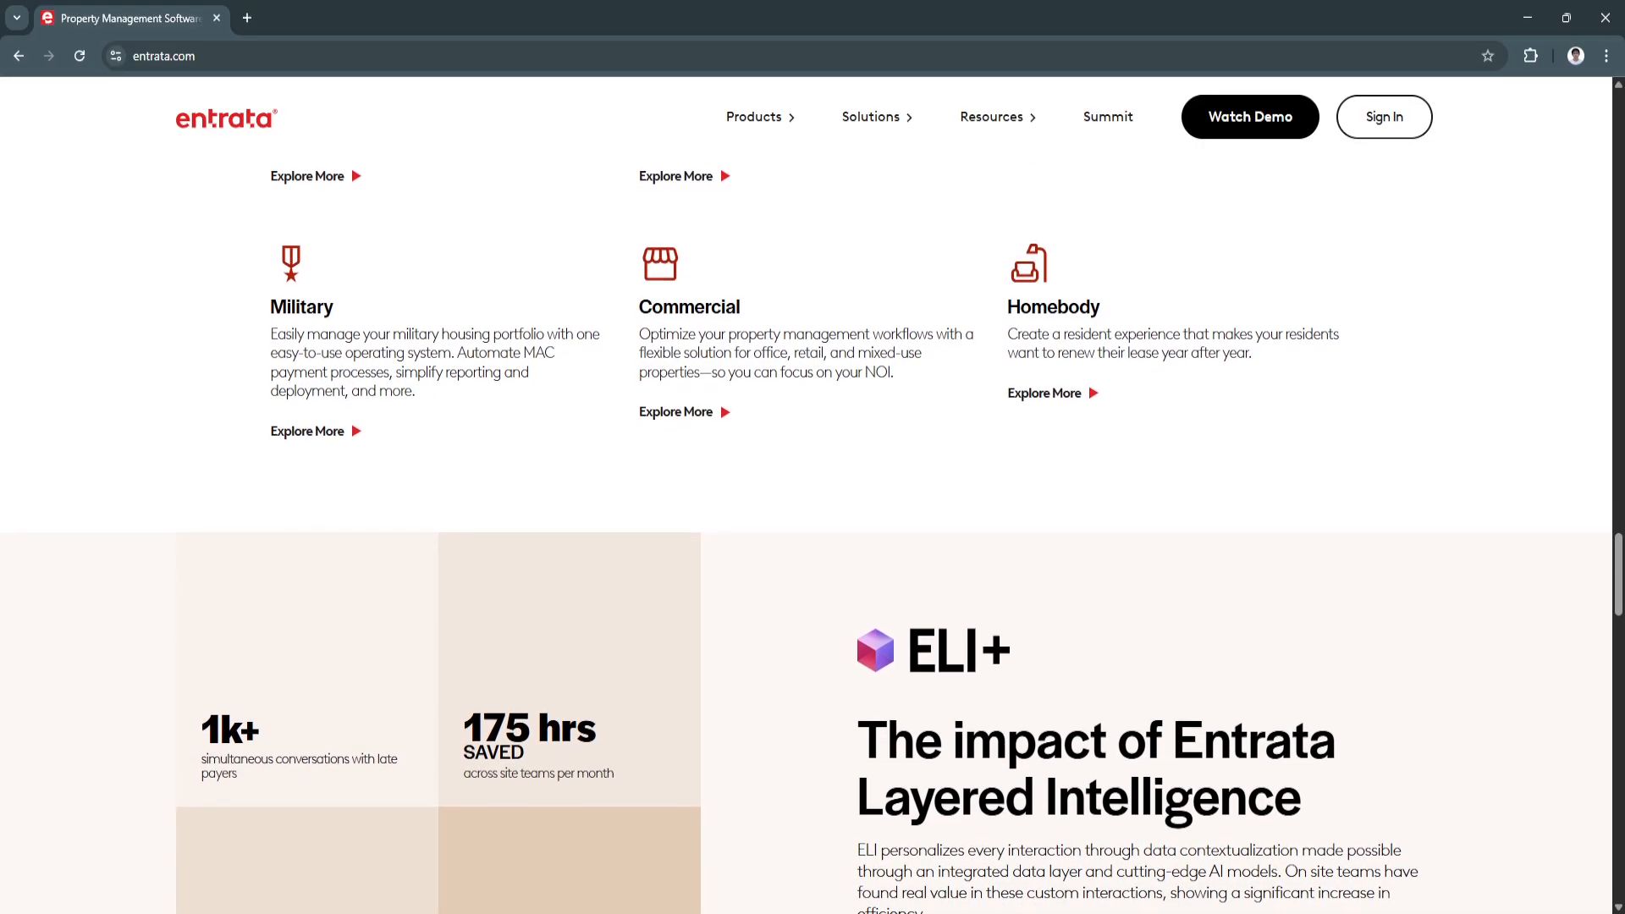
{"action": "scroll", "scroll_direction": "down", "scroll_amount": 3}
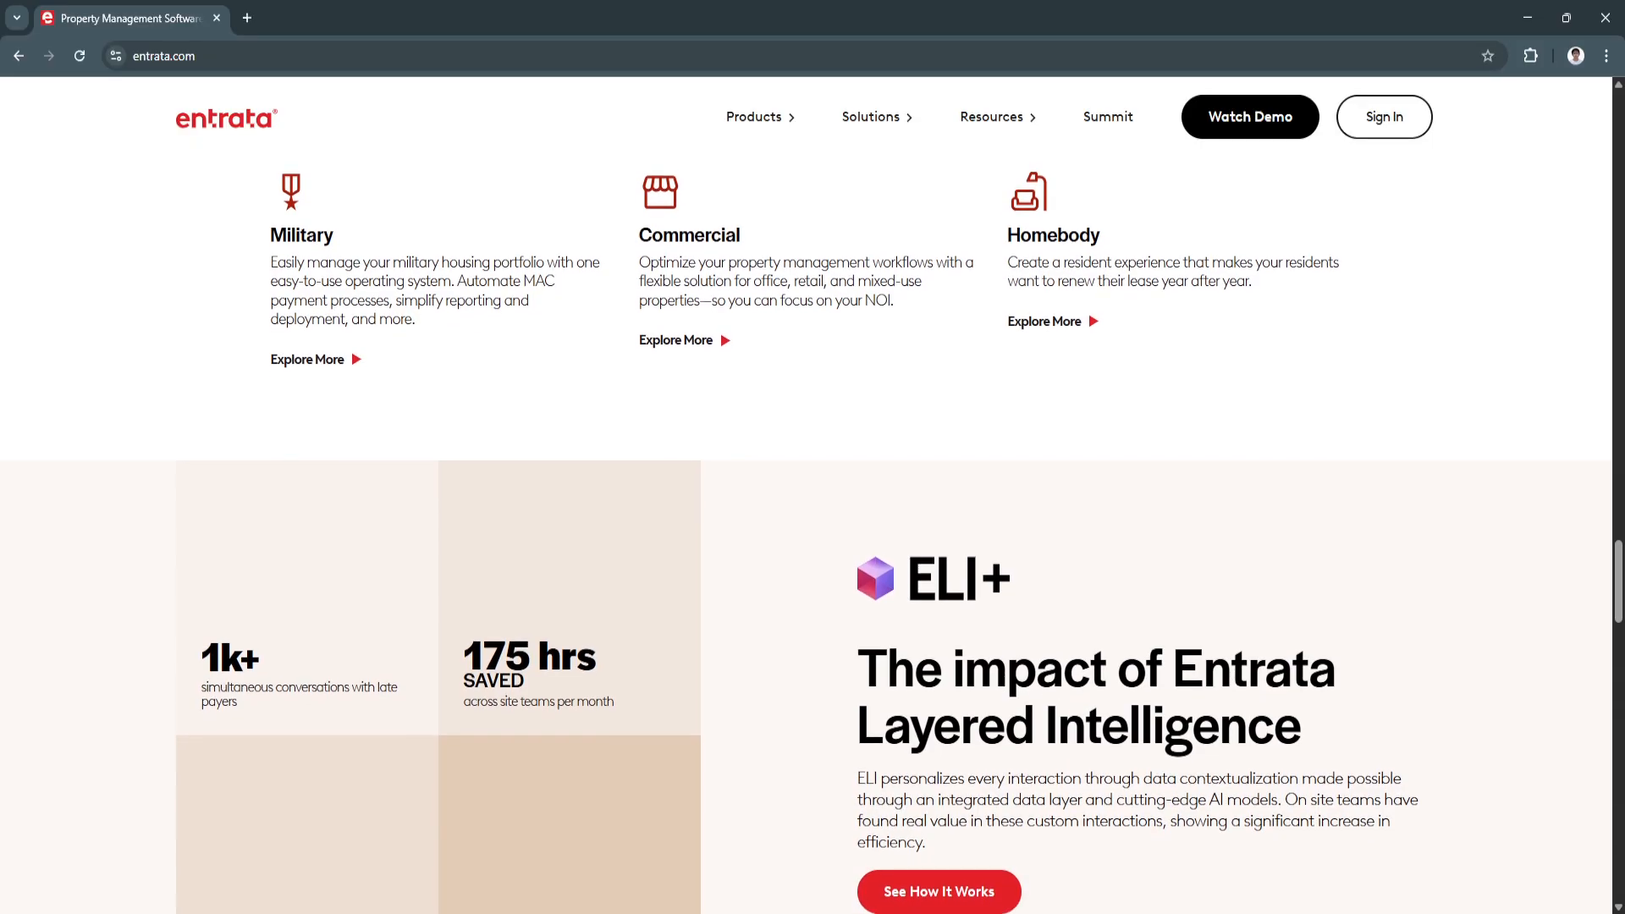
{"action": "scroll", "scroll_direction": "down", "scroll_amount": 3}
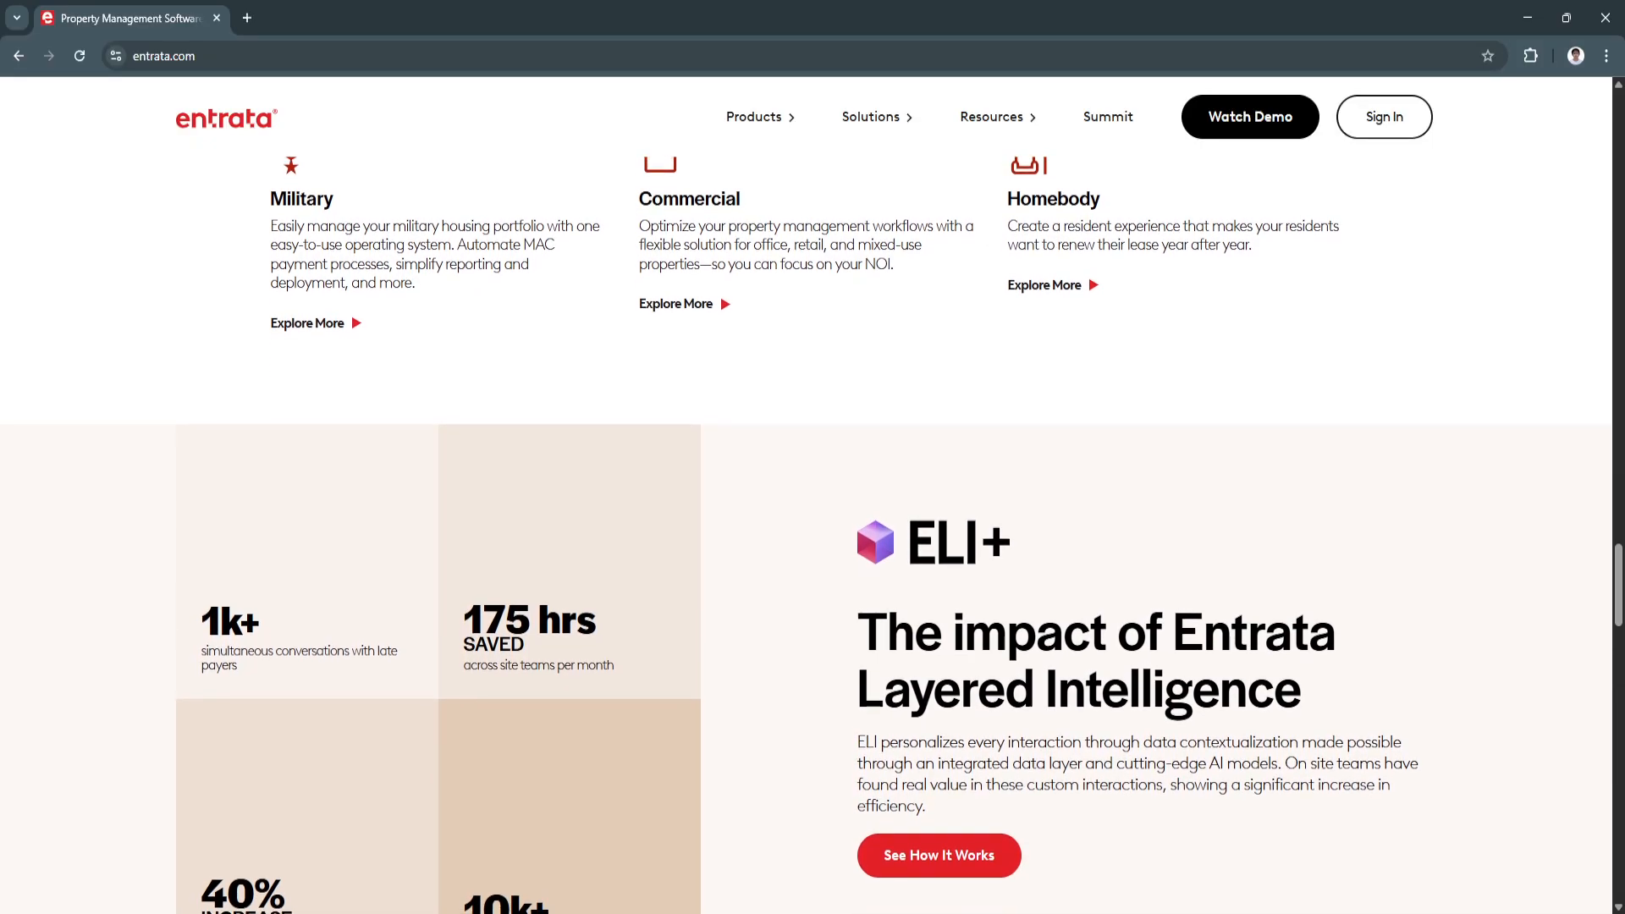
{"action": "scroll", "scroll_direction": "down", "scroll_amount": 3}
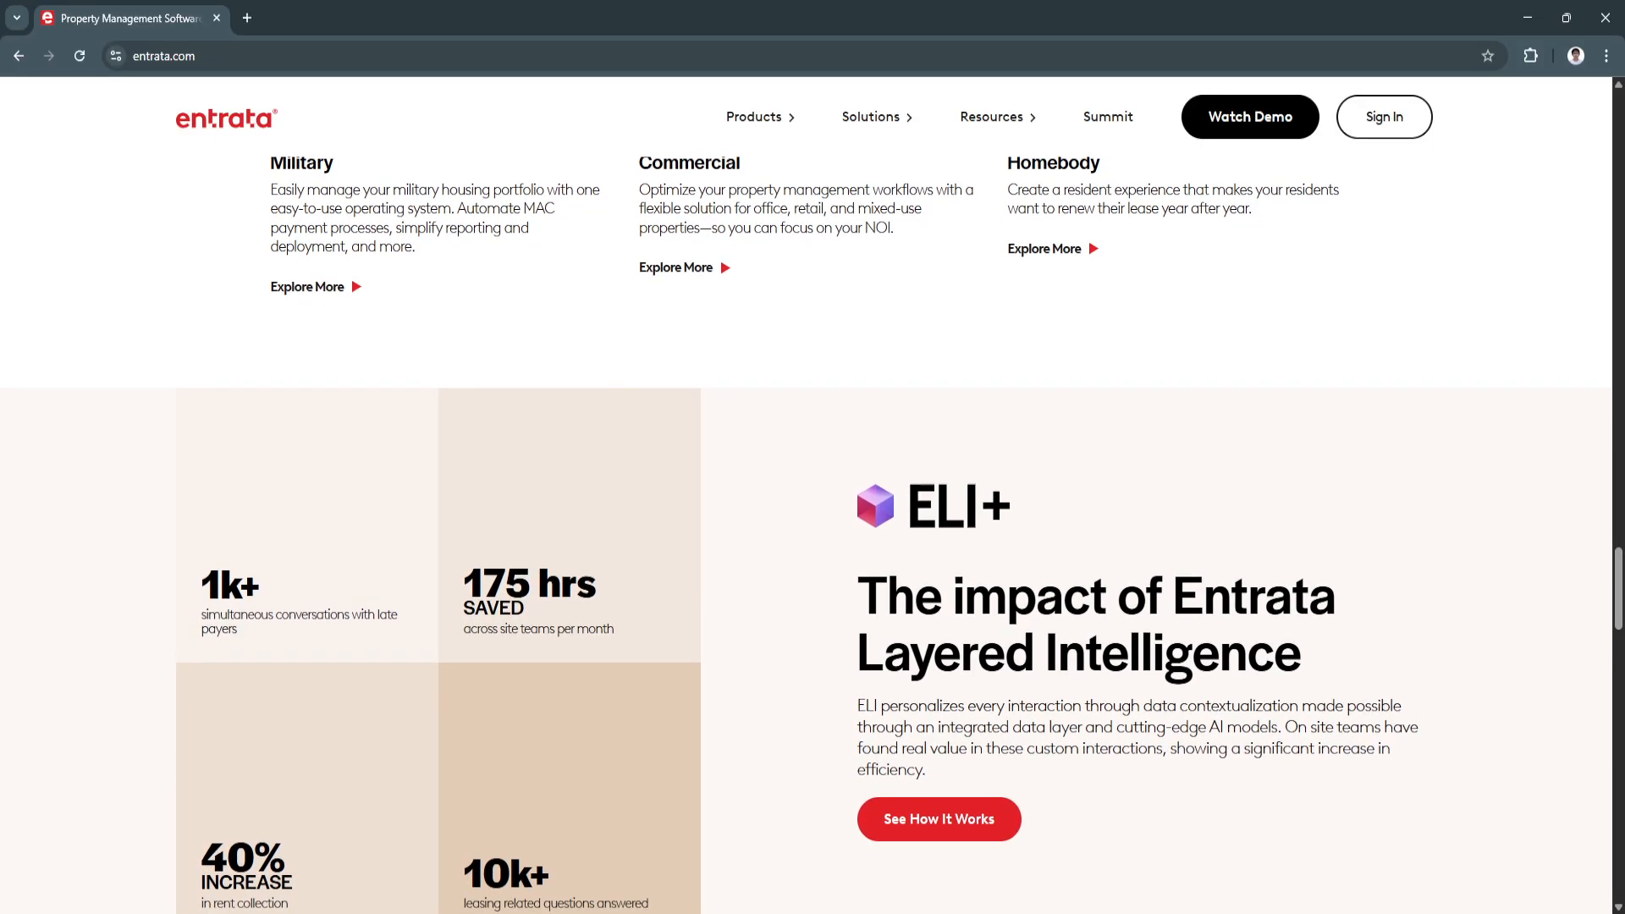
{"action": "scroll", "scroll_direction": "down", "scroll_amount": 3}
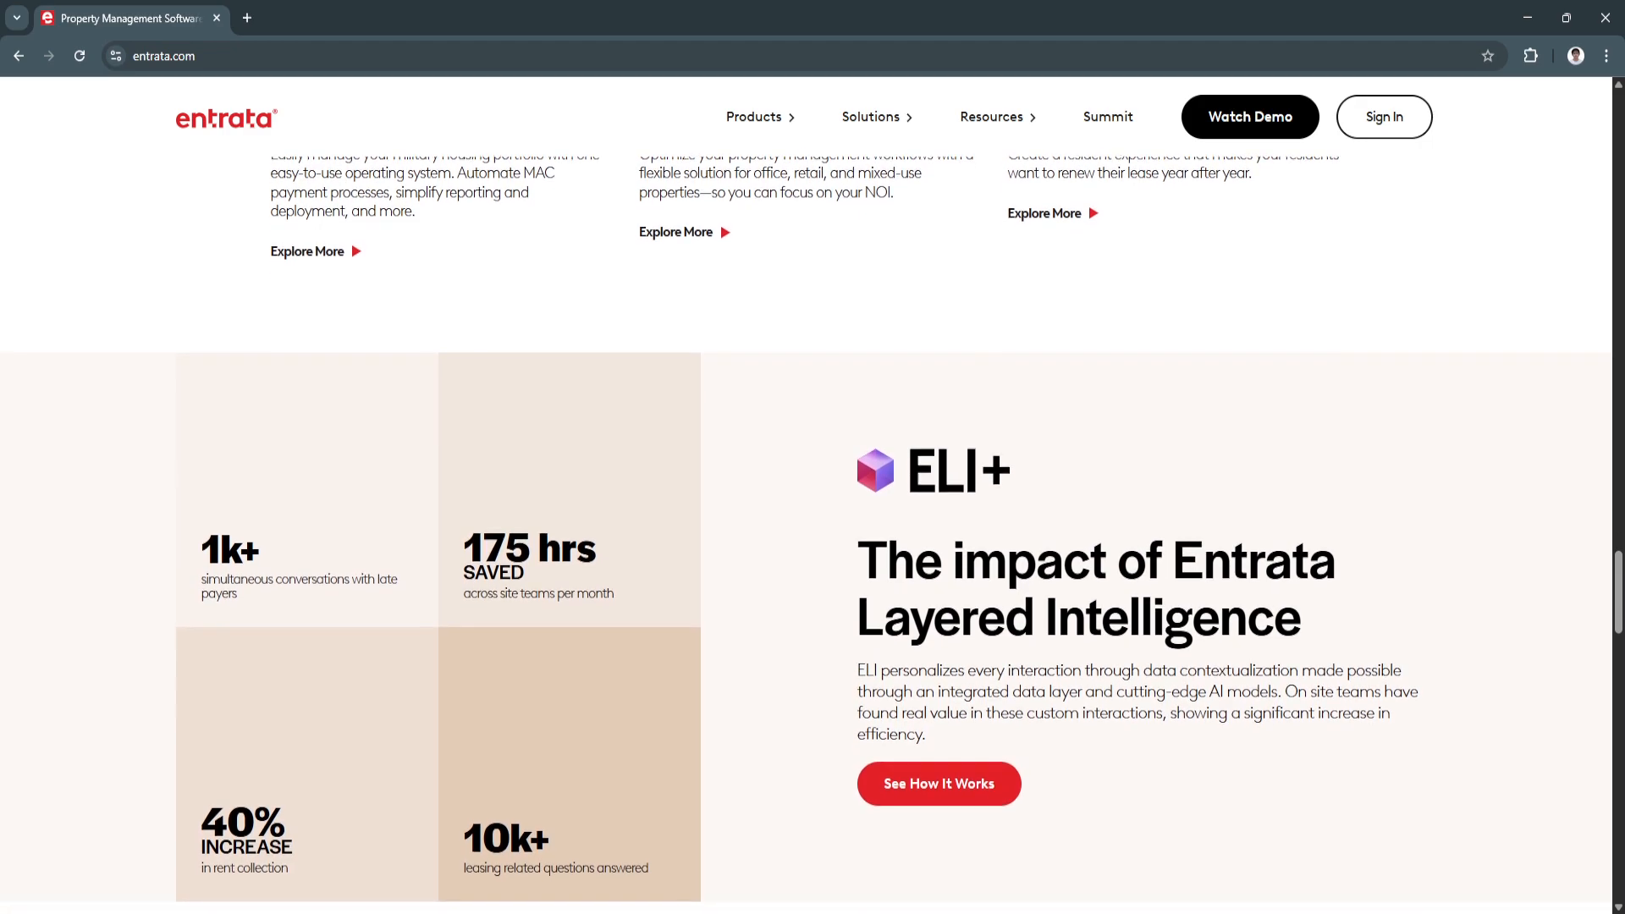
{"action": "scroll", "scroll_direction": "down", "scroll_amount": 3}
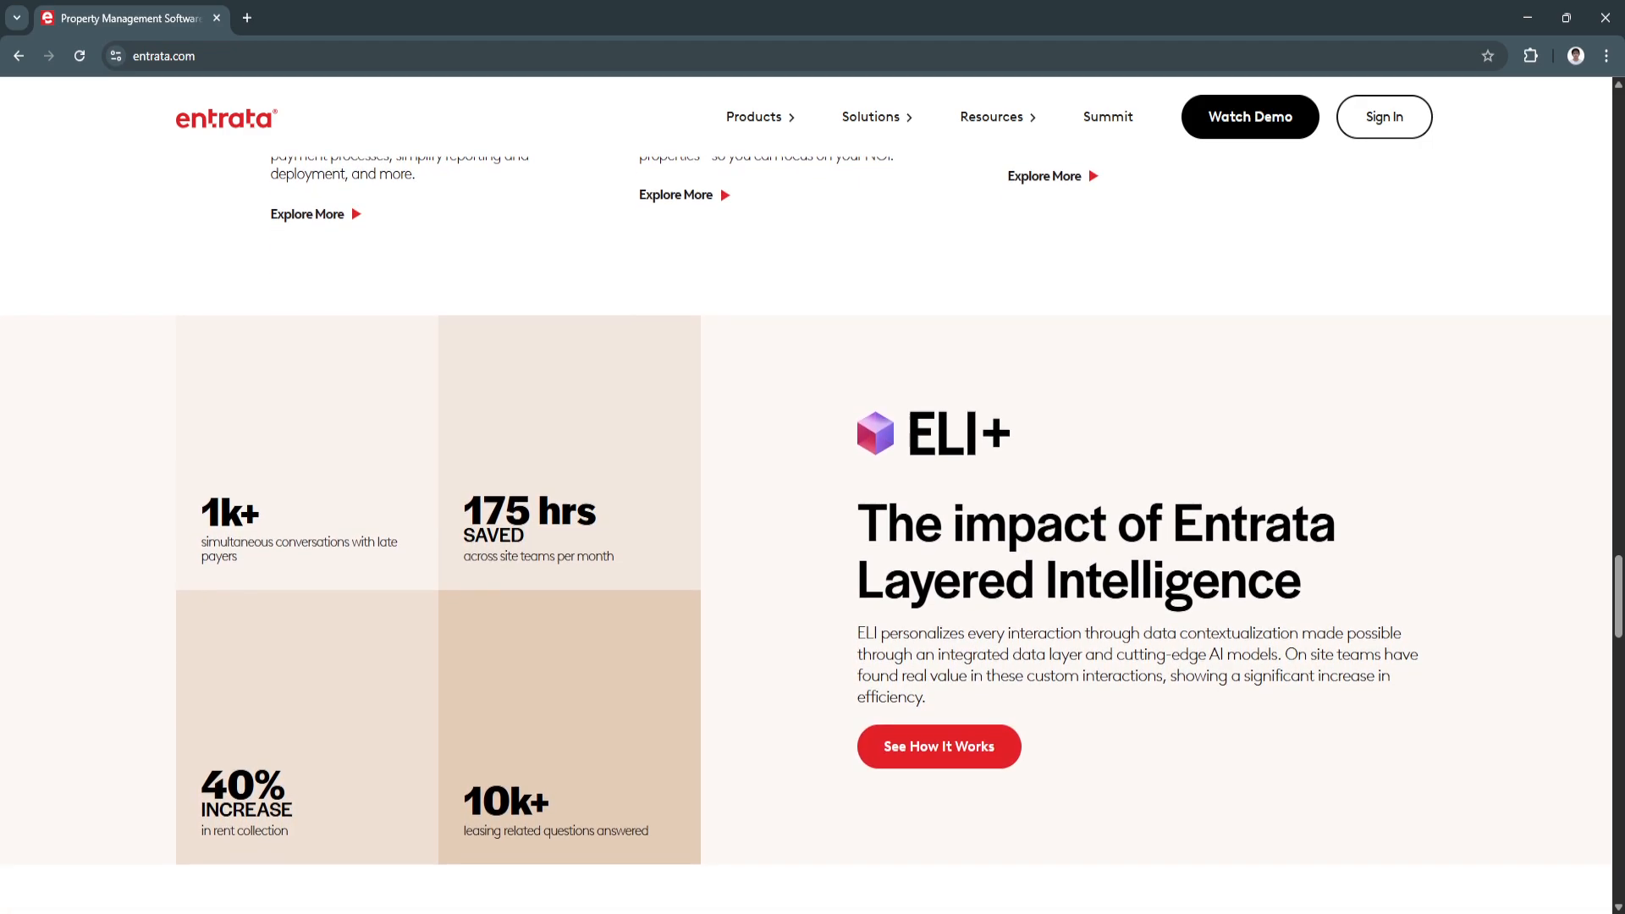
{"action": "scroll", "scroll_direction": "down", "scroll_amount": 3}
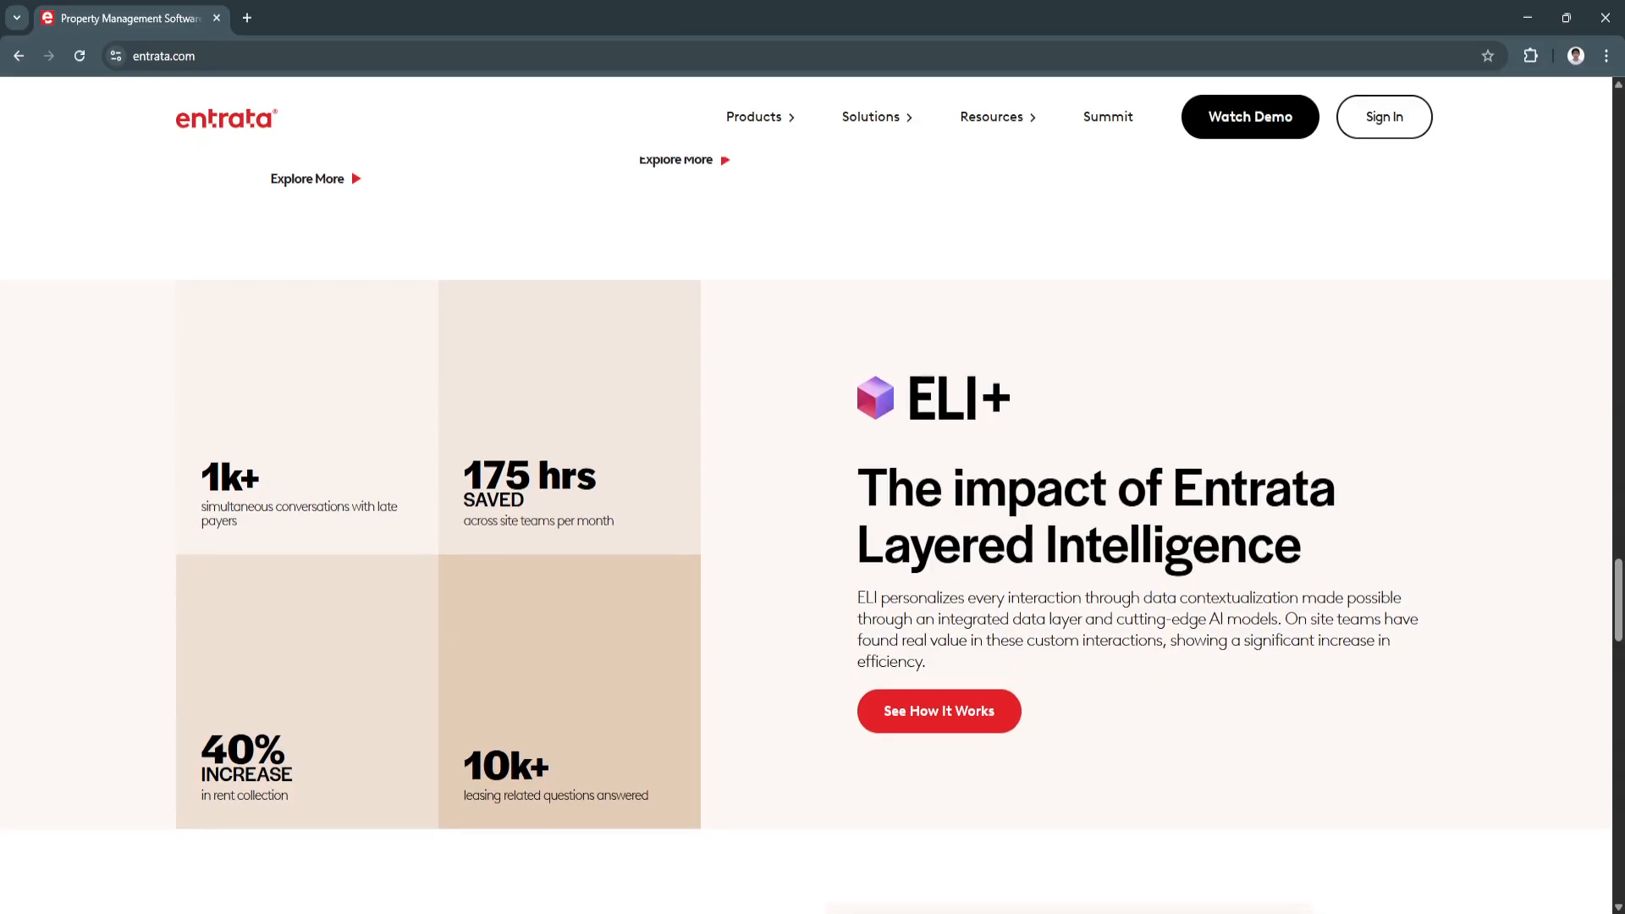
{"action": "scroll", "scroll_direction": "down", "scroll_amount": 3}
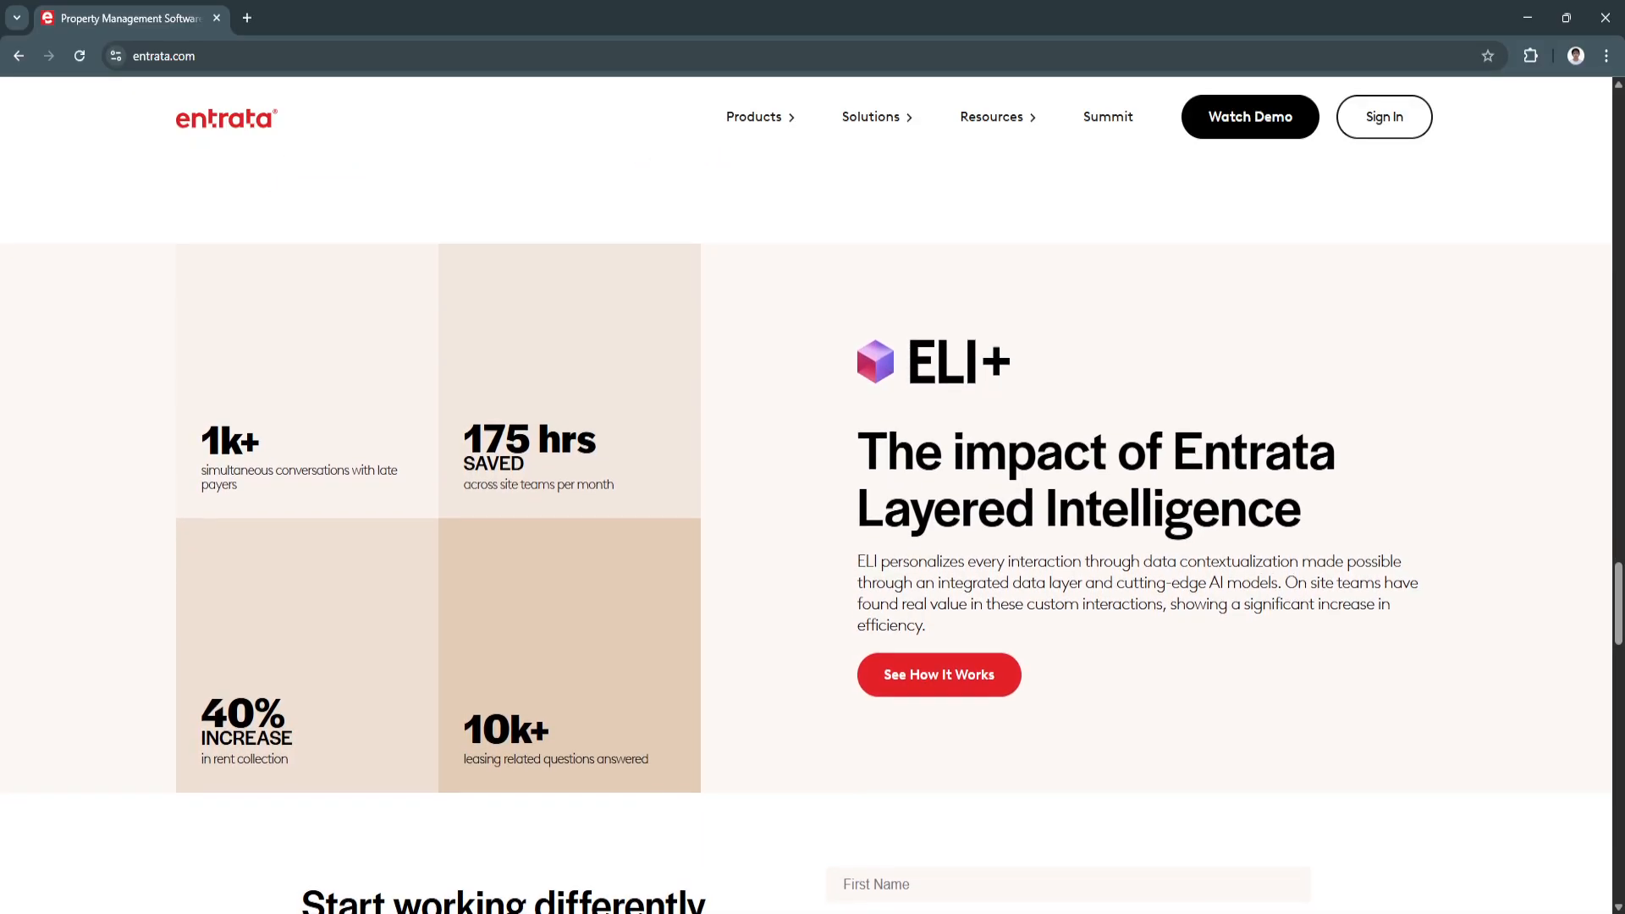
{"action": "scroll", "scroll_direction": "down", "scroll_amount": 3}
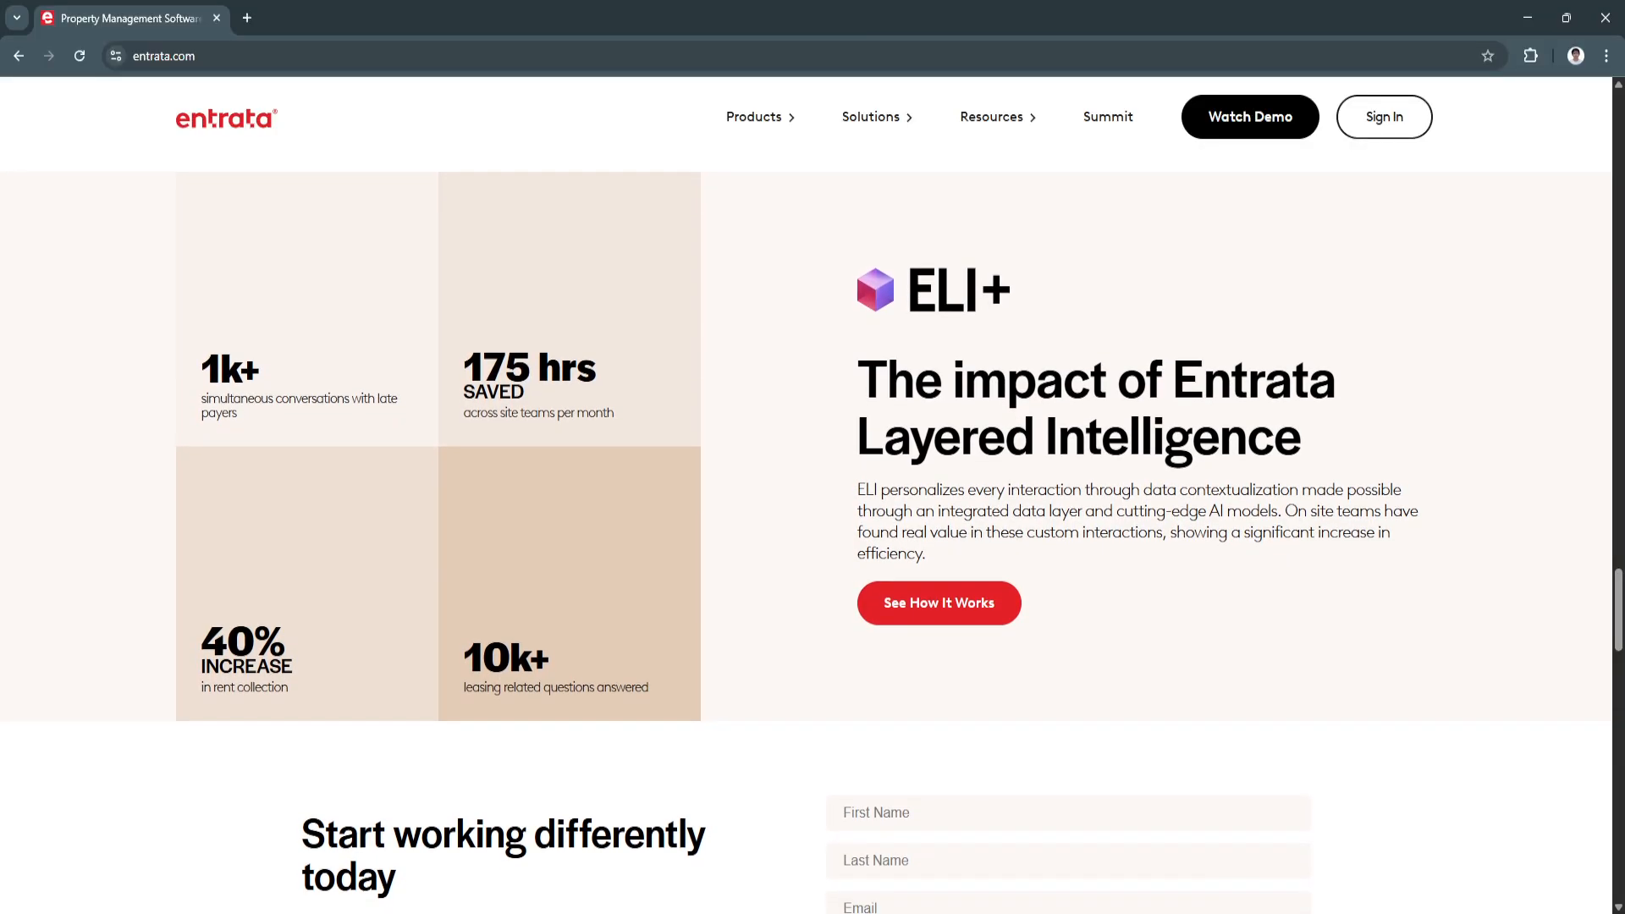
{"action": "scroll", "scroll_direction": "down", "scroll_amount": 3}
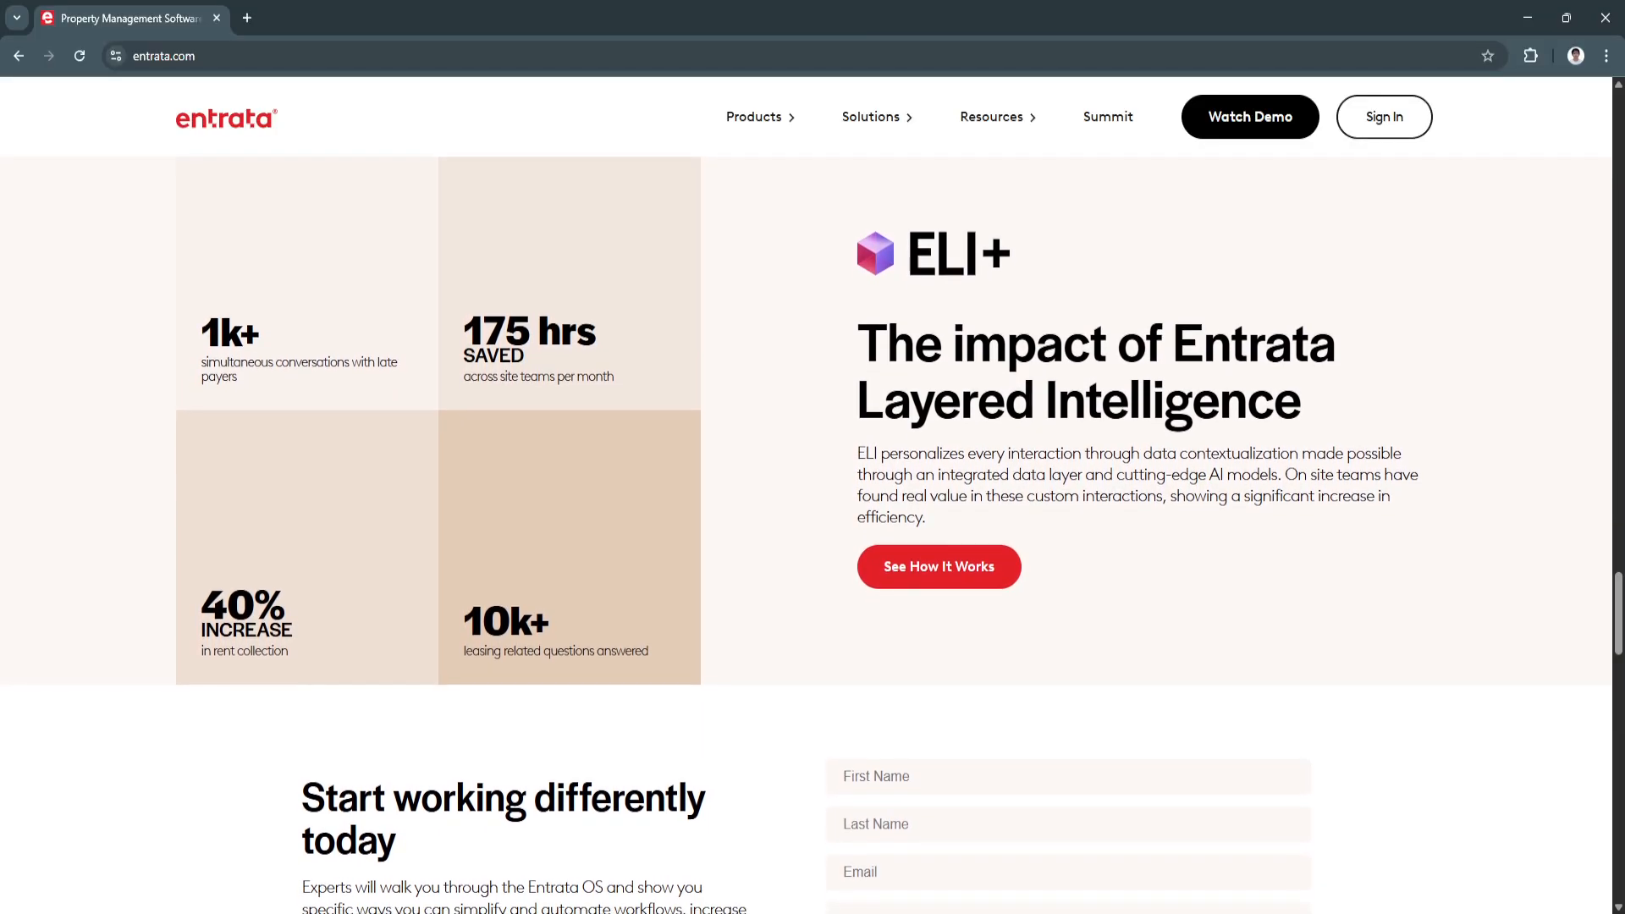
{"action": "scroll", "scroll_direction": "down", "scroll_amount": 3}
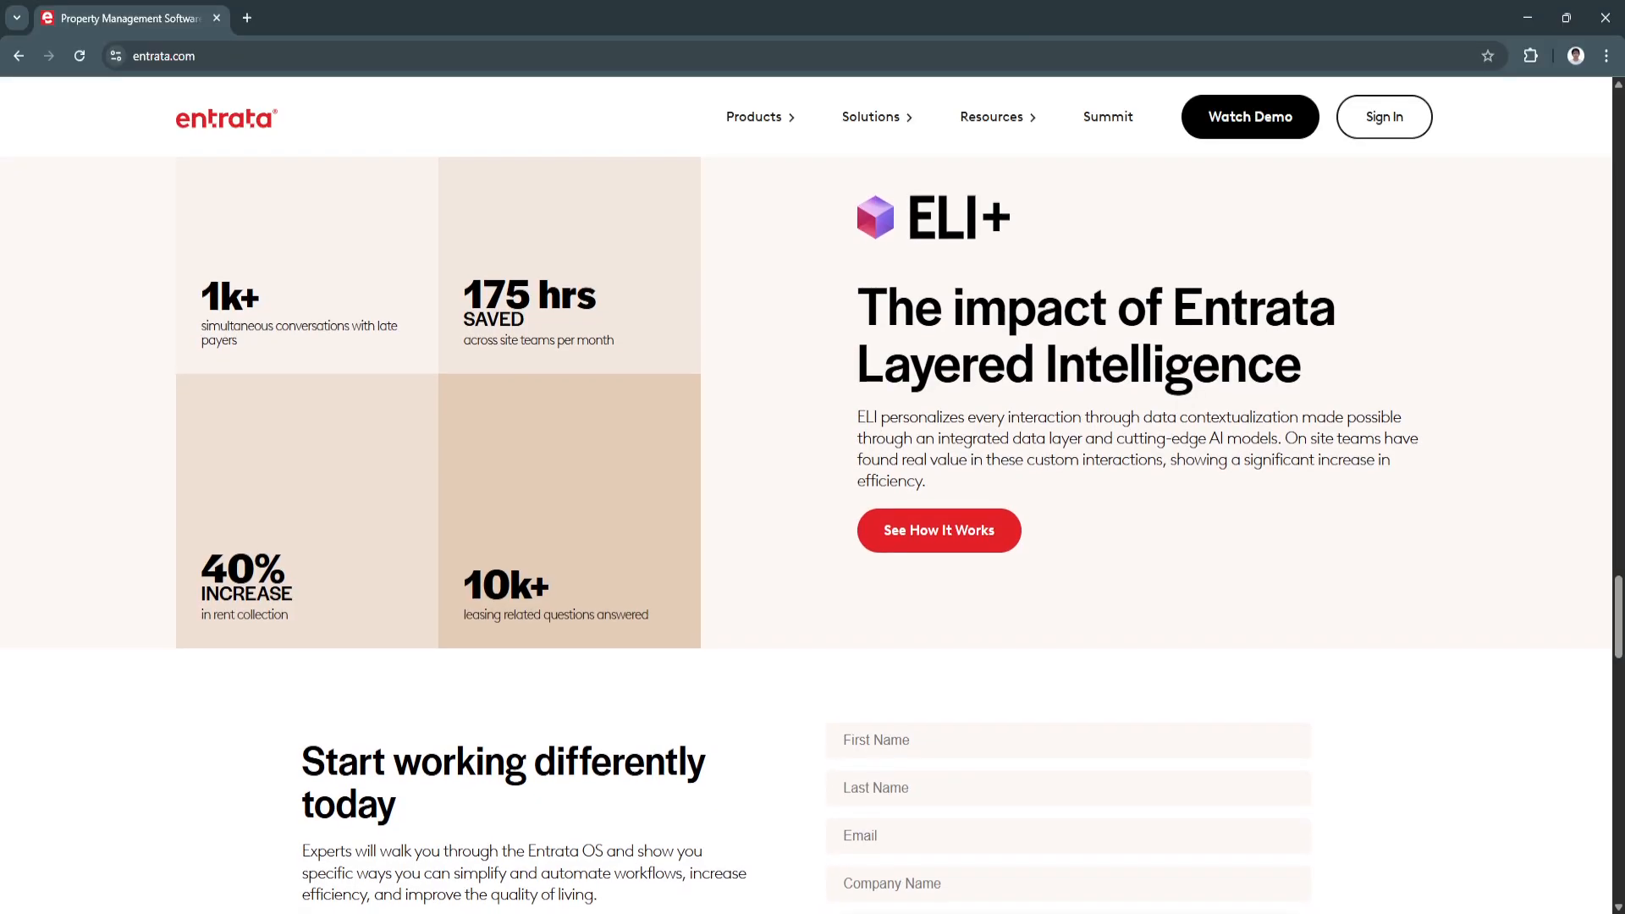
{"action": "scroll", "scroll_direction": "down", "scroll_amount": 3}
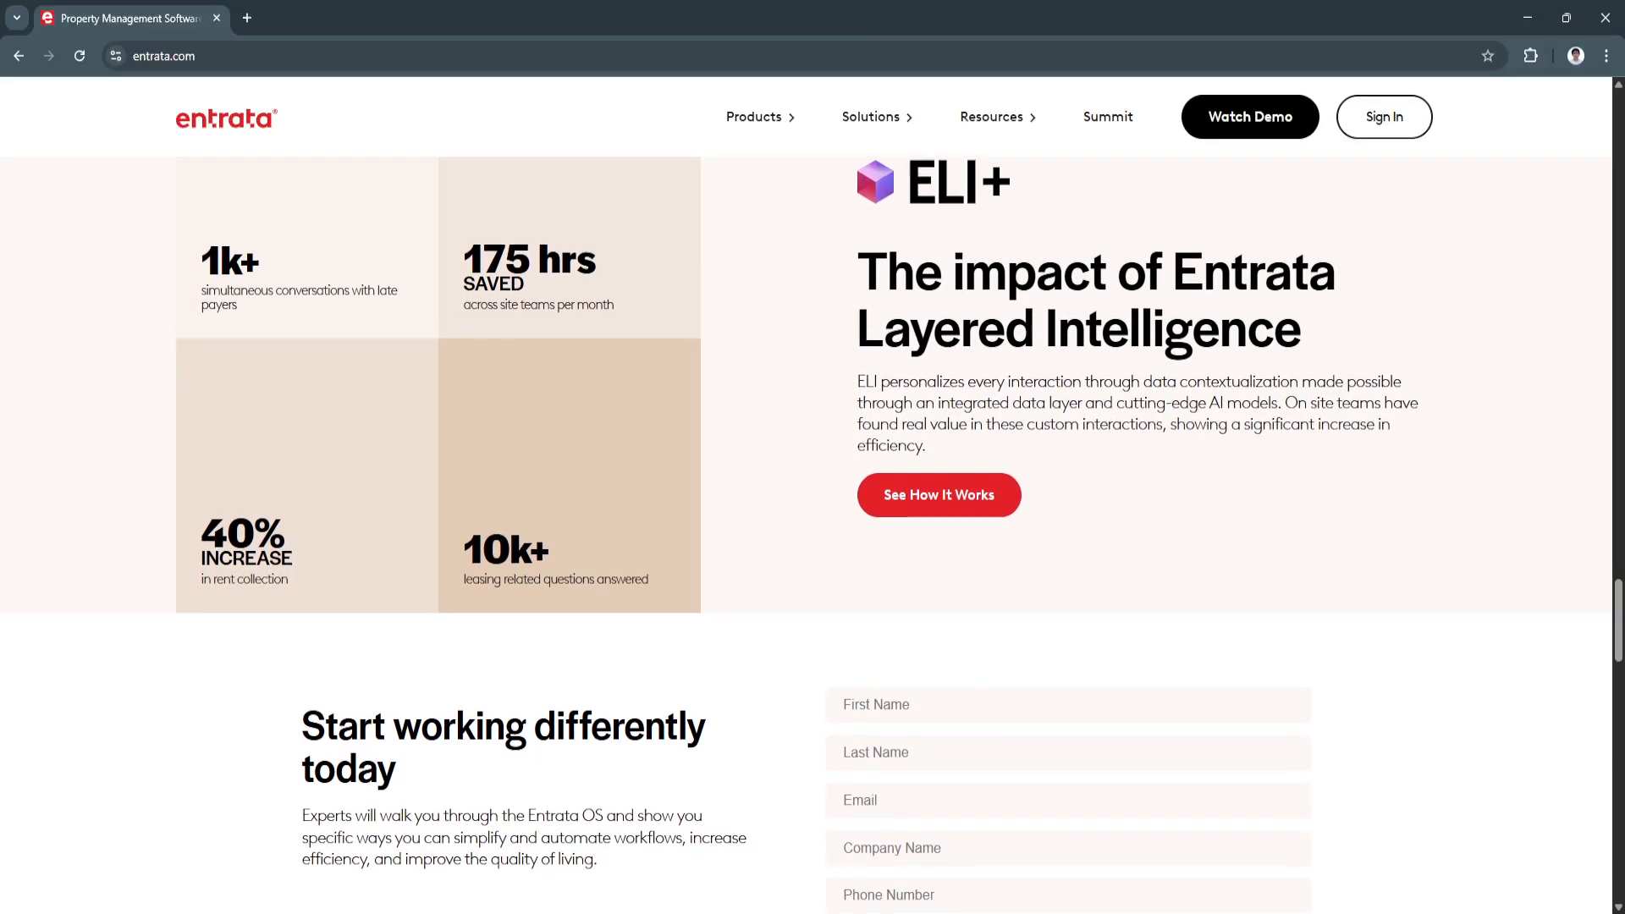
{"action": "scroll", "scroll_direction": "down", "scroll_amount": 3}
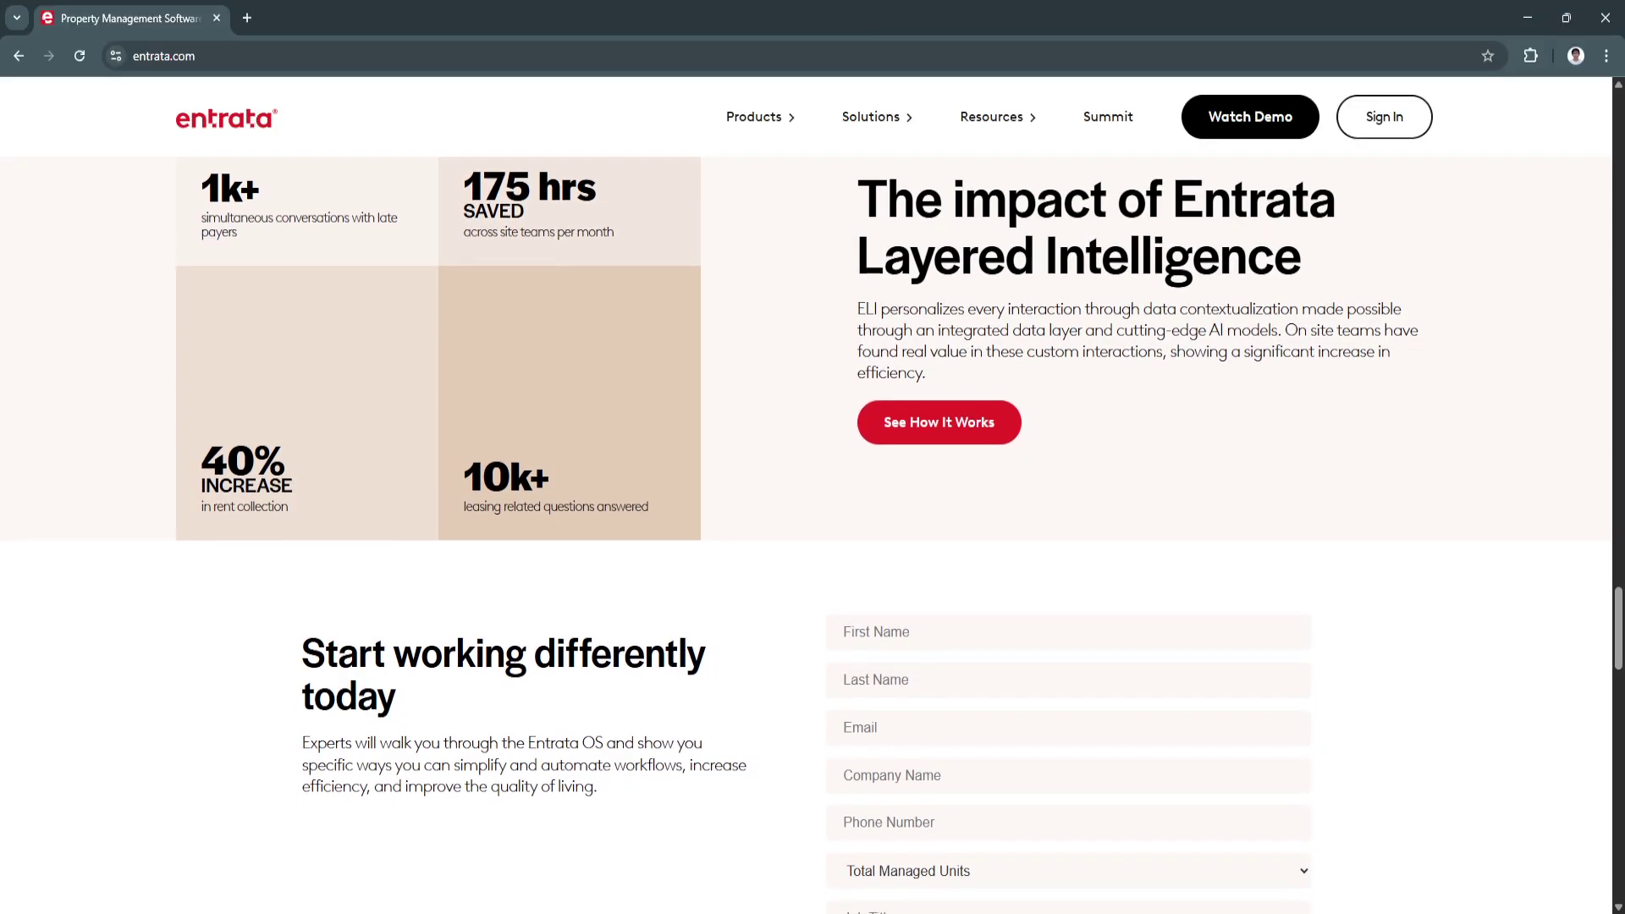
{"action": "scroll", "scroll_direction": "down", "scroll_amount": 3}
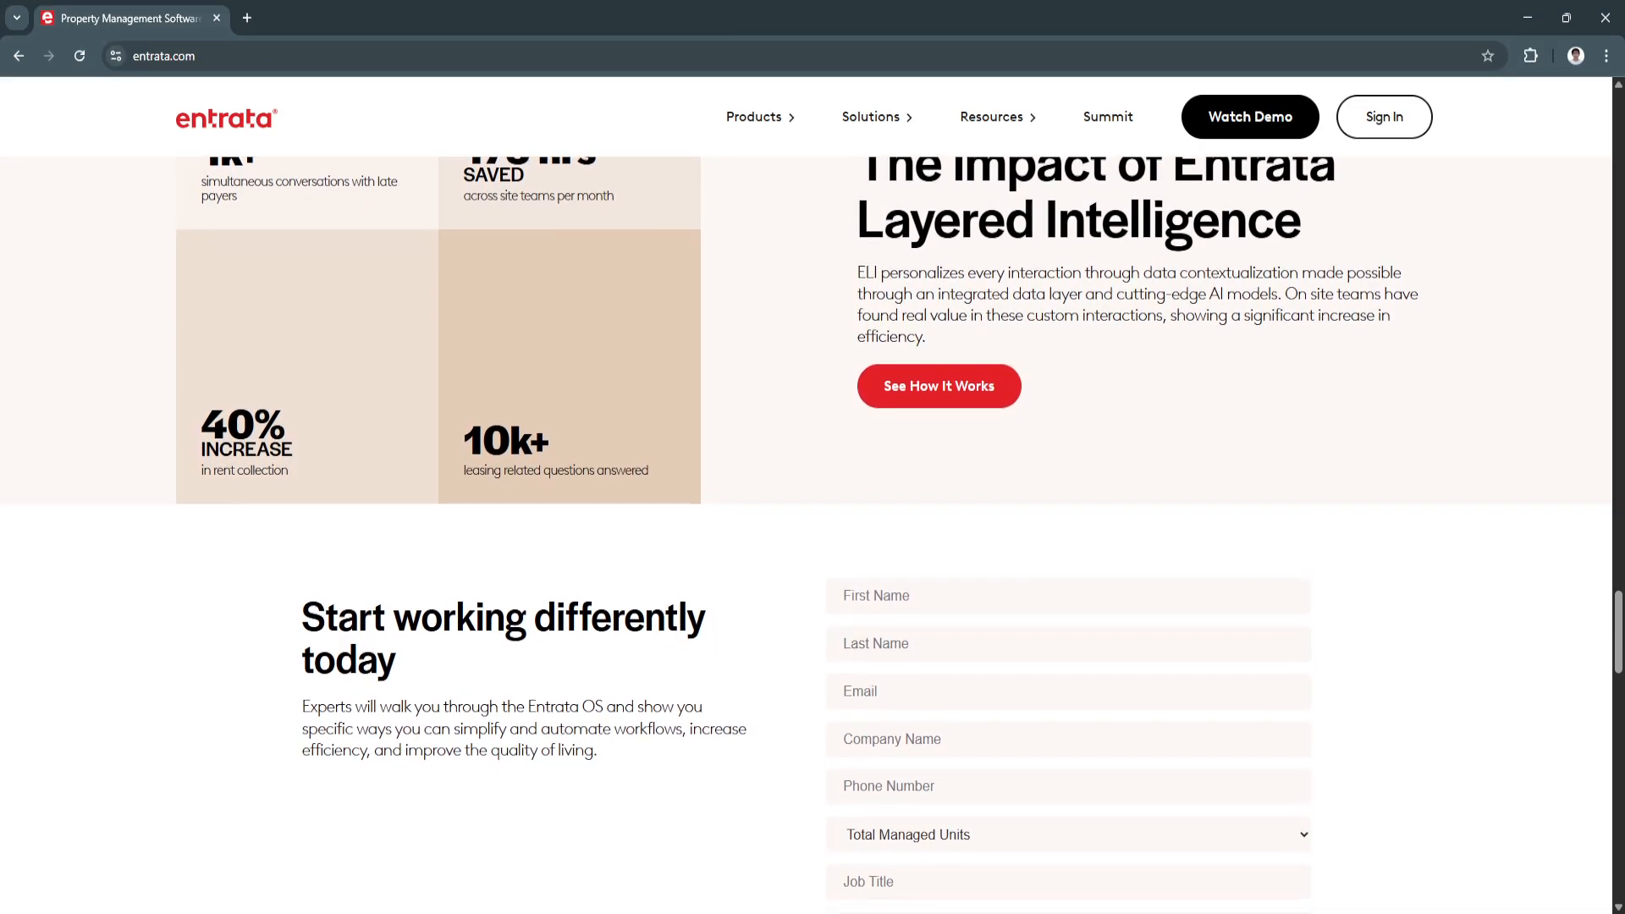
{"action": "scroll", "scroll_direction": "down", "scroll_amount": 3}
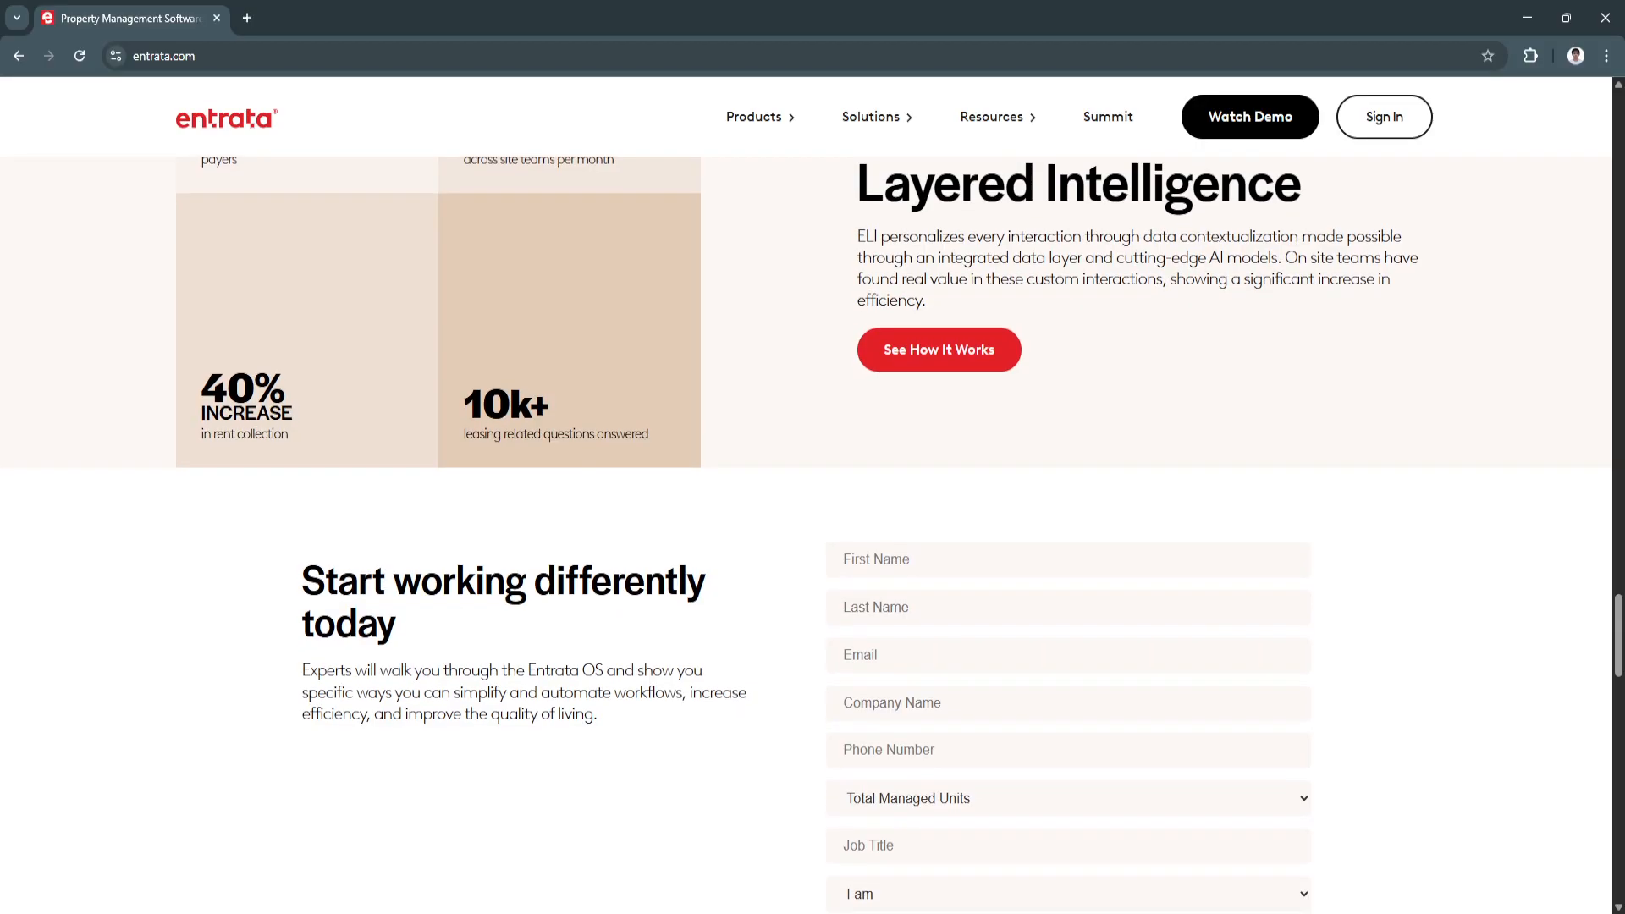
{"action": "scroll", "scroll_direction": "down", "scroll_amount": 3}
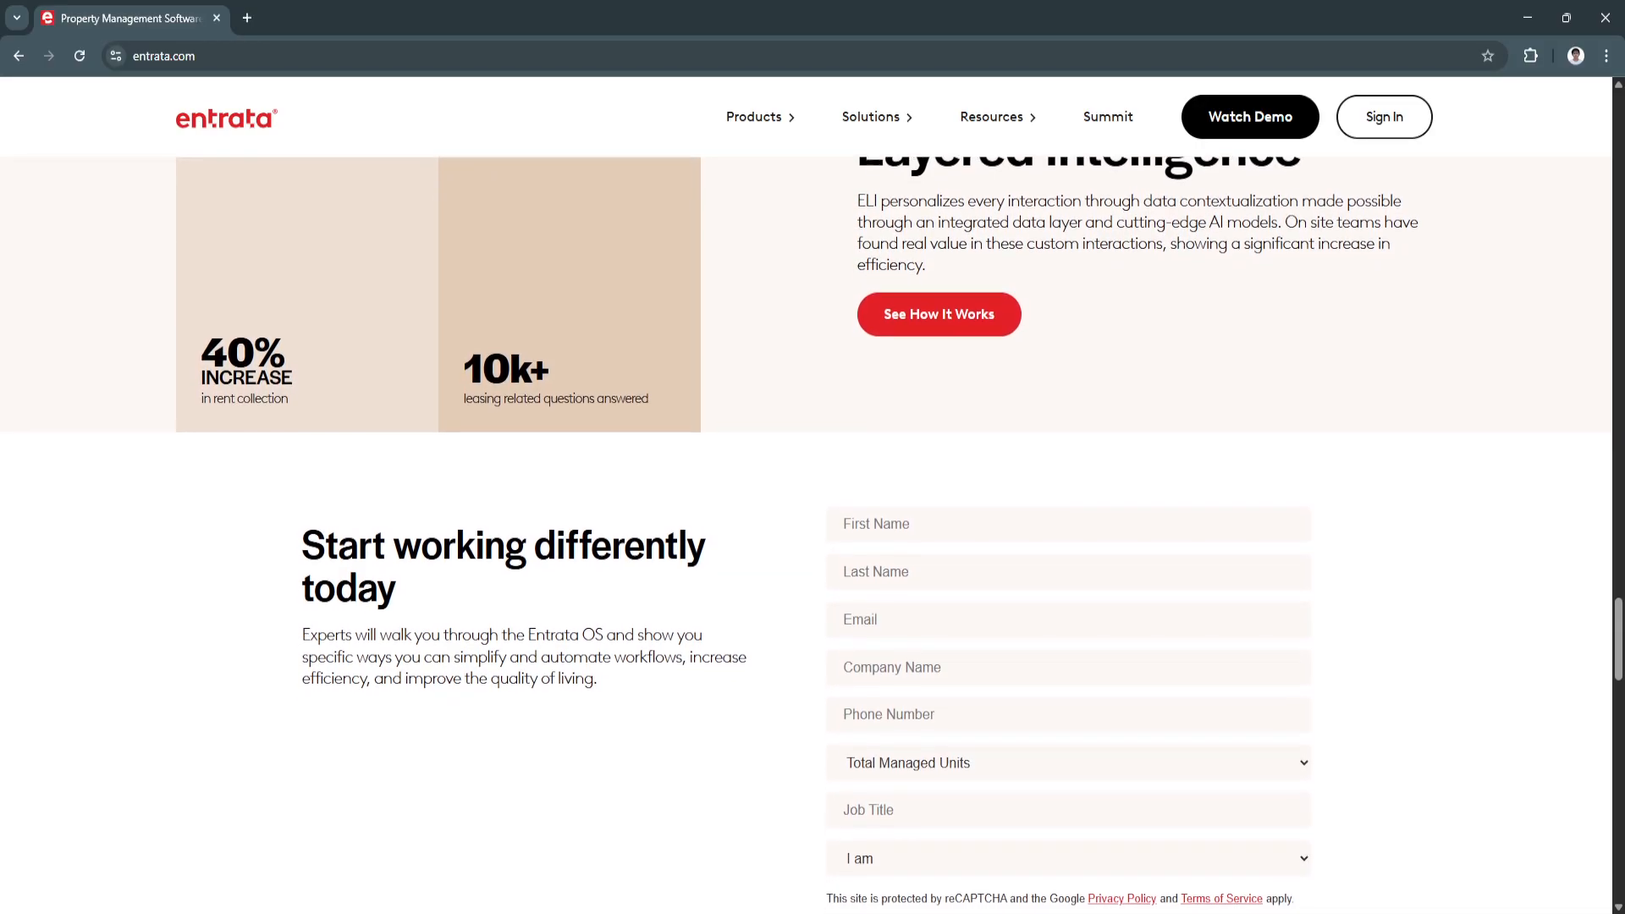
{"action": "scroll", "scroll_direction": "down", "scroll_amount": 3}
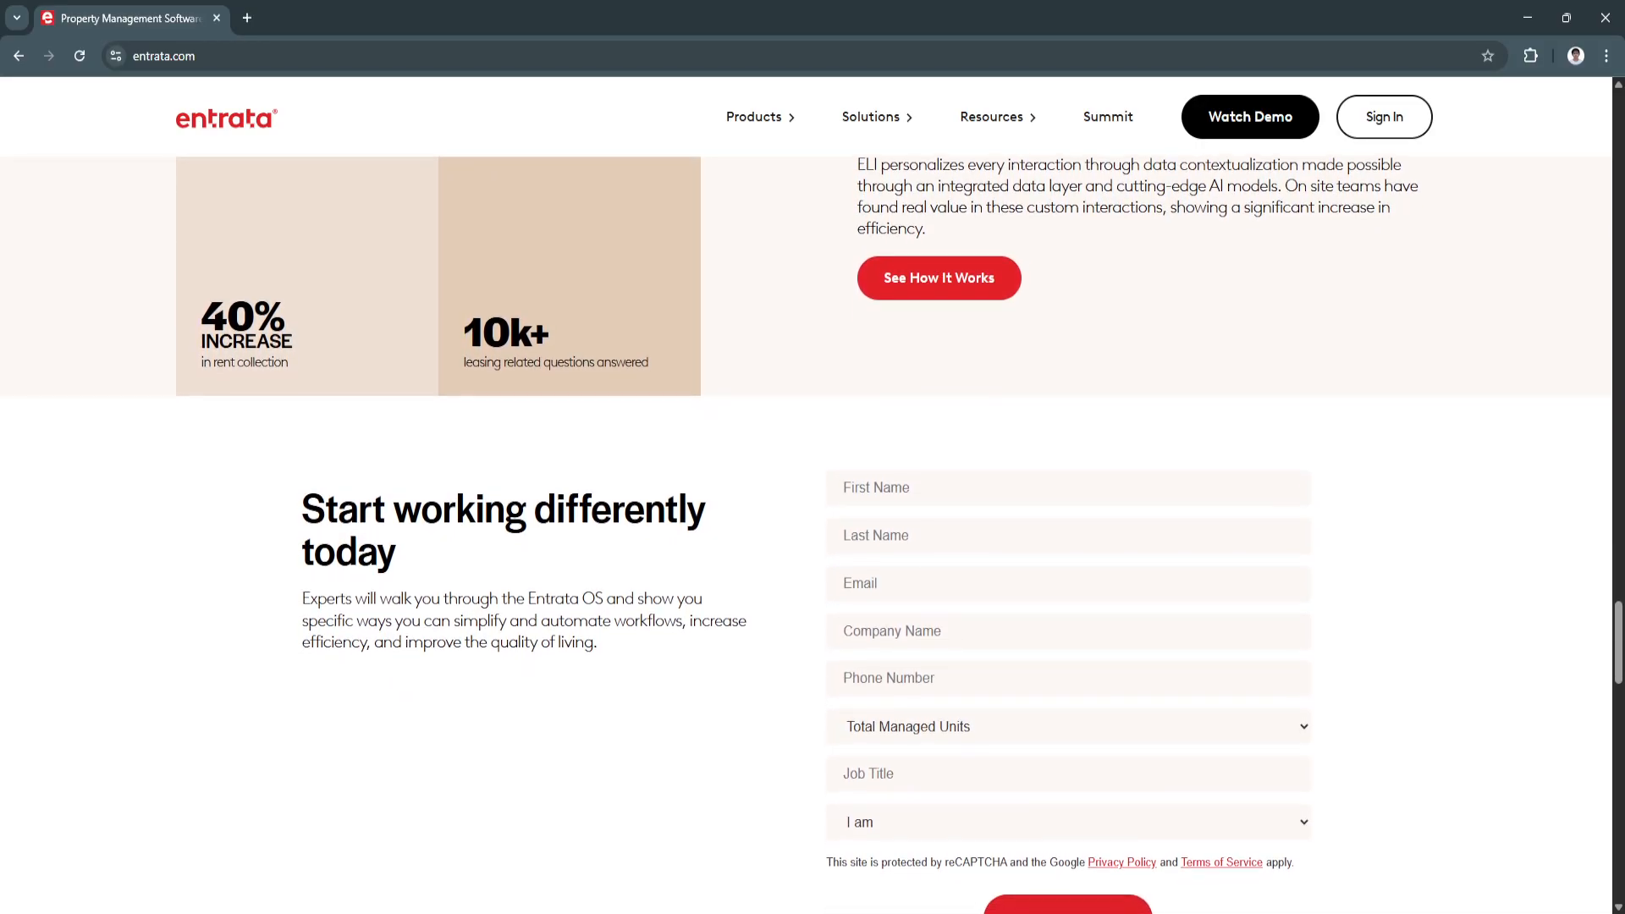
{"action": "scroll", "scroll_direction": "down", "scroll_amount": 3}
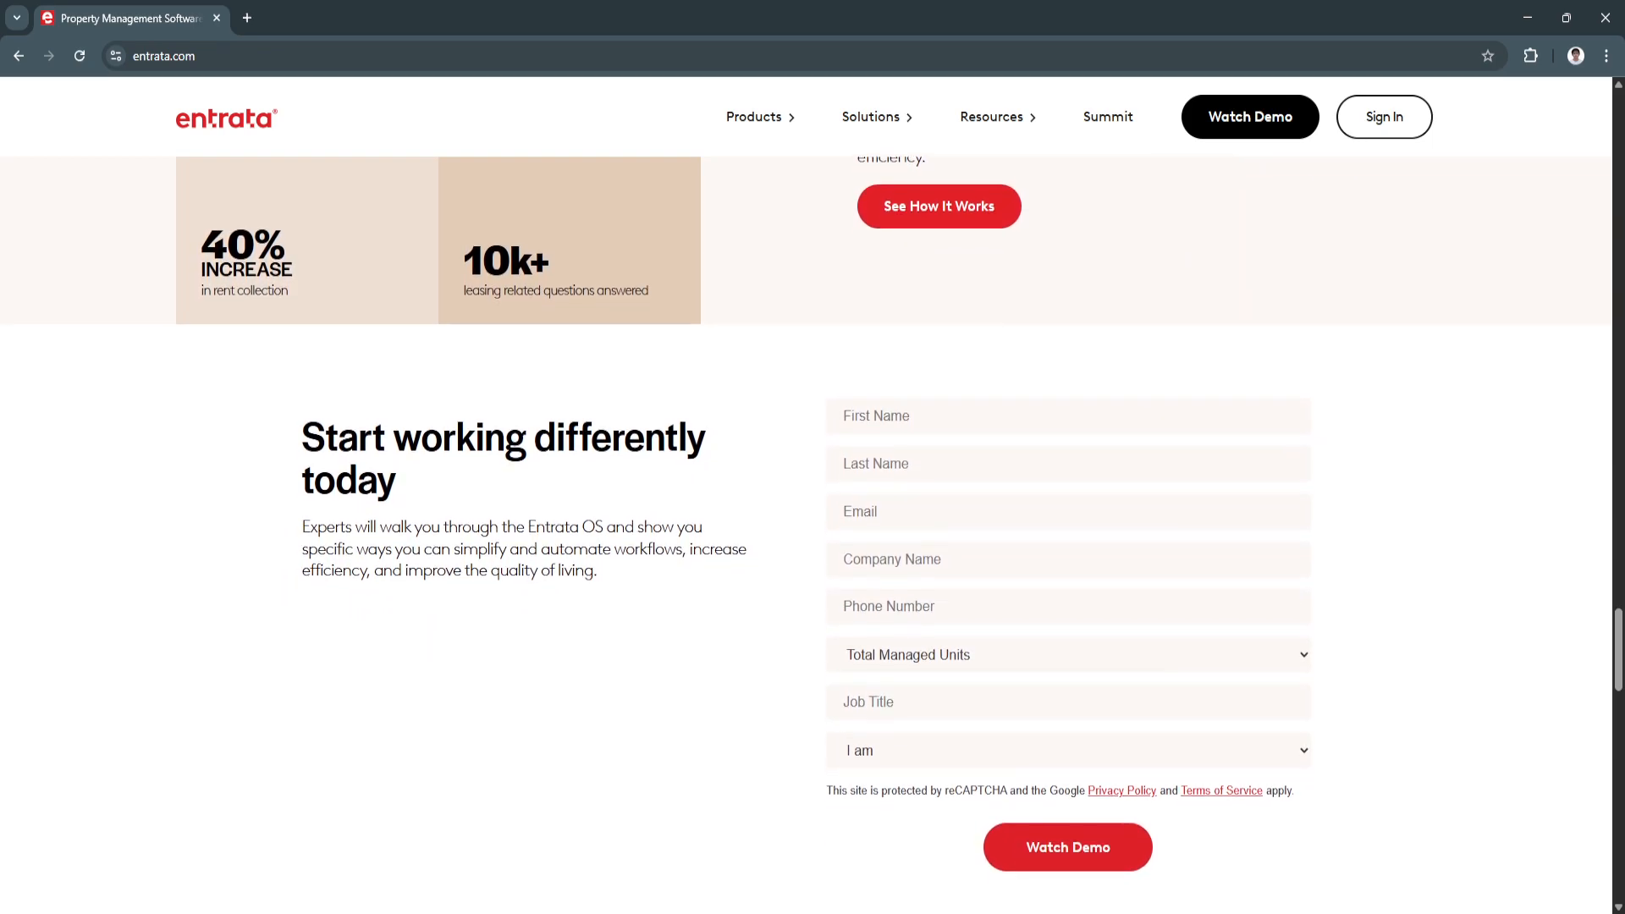
{"action": "scroll", "scroll_direction": "down", "scroll_amount": 3}
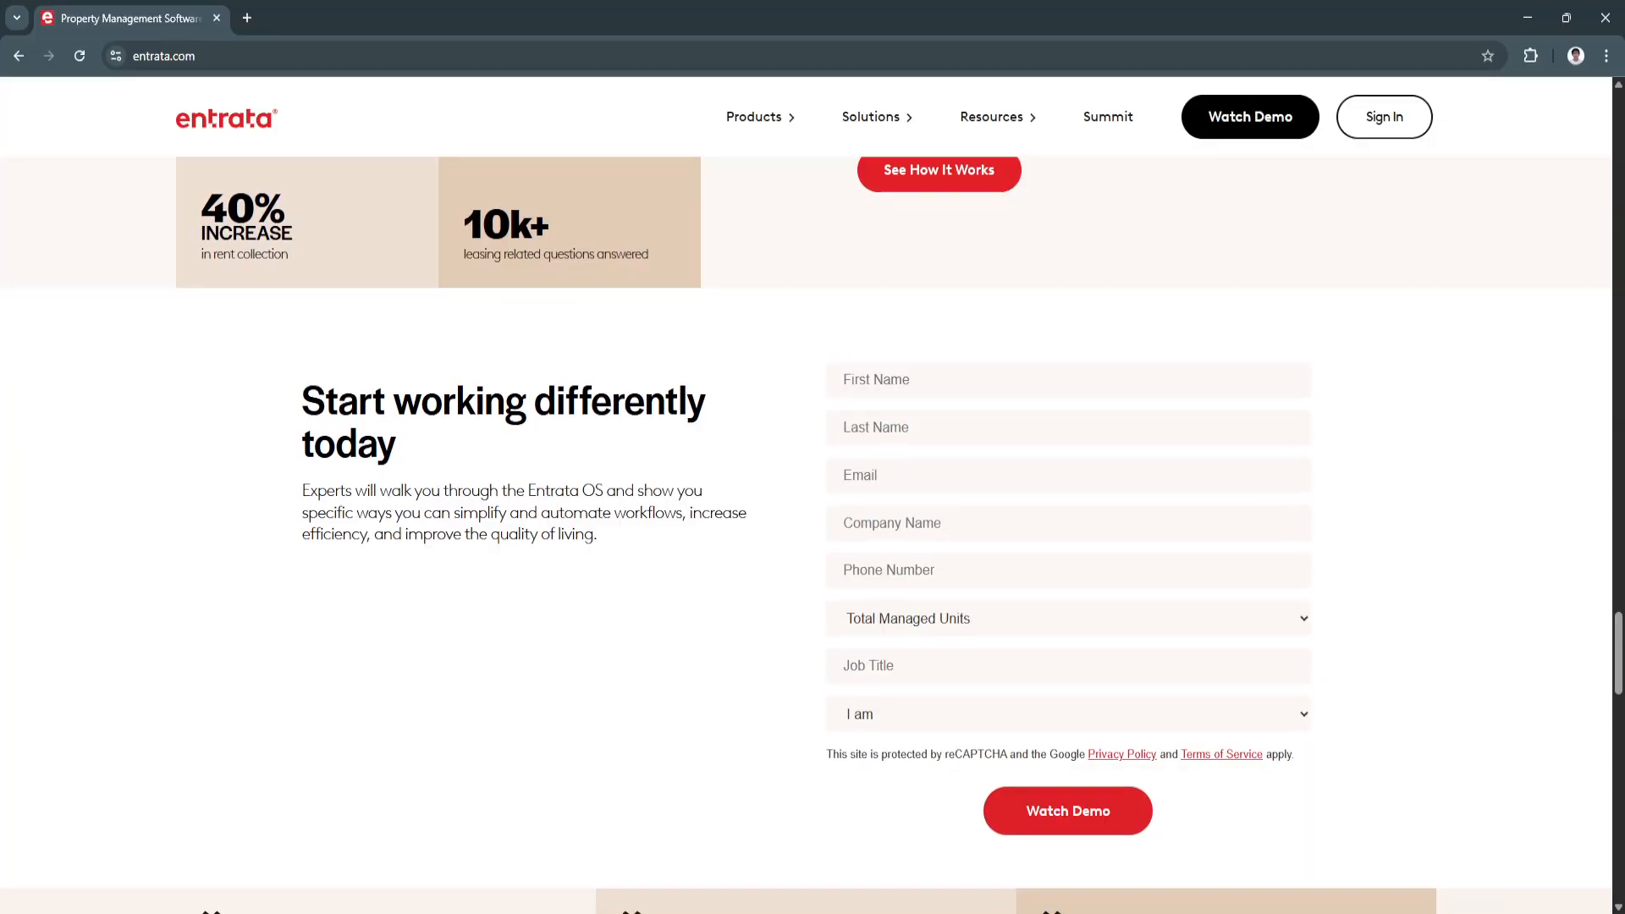
{"action": "scroll", "scroll_direction": "down", "scroll_amount": 3}
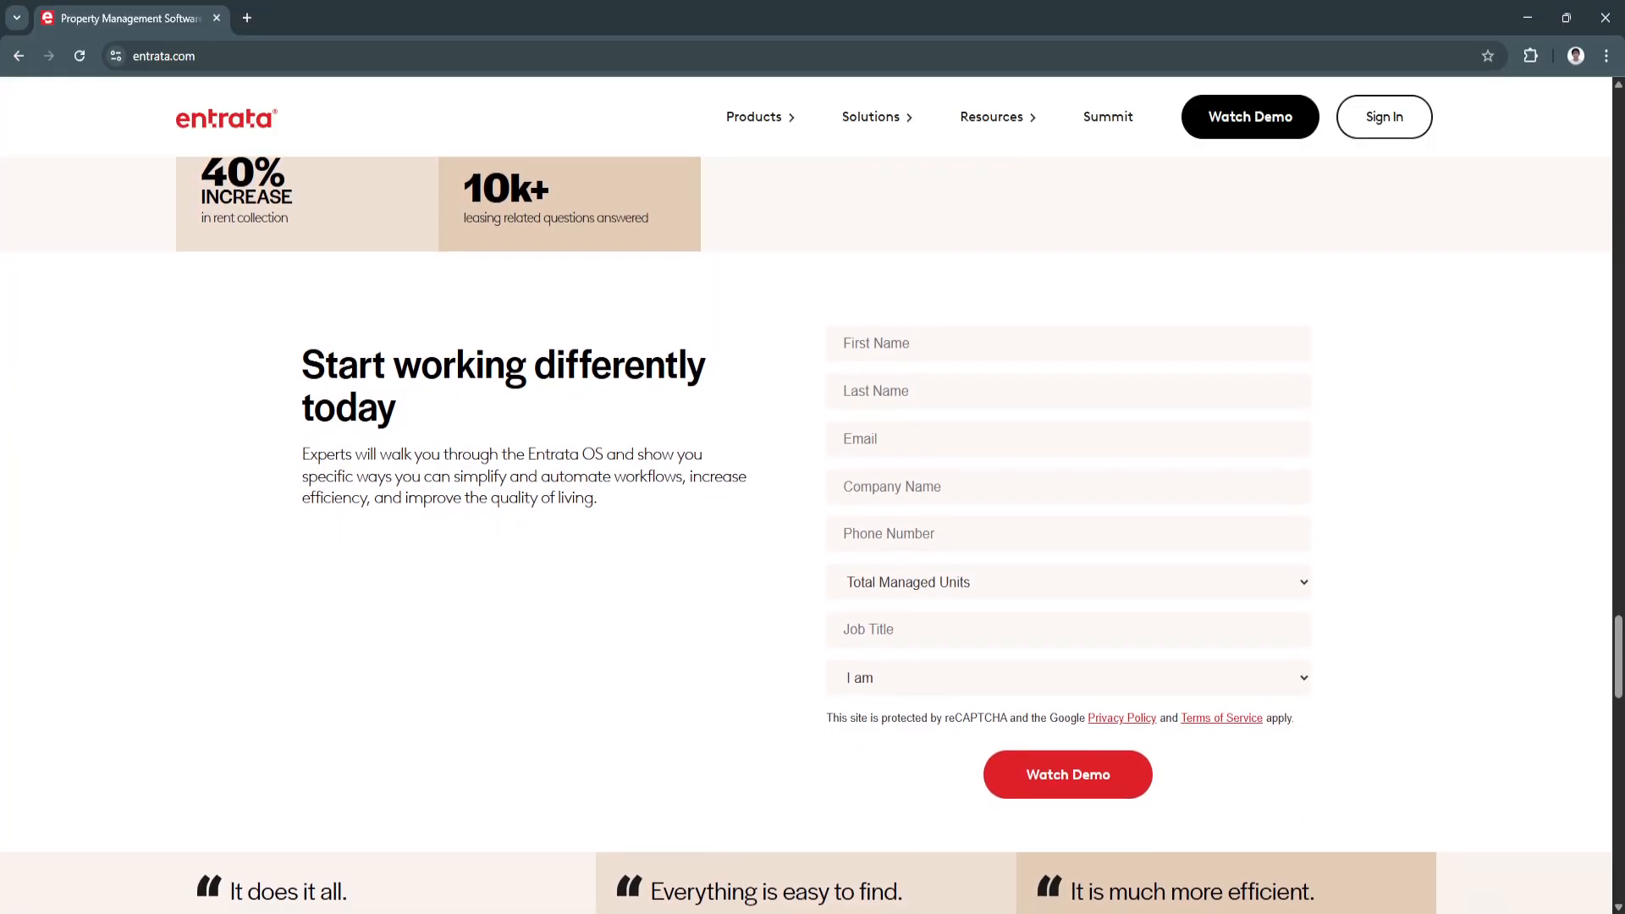
{"action": "scroll", "scroll_direction": "down", "scroll_amount": 3}
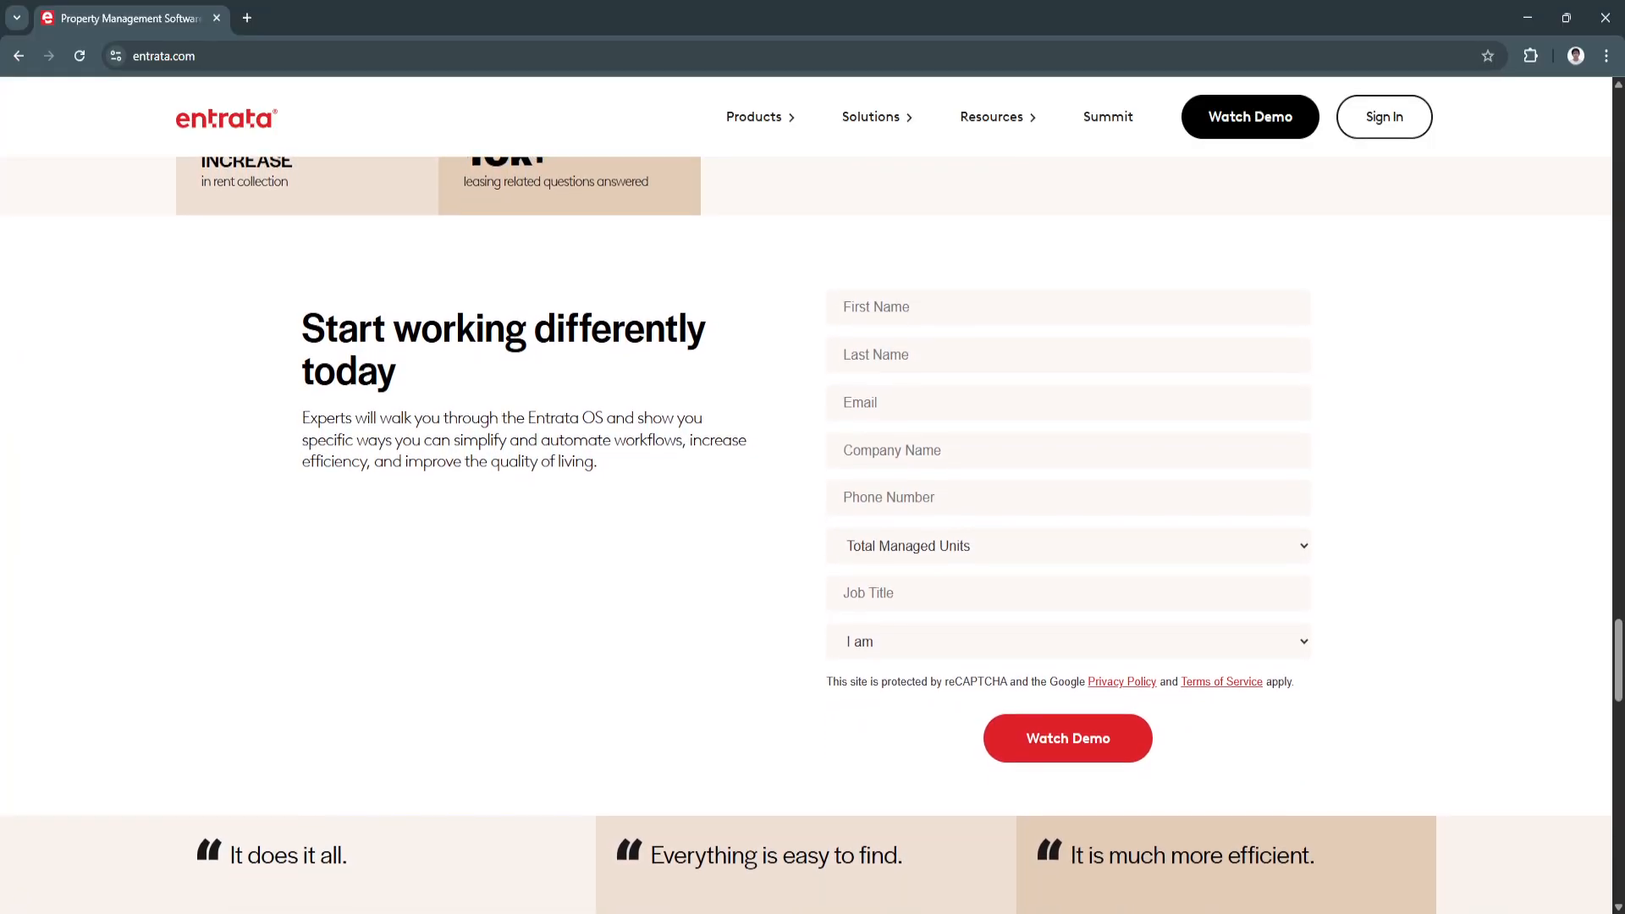
{"action": "scroll", "scroll_direction": "down", "scroll_amount": 3}
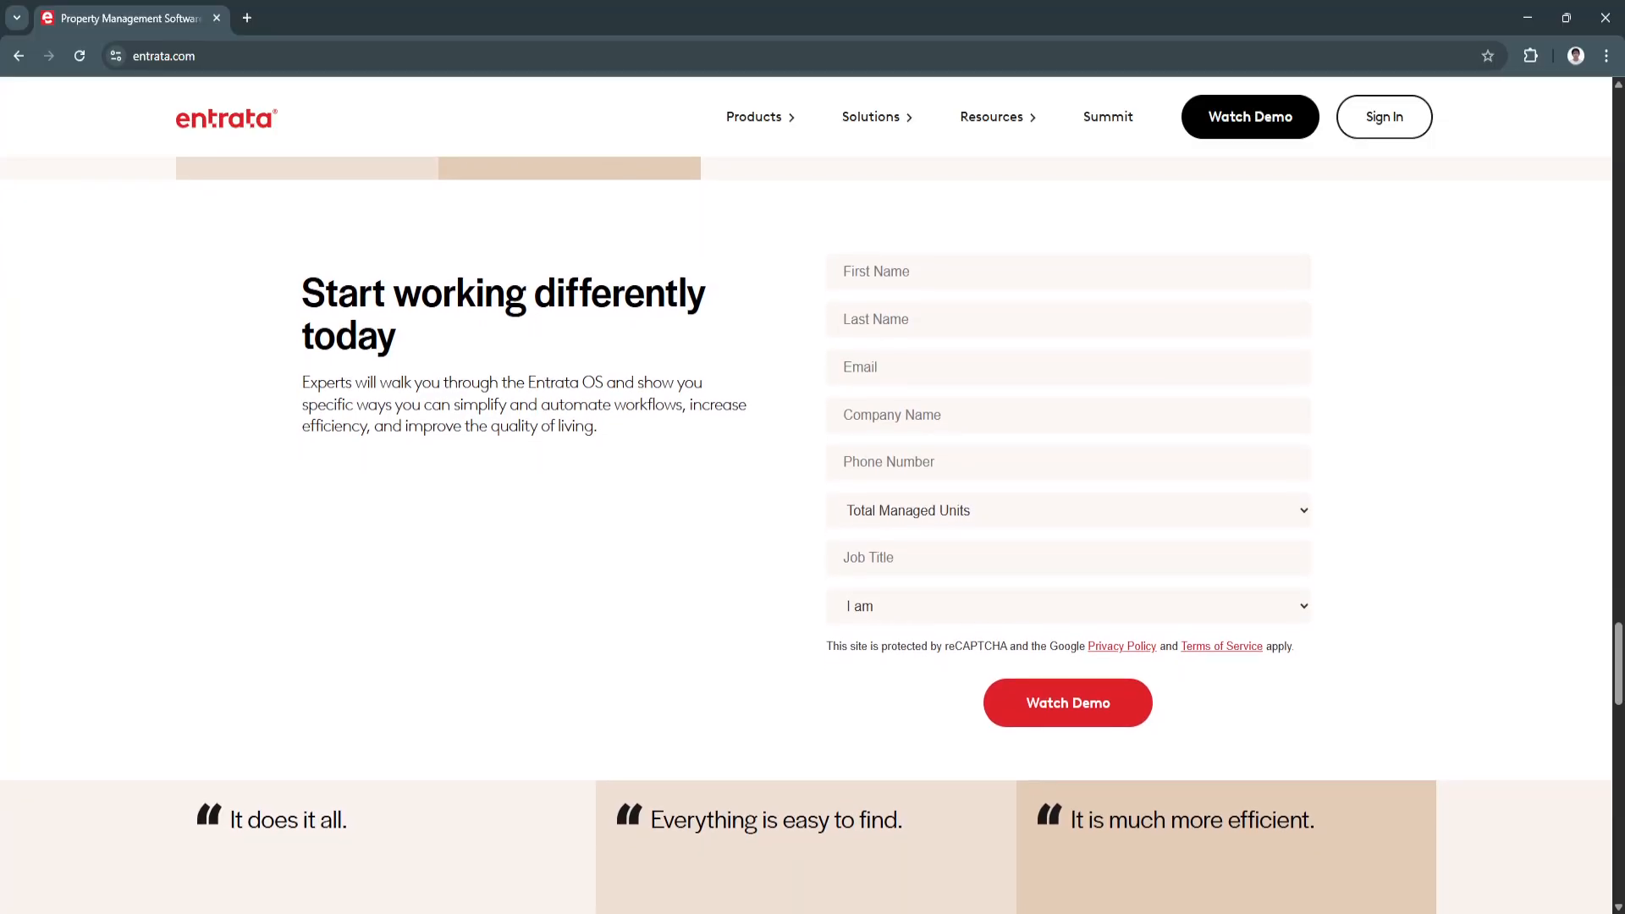
{"action": "scroll", "scroll_direction": "up", "scroll_amount": 3}
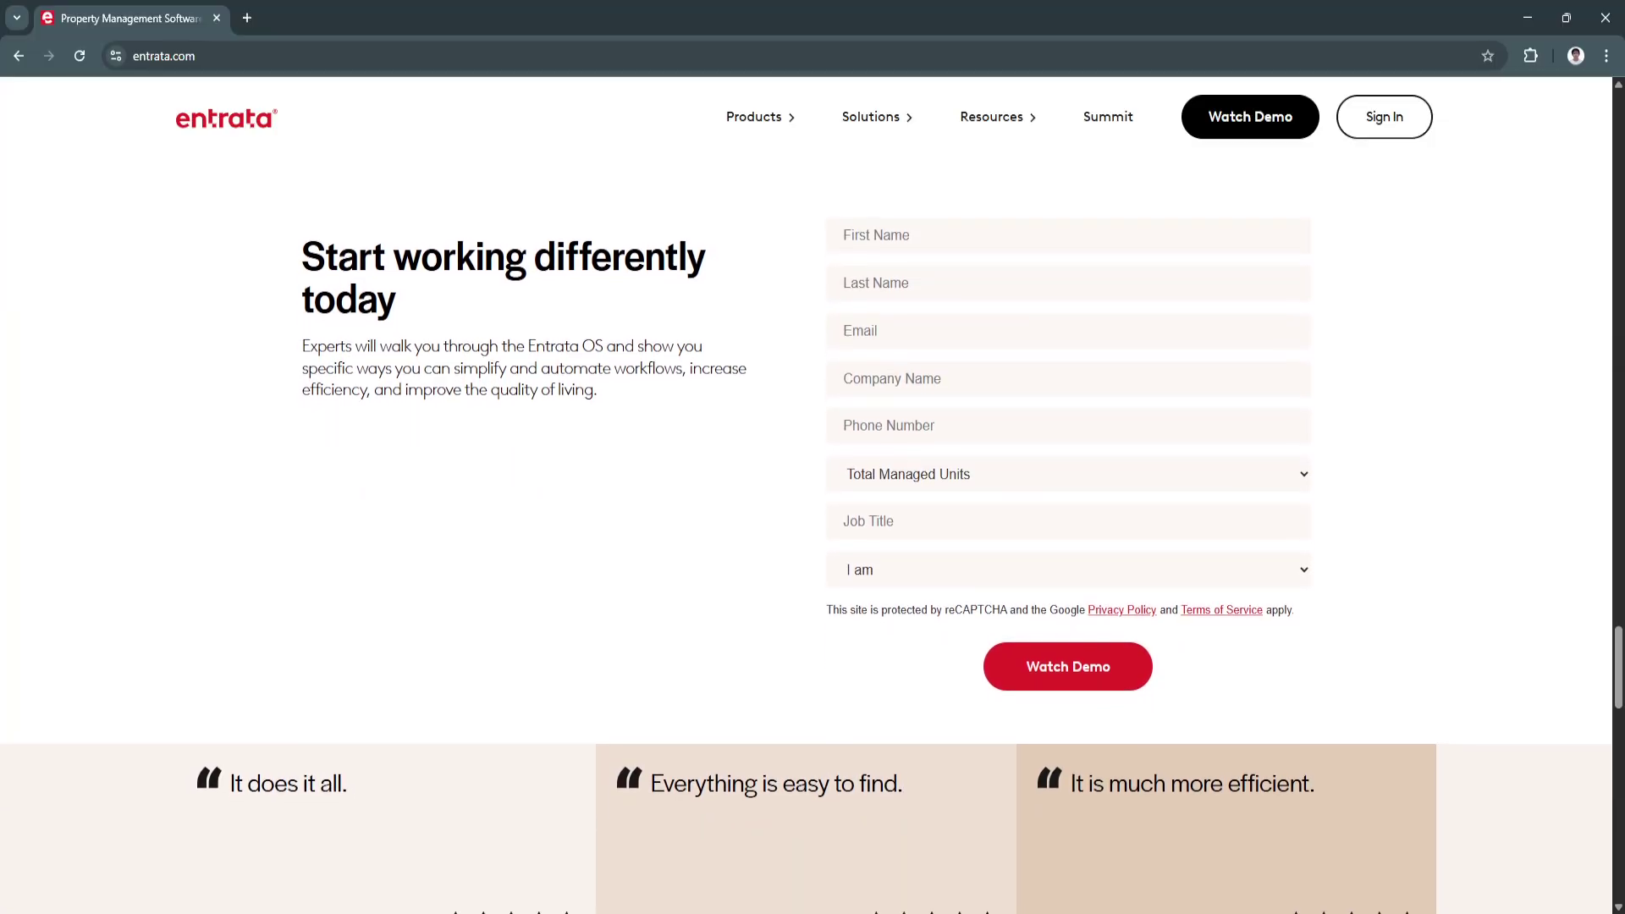
{"action": "scroll", "scroll_direction": "down", "scroll_amount": 3}
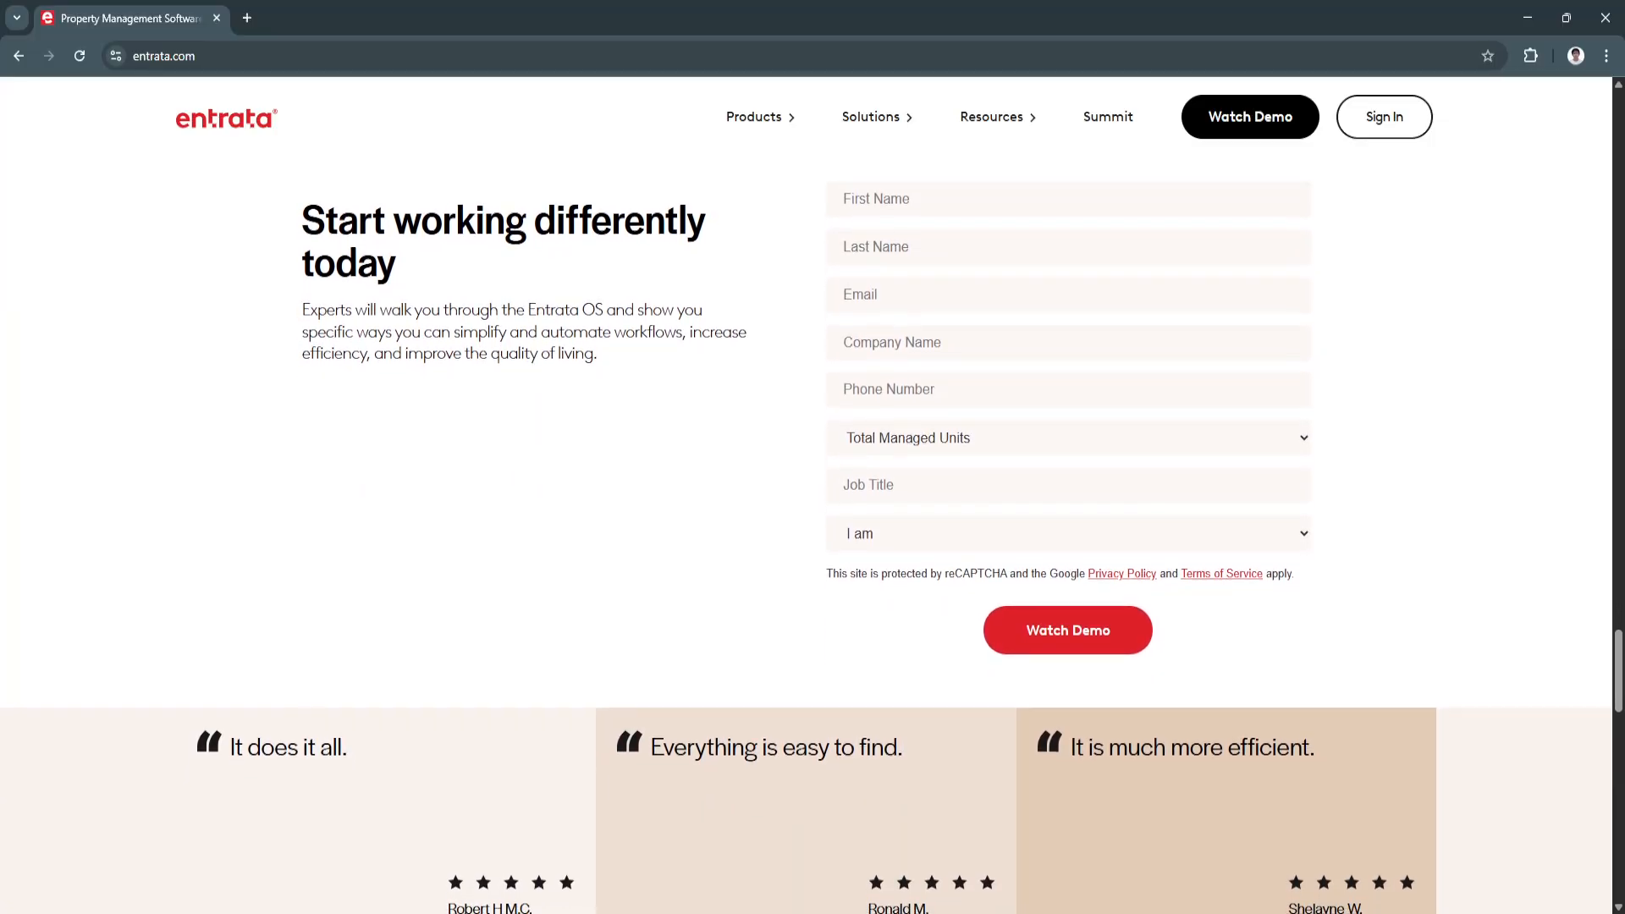
{"action": "scroll", "scroll_direction": "down", "scroll_amount": 3}
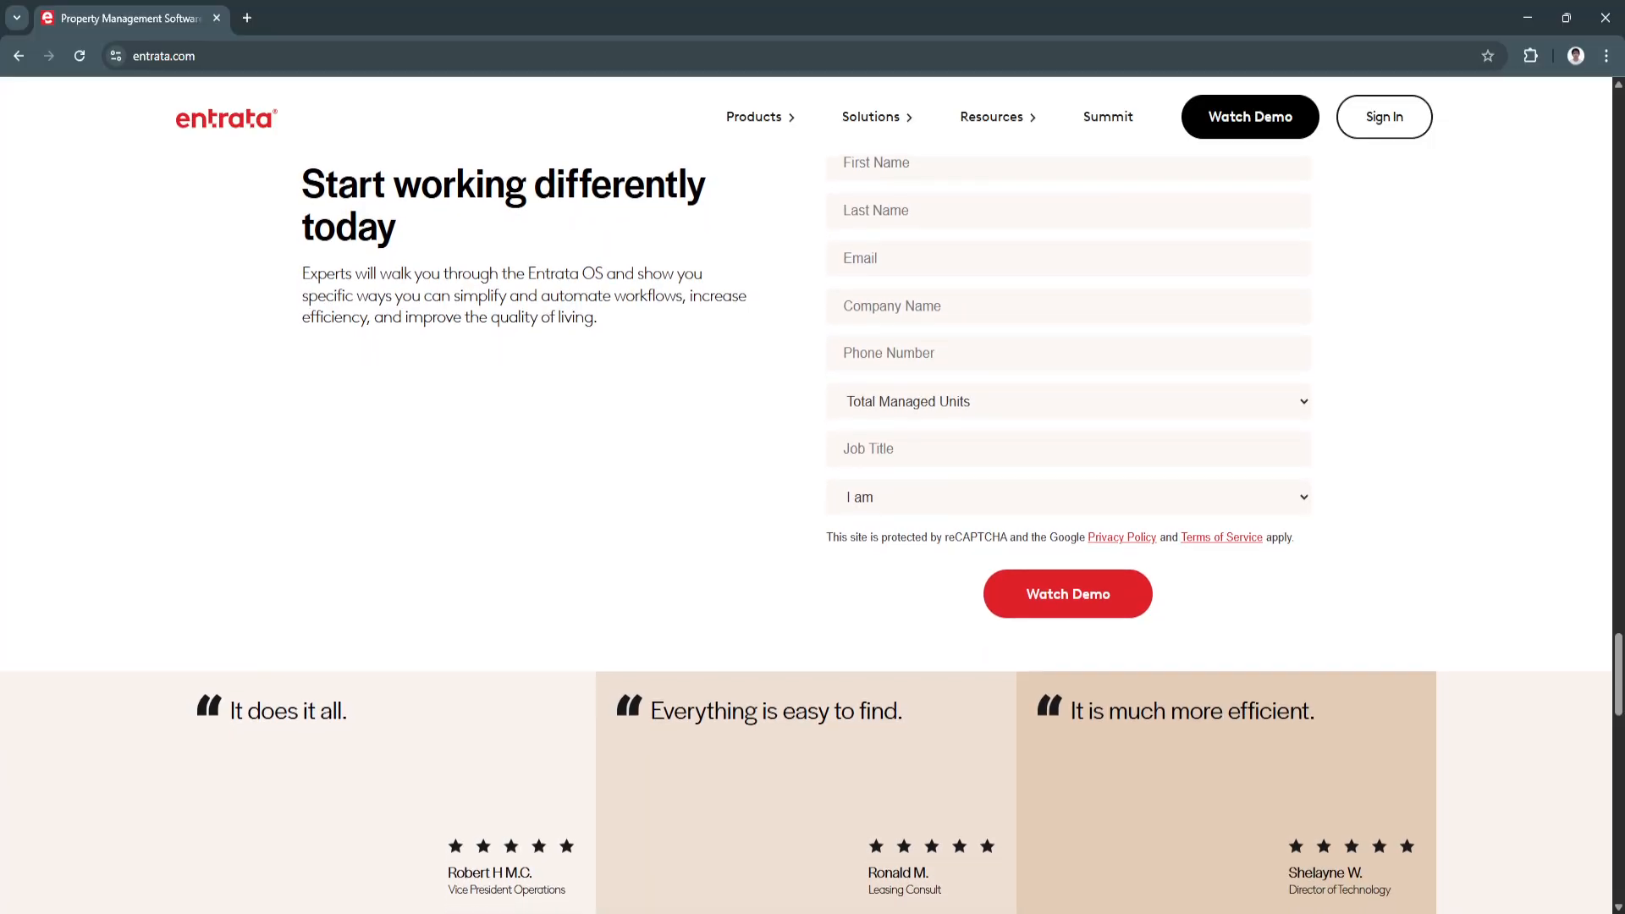
{"action": "scroll", "scroll_direction": "down", "scroll_amount": 3}
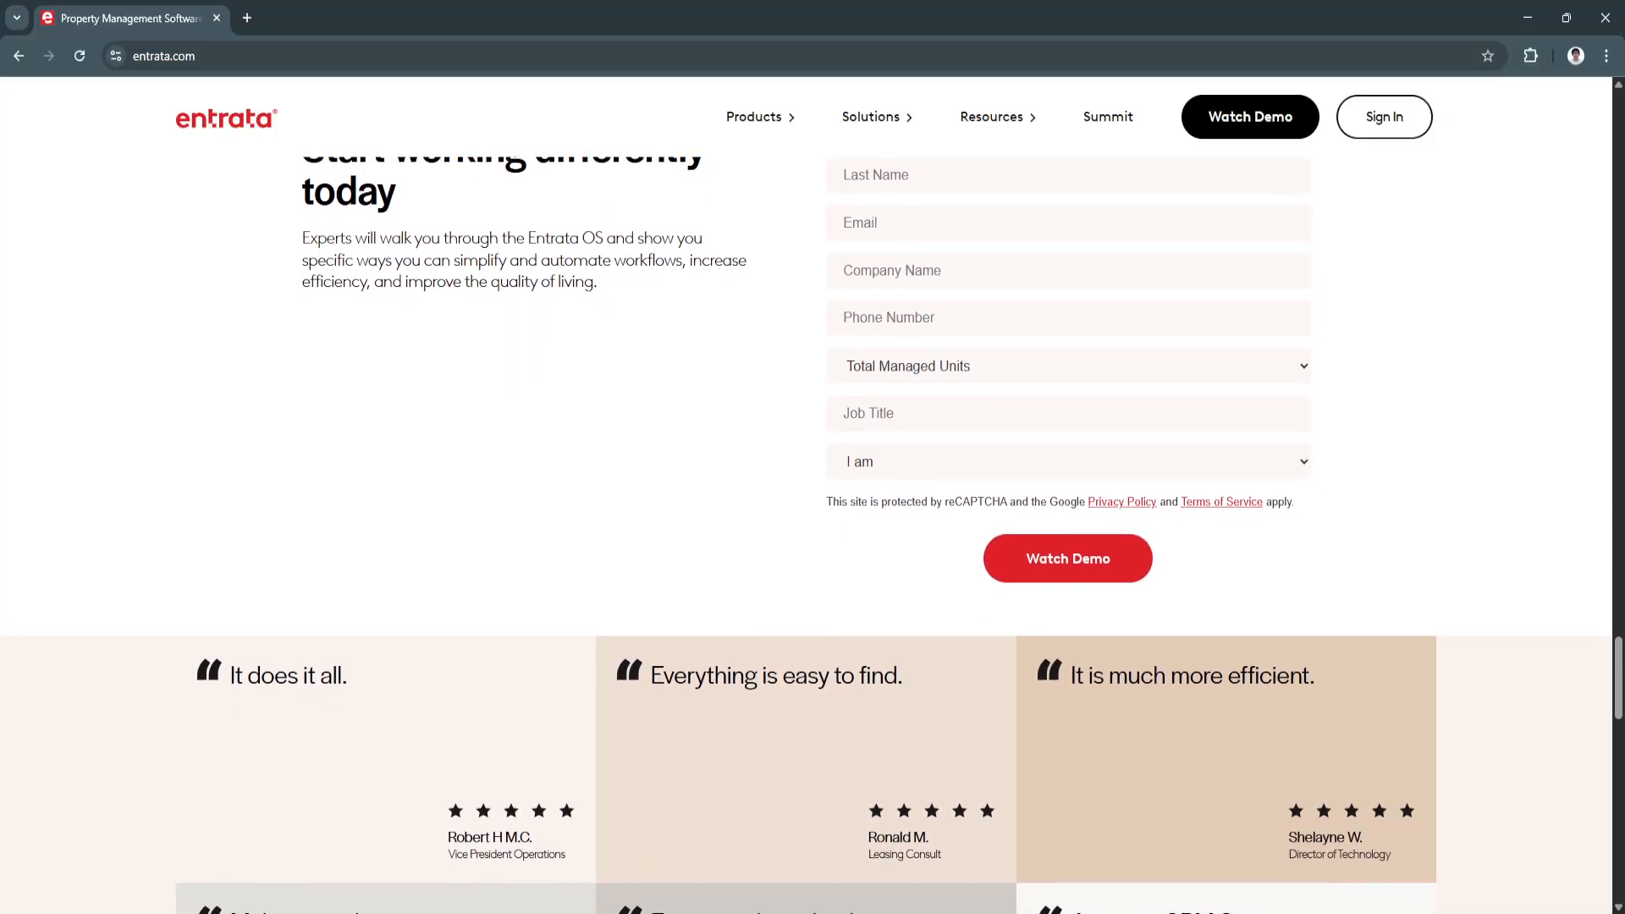
{"action": "scroll", "scroll_direction": "down", "scroll_amount": 3}
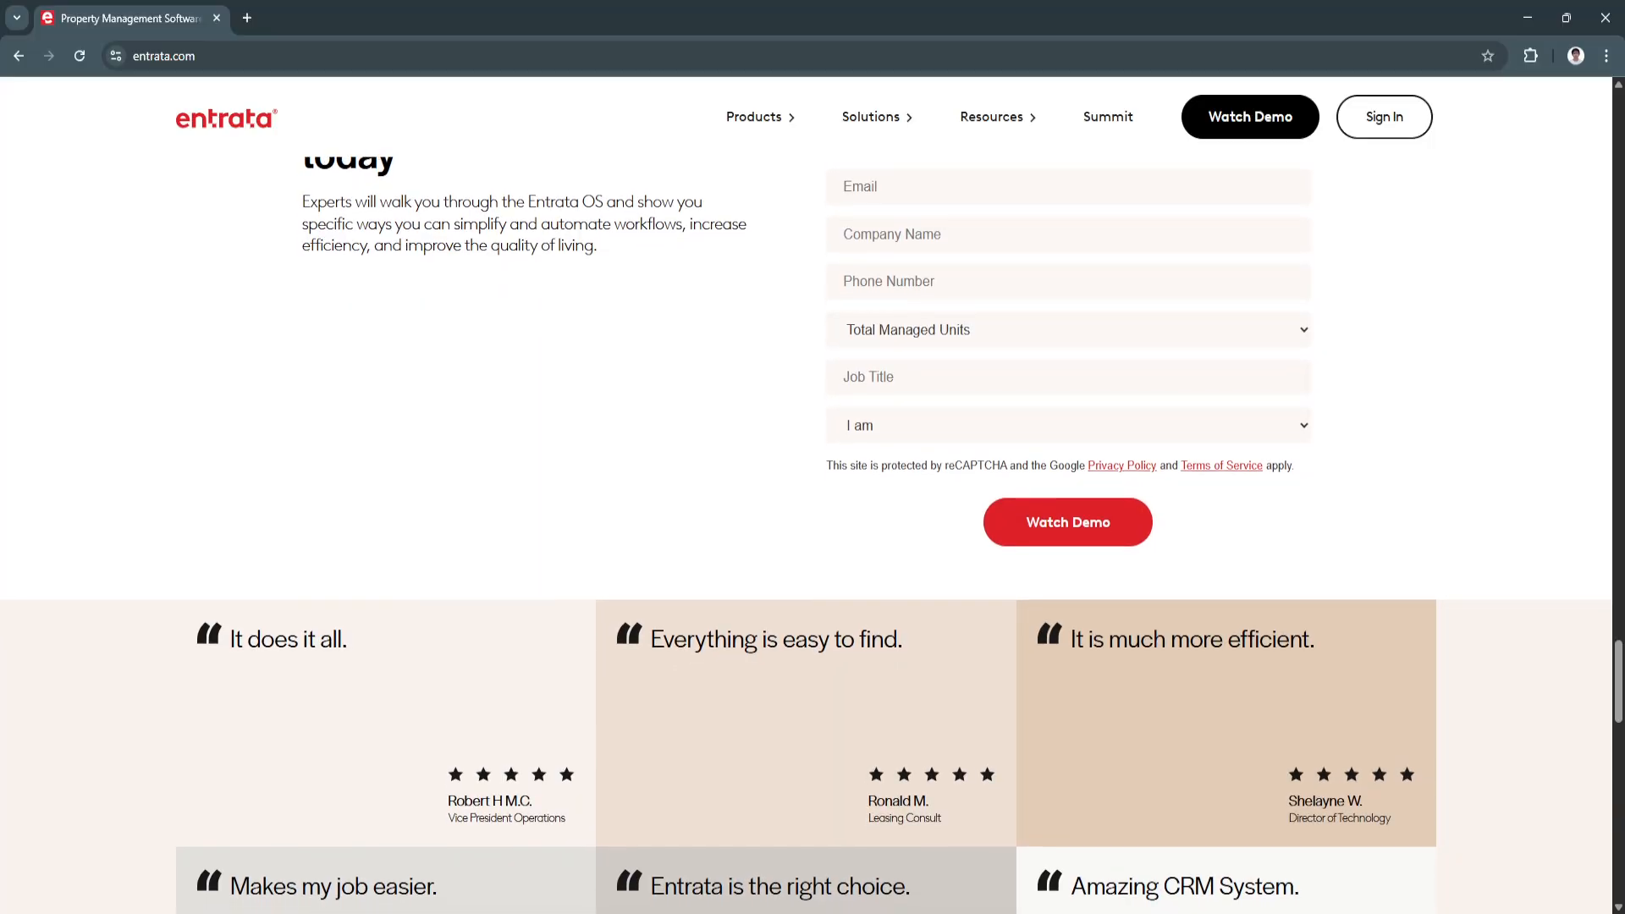
{"action": "scroll", "scroll_direction": "down", "scroll_amount": 3}
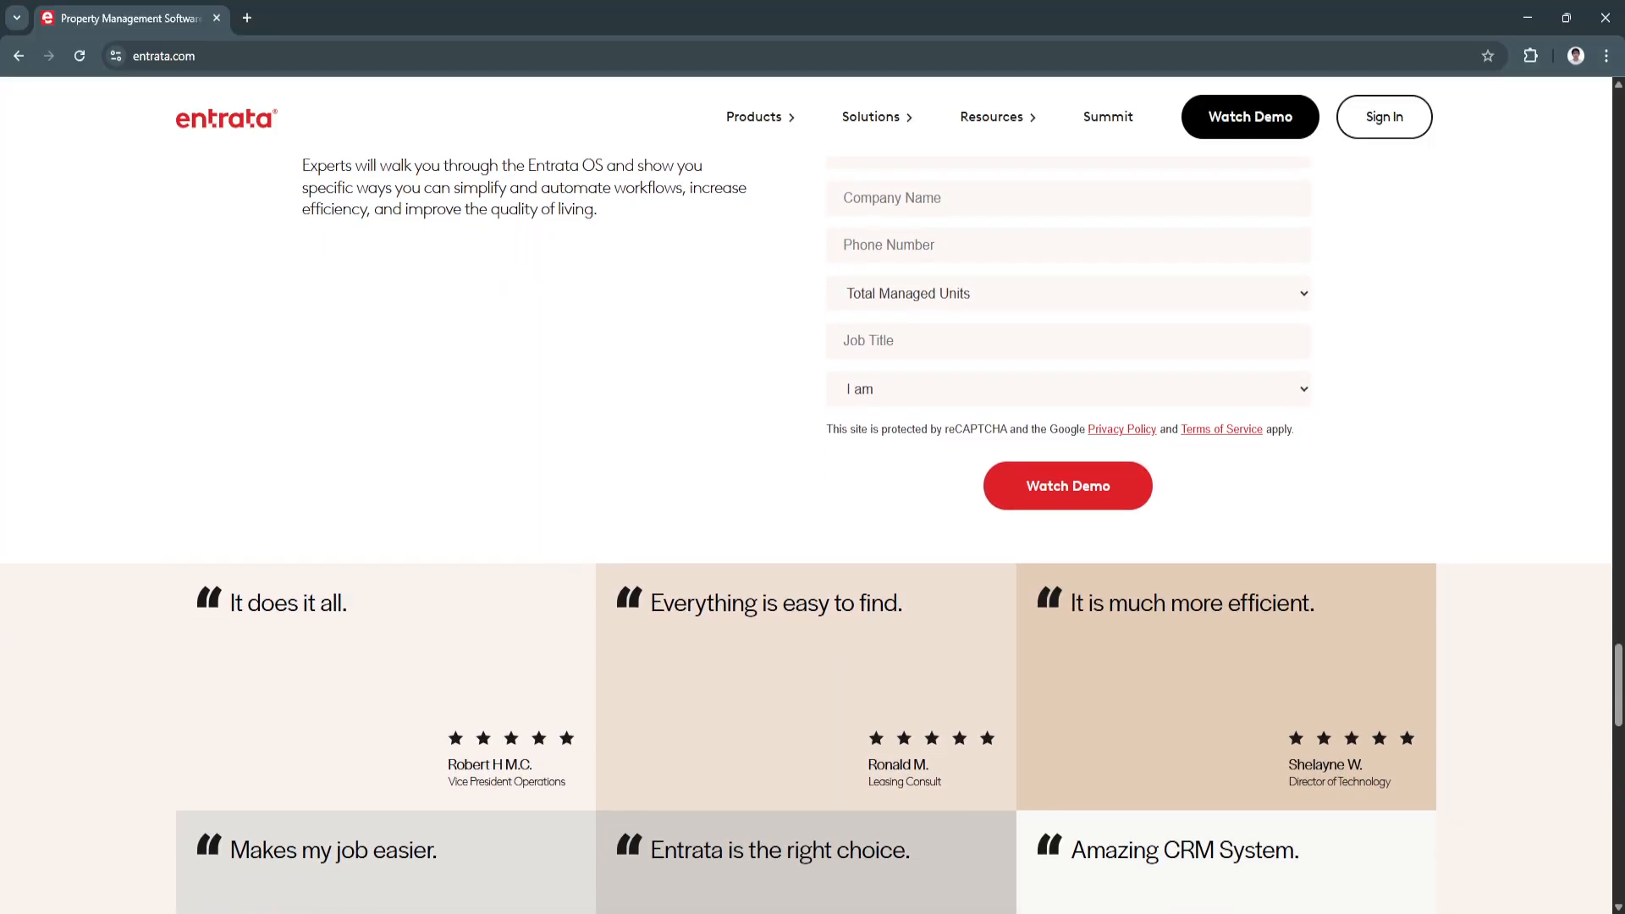
{"action": "scroll", "scroll_direction": "down", "scroll_amount": 3}
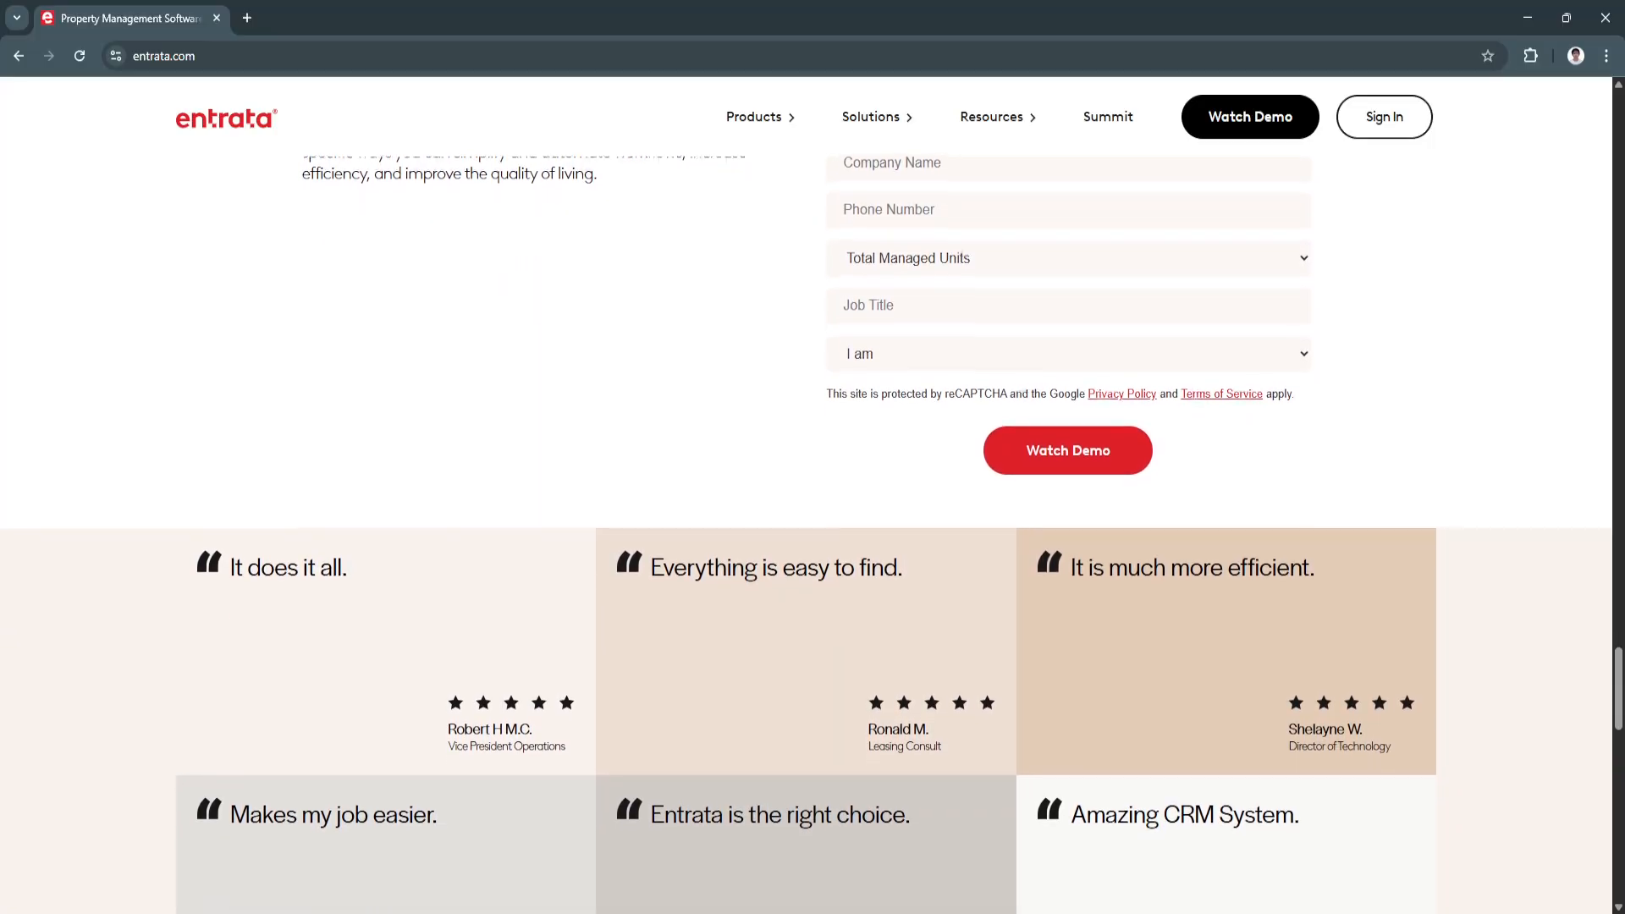
{"action": "scroll", "scroll_direction": "down", "scroll_amount": 3}
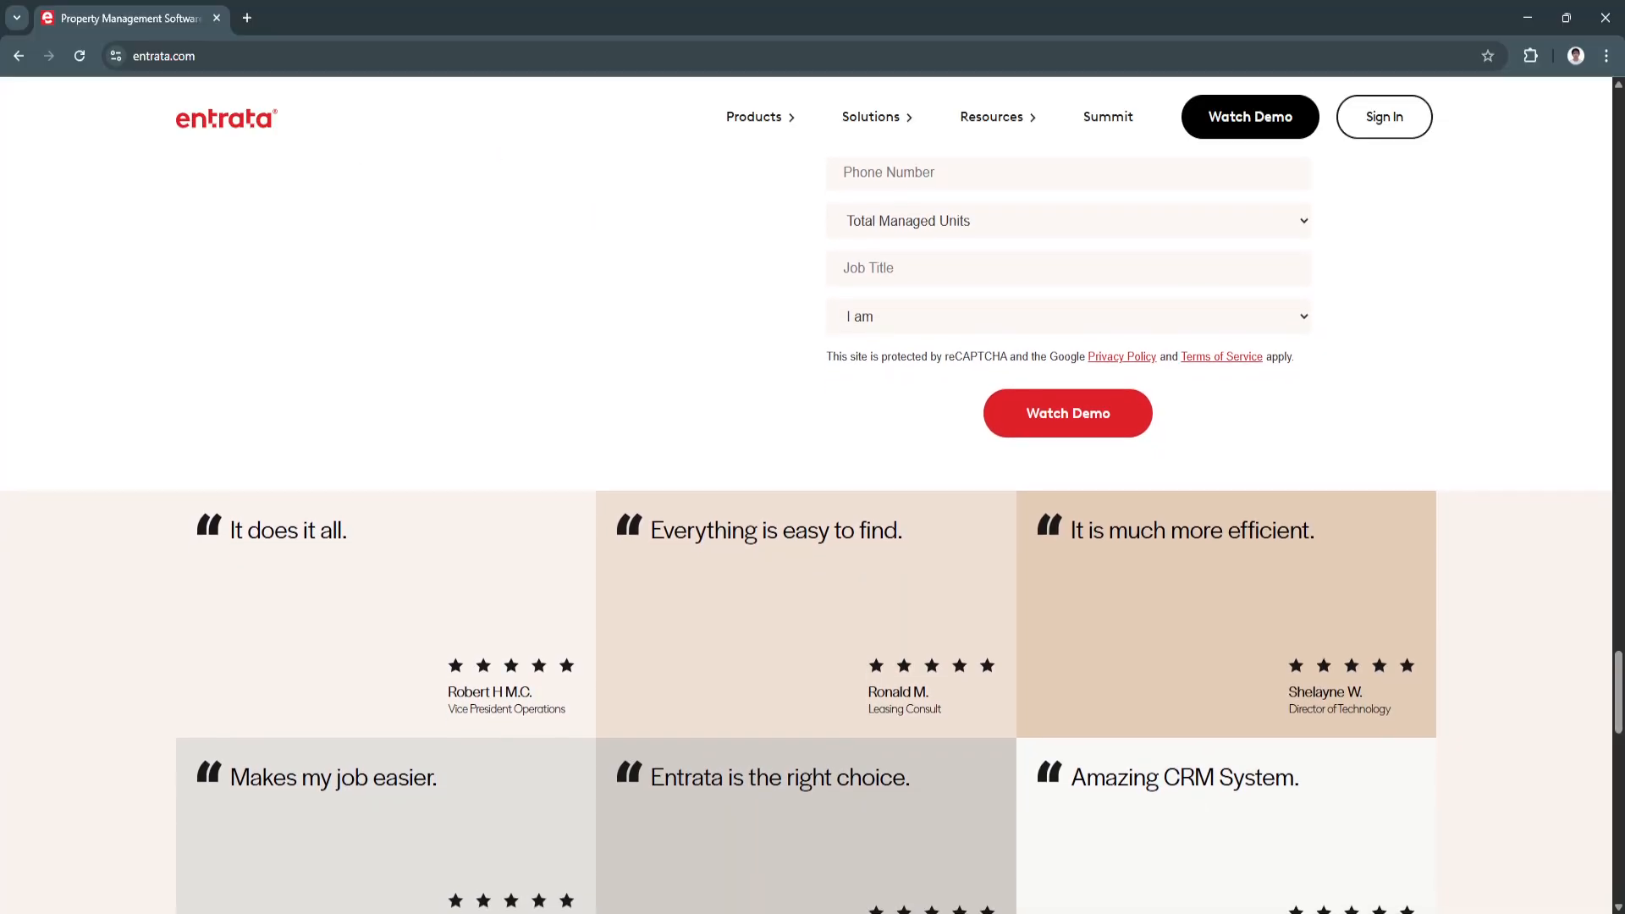
{"action": "scroll", "scroll_direction": "down", "scroll_amount": 3}
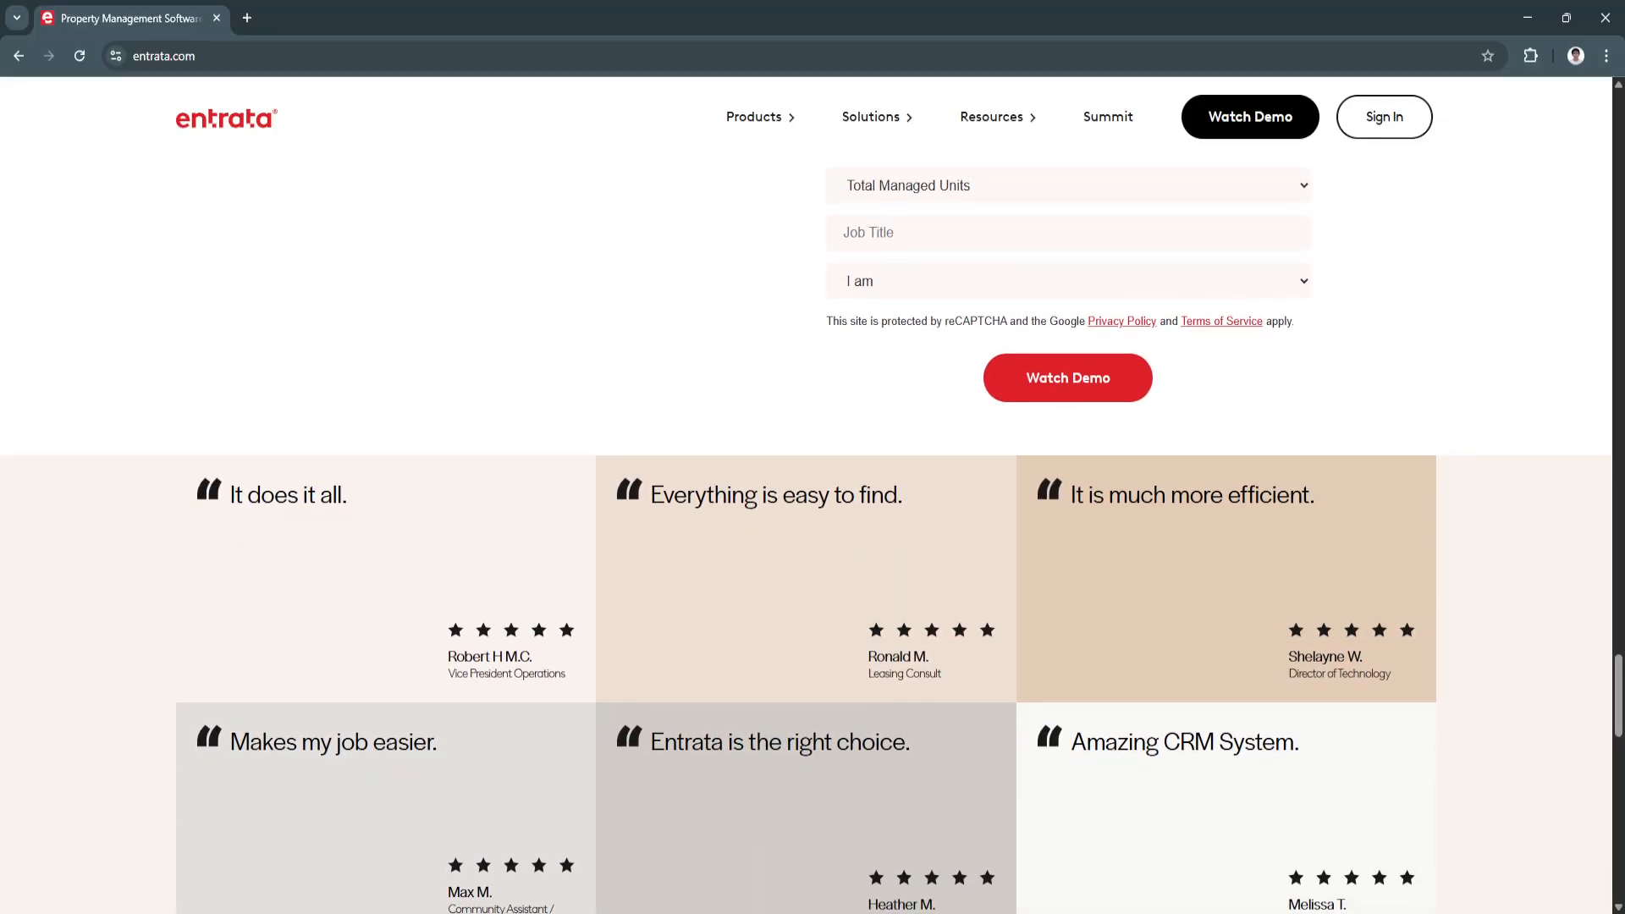
{"action": "scroll", "scroll_direction": "down", "scroll_amount": 3}
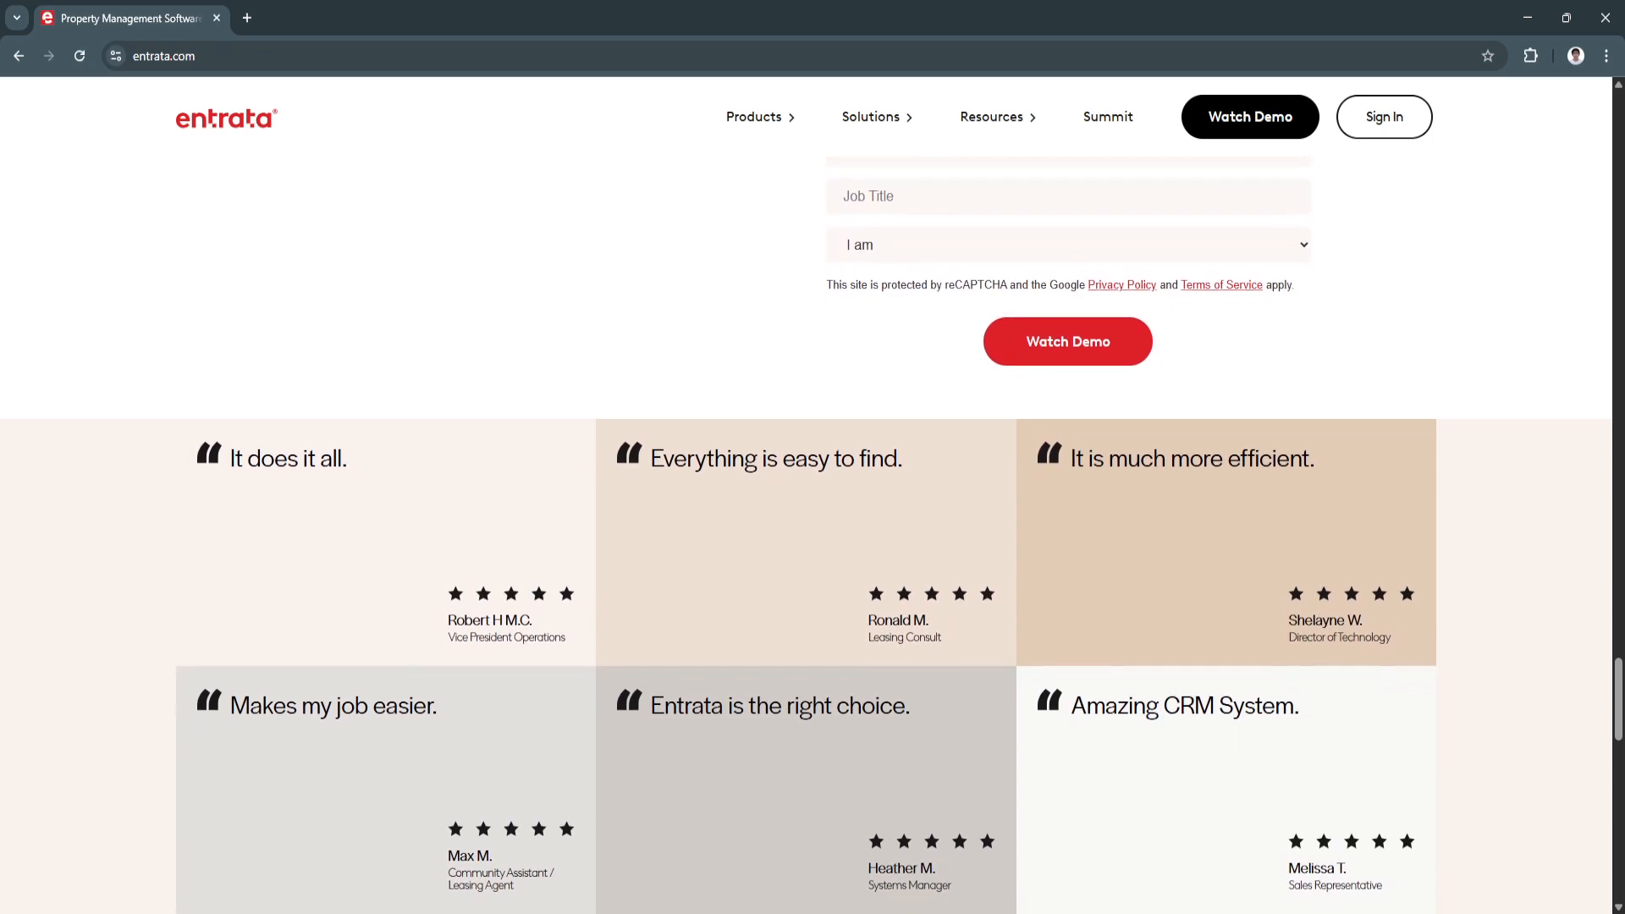
{"action": "scroll", "scroll_direction": "down", "scroll_amount": 3}
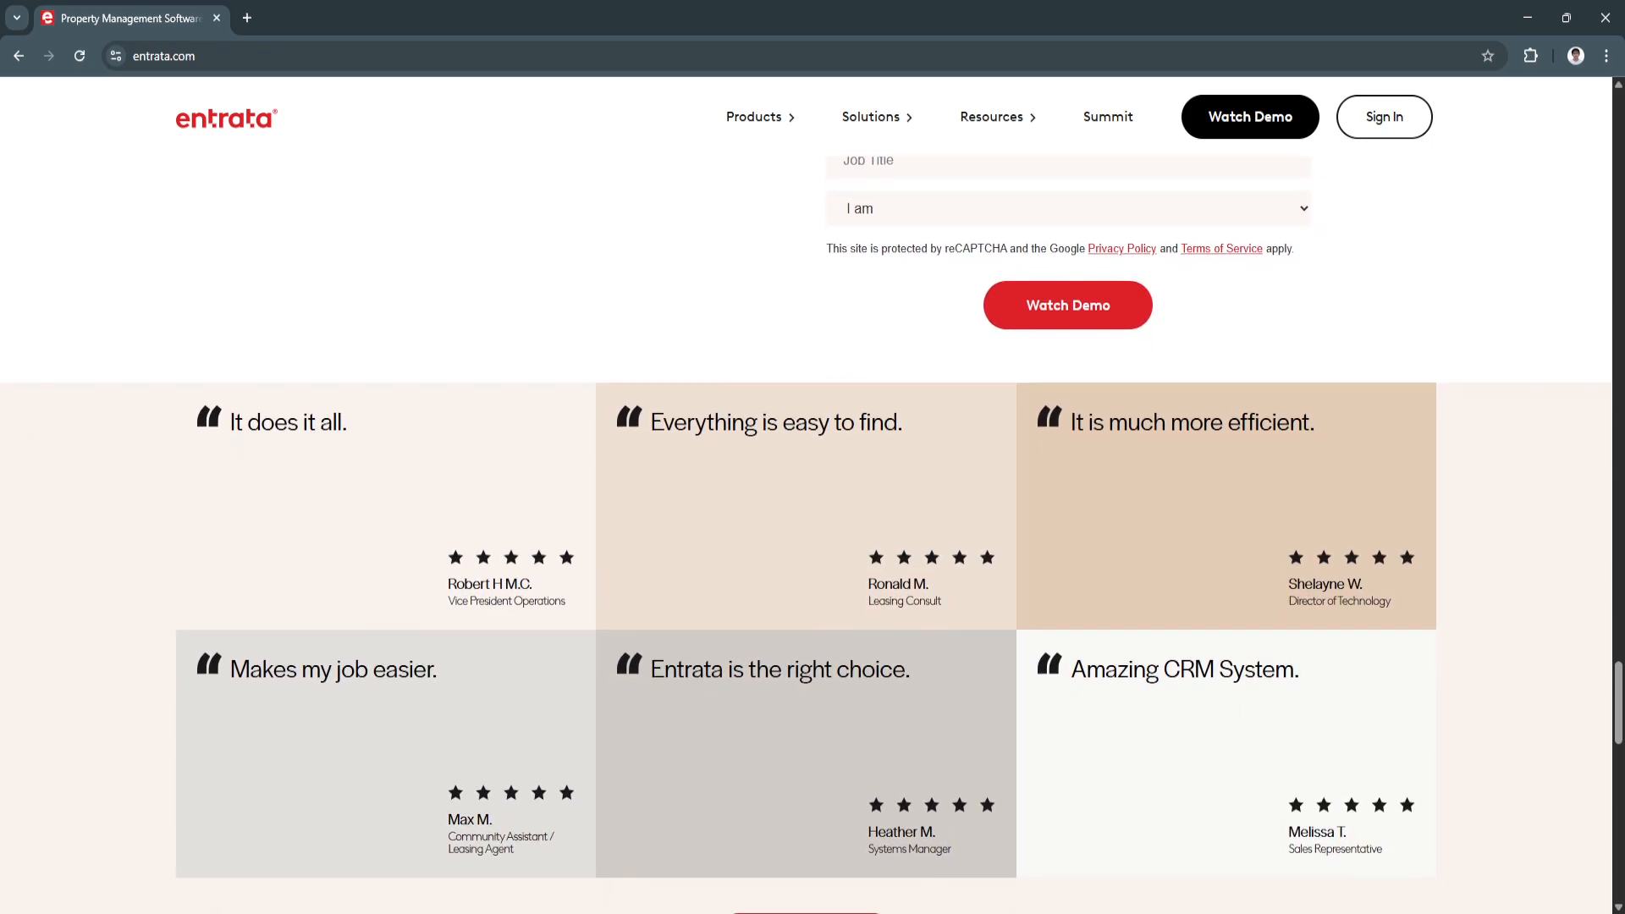
{"action": "scroll", "scroll_direction": "down", "scroll_amount": 3}
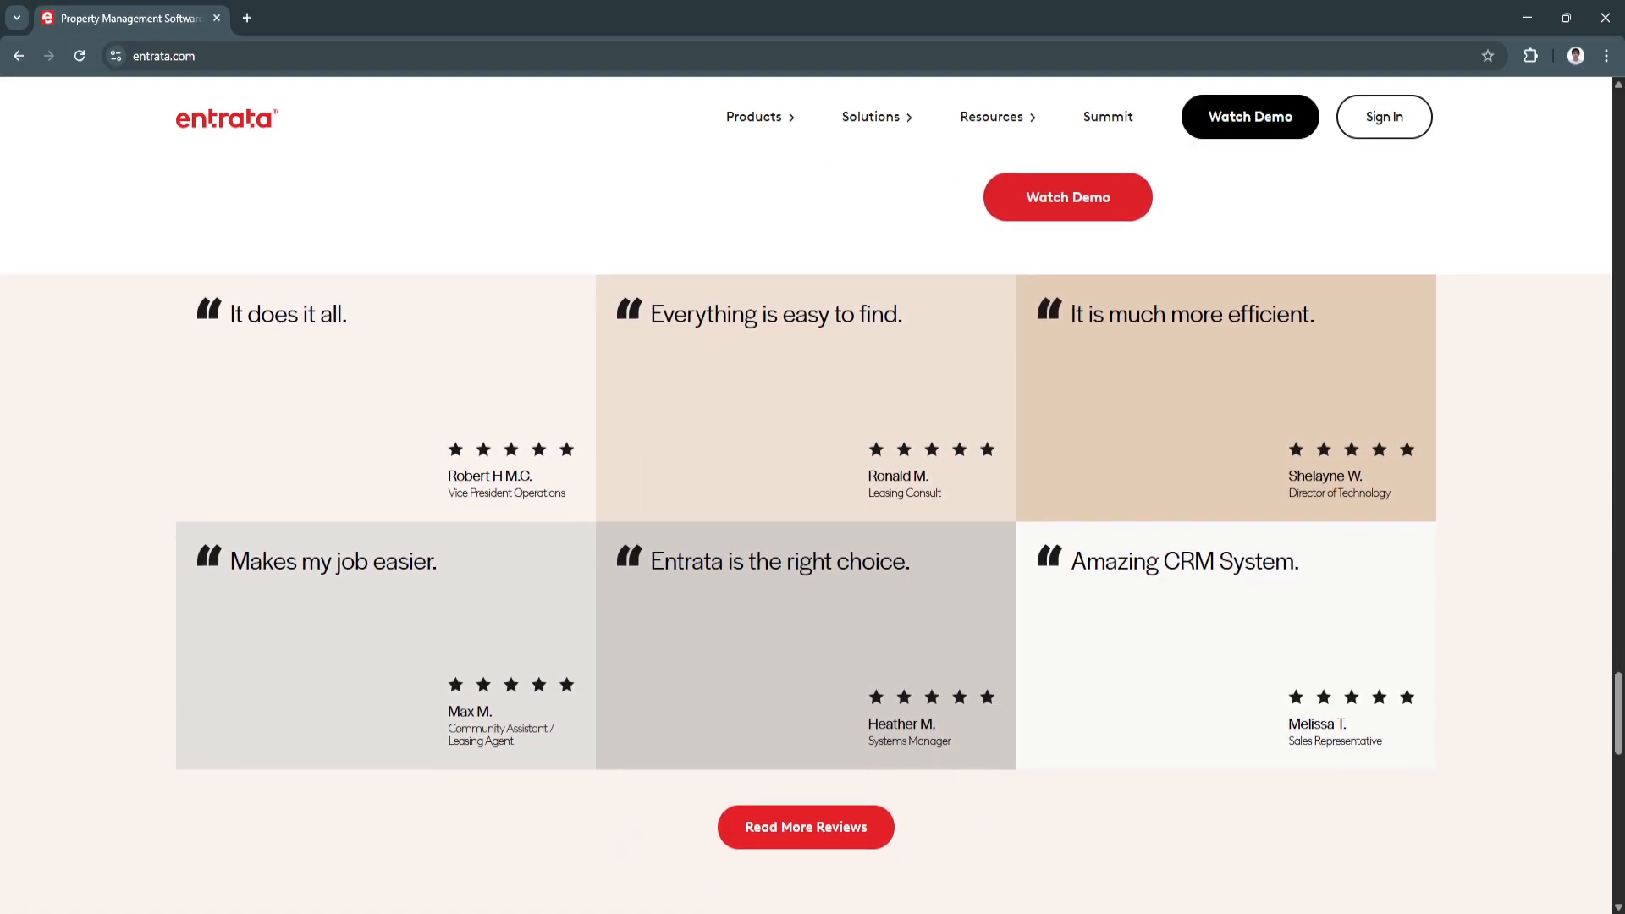
{"action": "scroll", "scroll_direction": "down", "scroll_amount": 3}
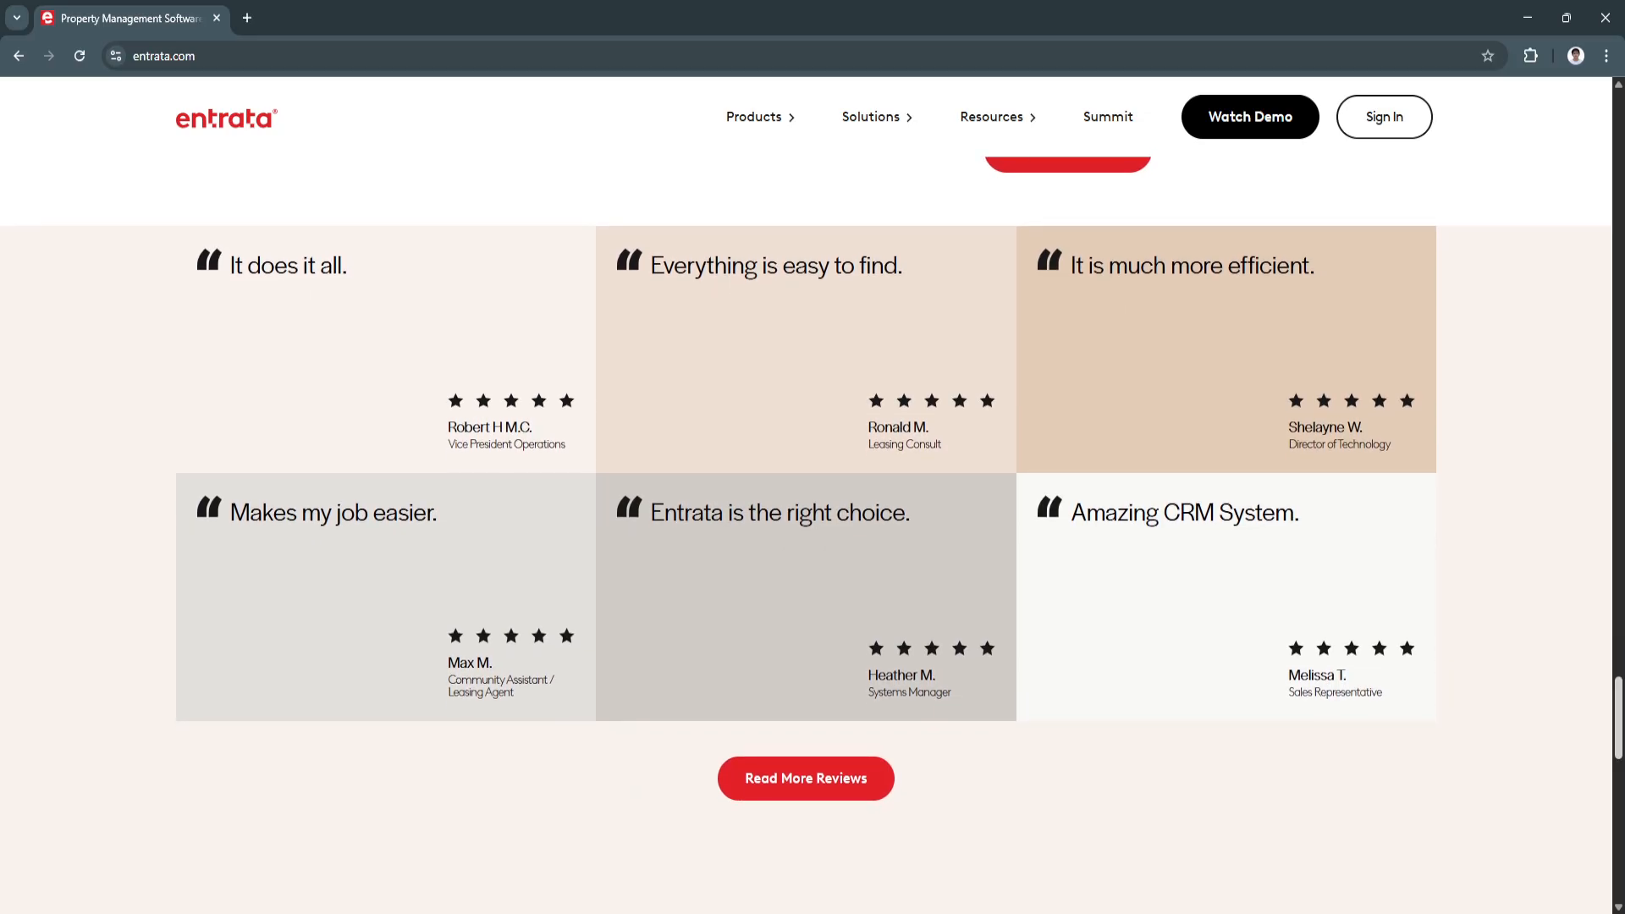
{"action": "scroll", "scroll_direction": "up", "scroll_amount": 3}
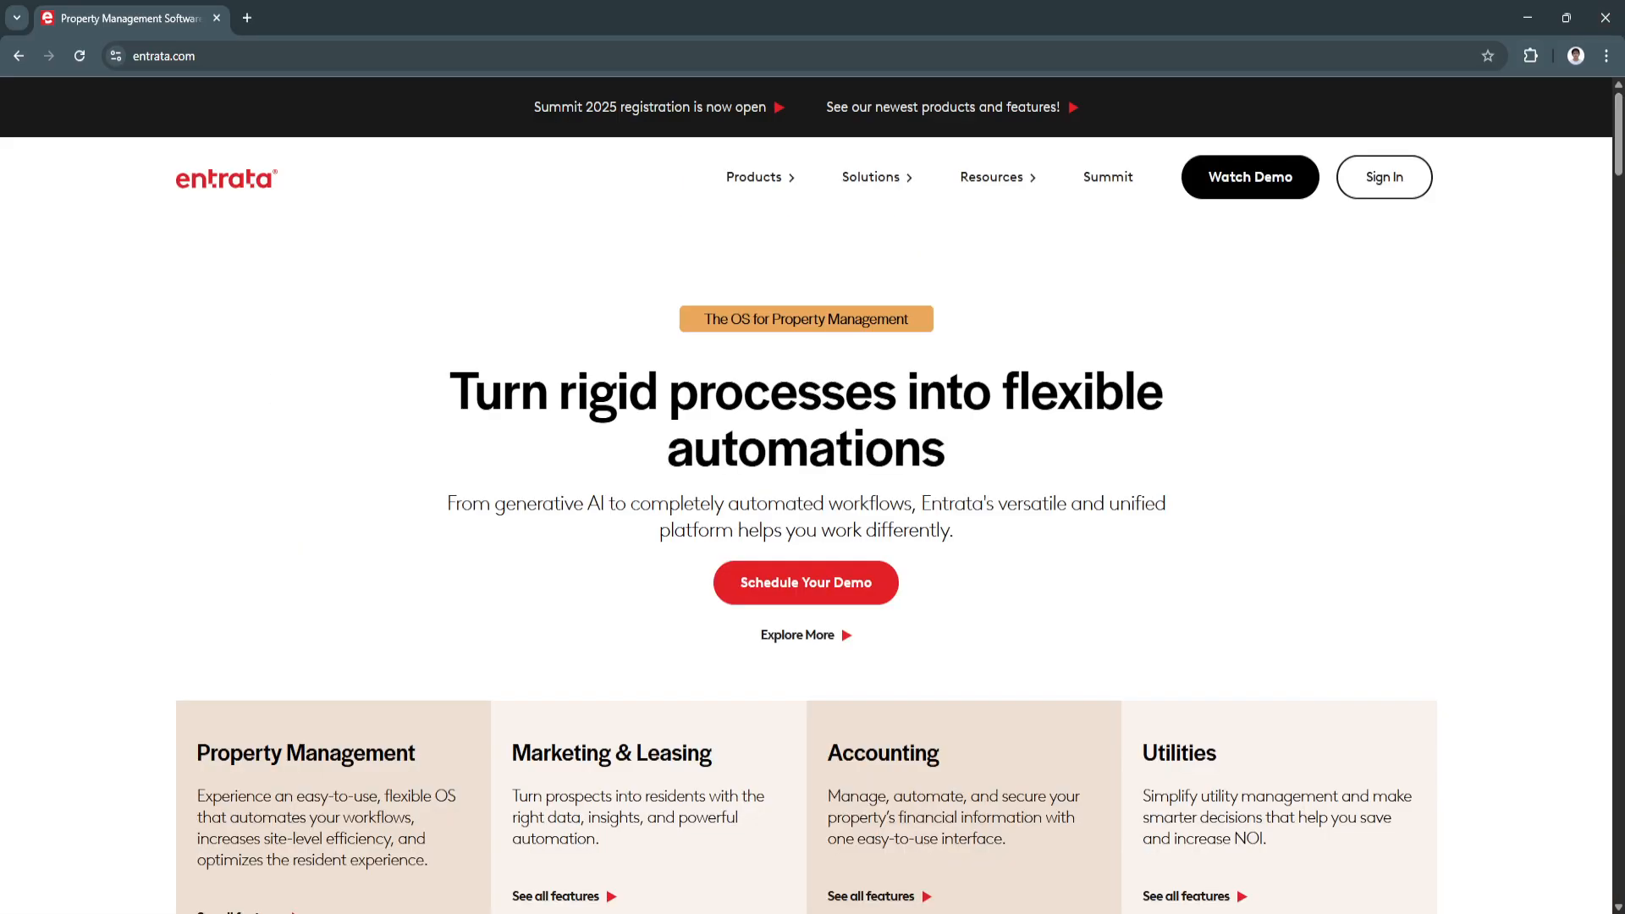